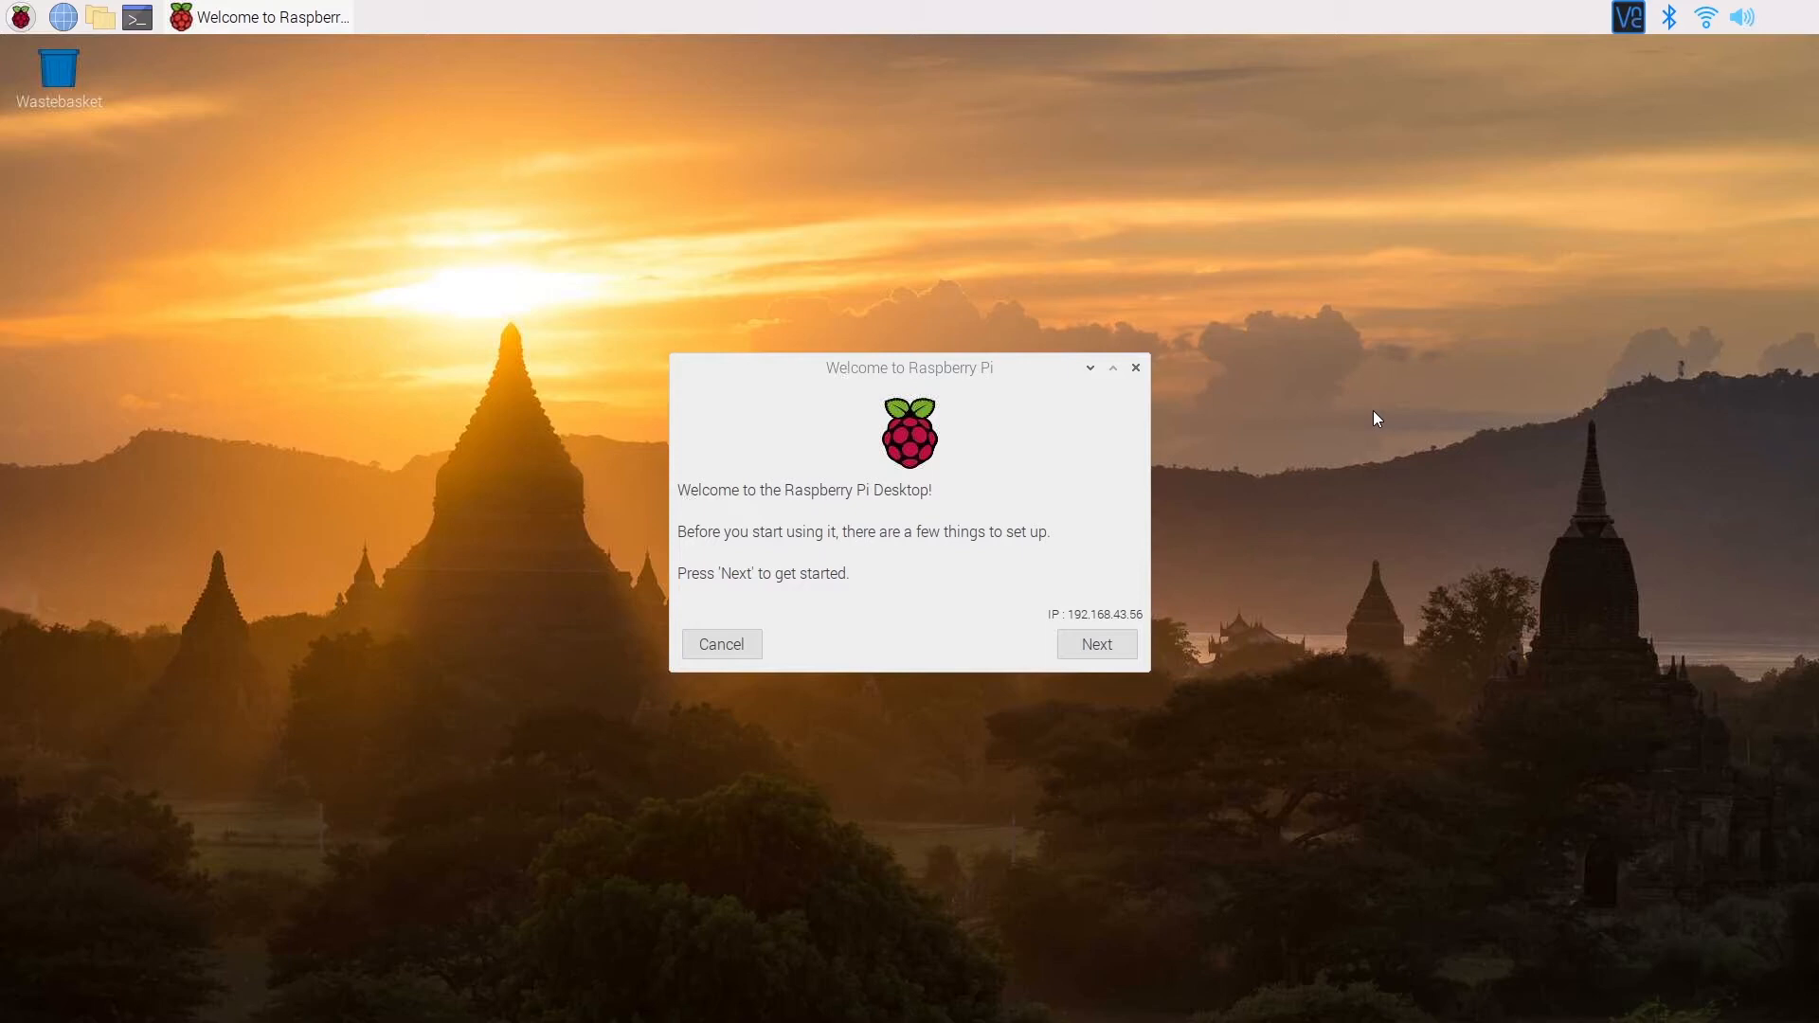
mouse_move(1008, 375)
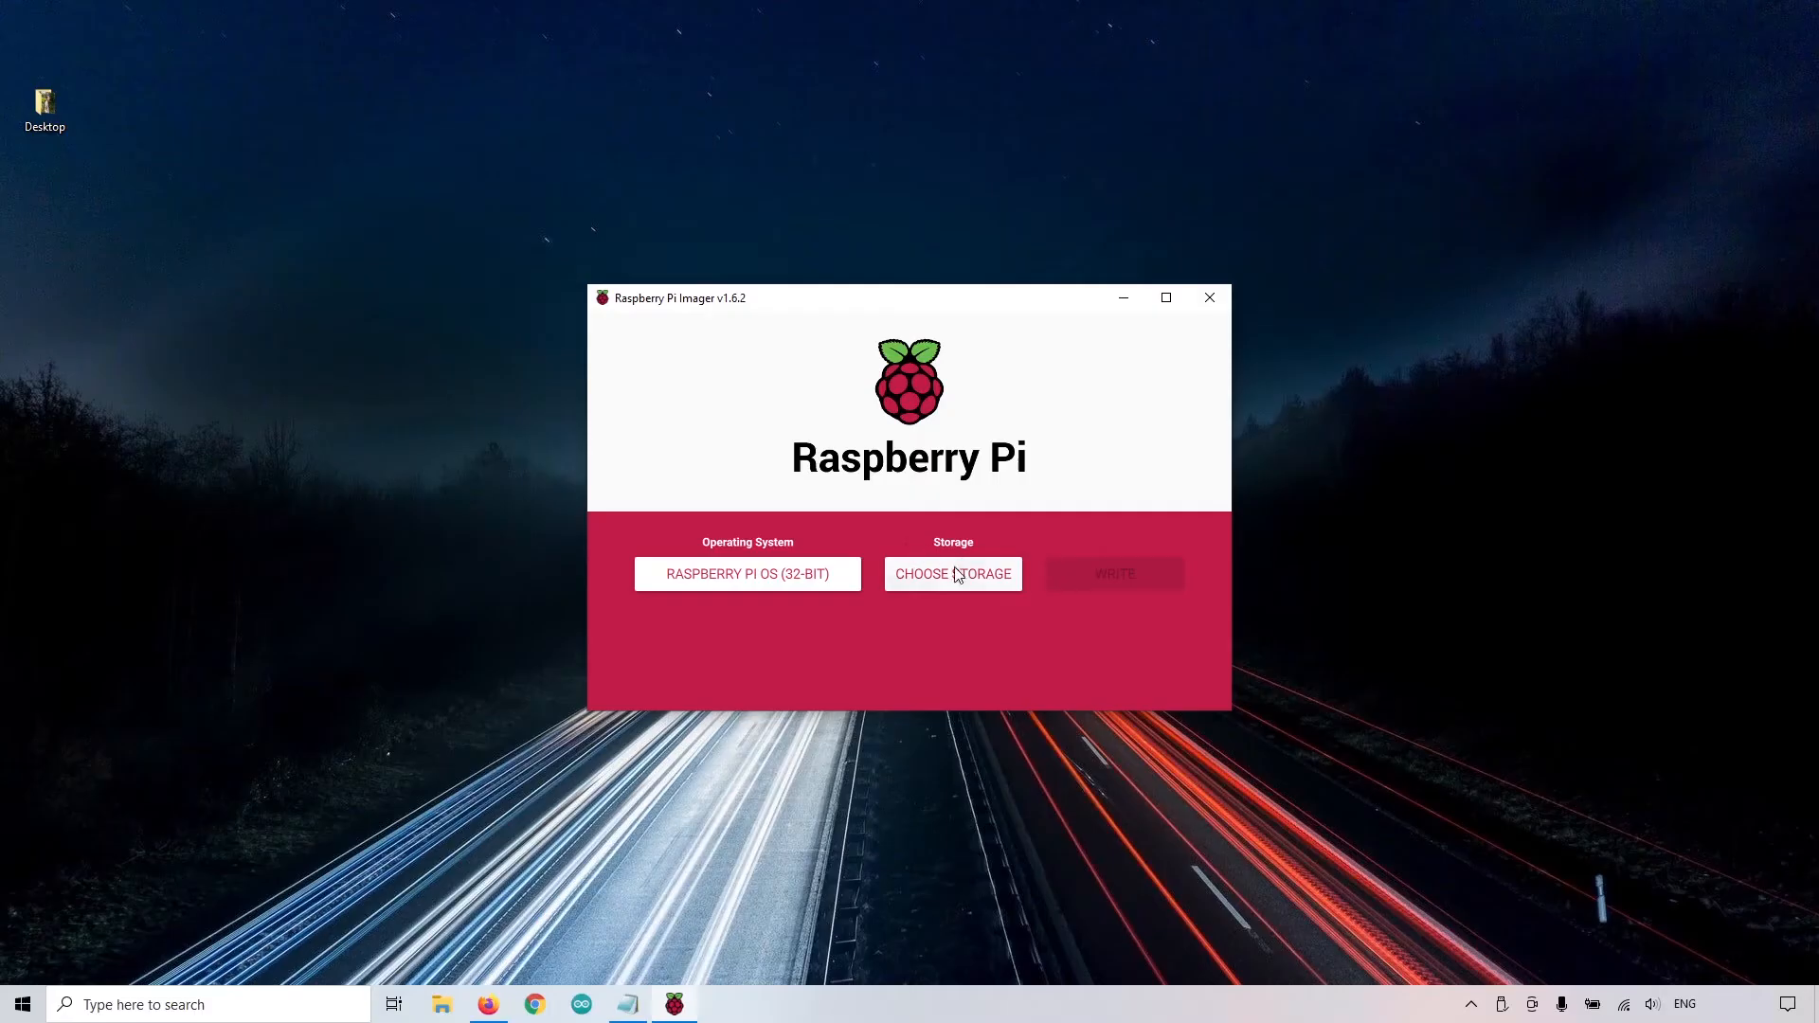
Bring up Google results for "raspberry pi imager" in Firefox
click(952, 572)
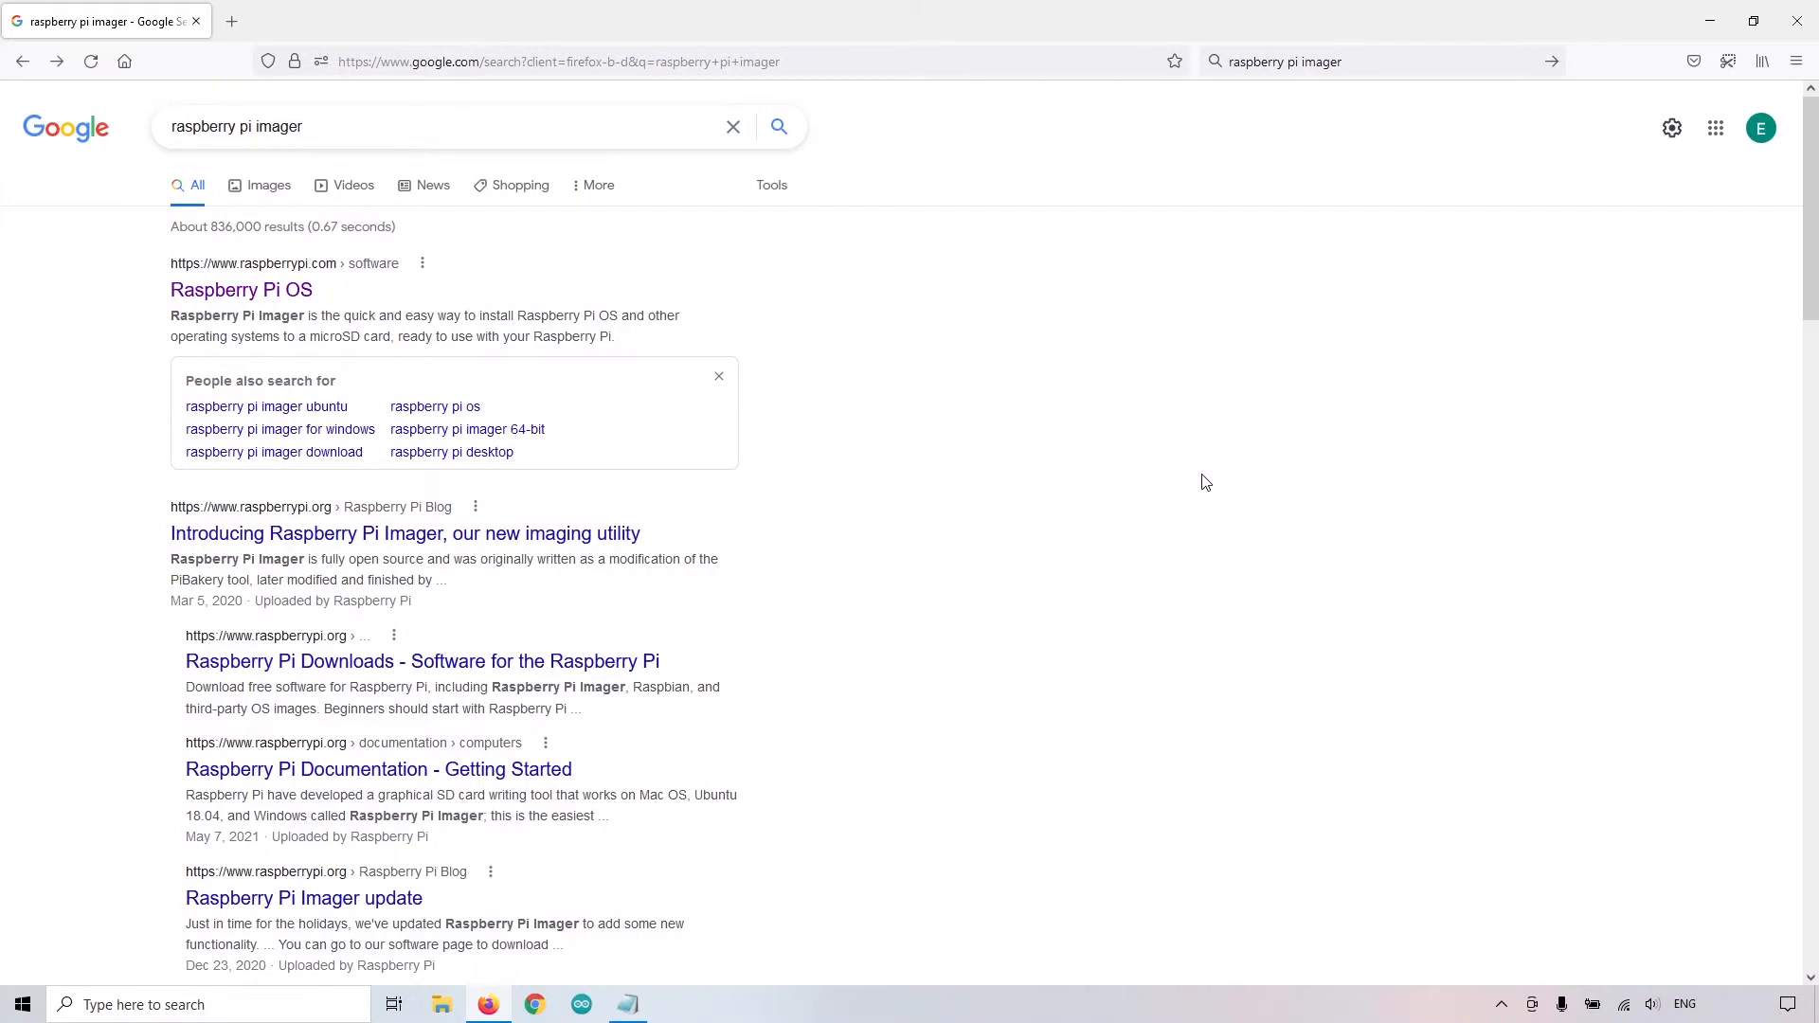
mouse_move(1186, 477)
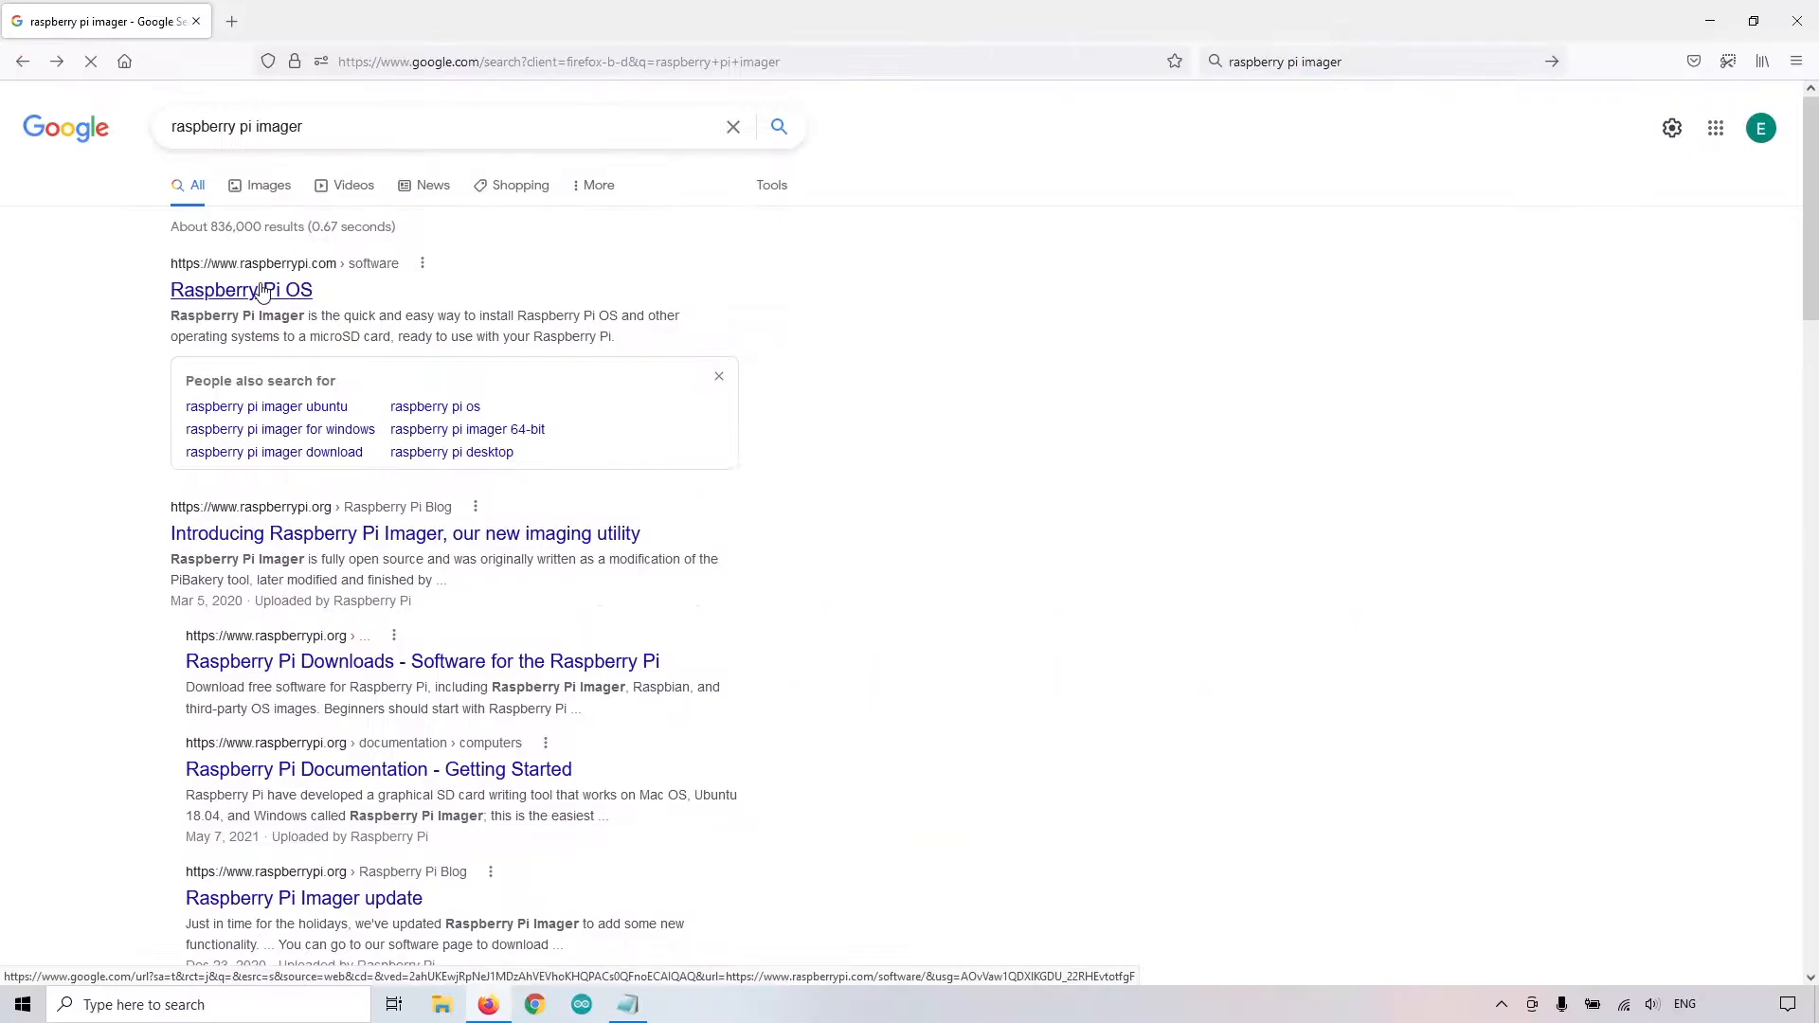
Go to the raspberrypi.com software page and scroll to the Windows/macOS/Ubuntu download buttons
click(240, 288)
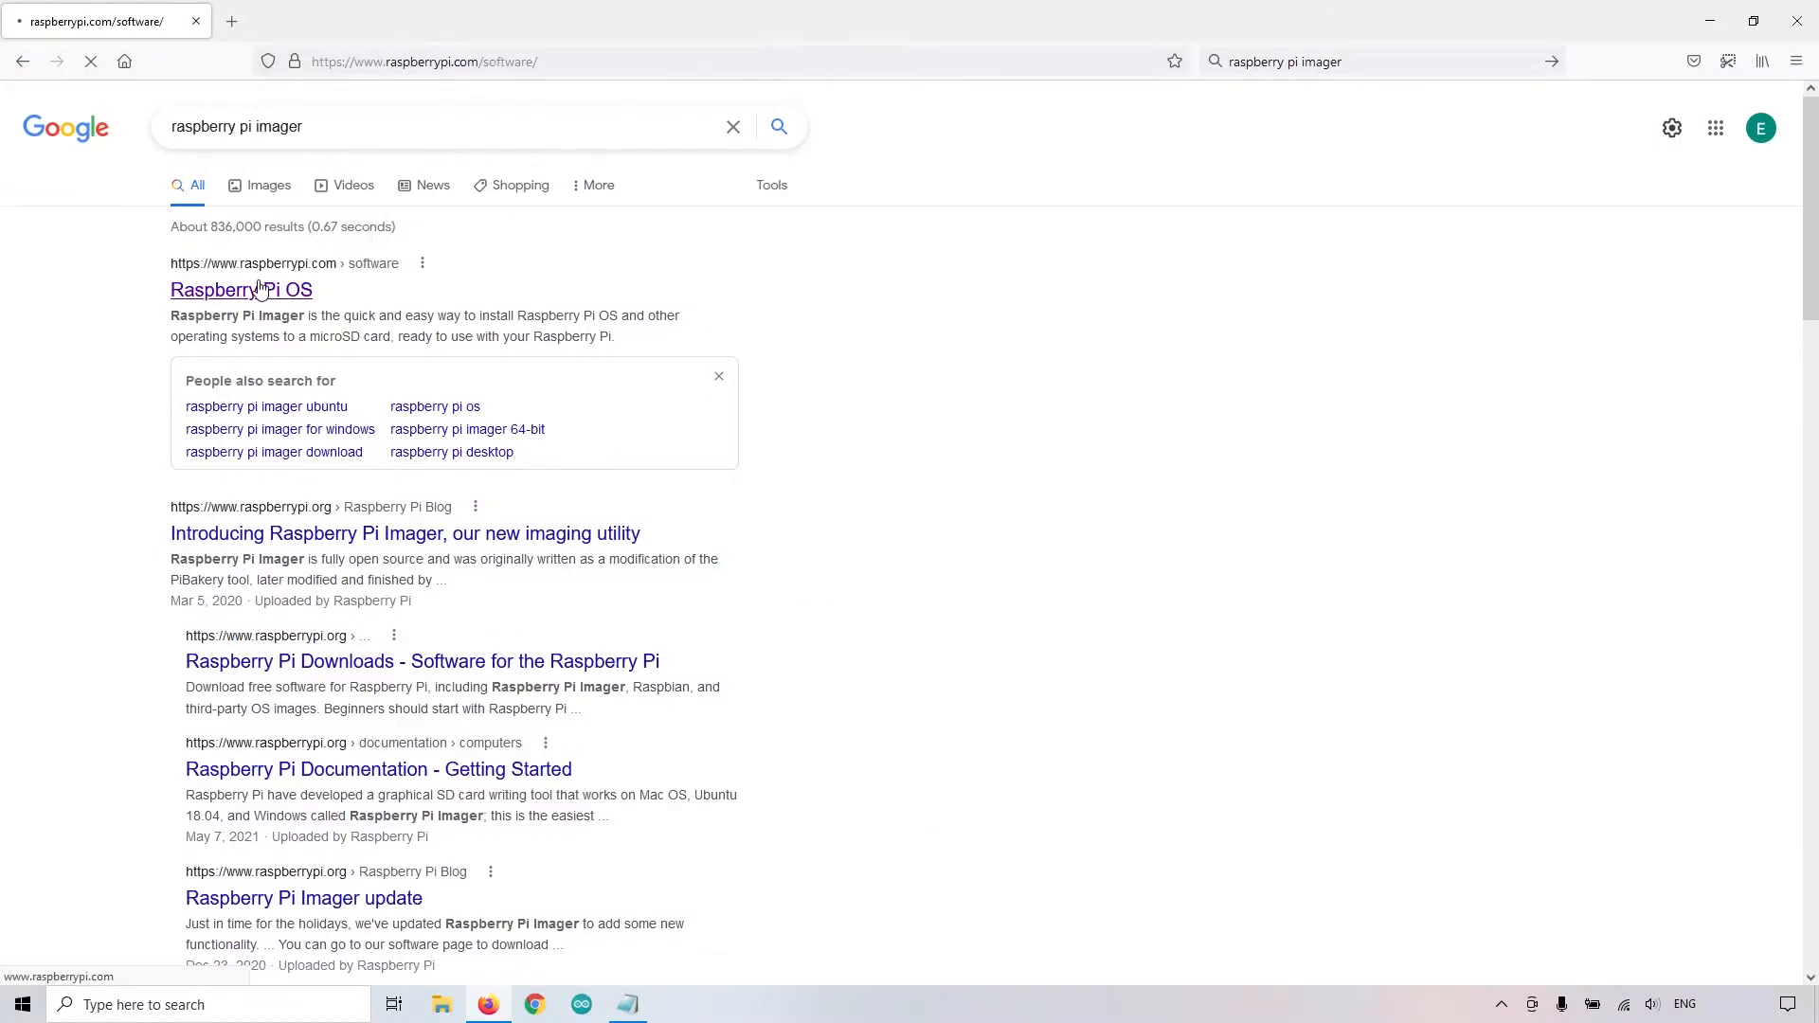
click(240, 288)
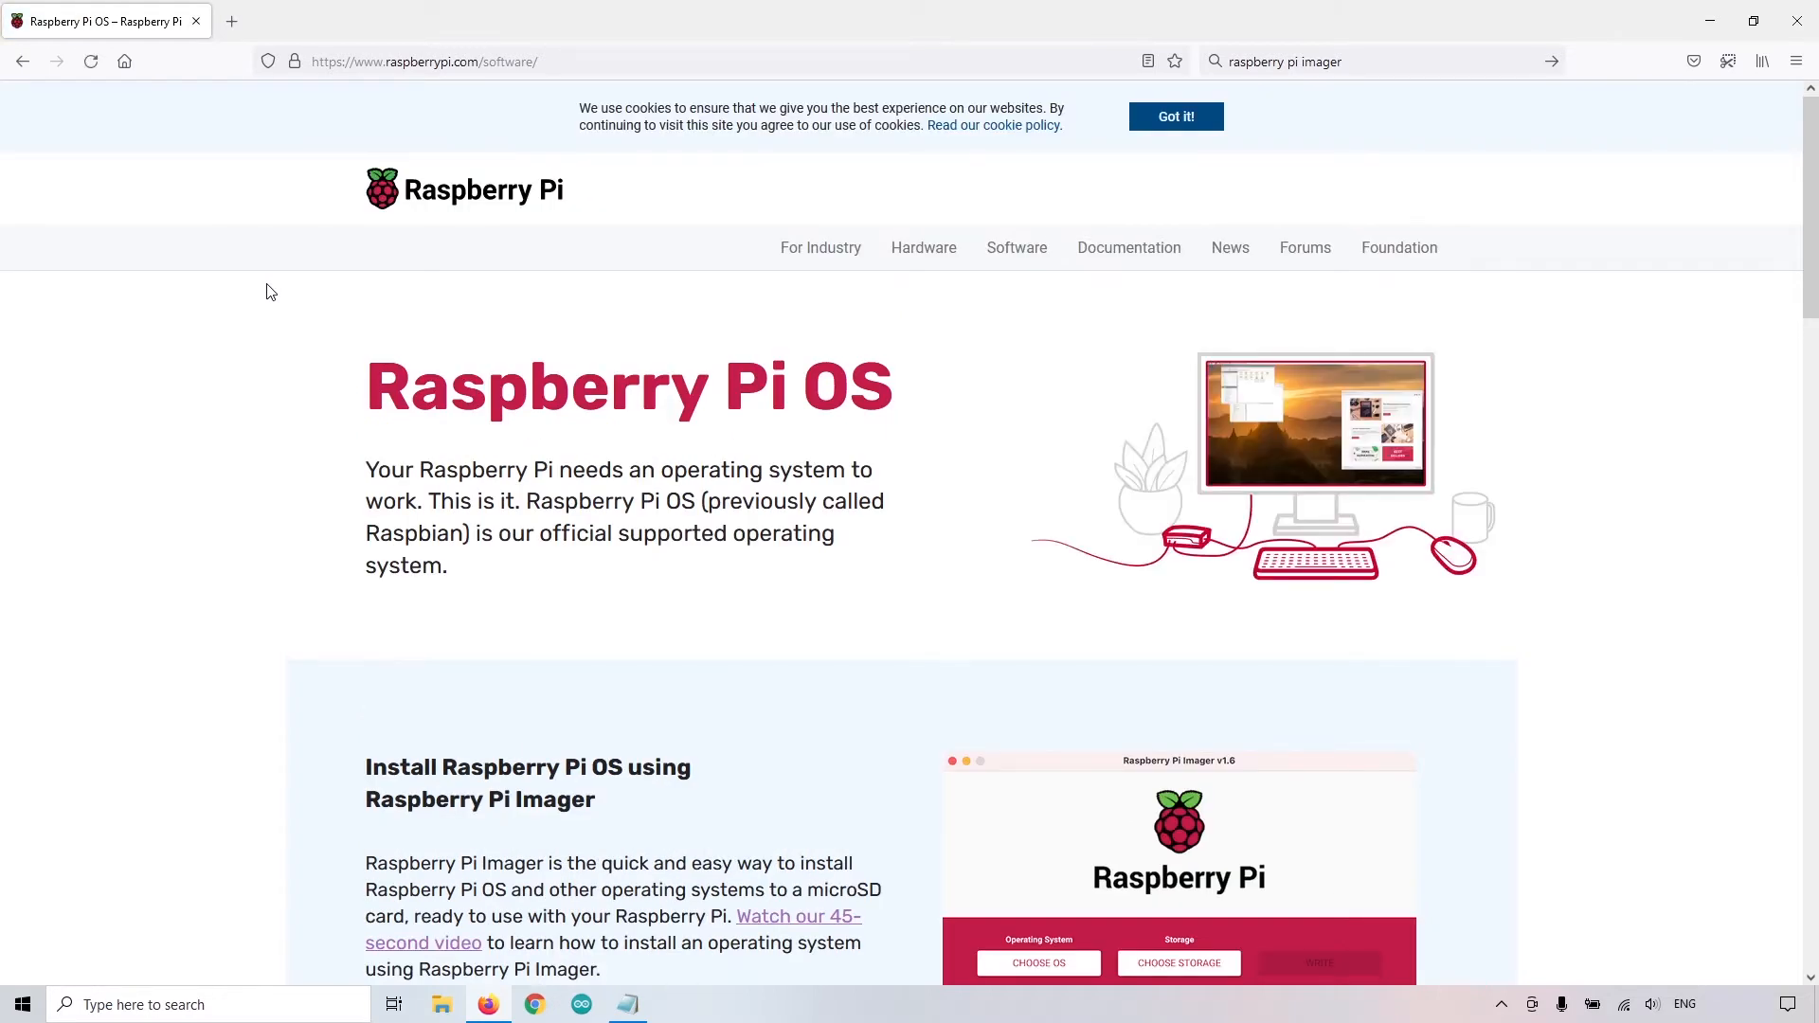
mouse_move(358, 131)
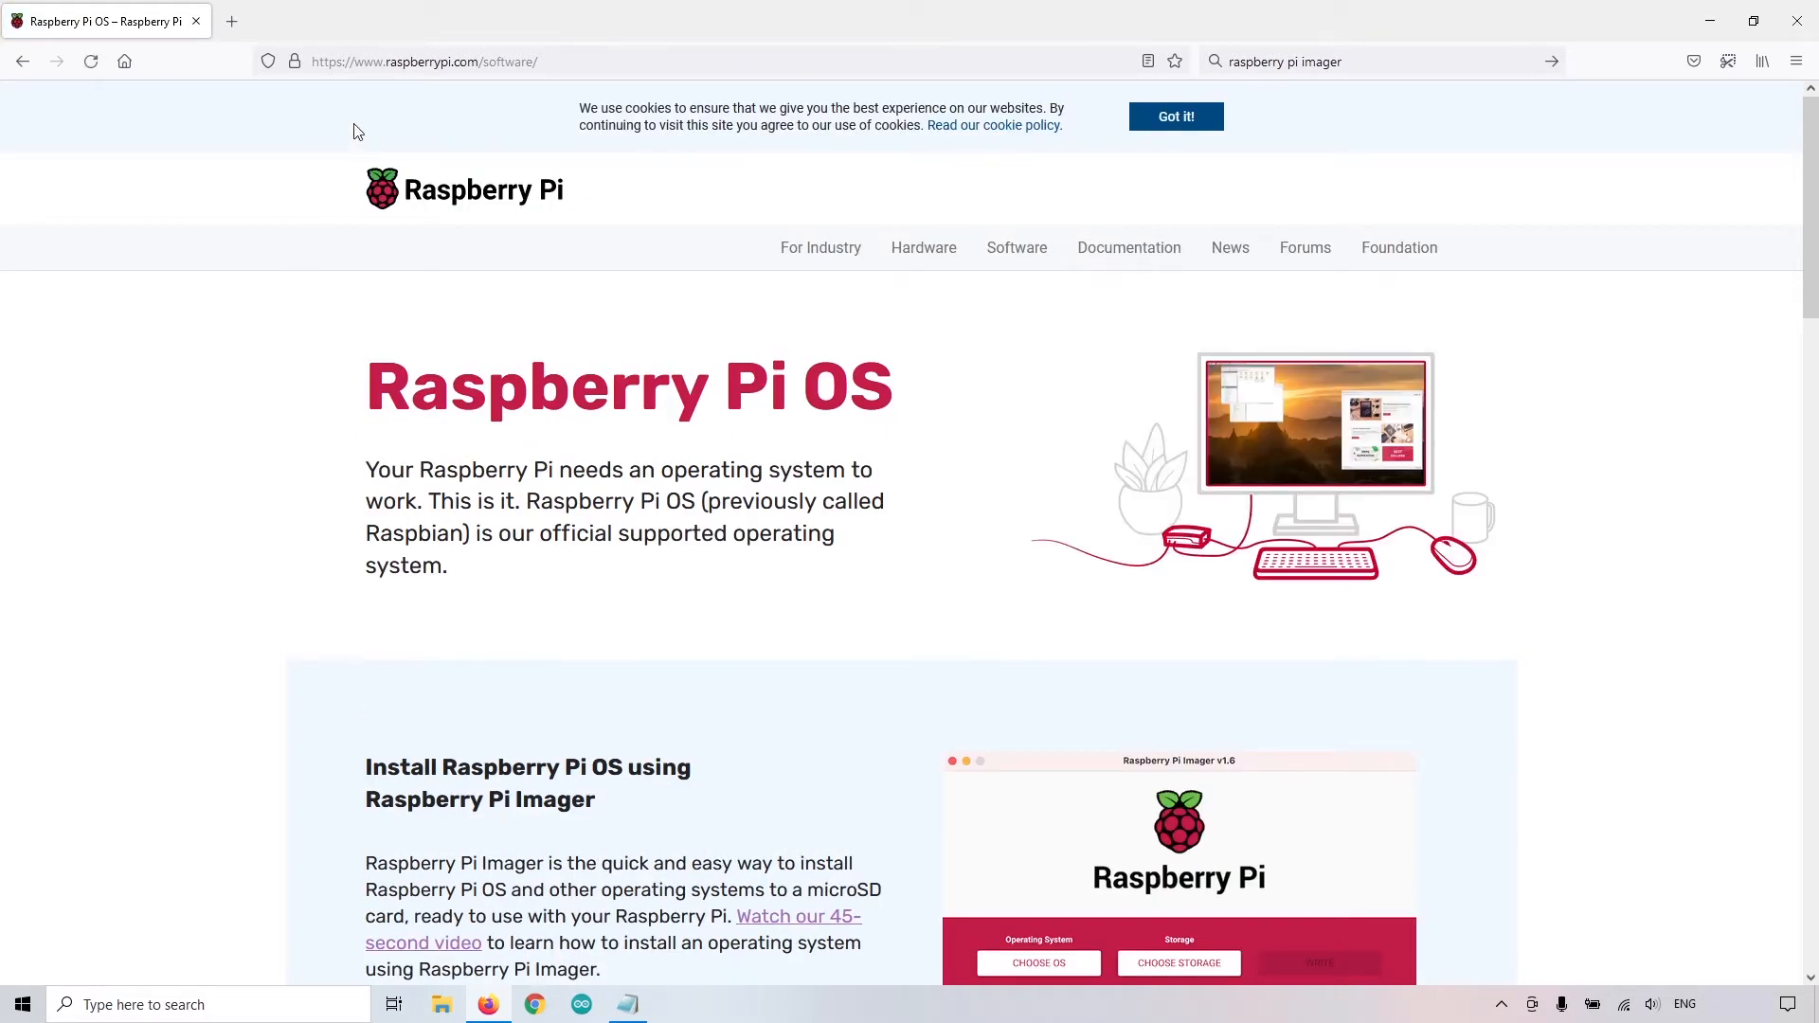
scroll(down, 3)
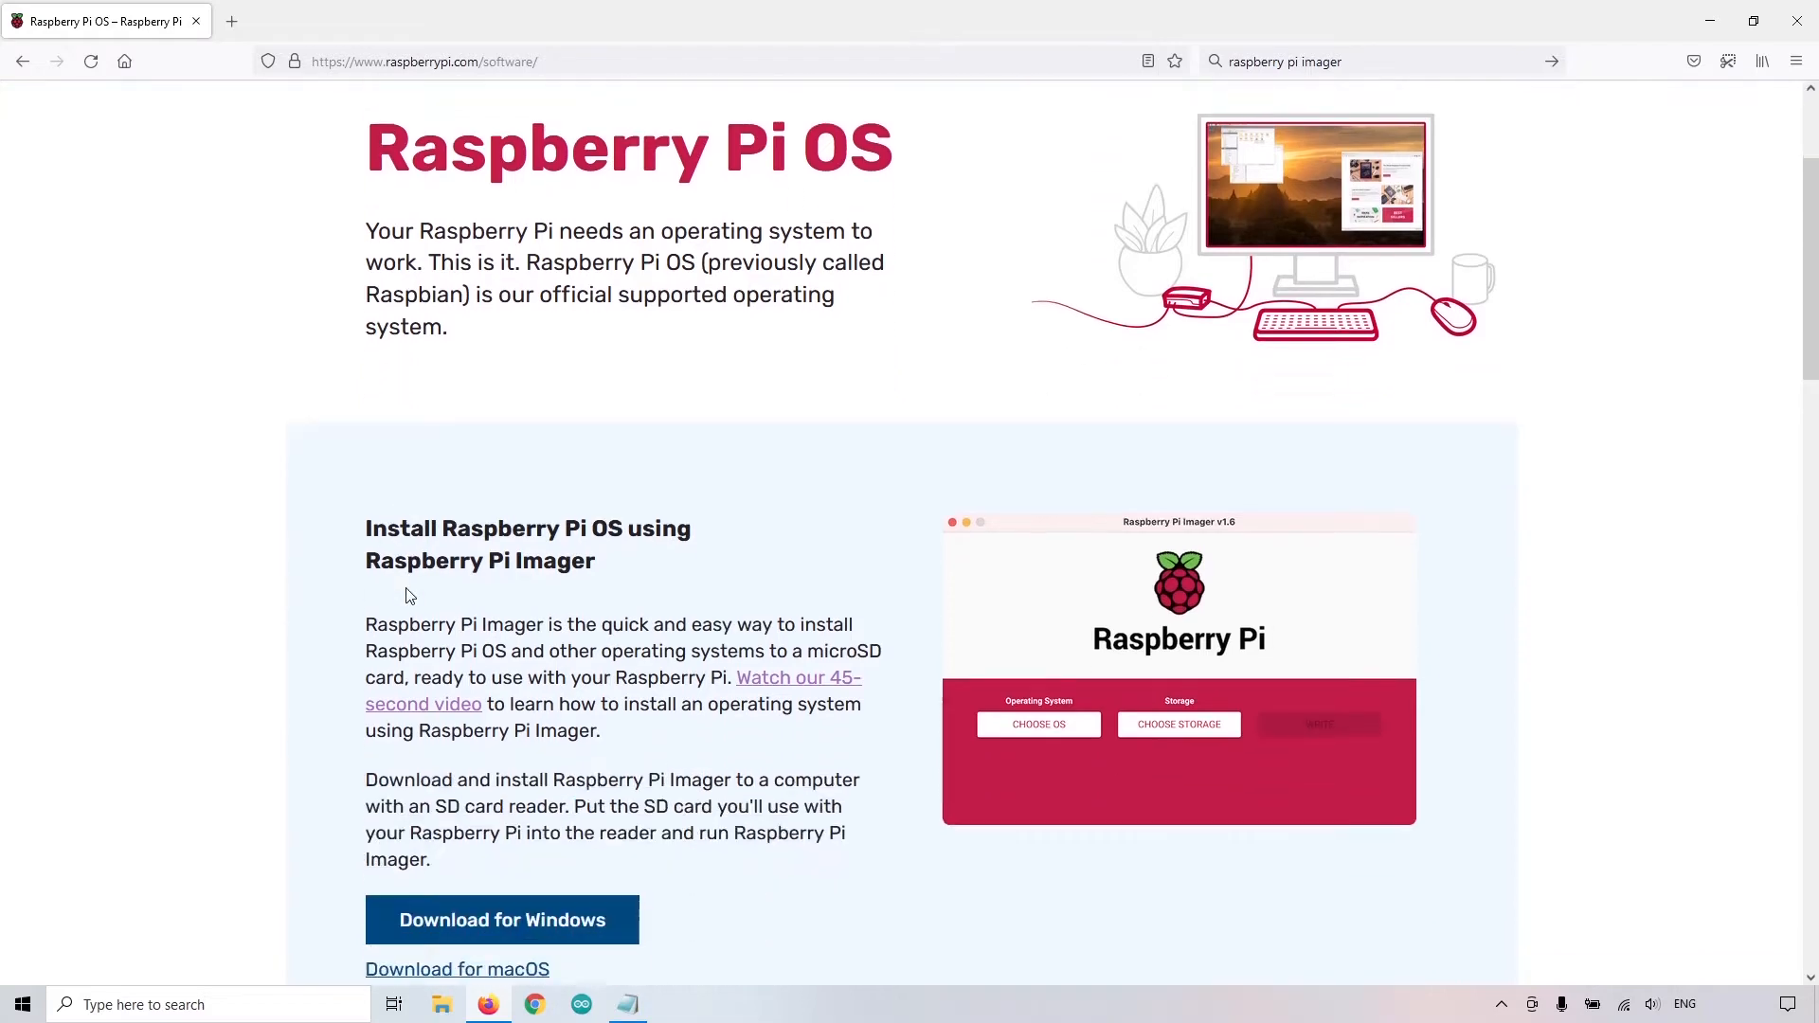
scroll(down, 3)
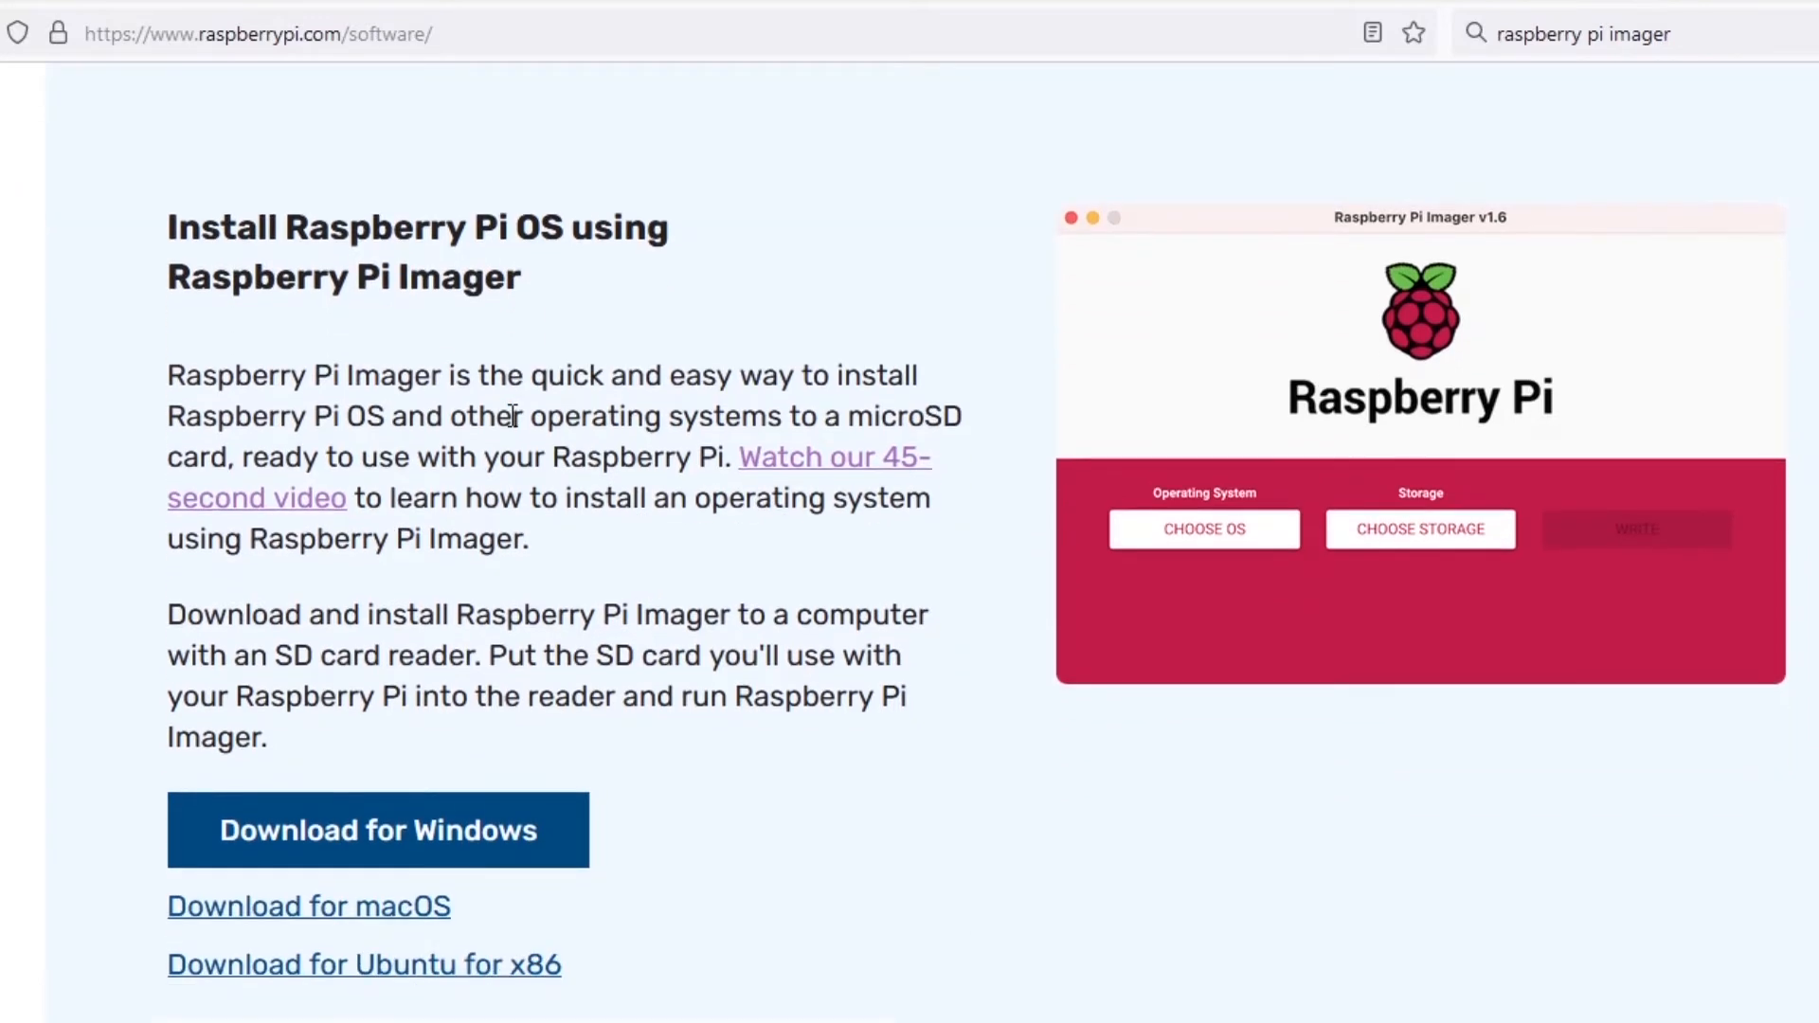
scroll(down, 3)
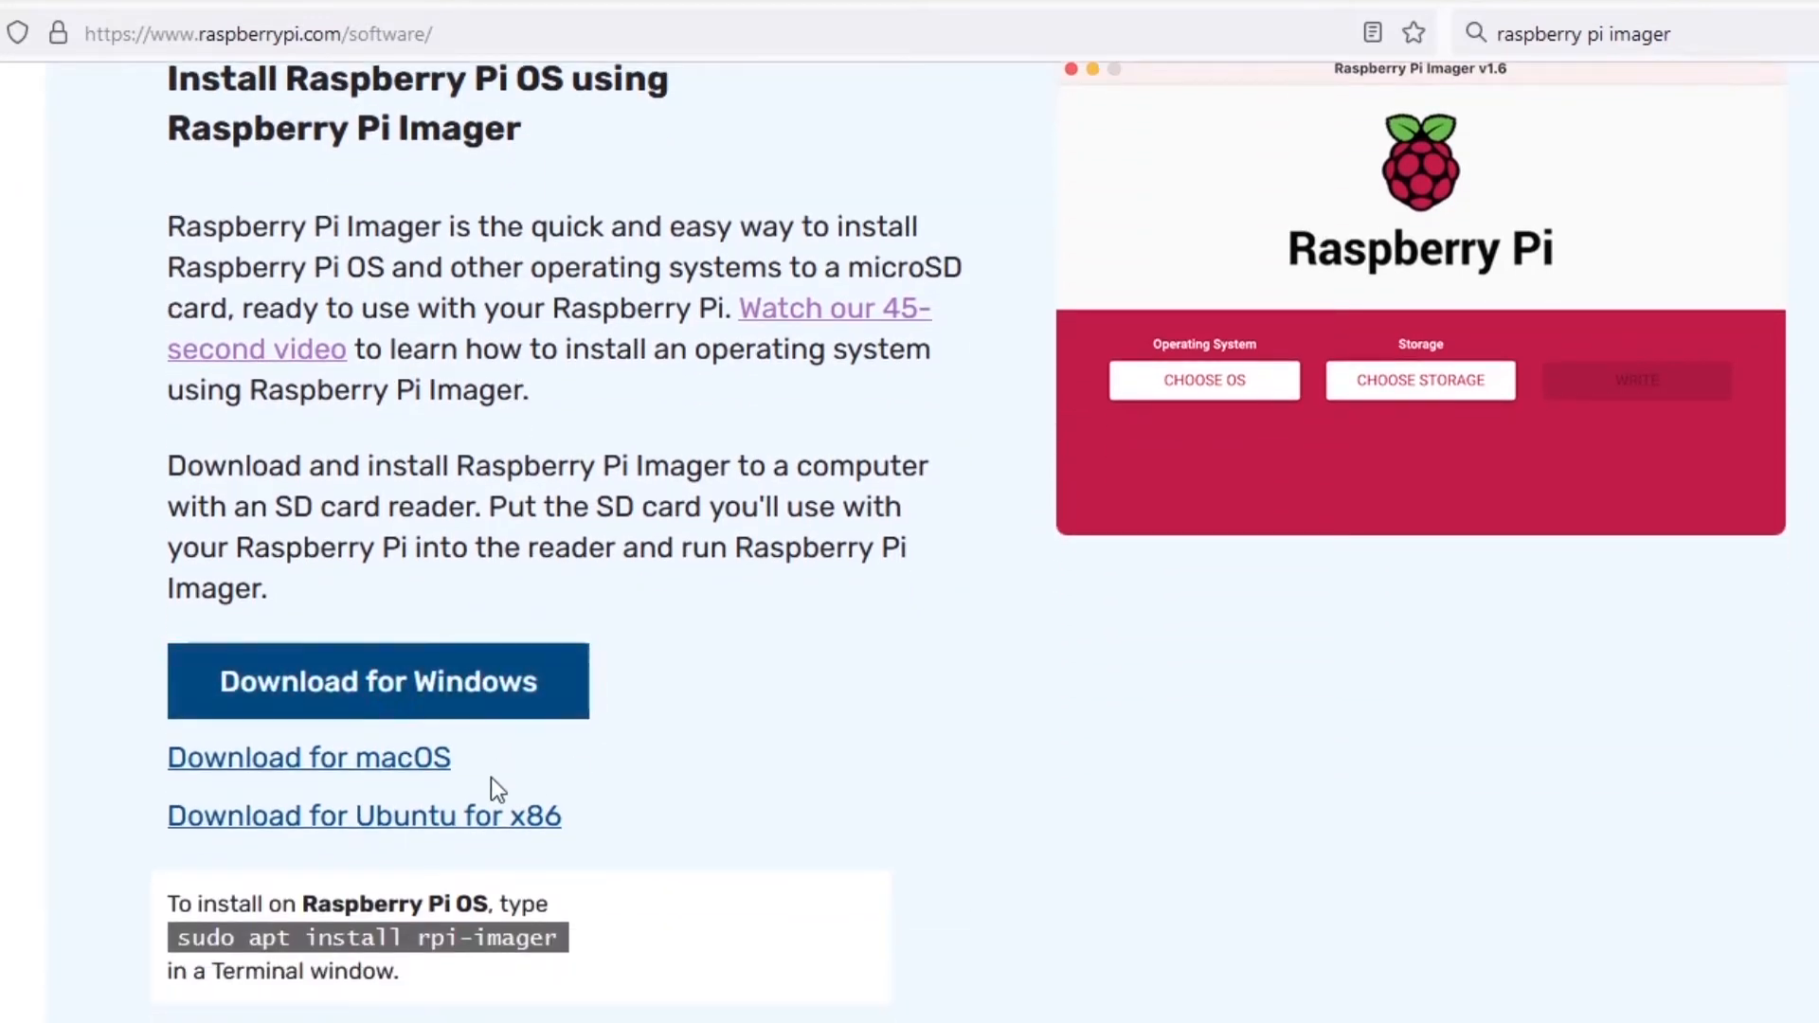
mouse_move(464, 826)
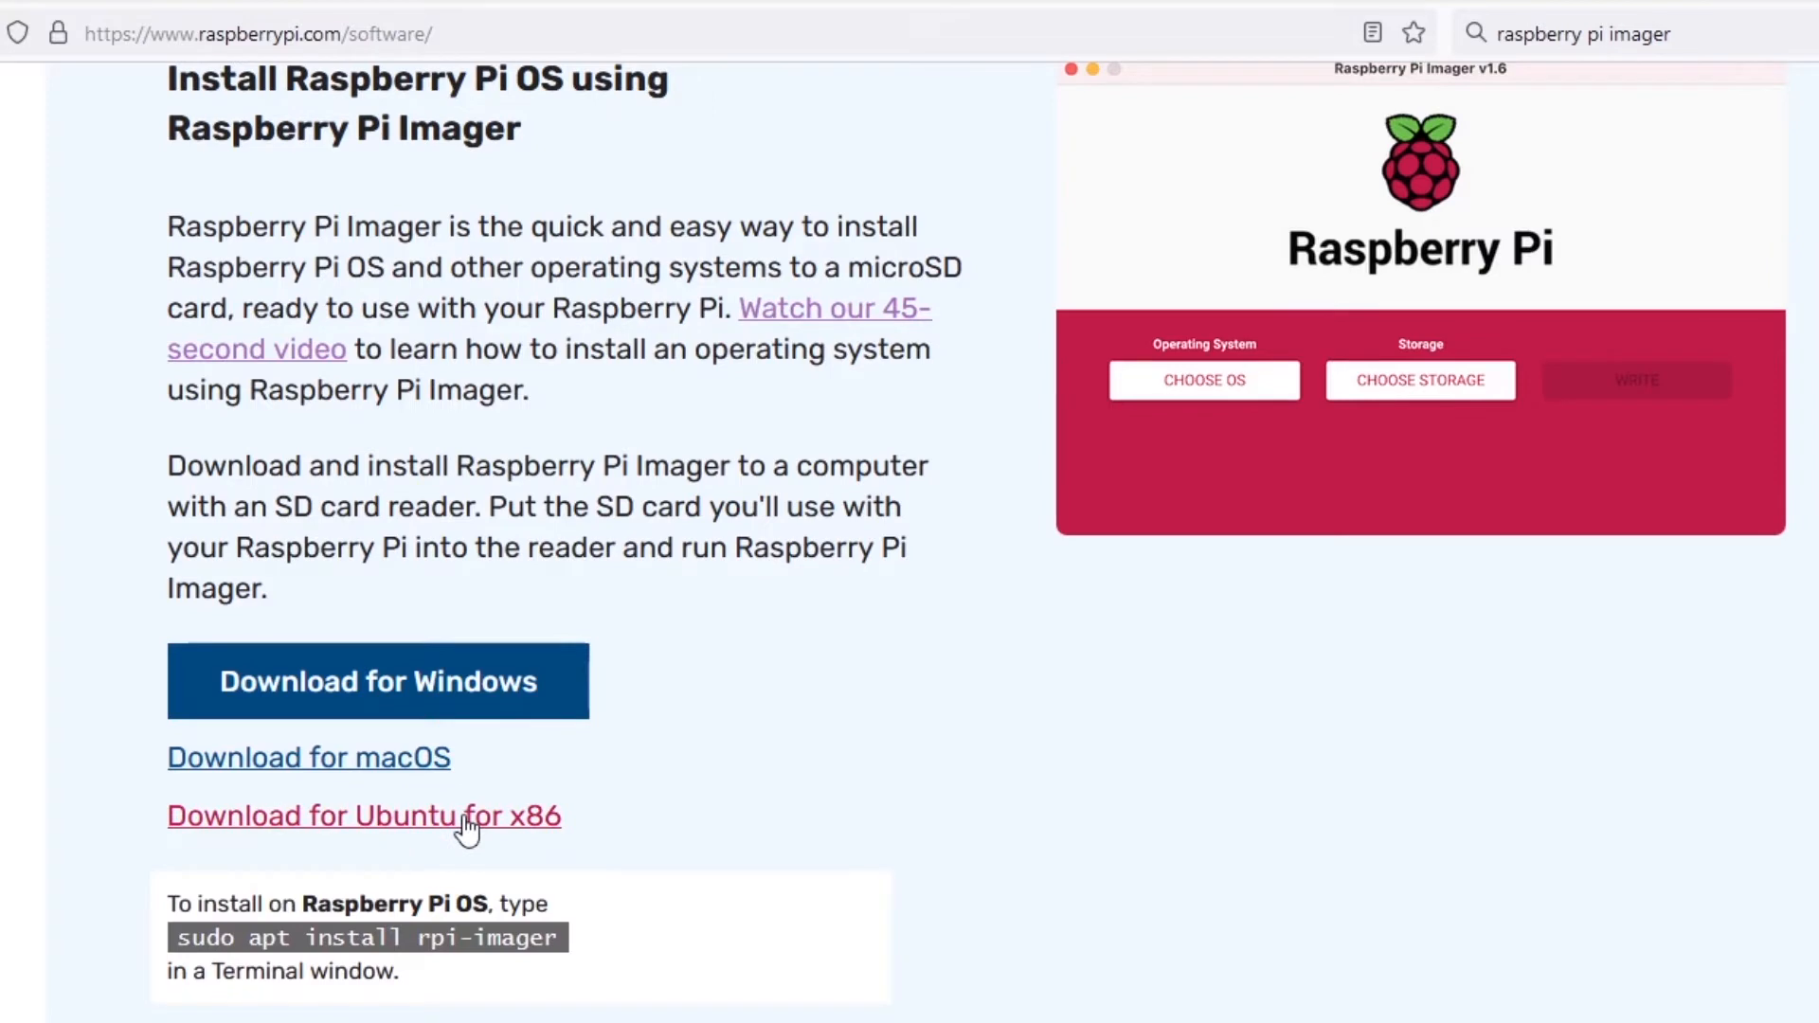
mouse_move(432, 728)
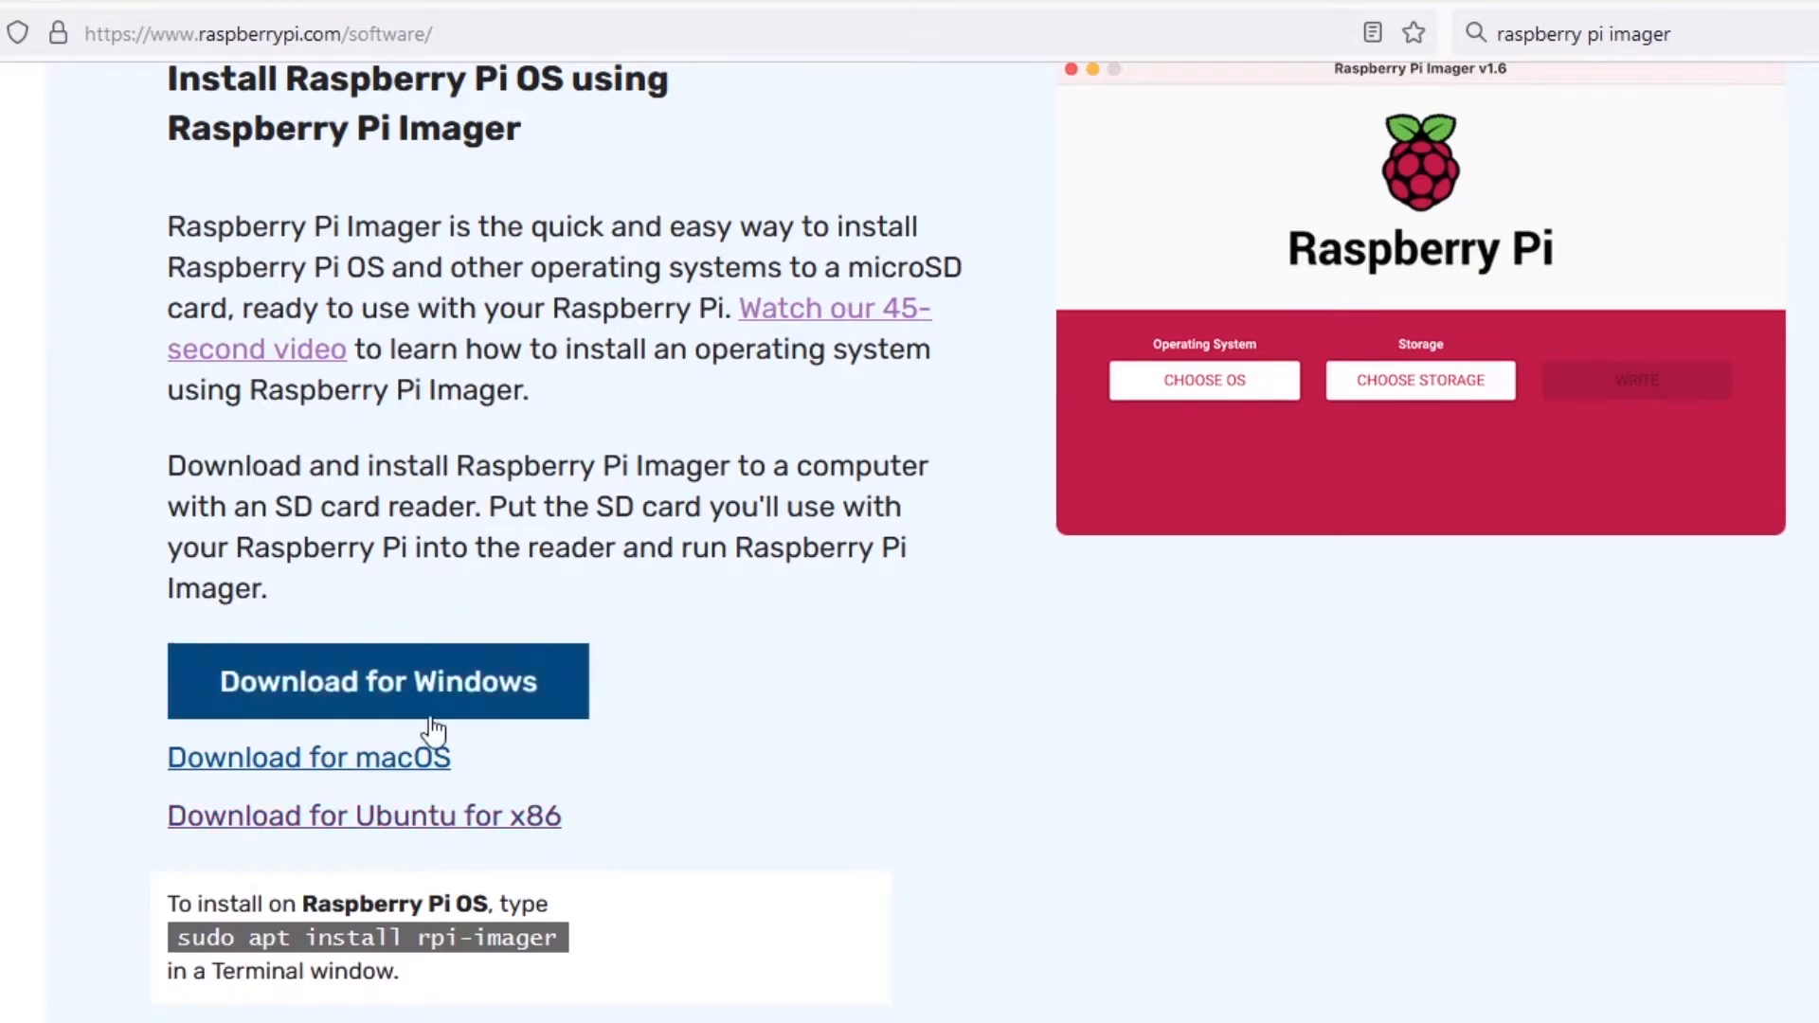
mouse_move(498, 752)
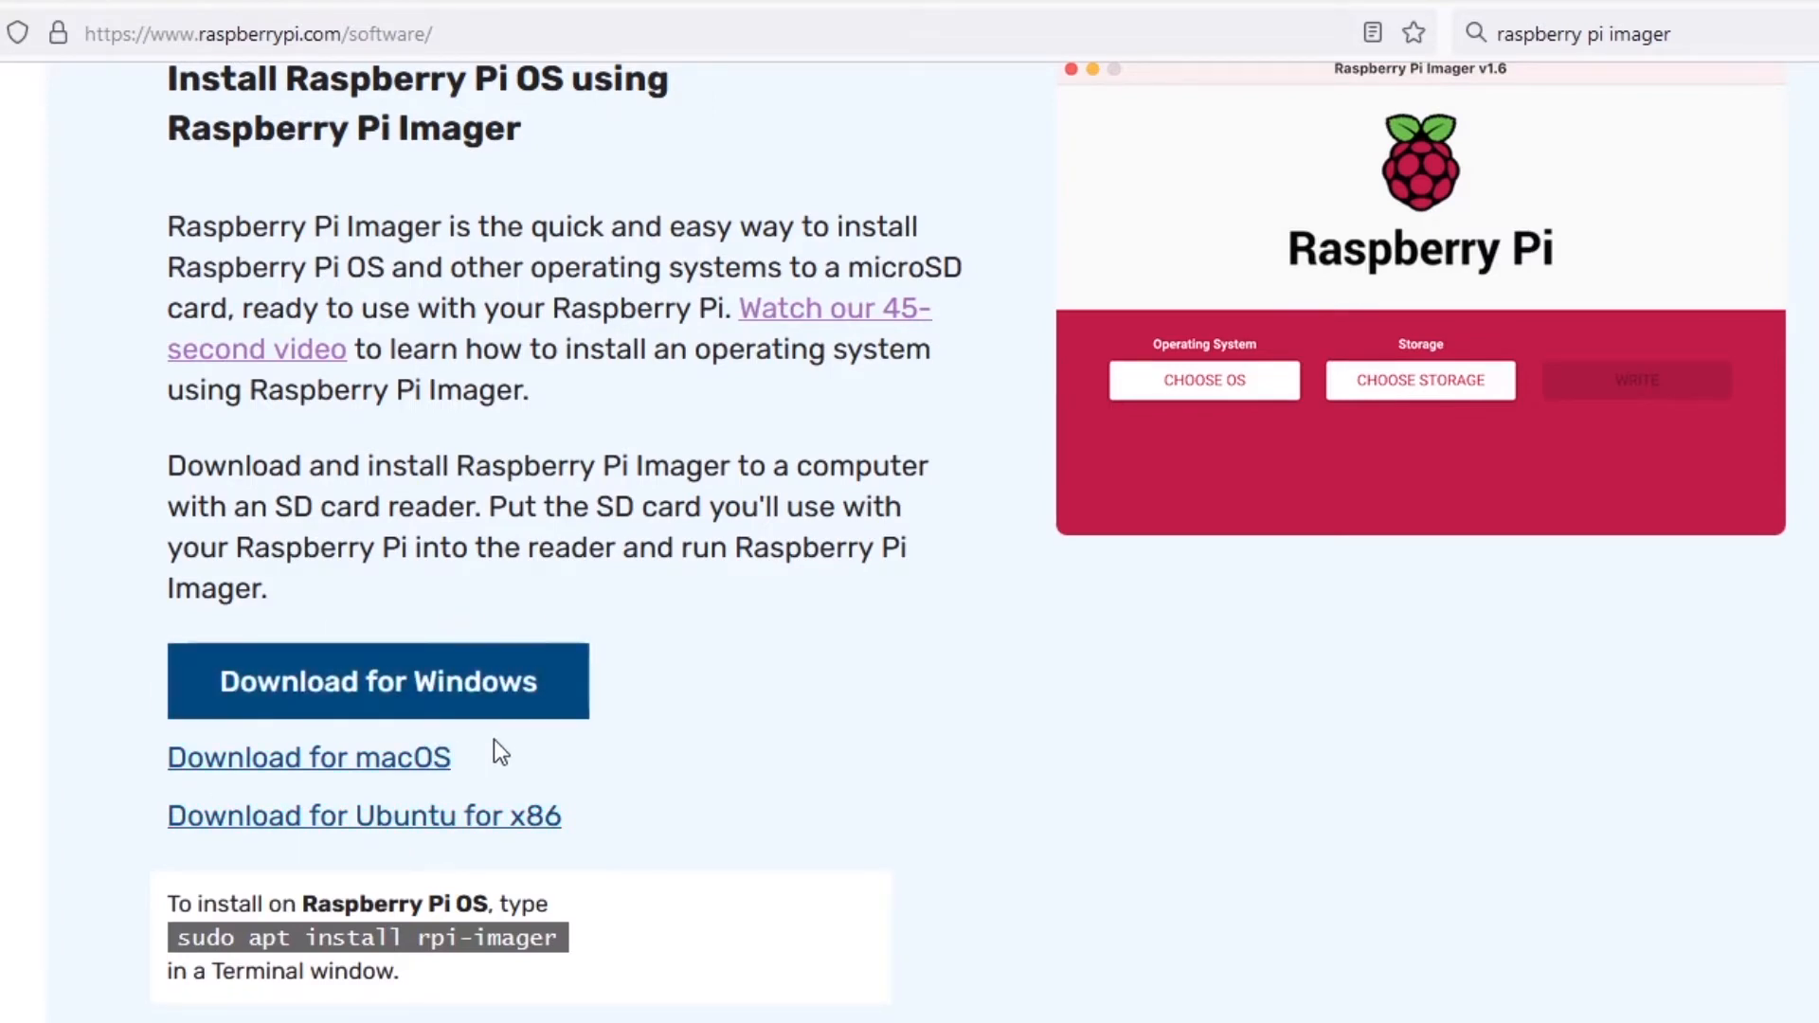
mouse_move(434, 696)
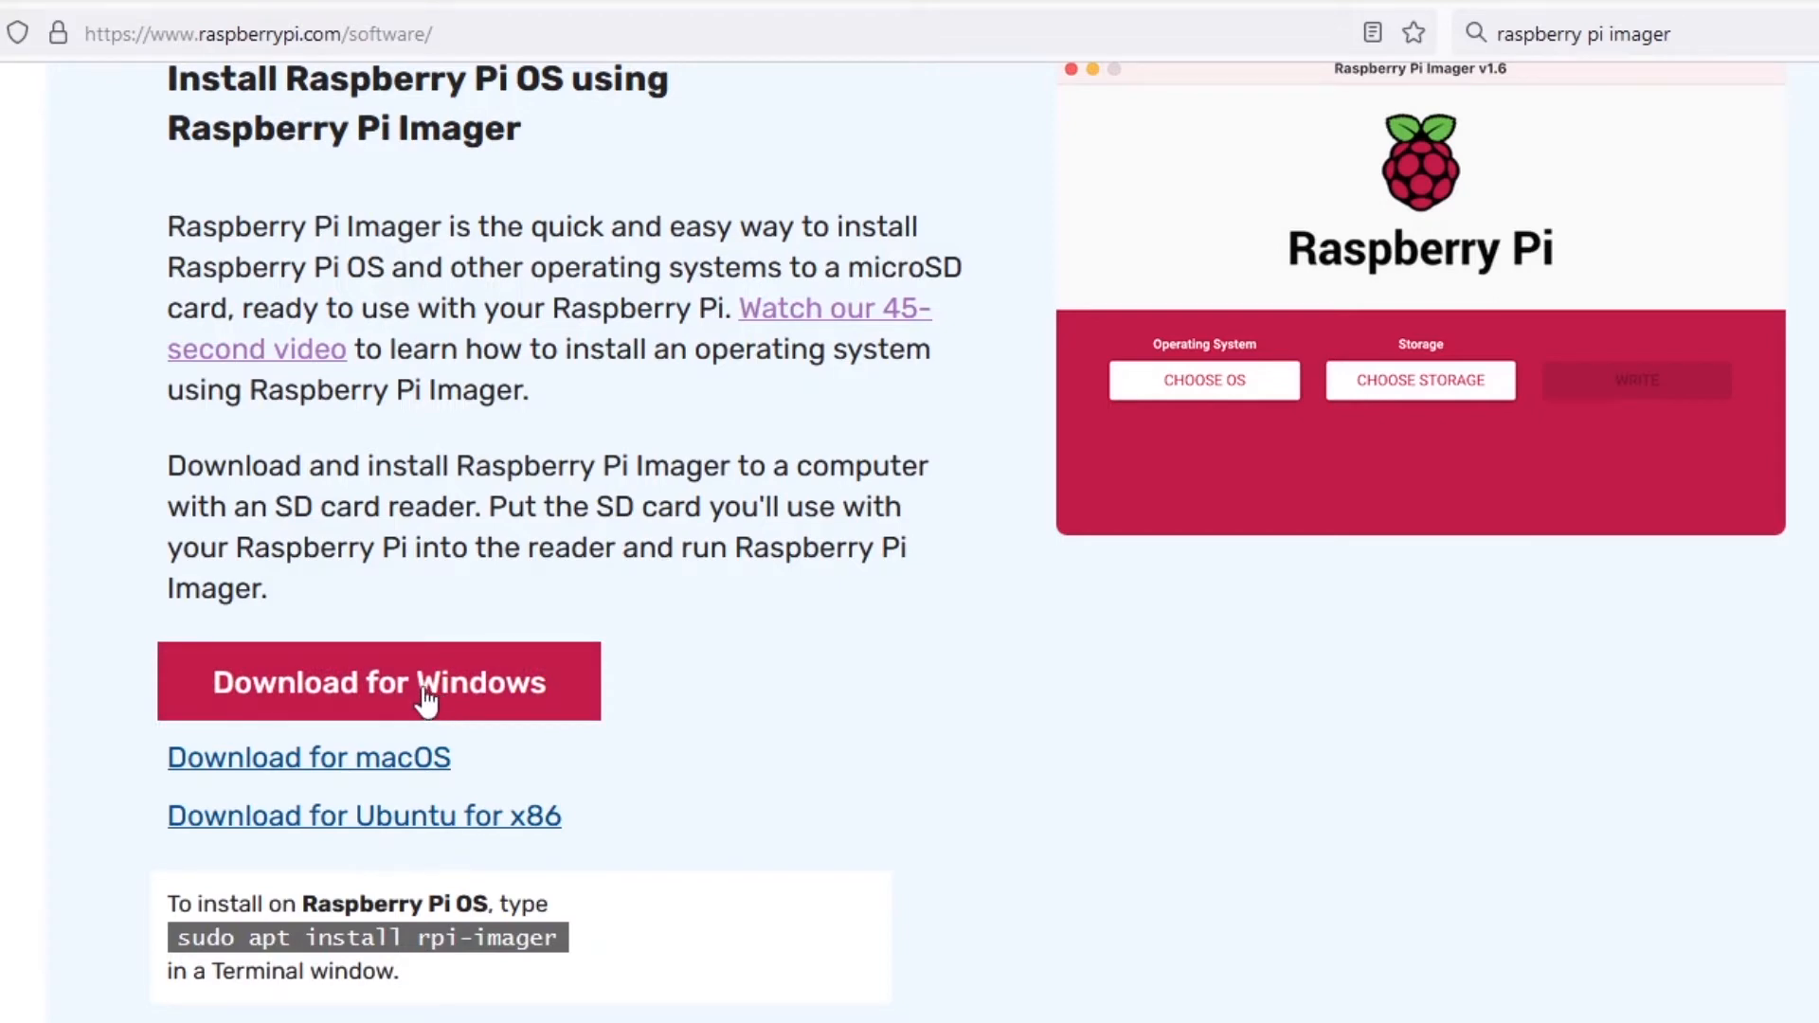
Download the Windows imager installer, save it and run it from Downloads
click(377, 680)
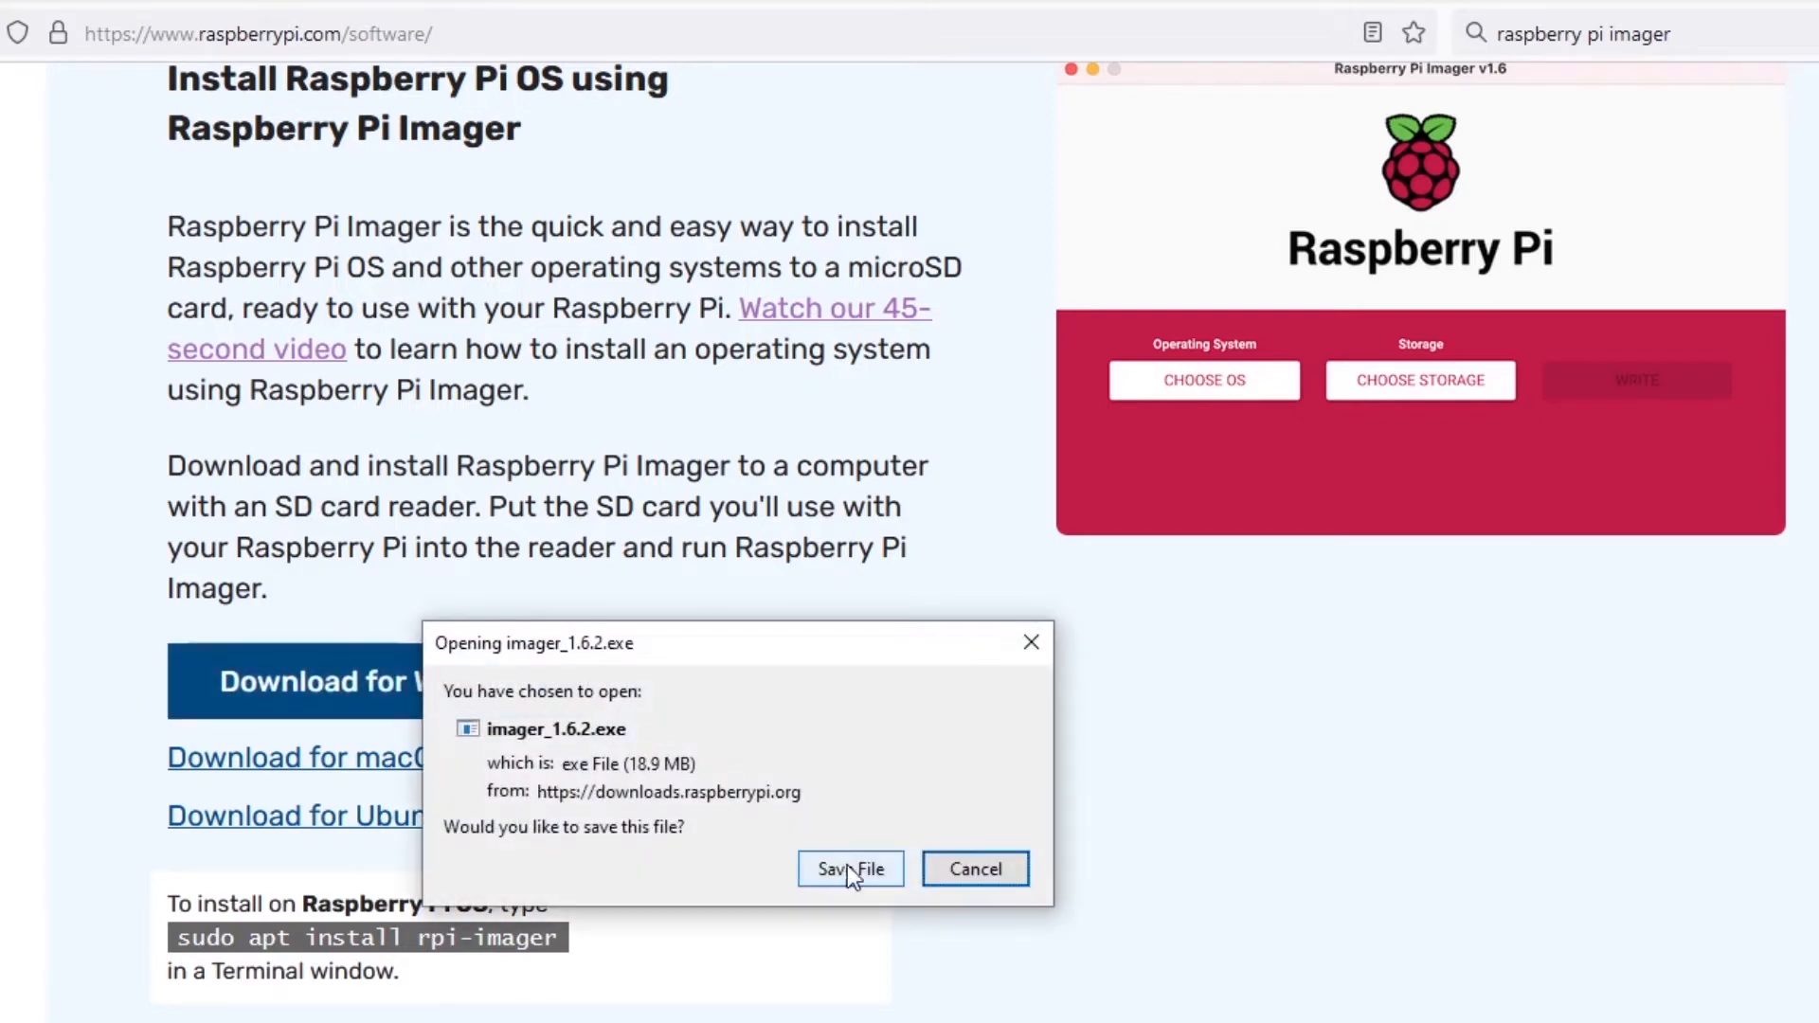
click(850, 870)
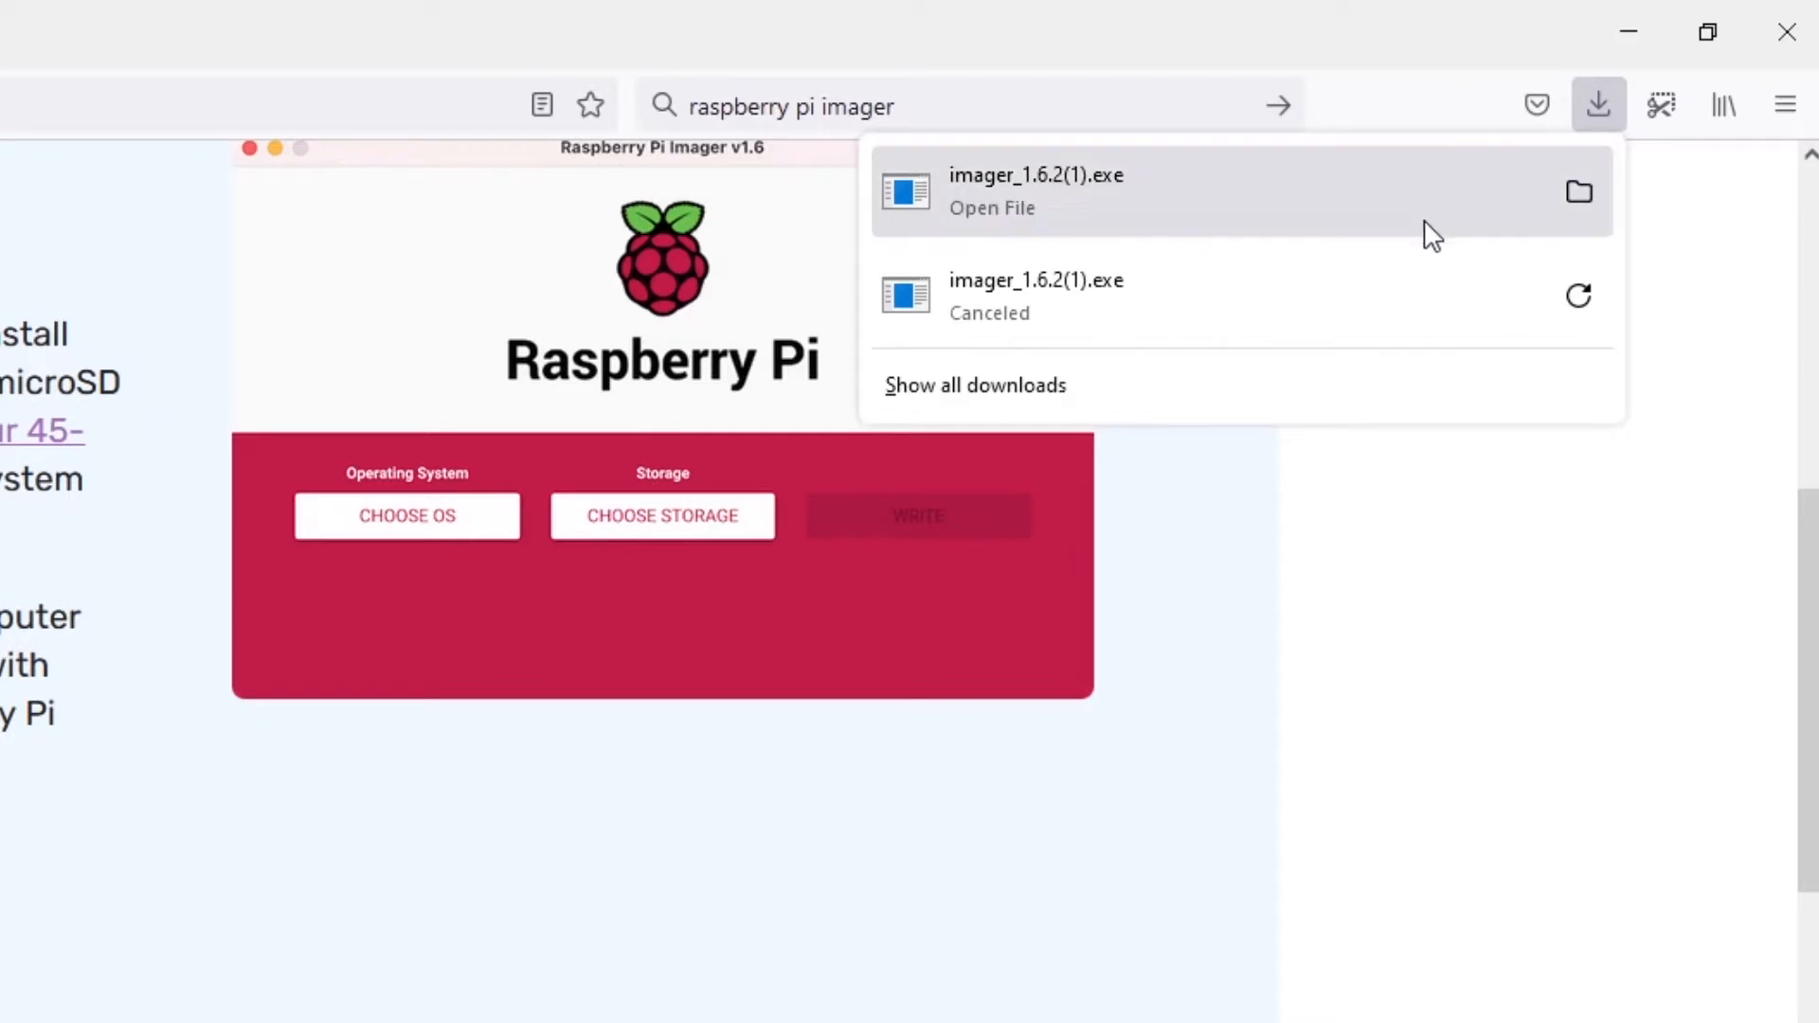
click(1262, 210)
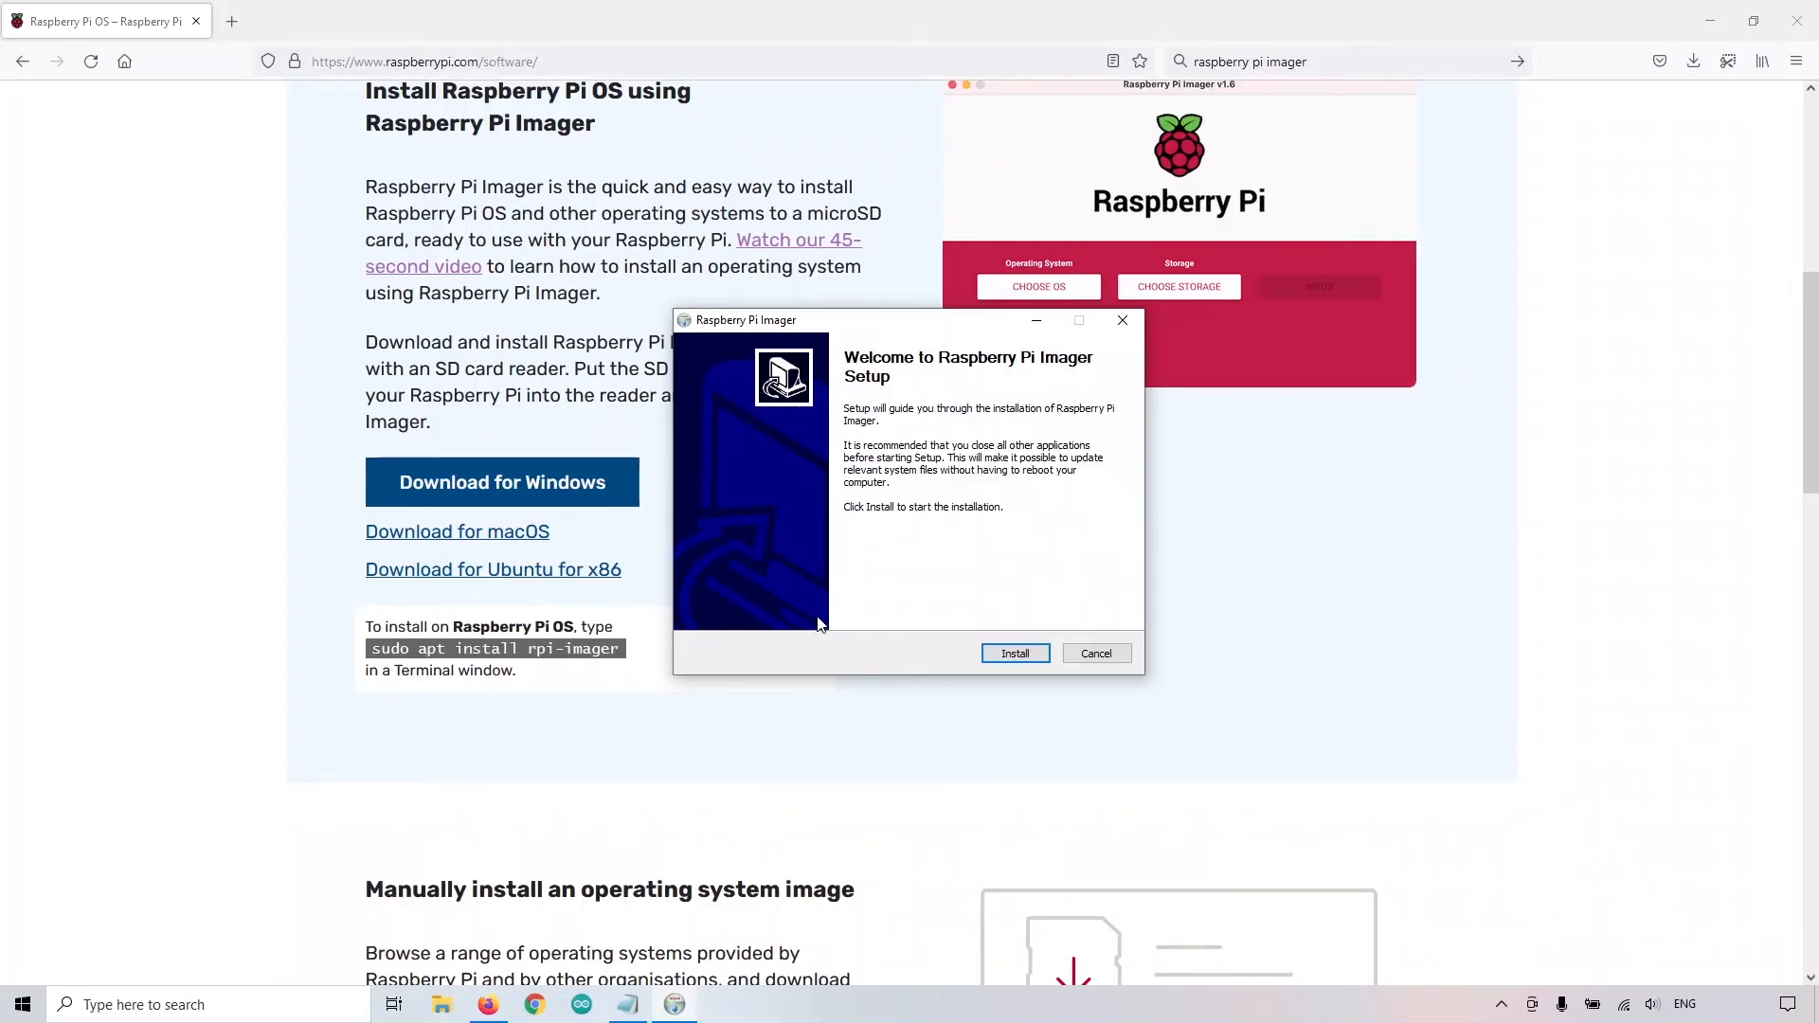
Install Raspberry Pi Imager v1.6.2 and launch it when setup finishes
click(1012, 652)
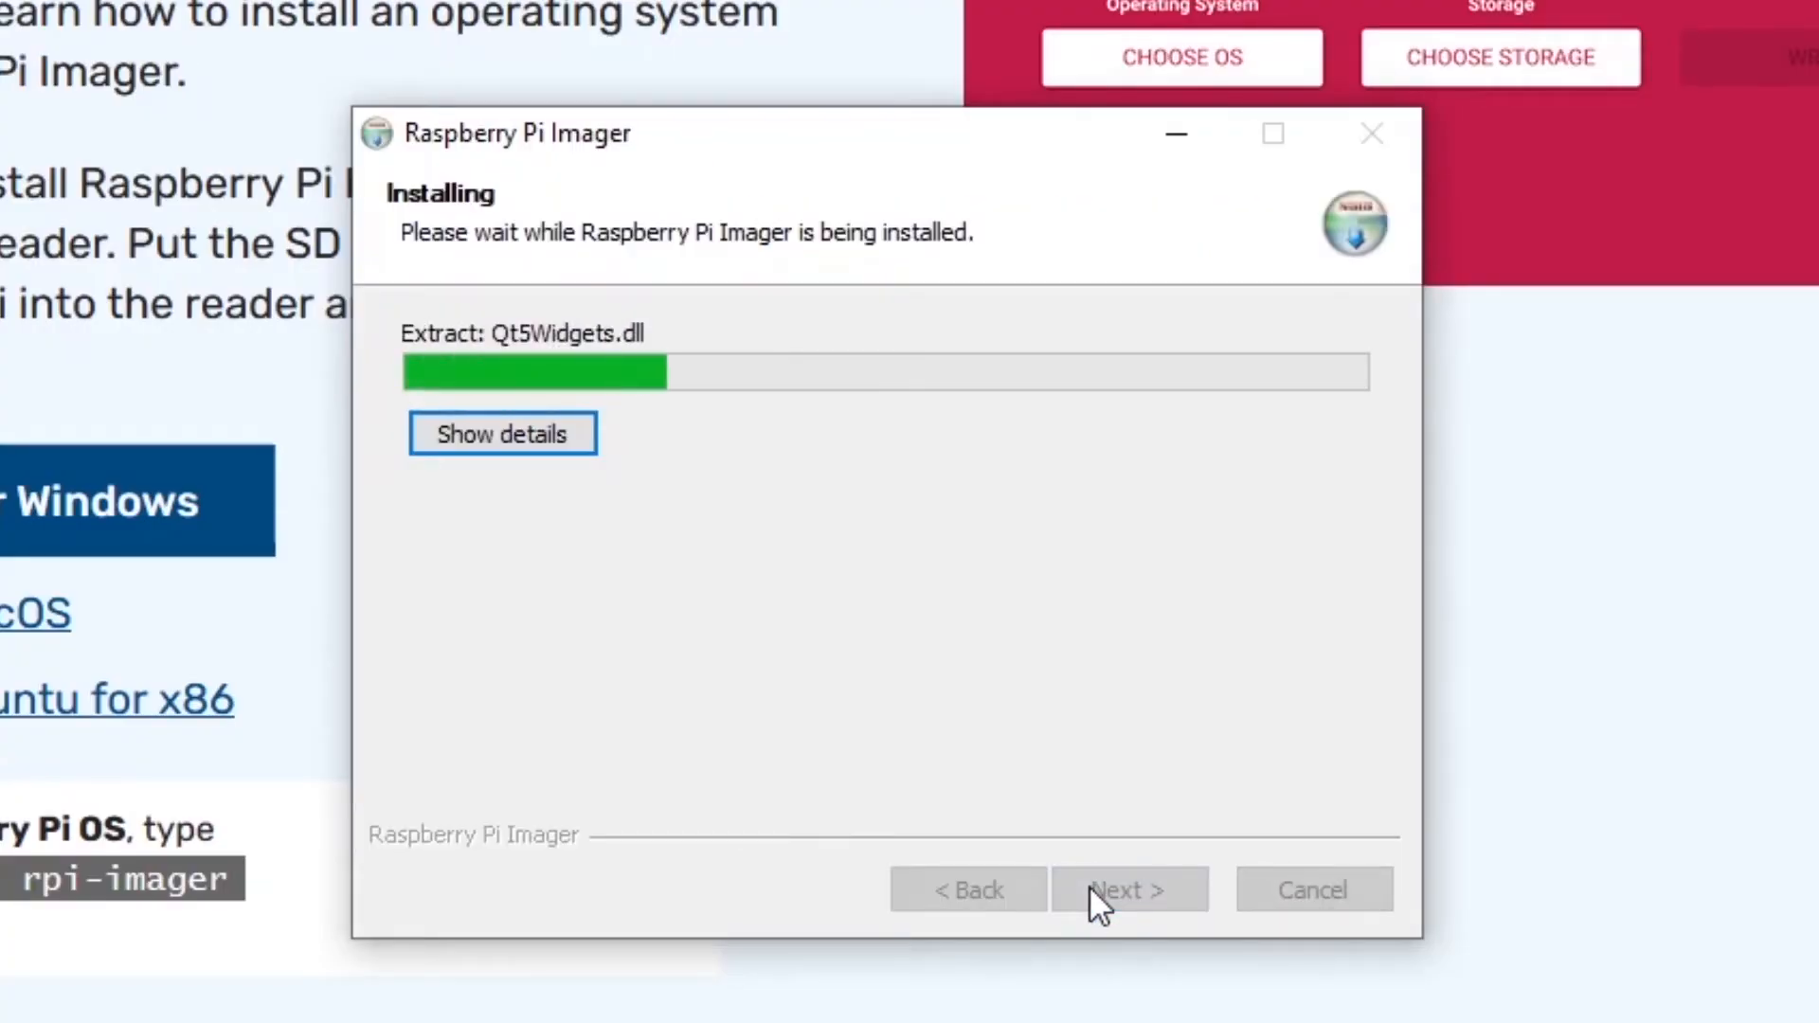
click(1126, 885)
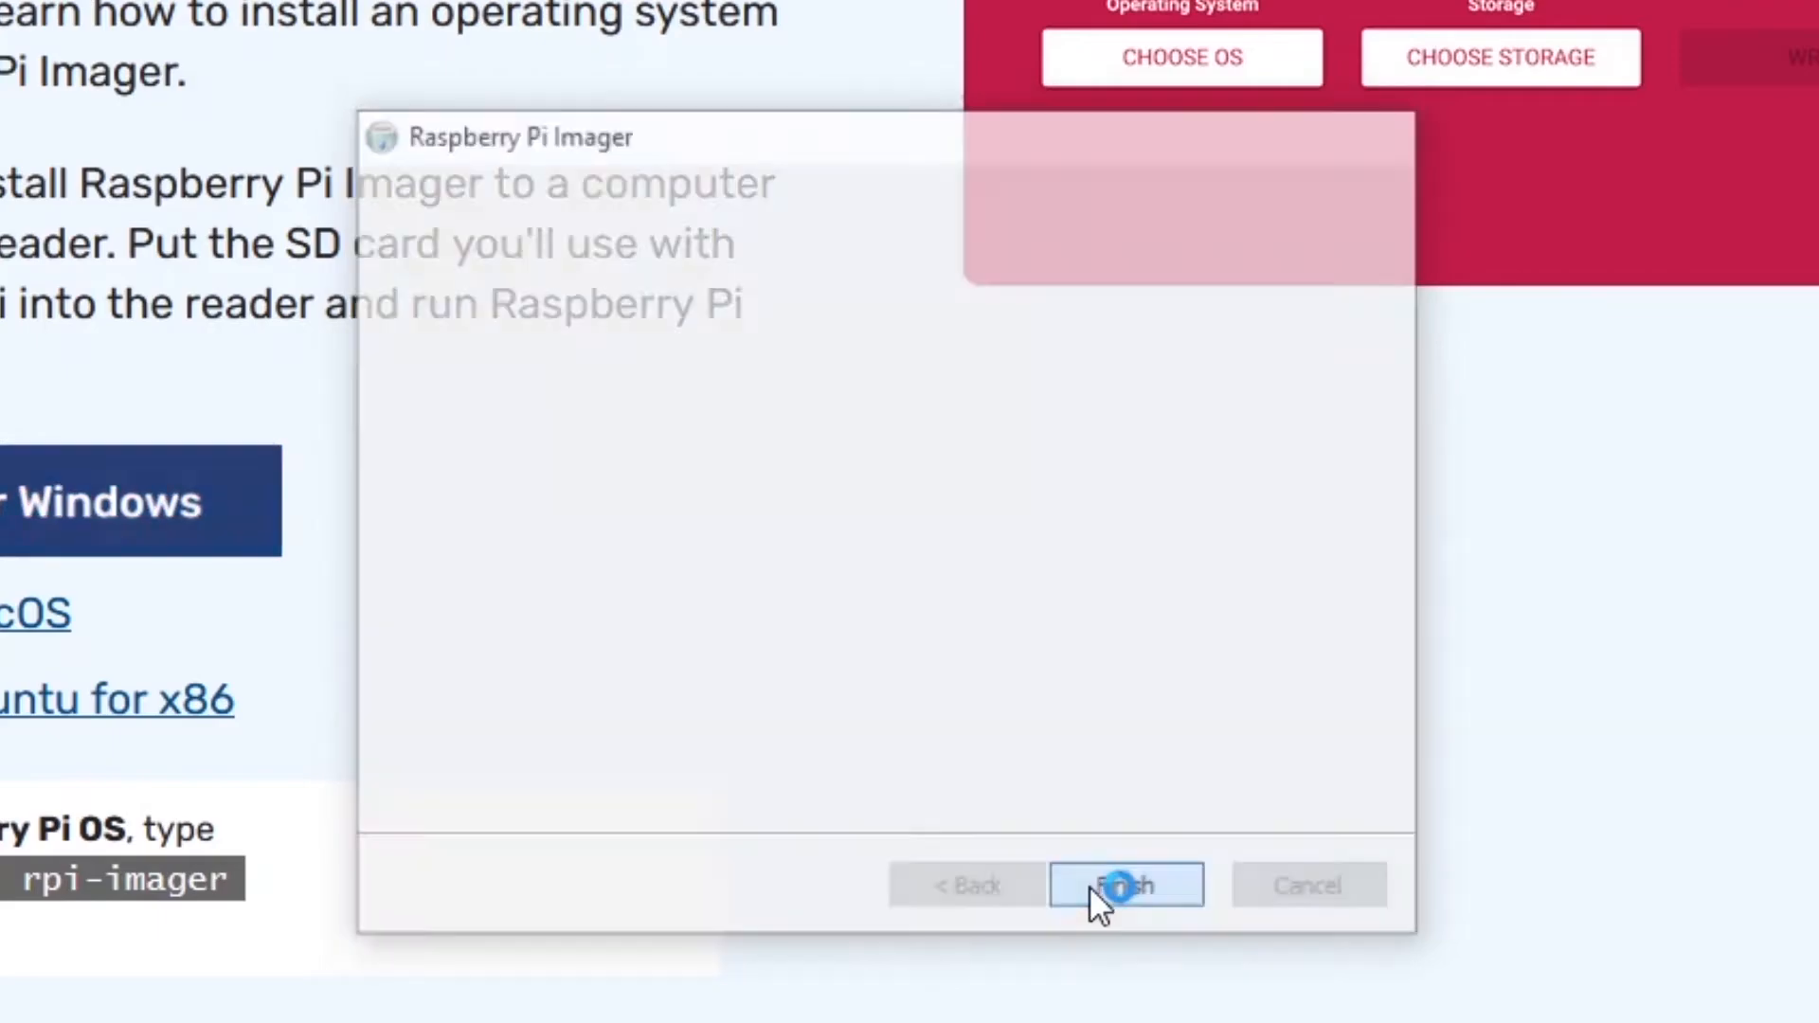
click(1124, 885)
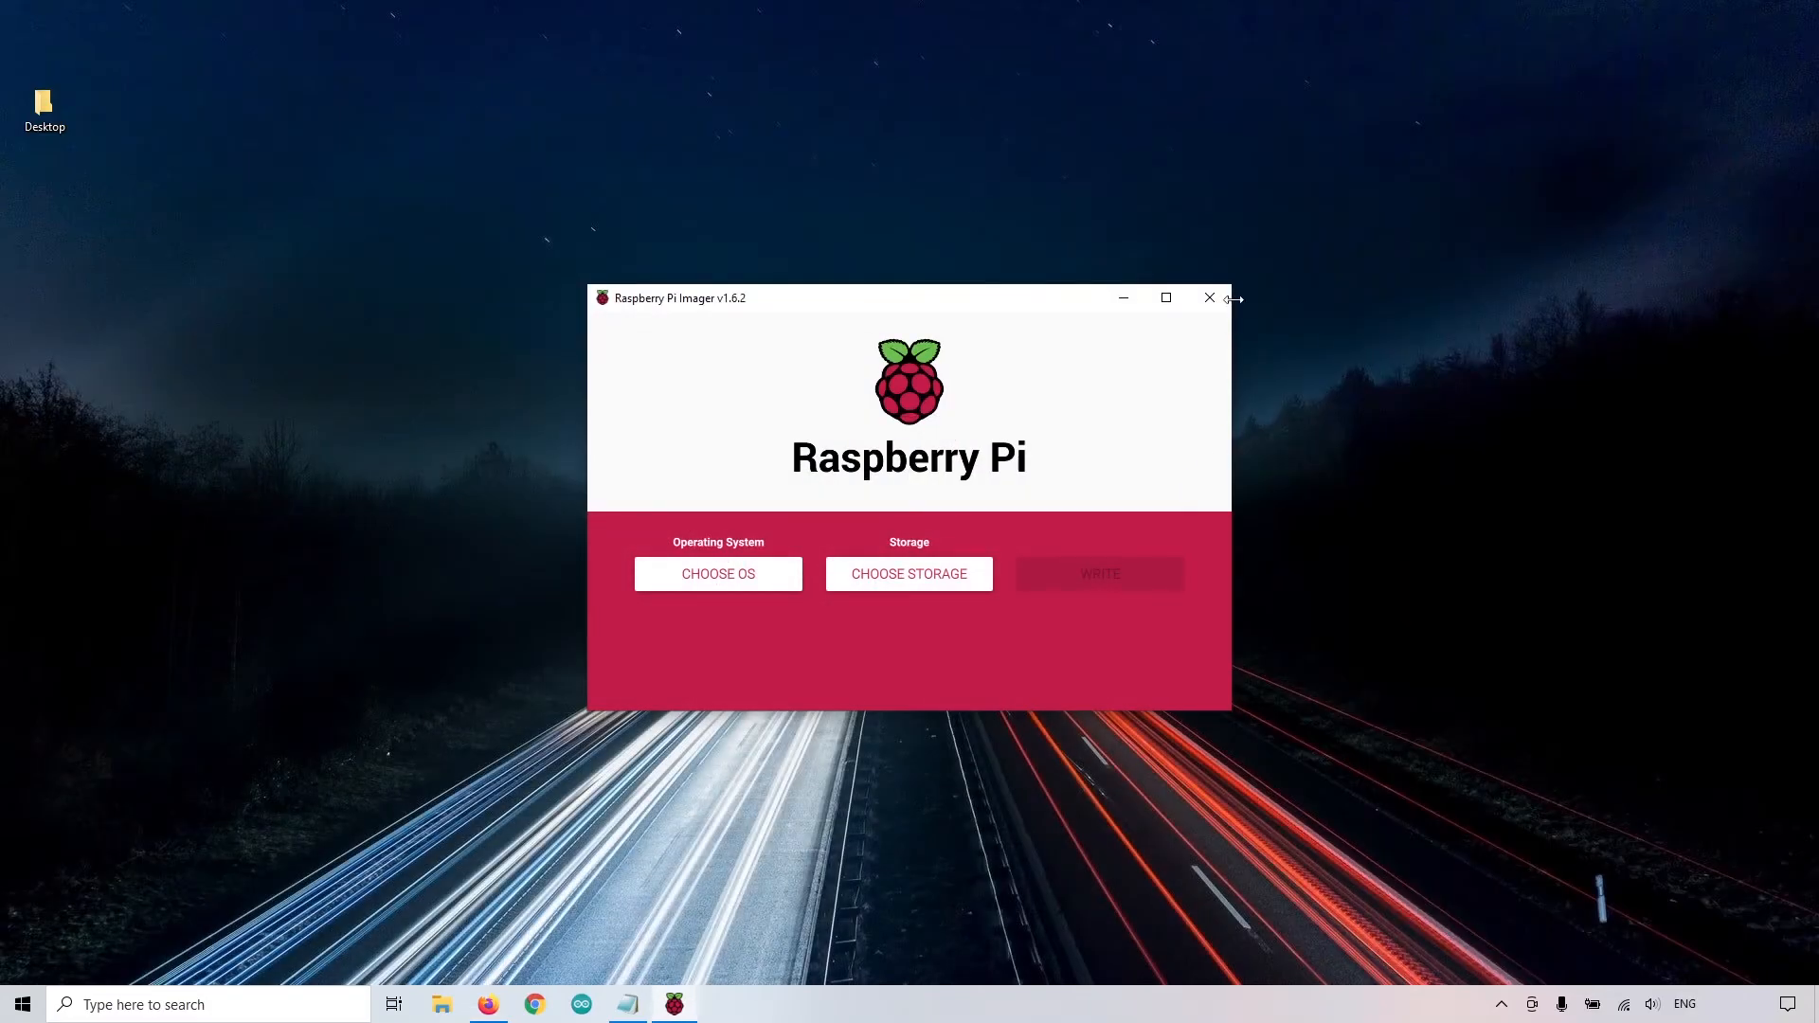
Close the imager and relaunch it via a taskbar search for "ras"
click(1209, 297)
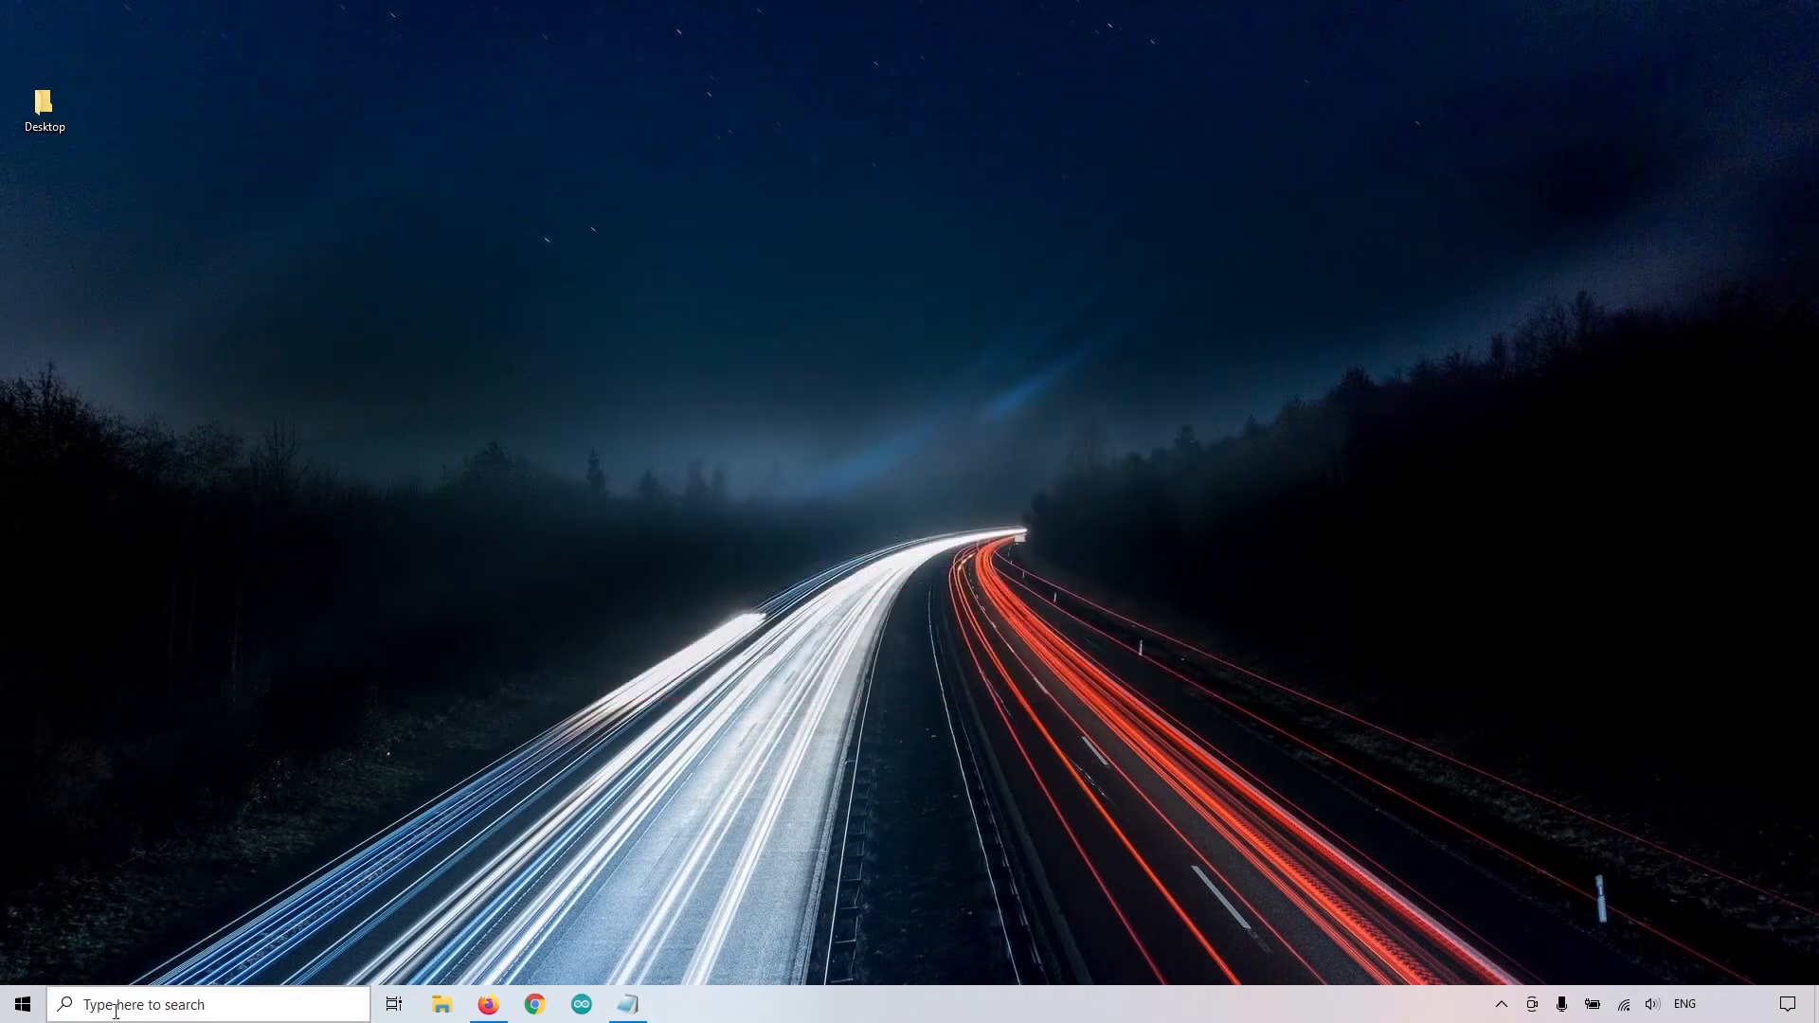
text(ras)
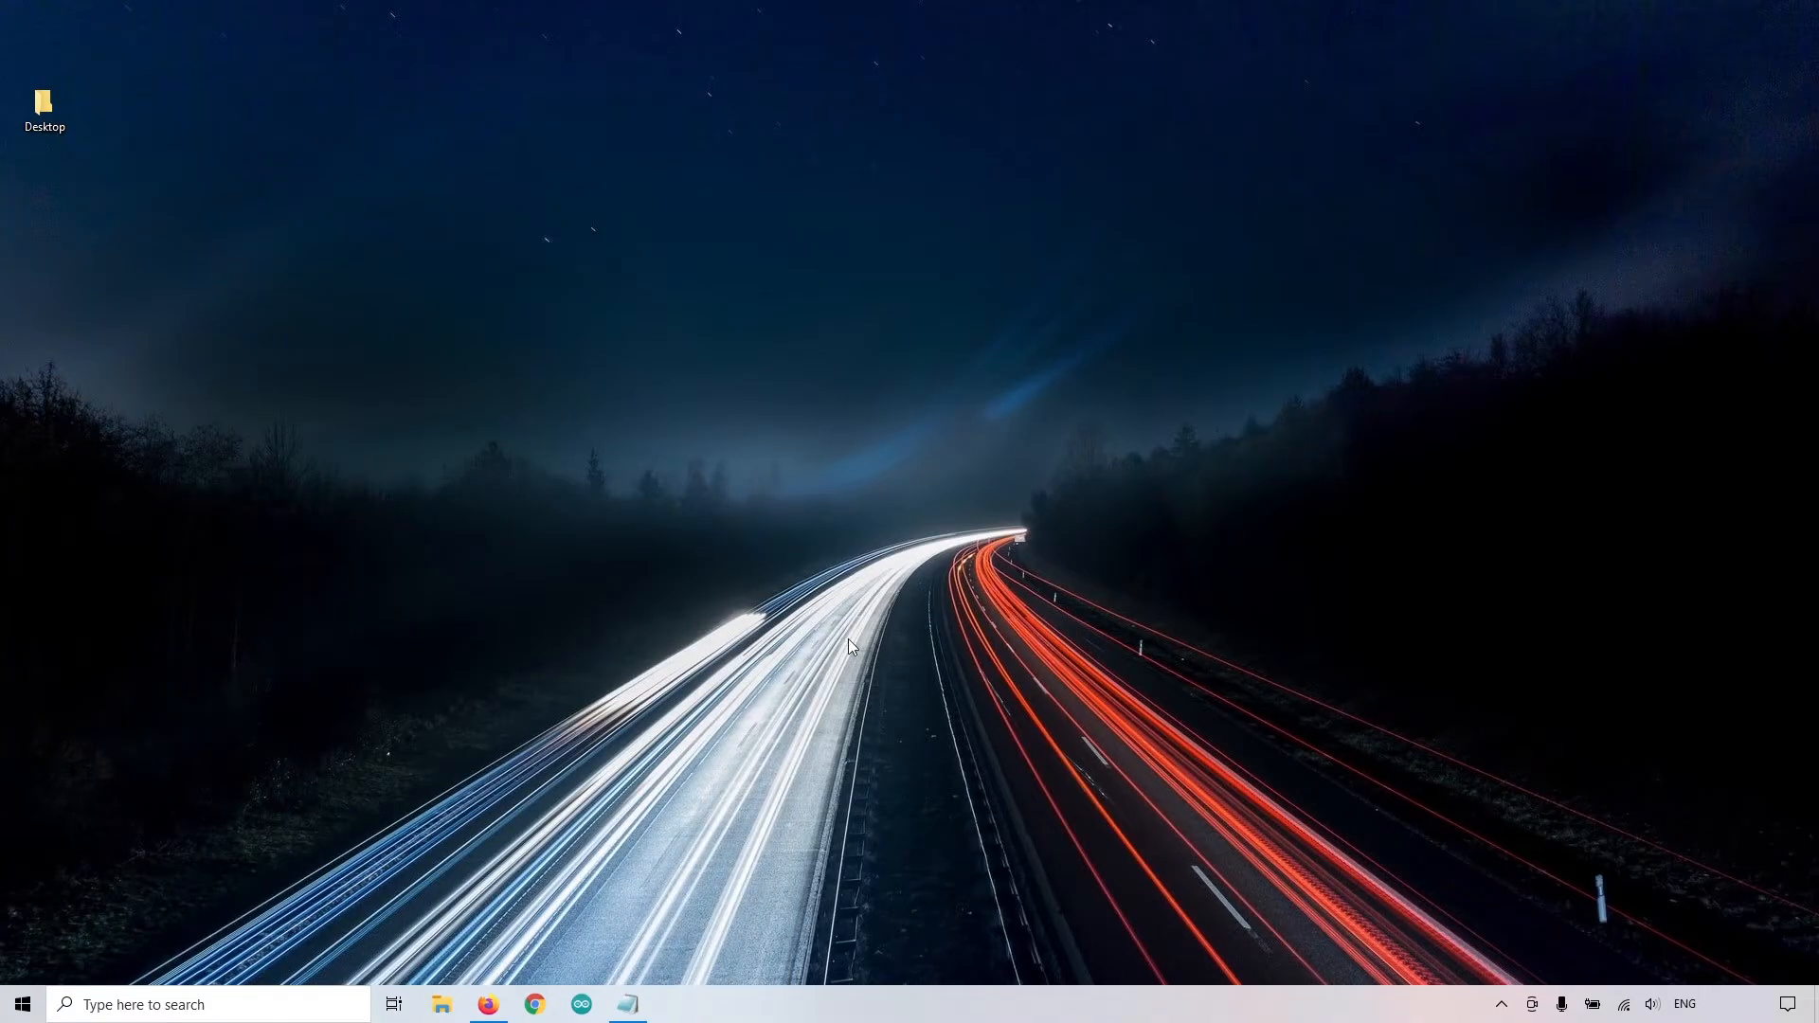
click(675, 1004)
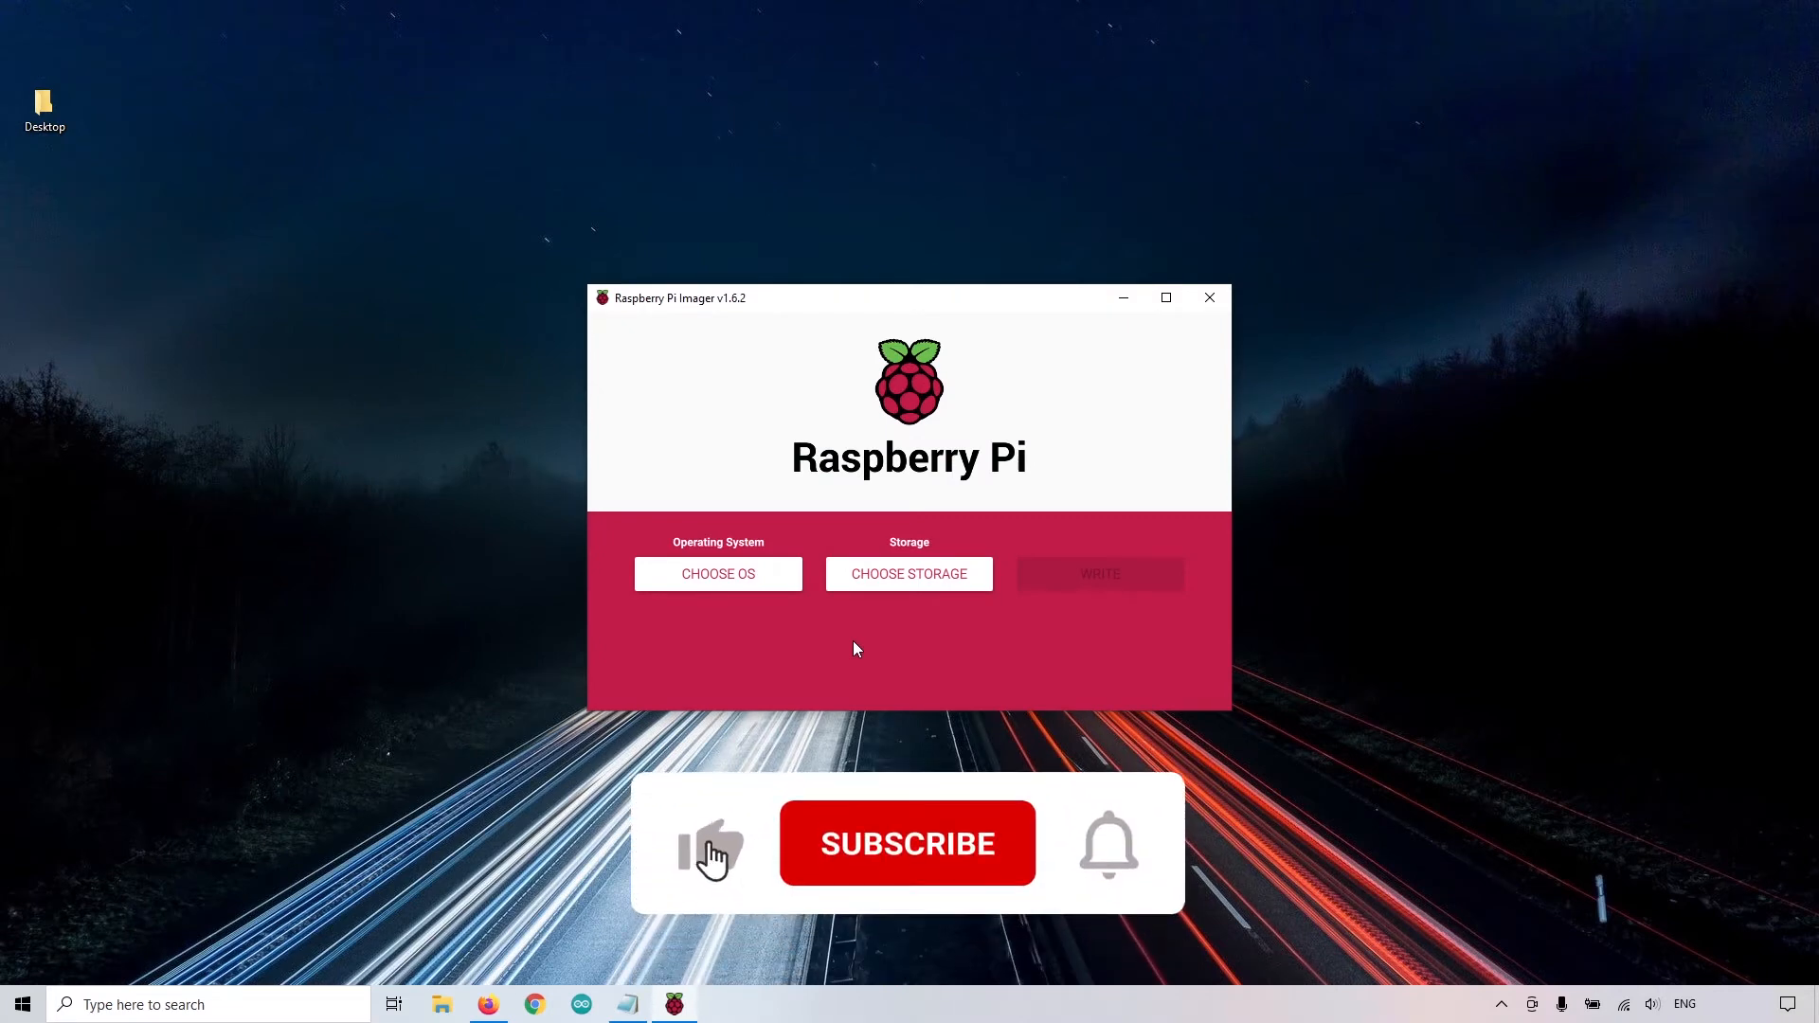
click(908, 843)
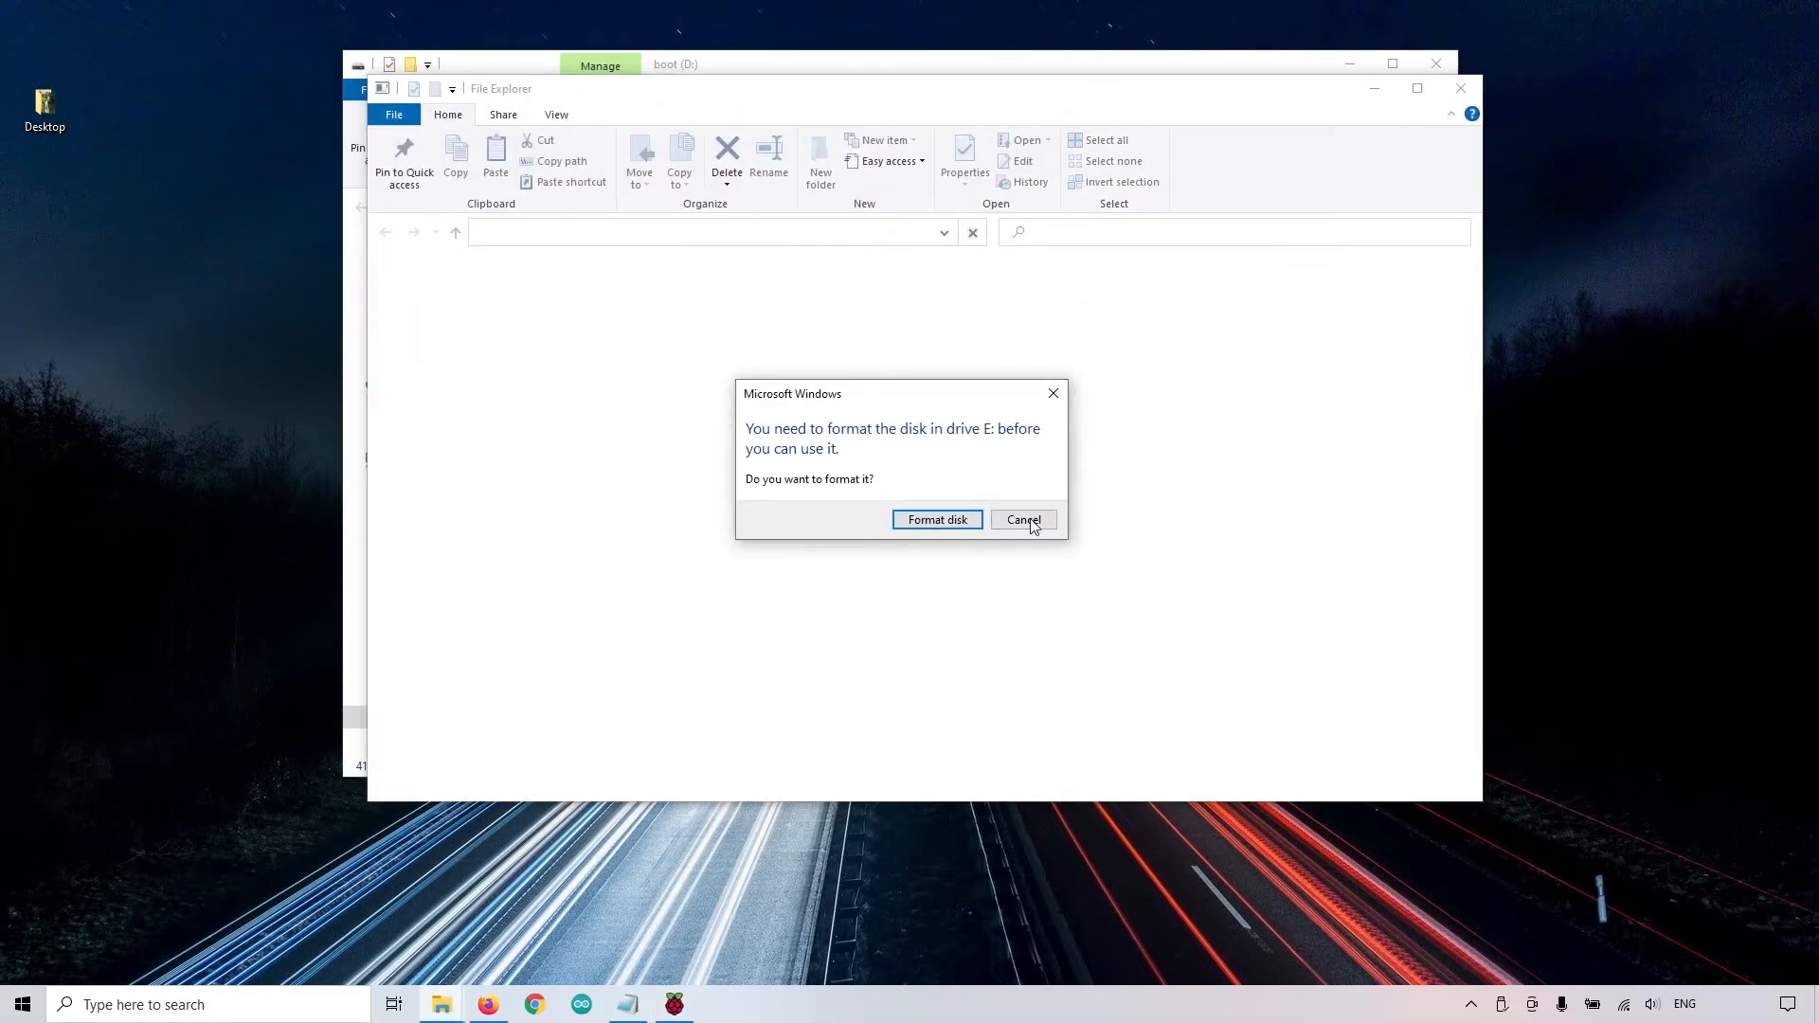
Decline formatting drive E: and dismiss the drive-not-accessible error
click(1022, 519)
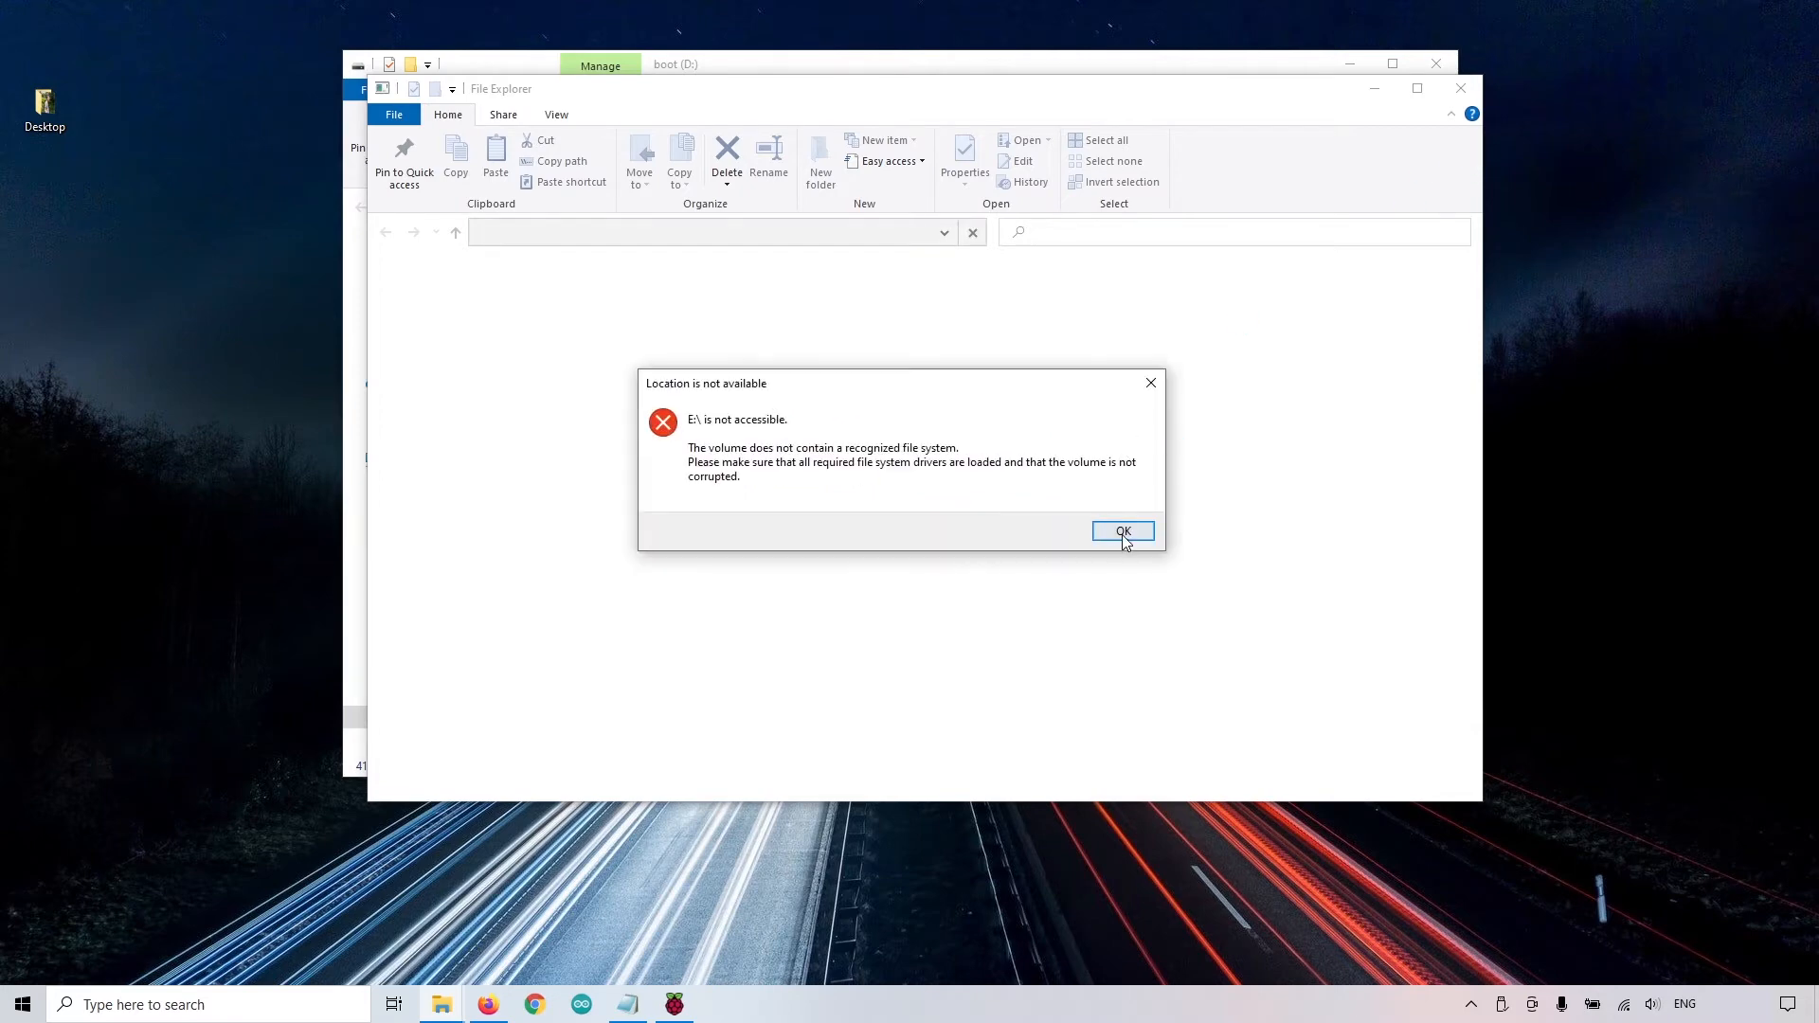
click(1122, 530)
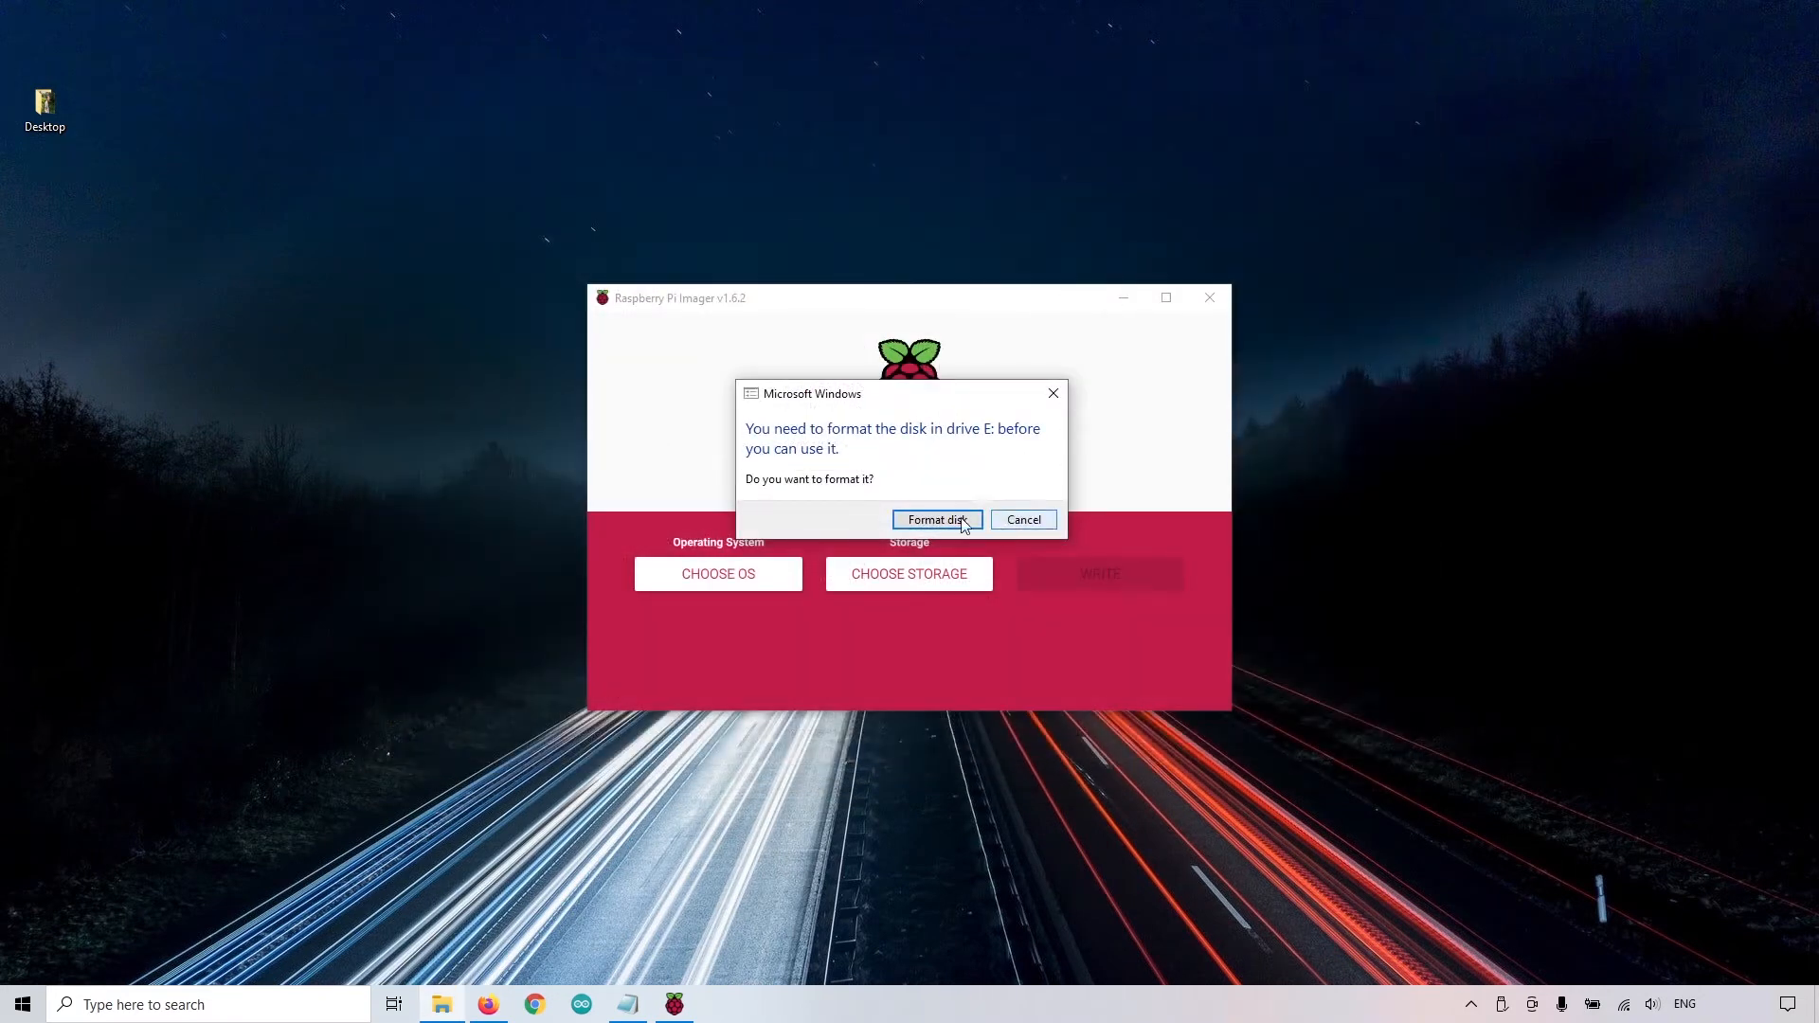
click(1023, 519)
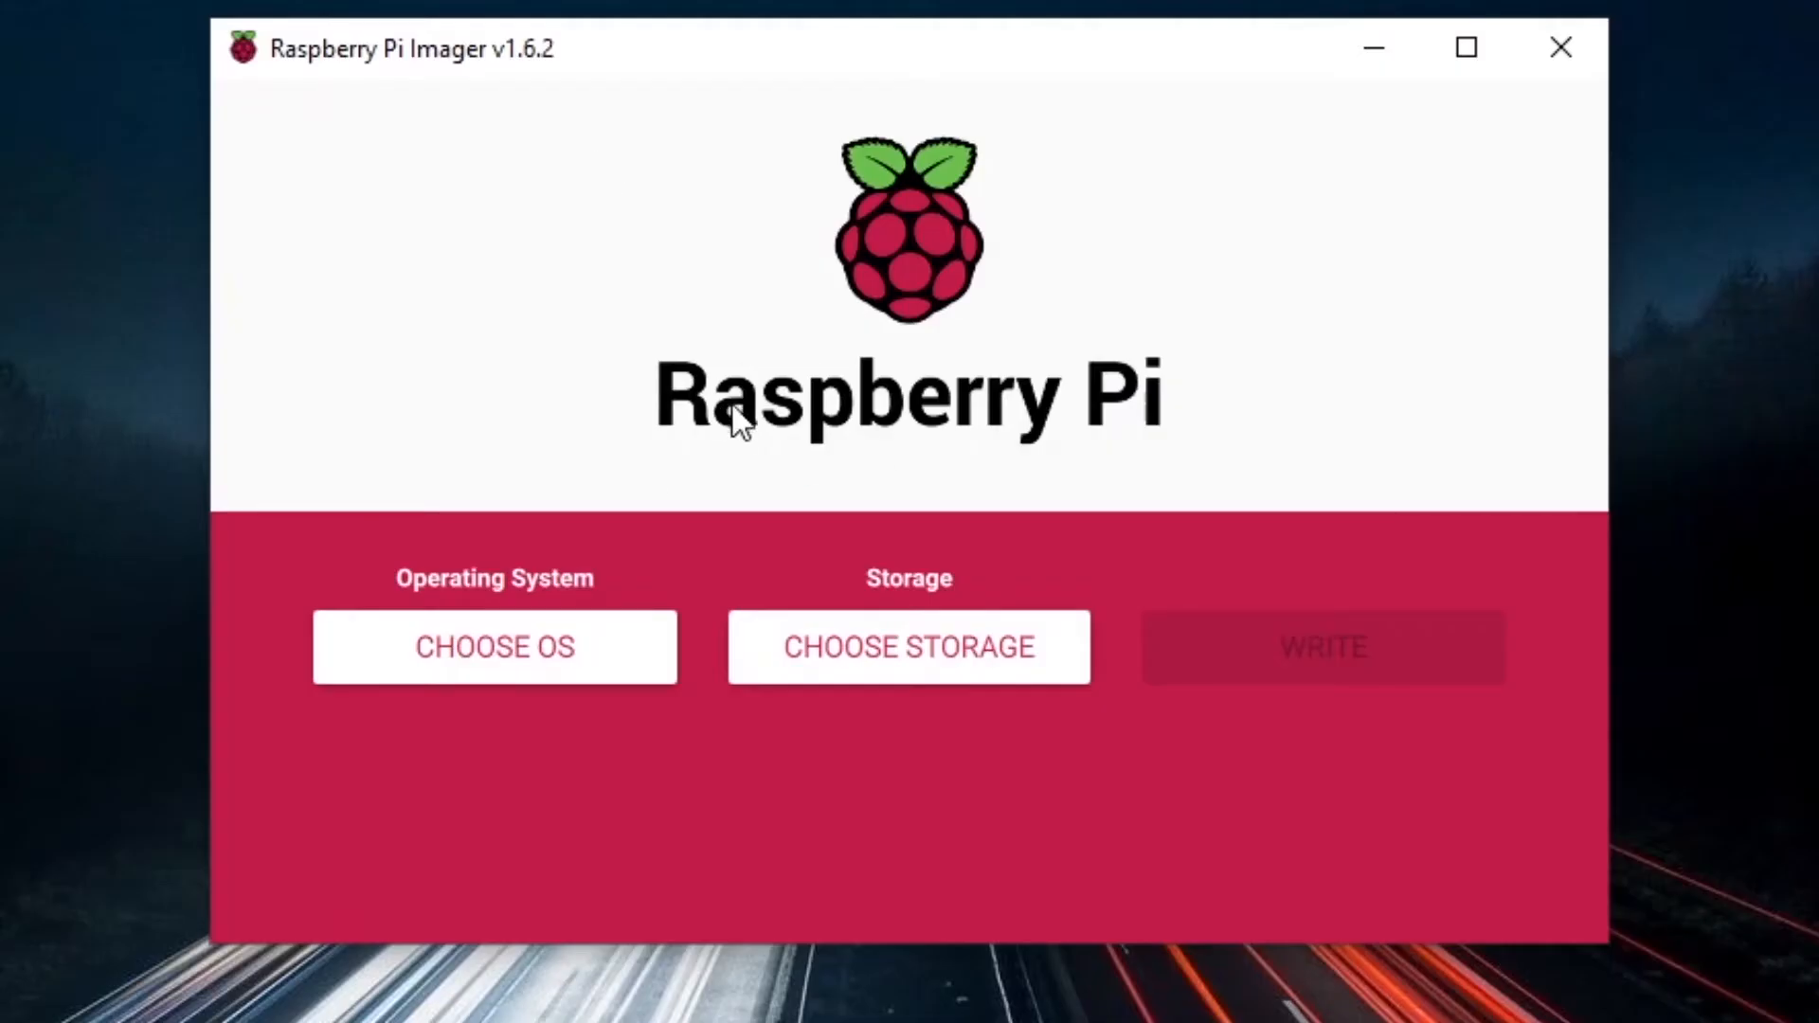
Choose Raspberry Pi OS (32-bit) as the operating system
click(492, 646)
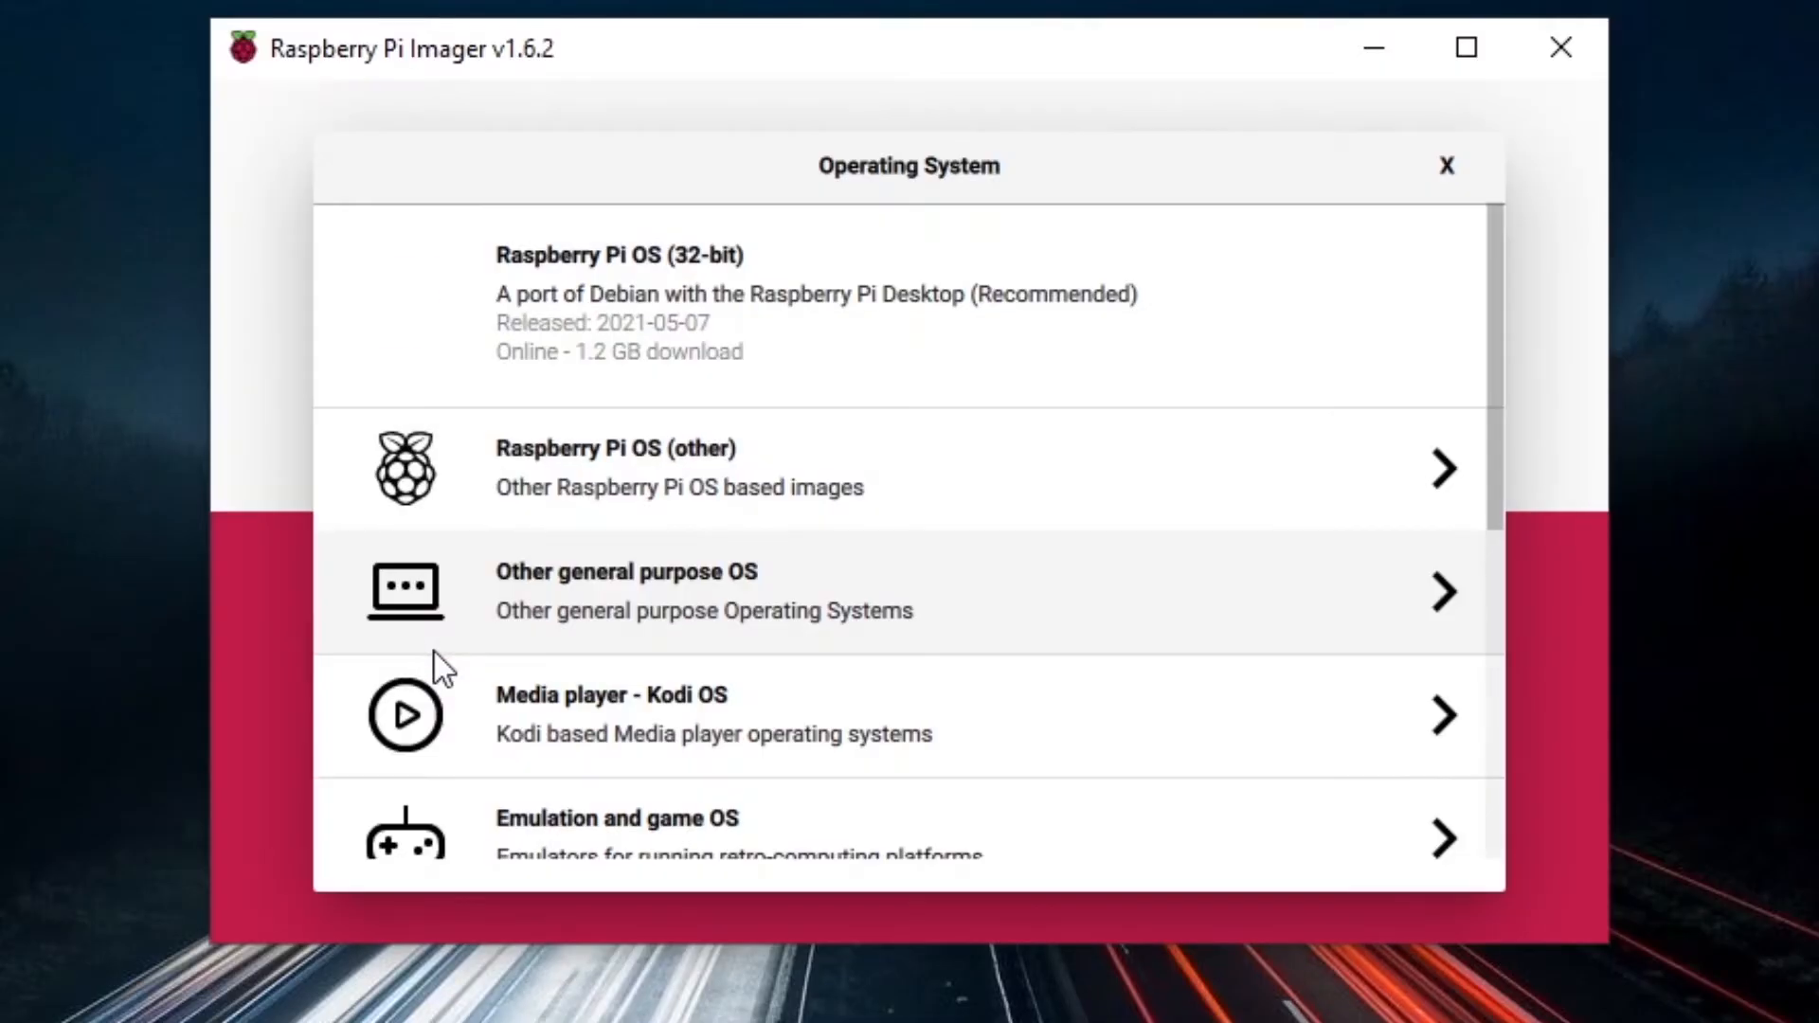
mouse_move(722, 337)
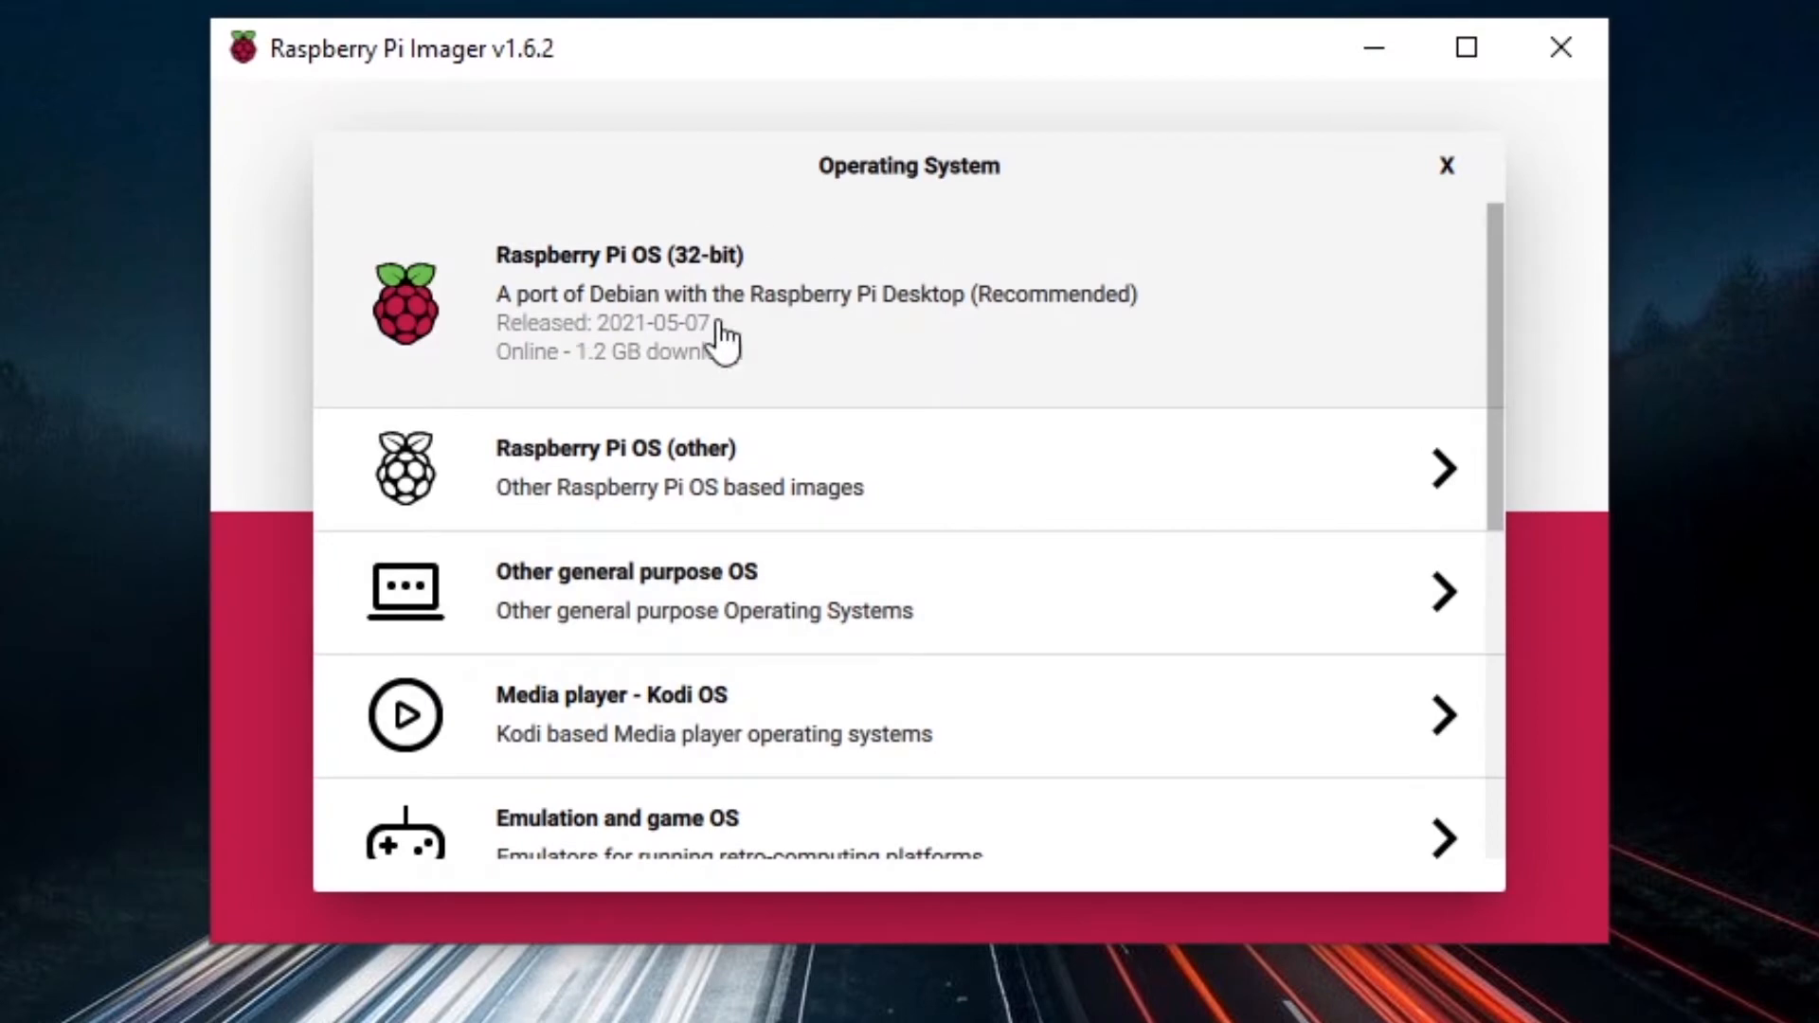
mouse_move(633, 299)
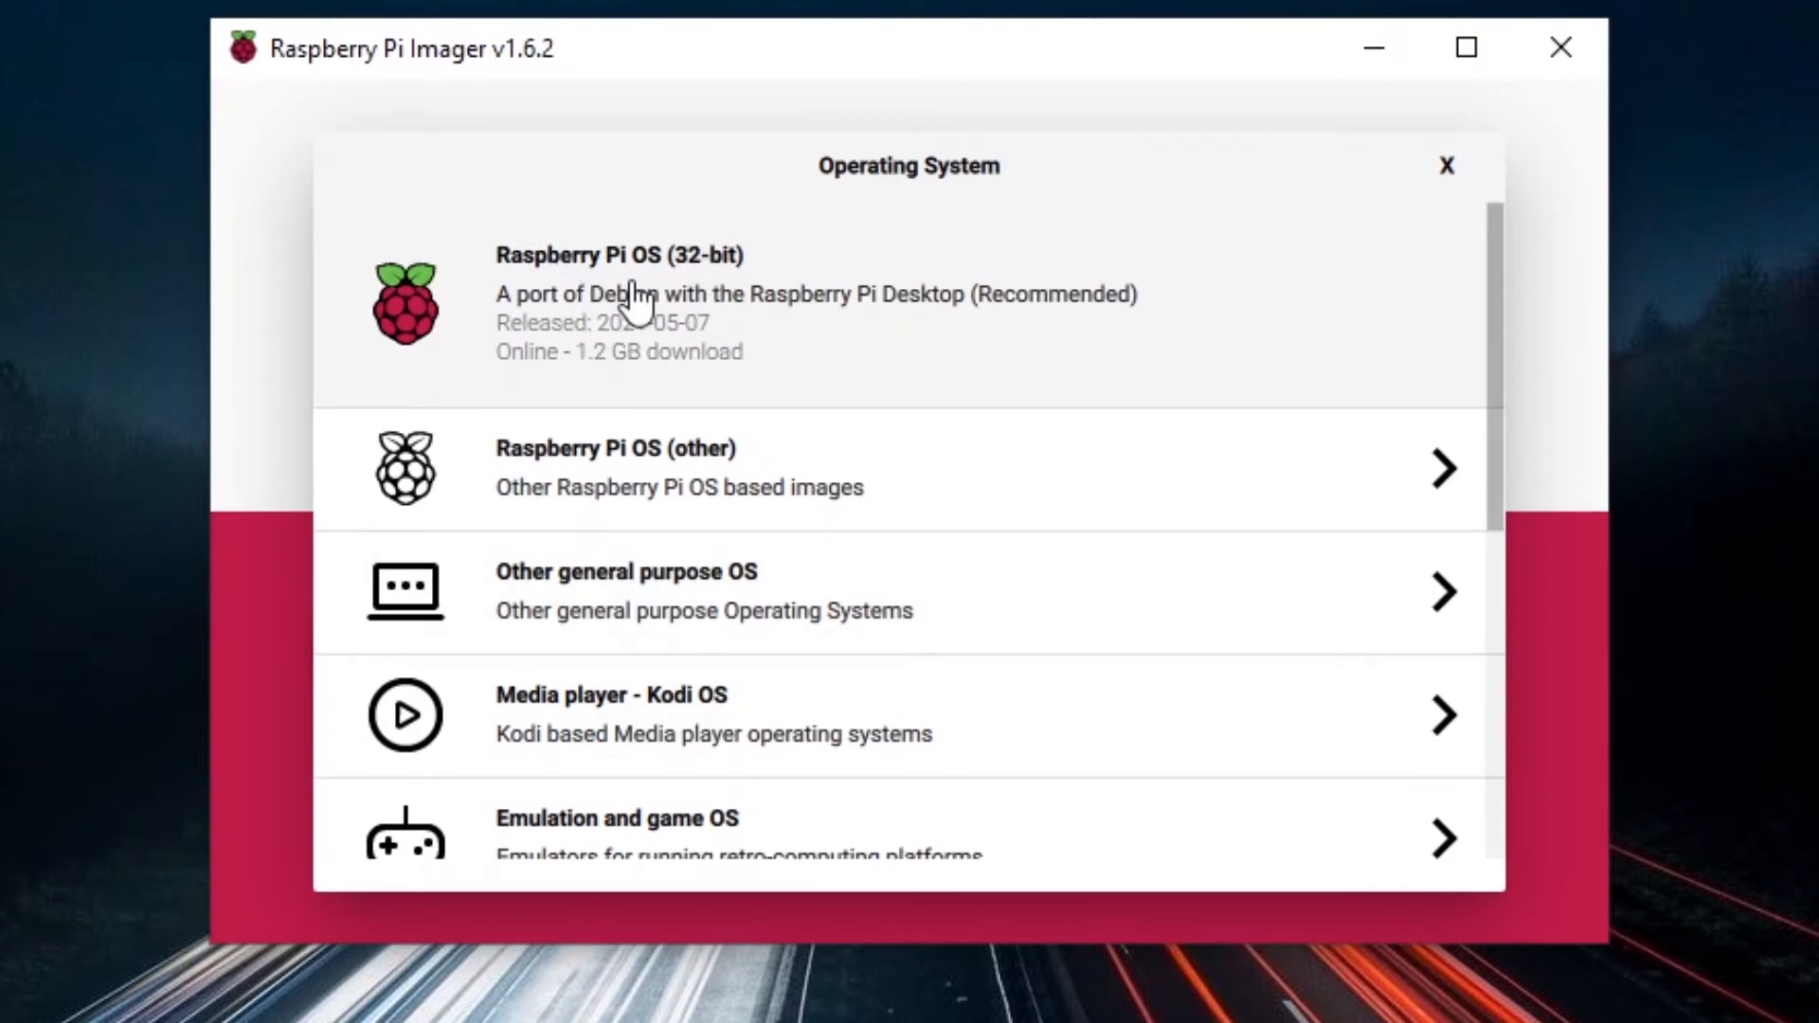
scroll(down, 3)
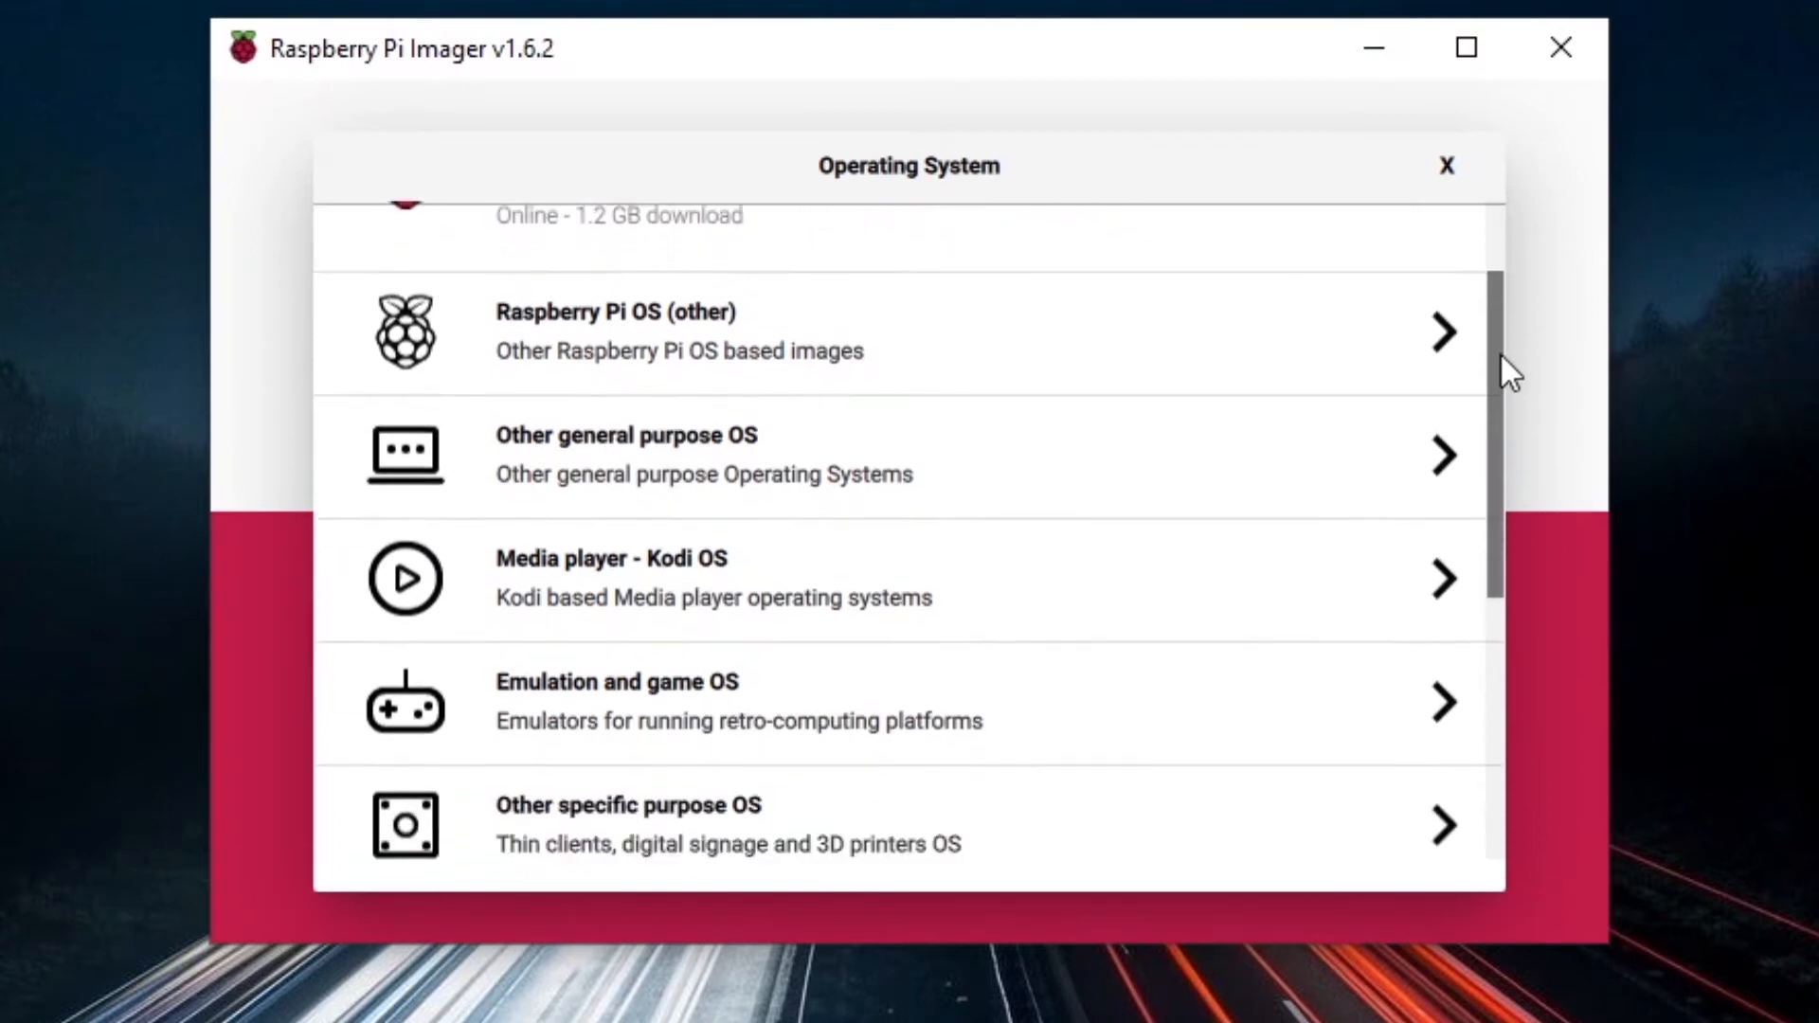
scroll(up, 3)
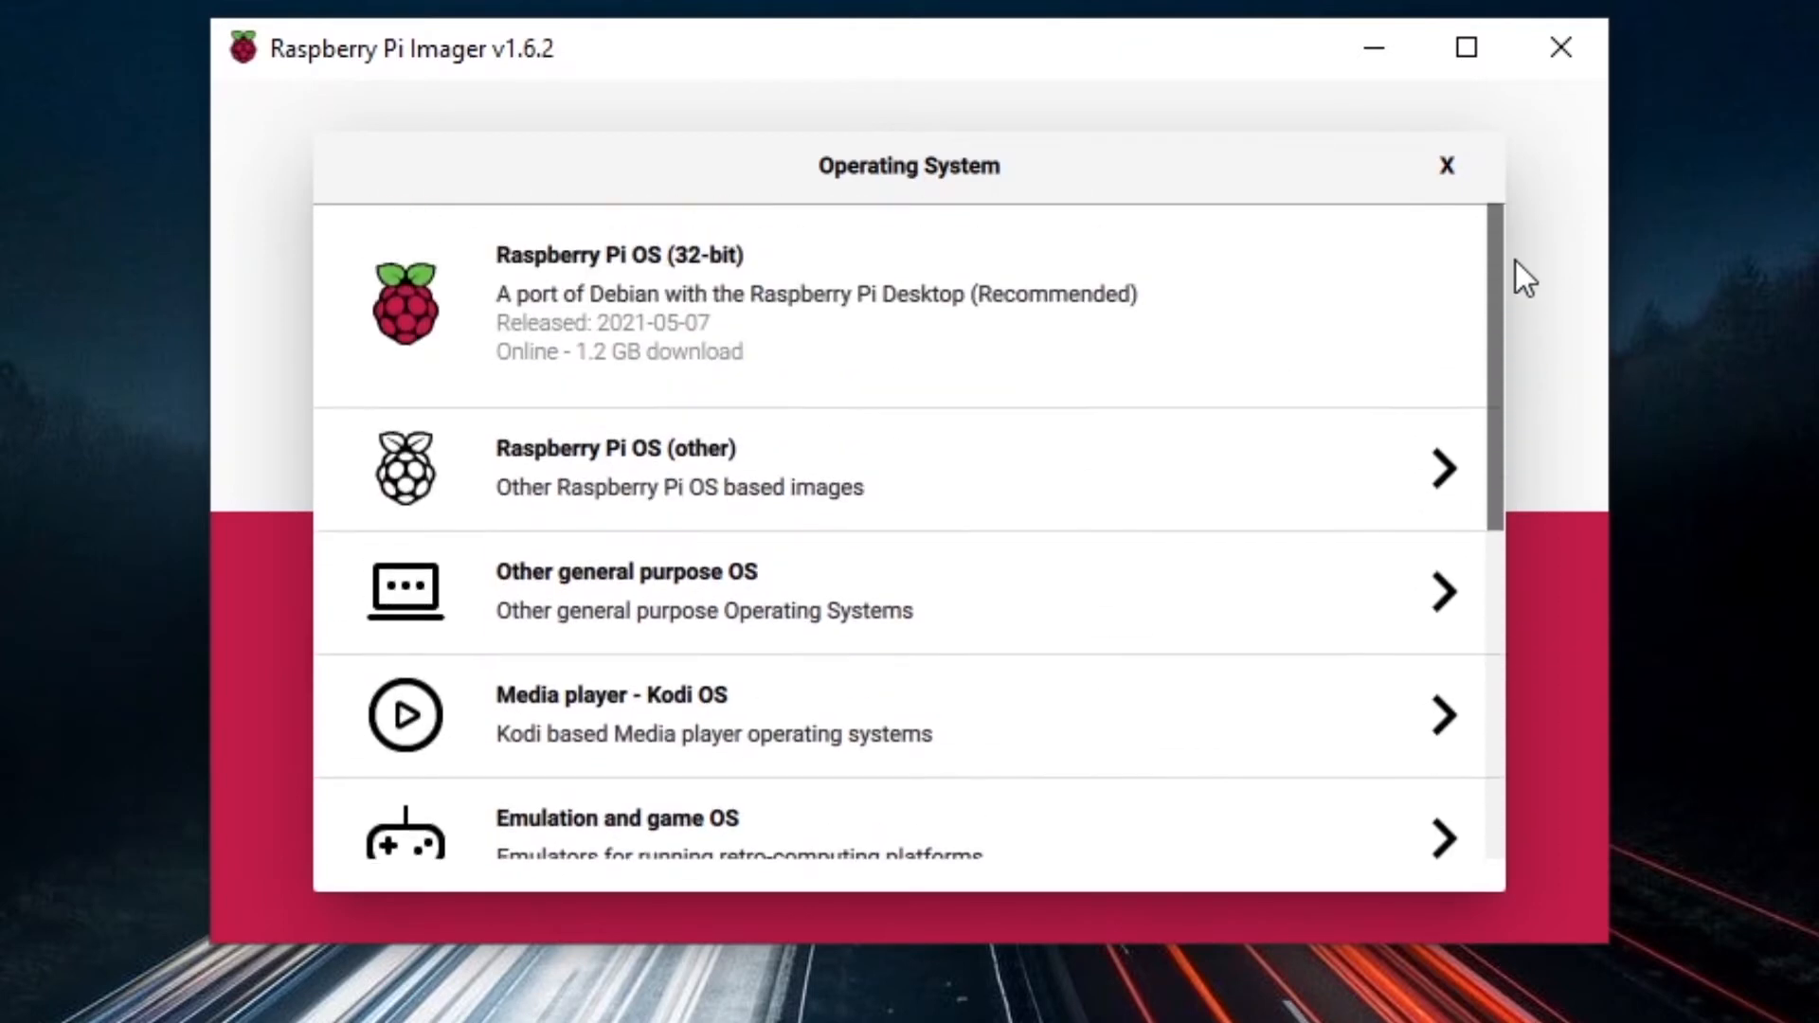
click(813, 301)
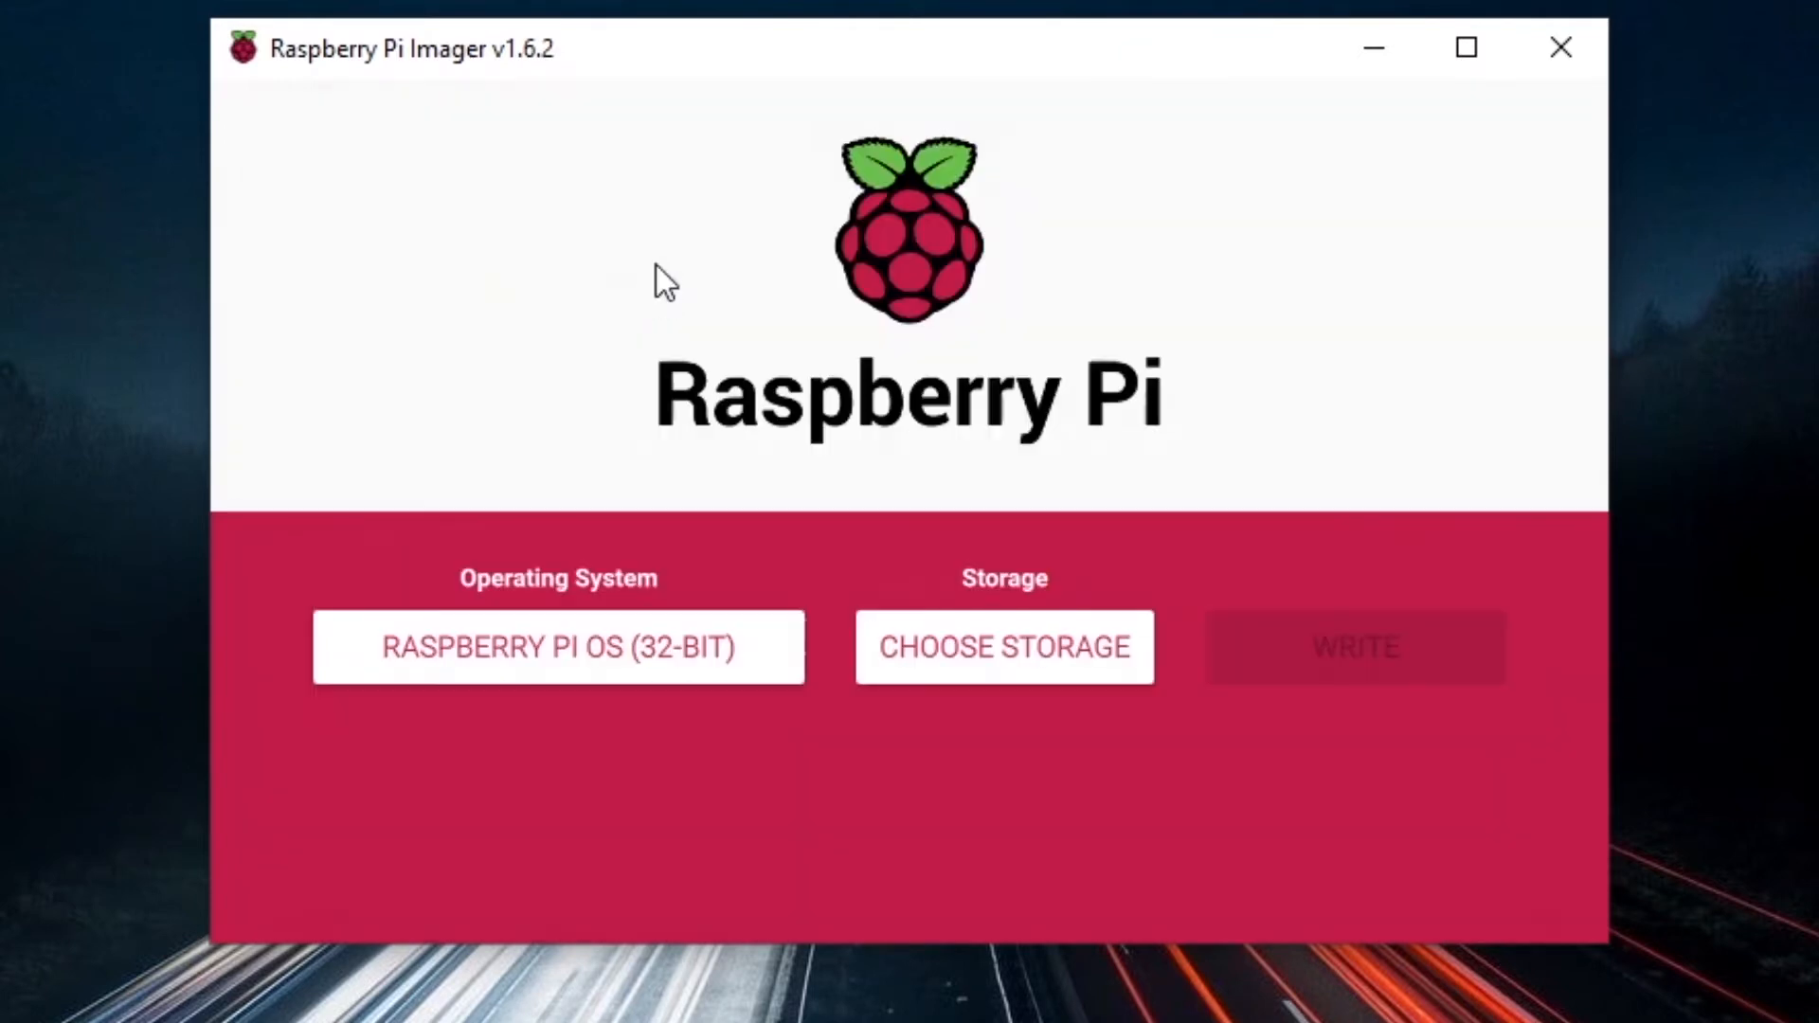
mouse_move(1004, 648)
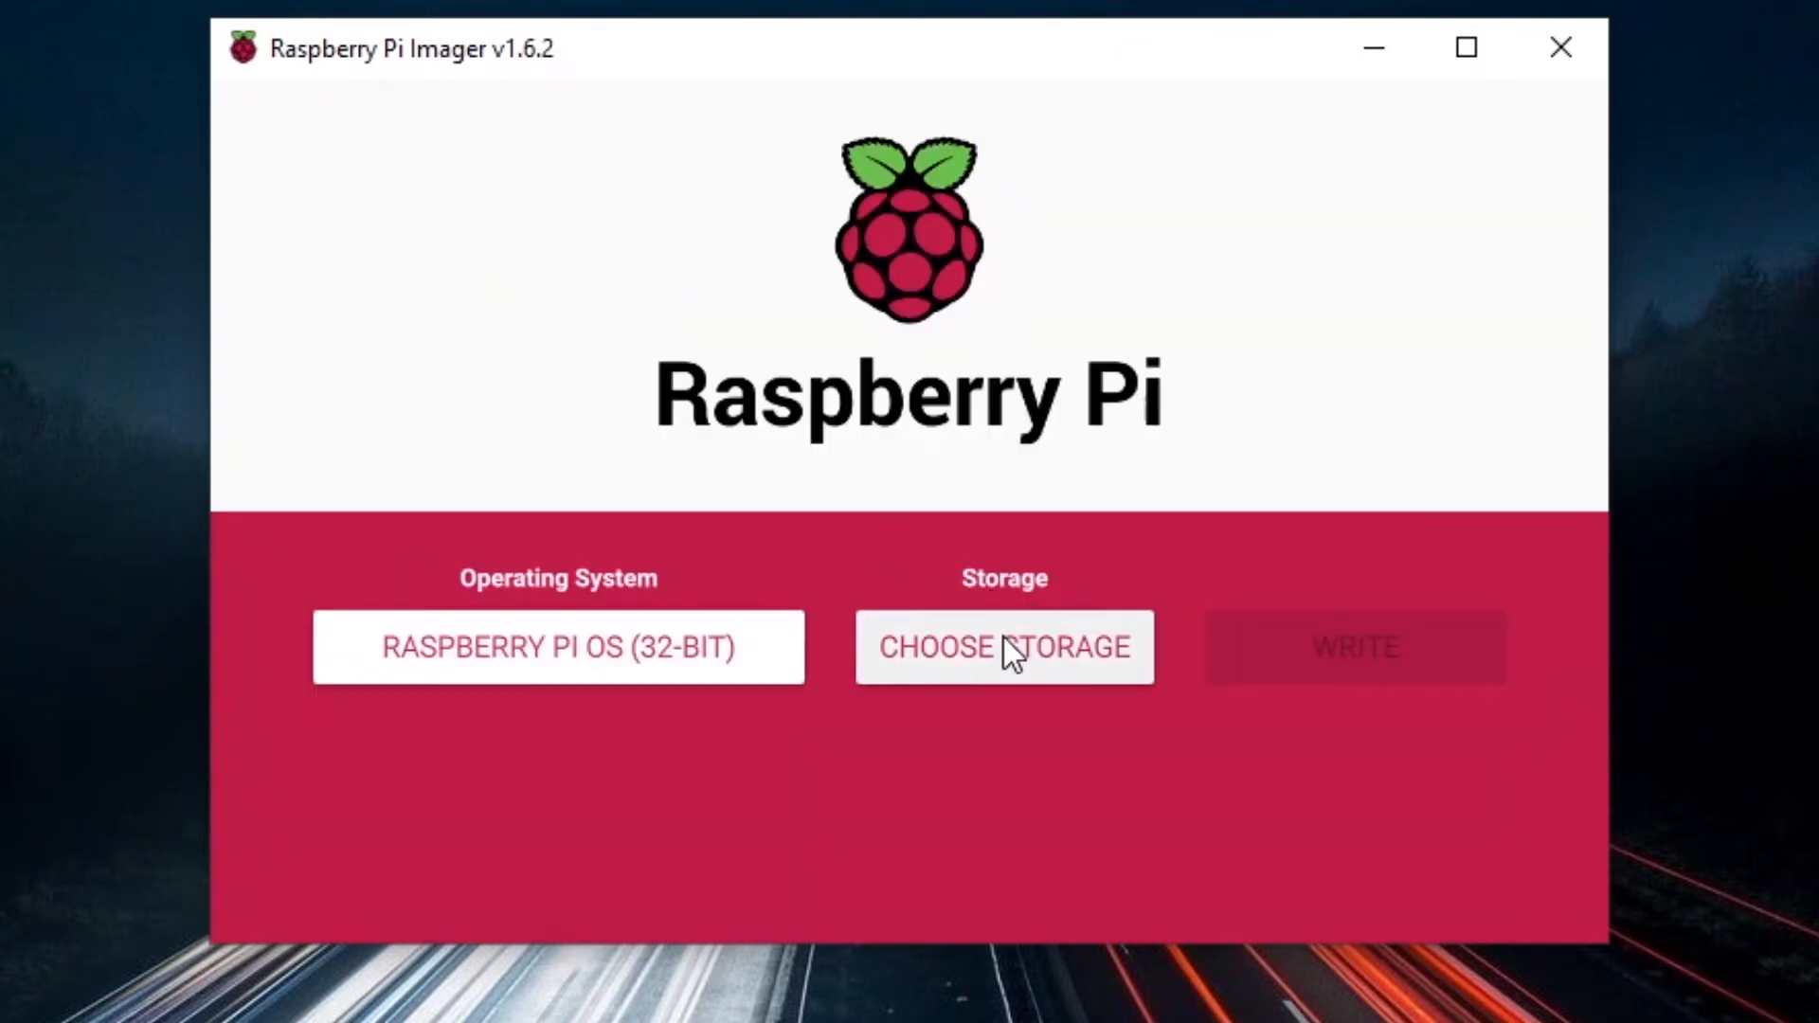
Choose the 8.1 GB SDHC card as the target storage
click(1003, 646)
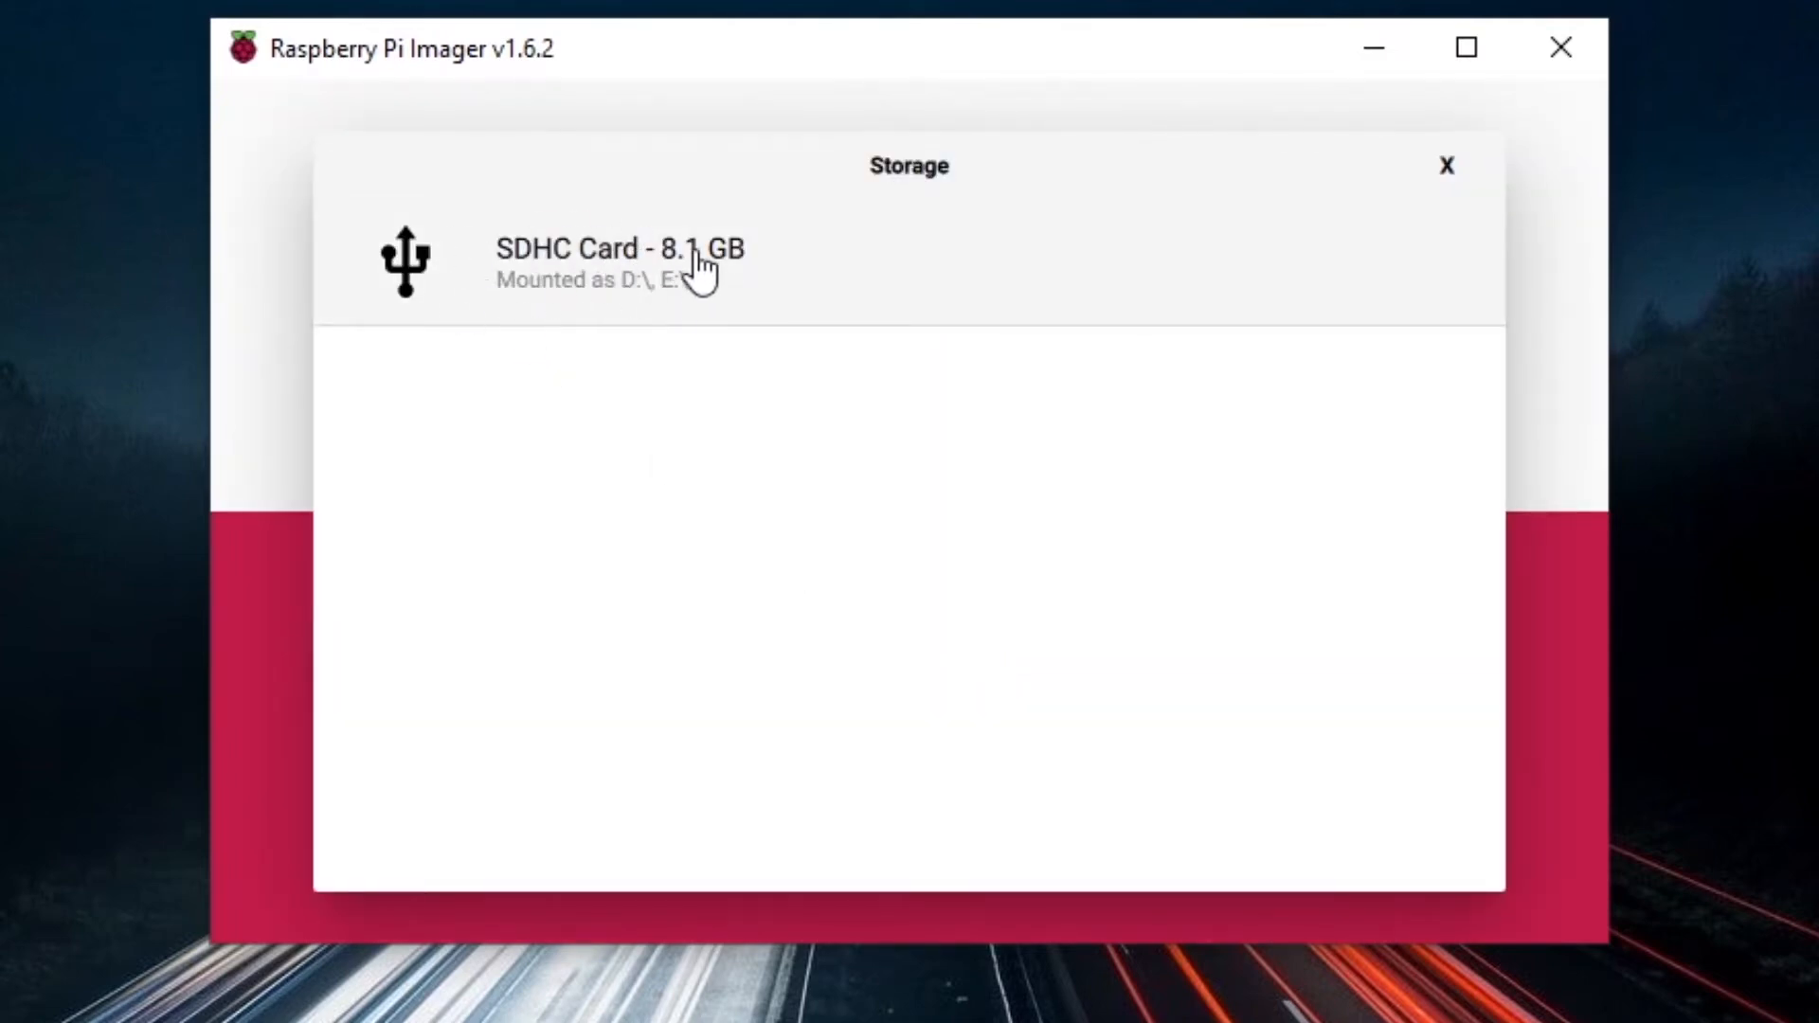
click(603, 248)
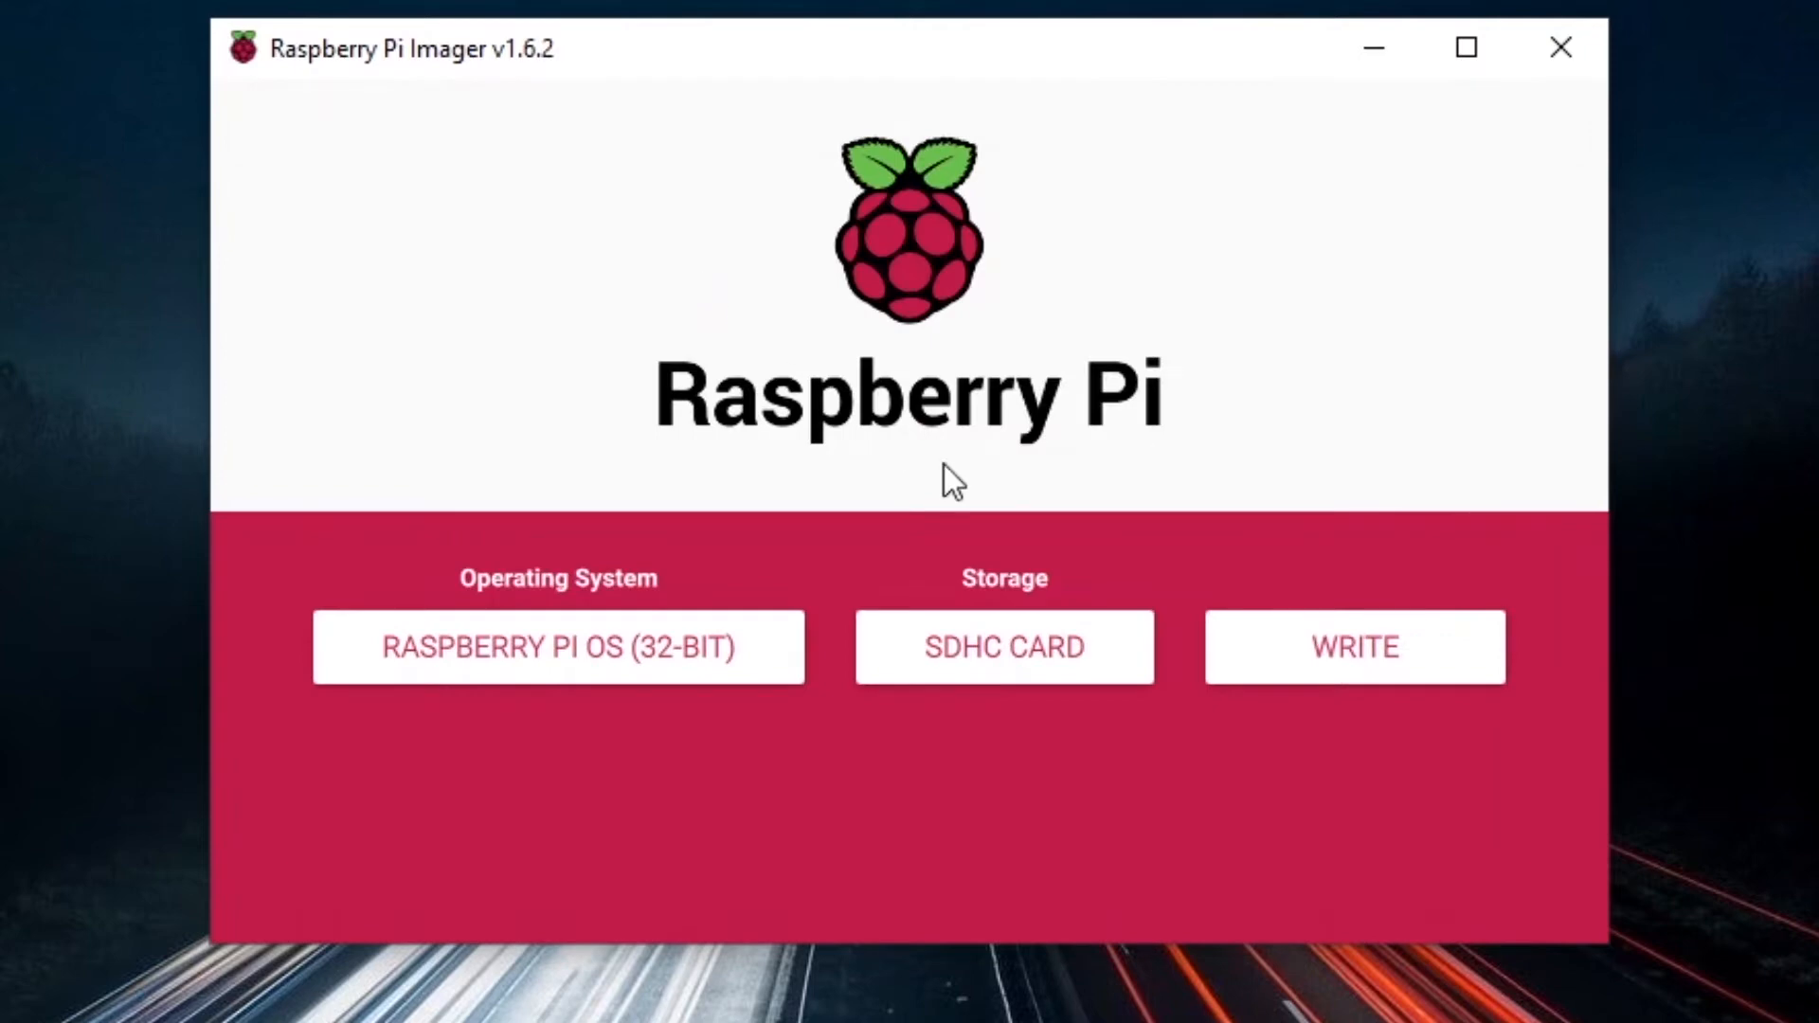
mouse_move(984, 487)
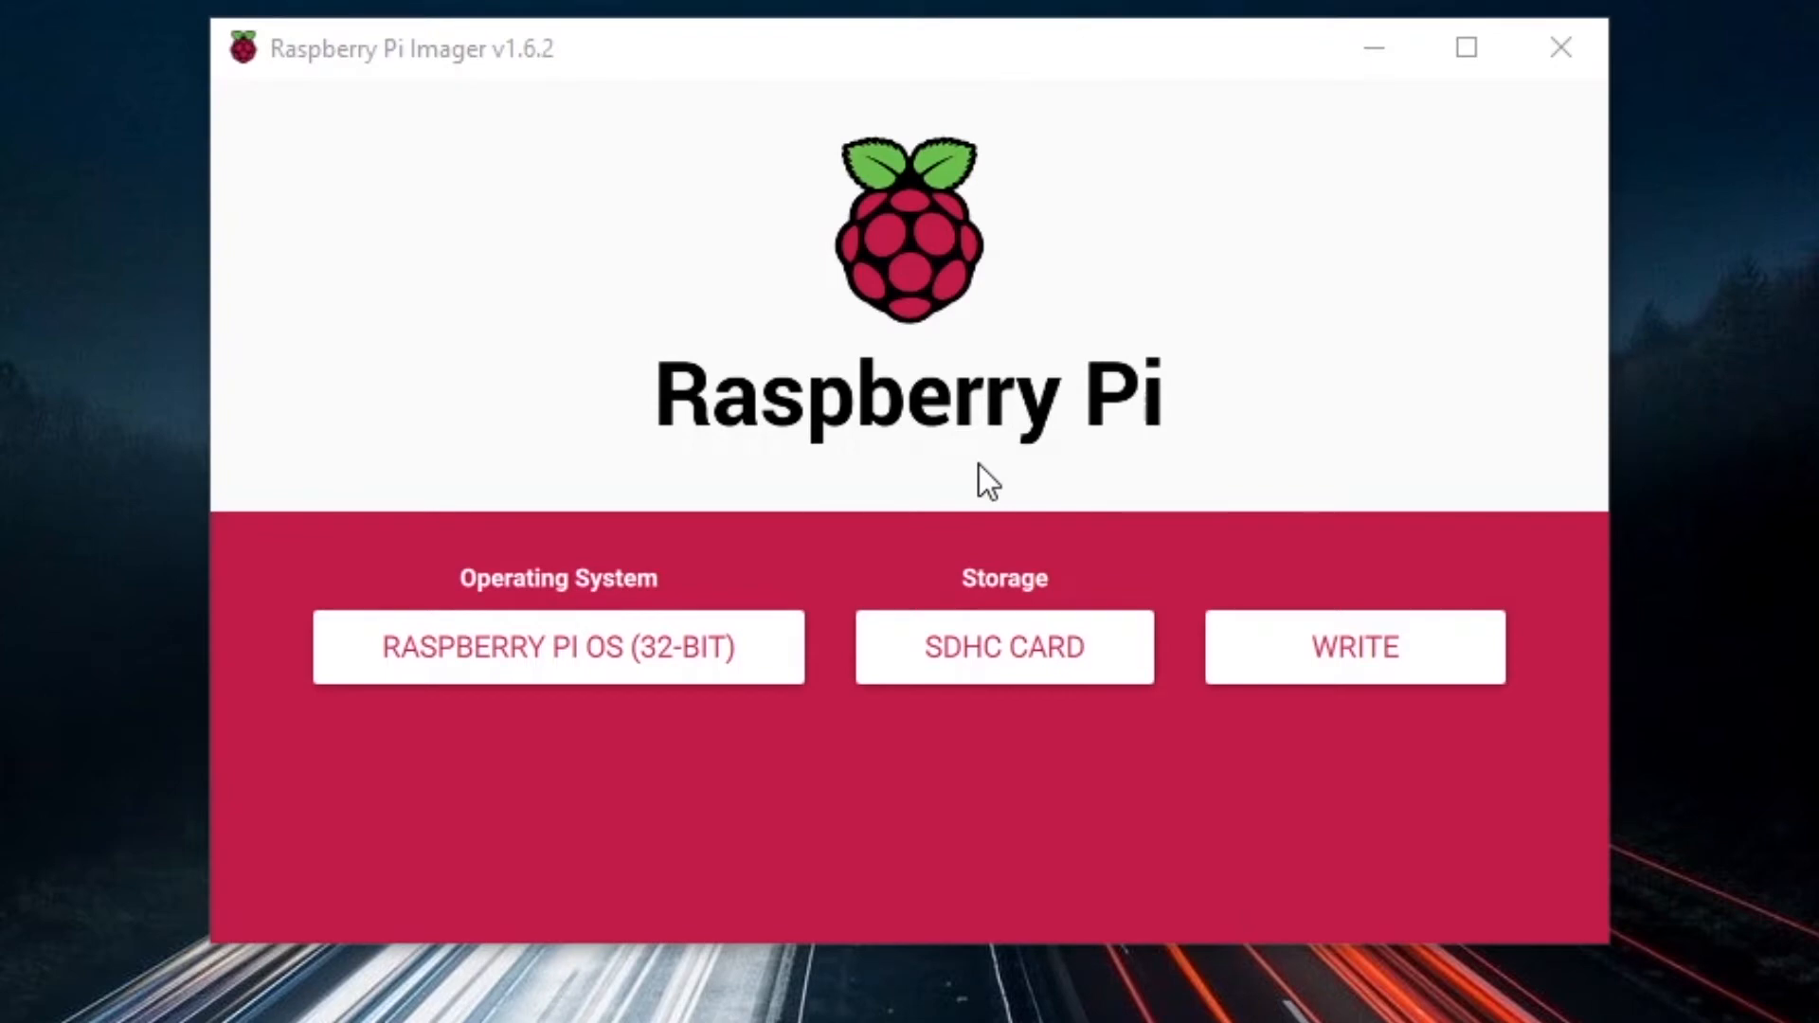
key(ctrl+shift+x)
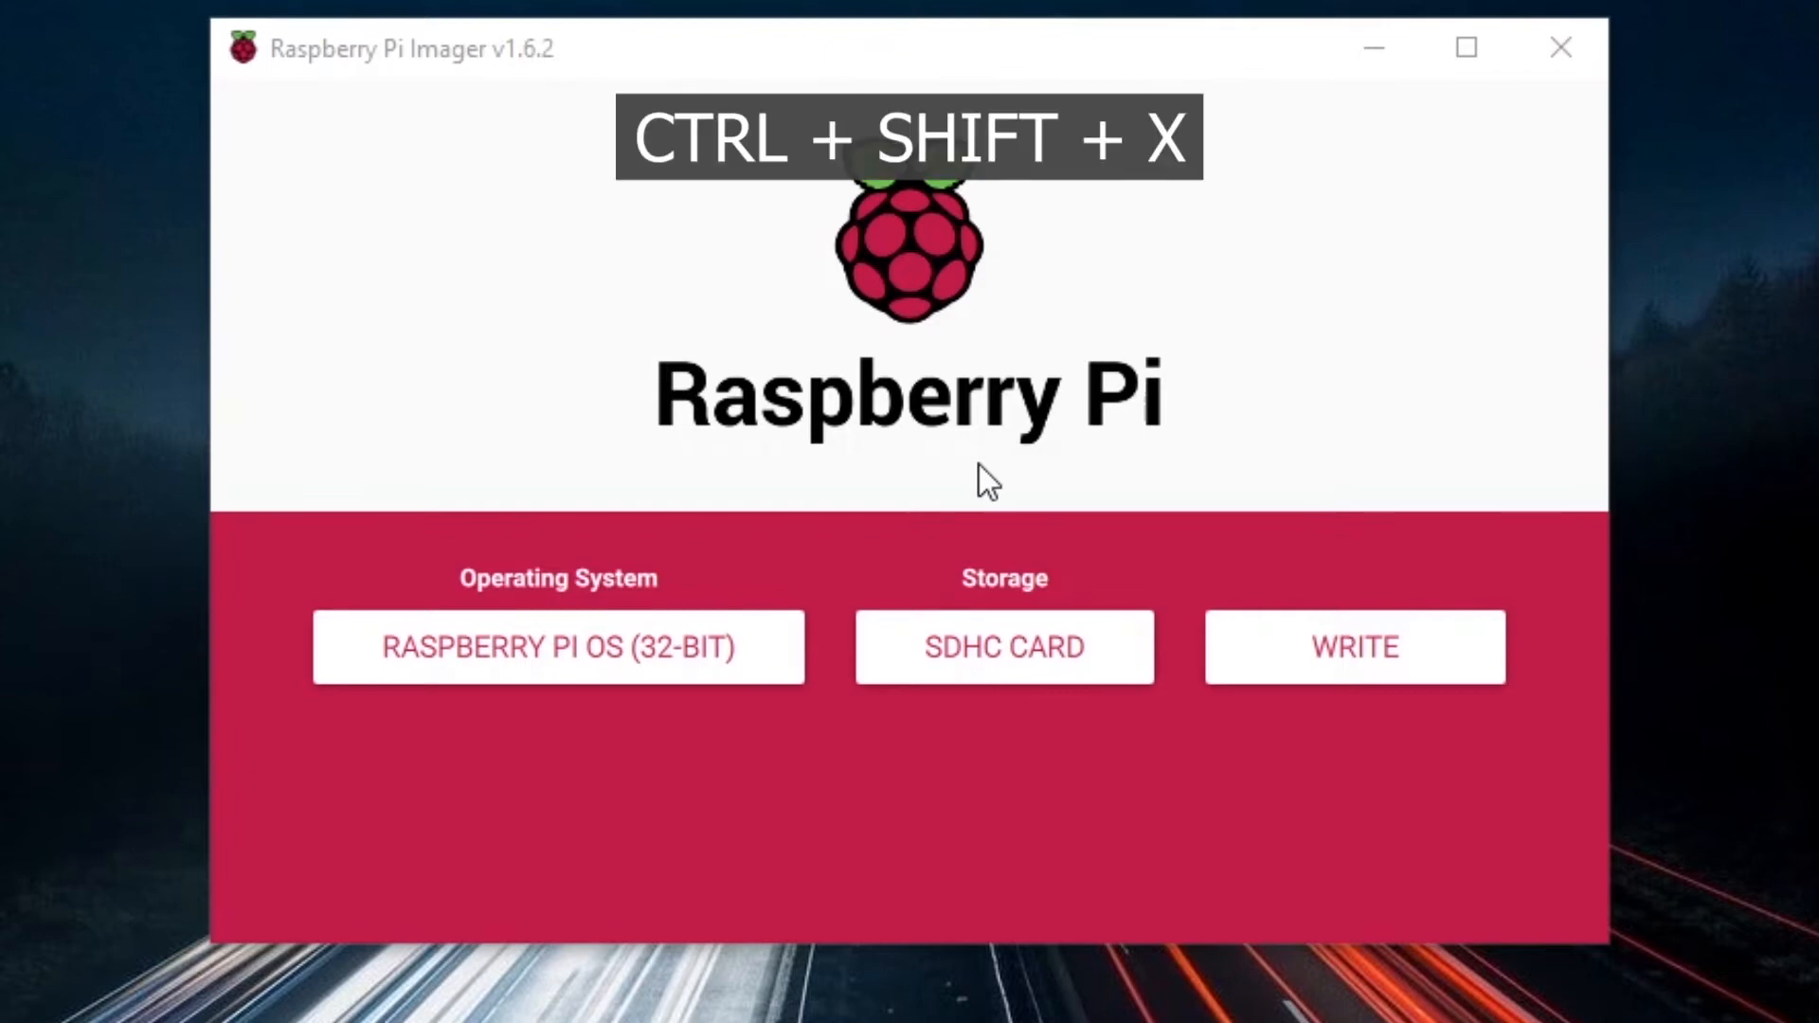
In Advanced options enable wifi with SSID "your_wifi_network" and password "your_password"
key(ctrl+shift+x)
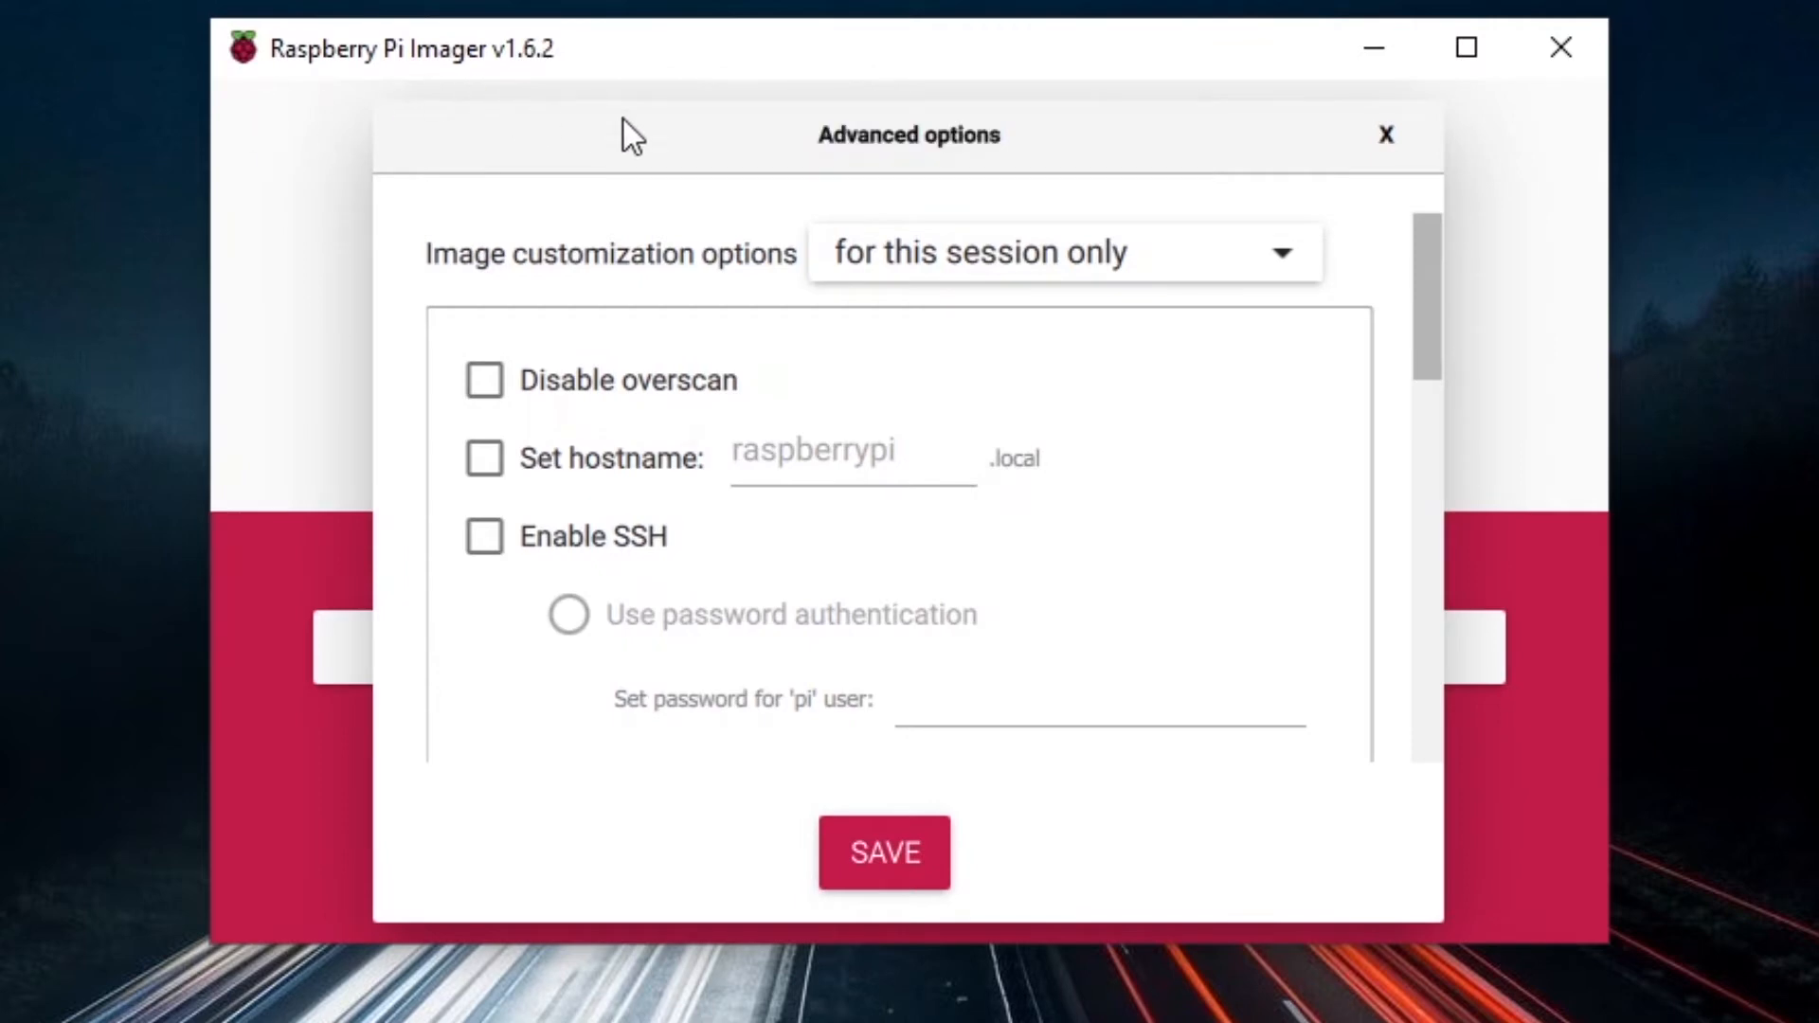
mouse_move(1019, 125)
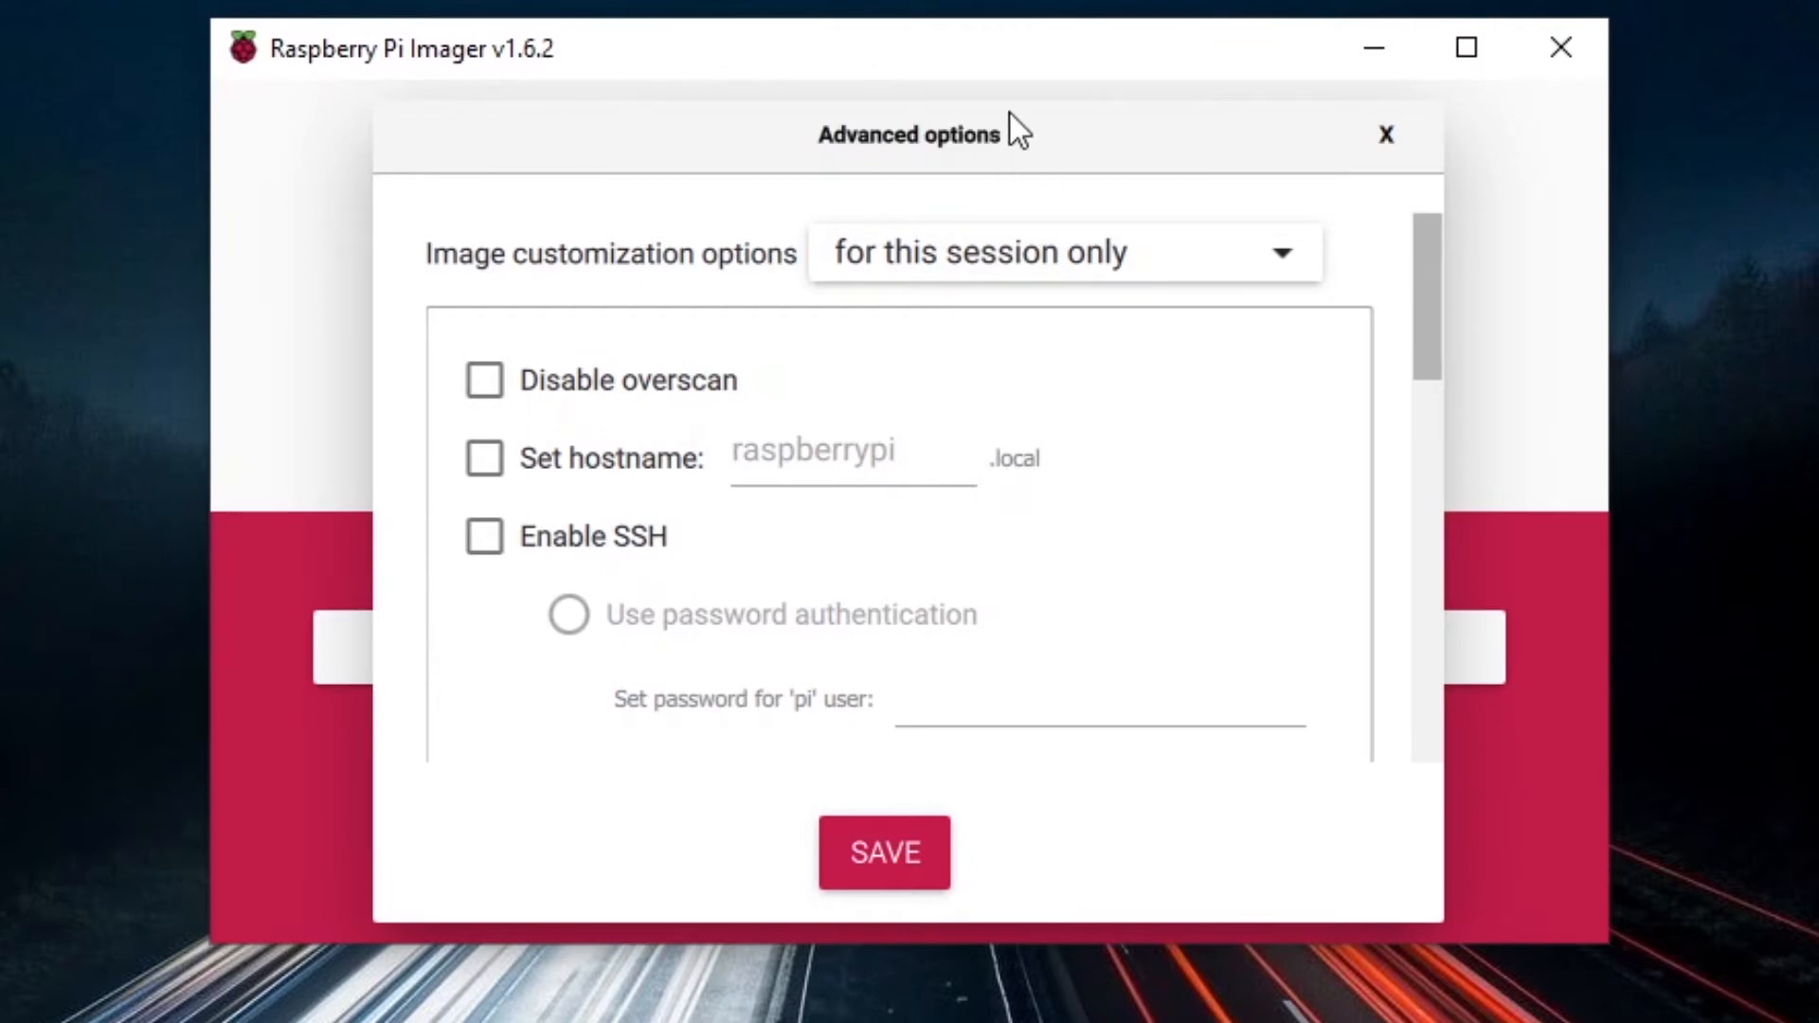
mouse_move(989, 152)
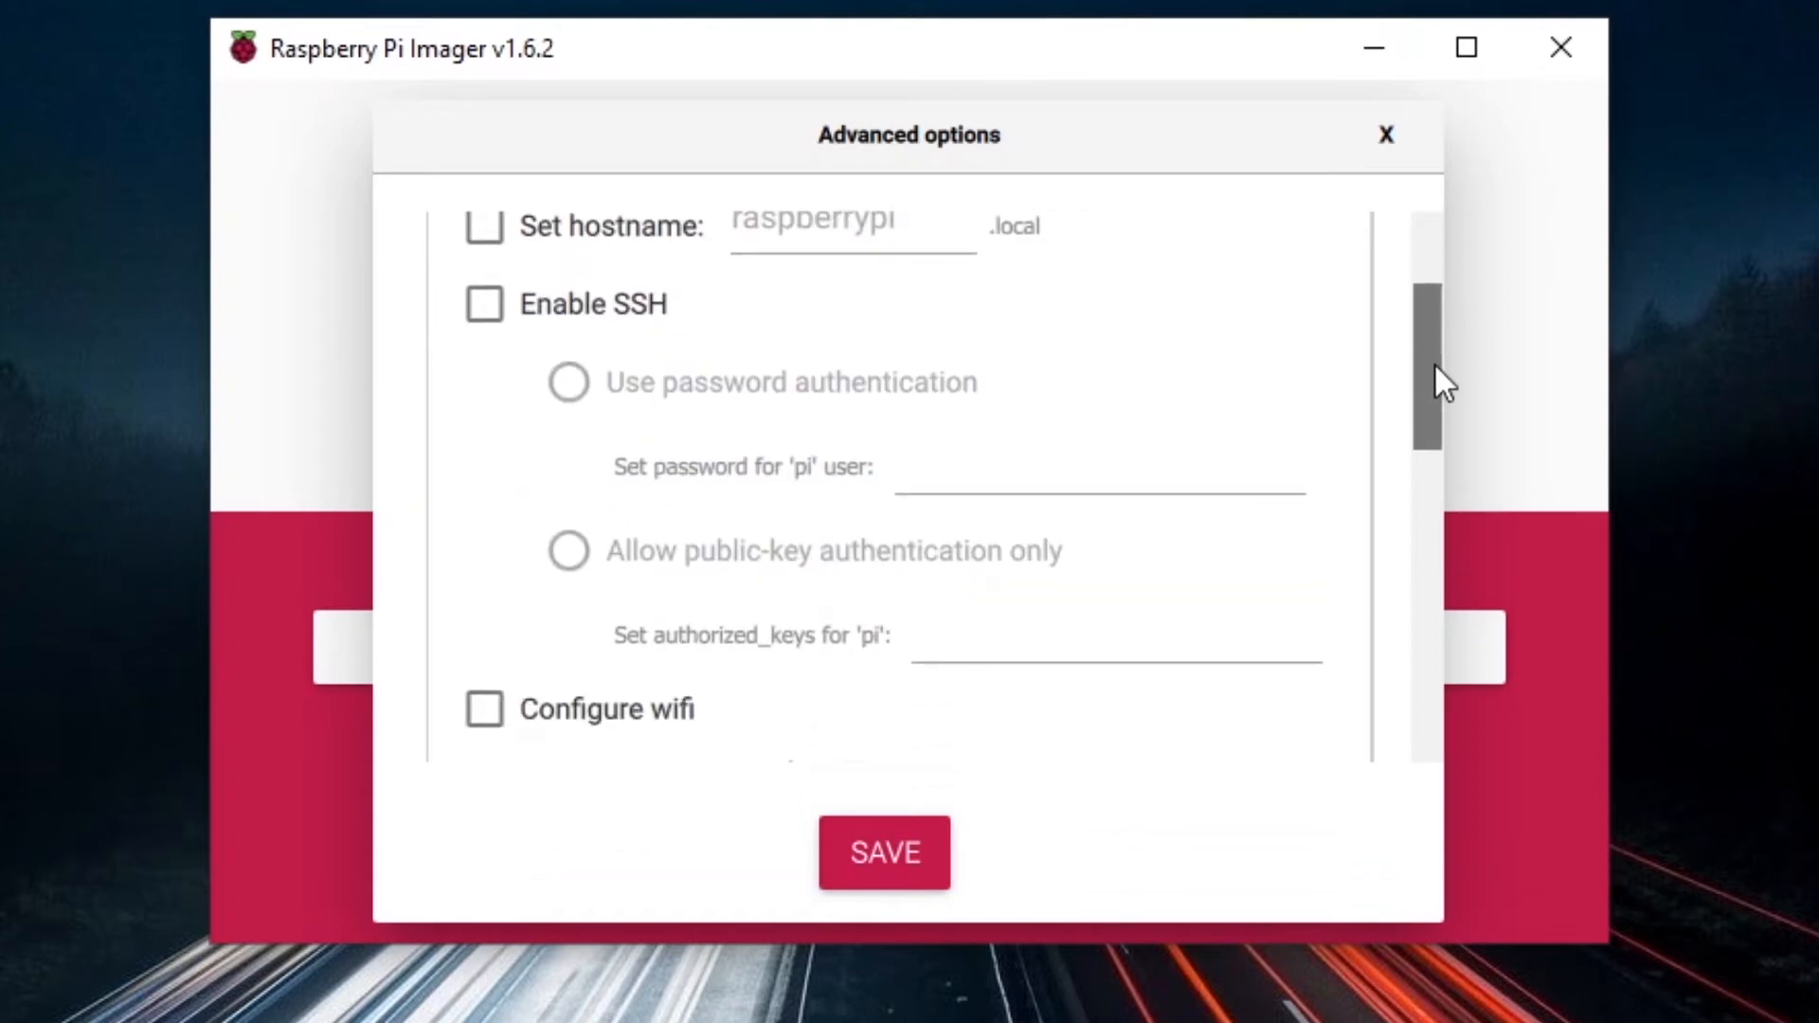
scroll(down, 3)
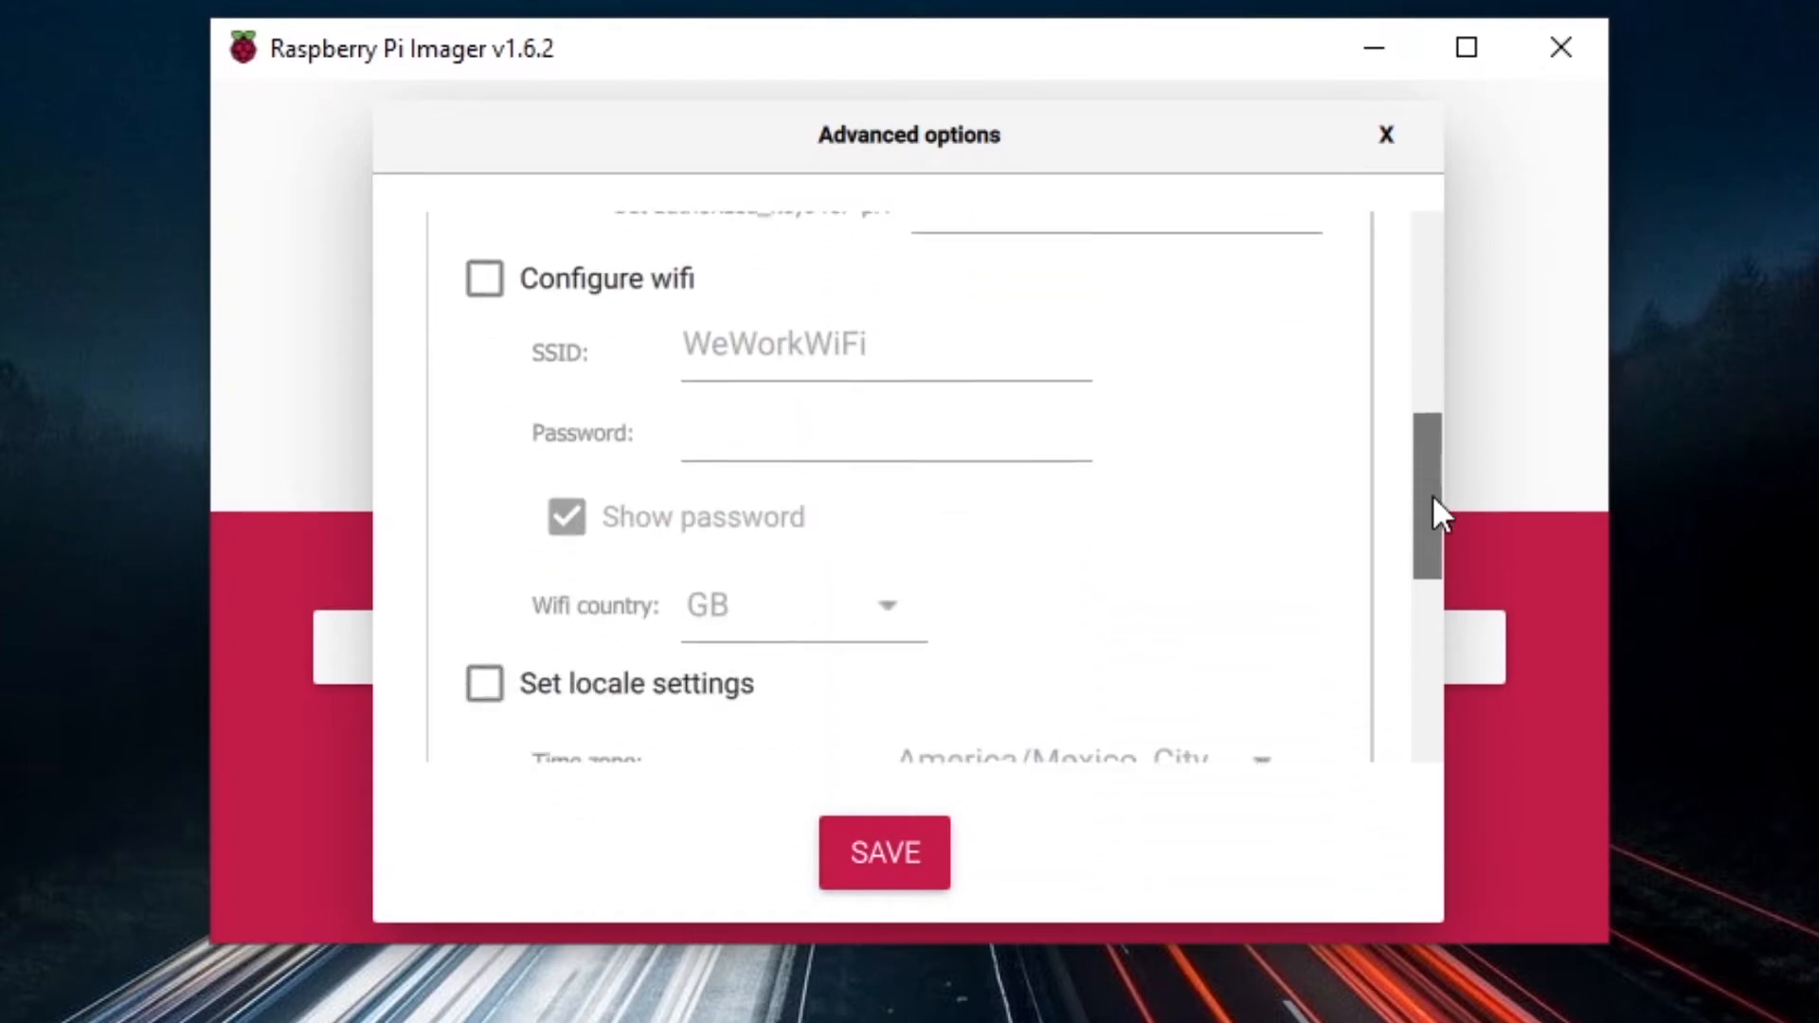
scroll(down, 3)
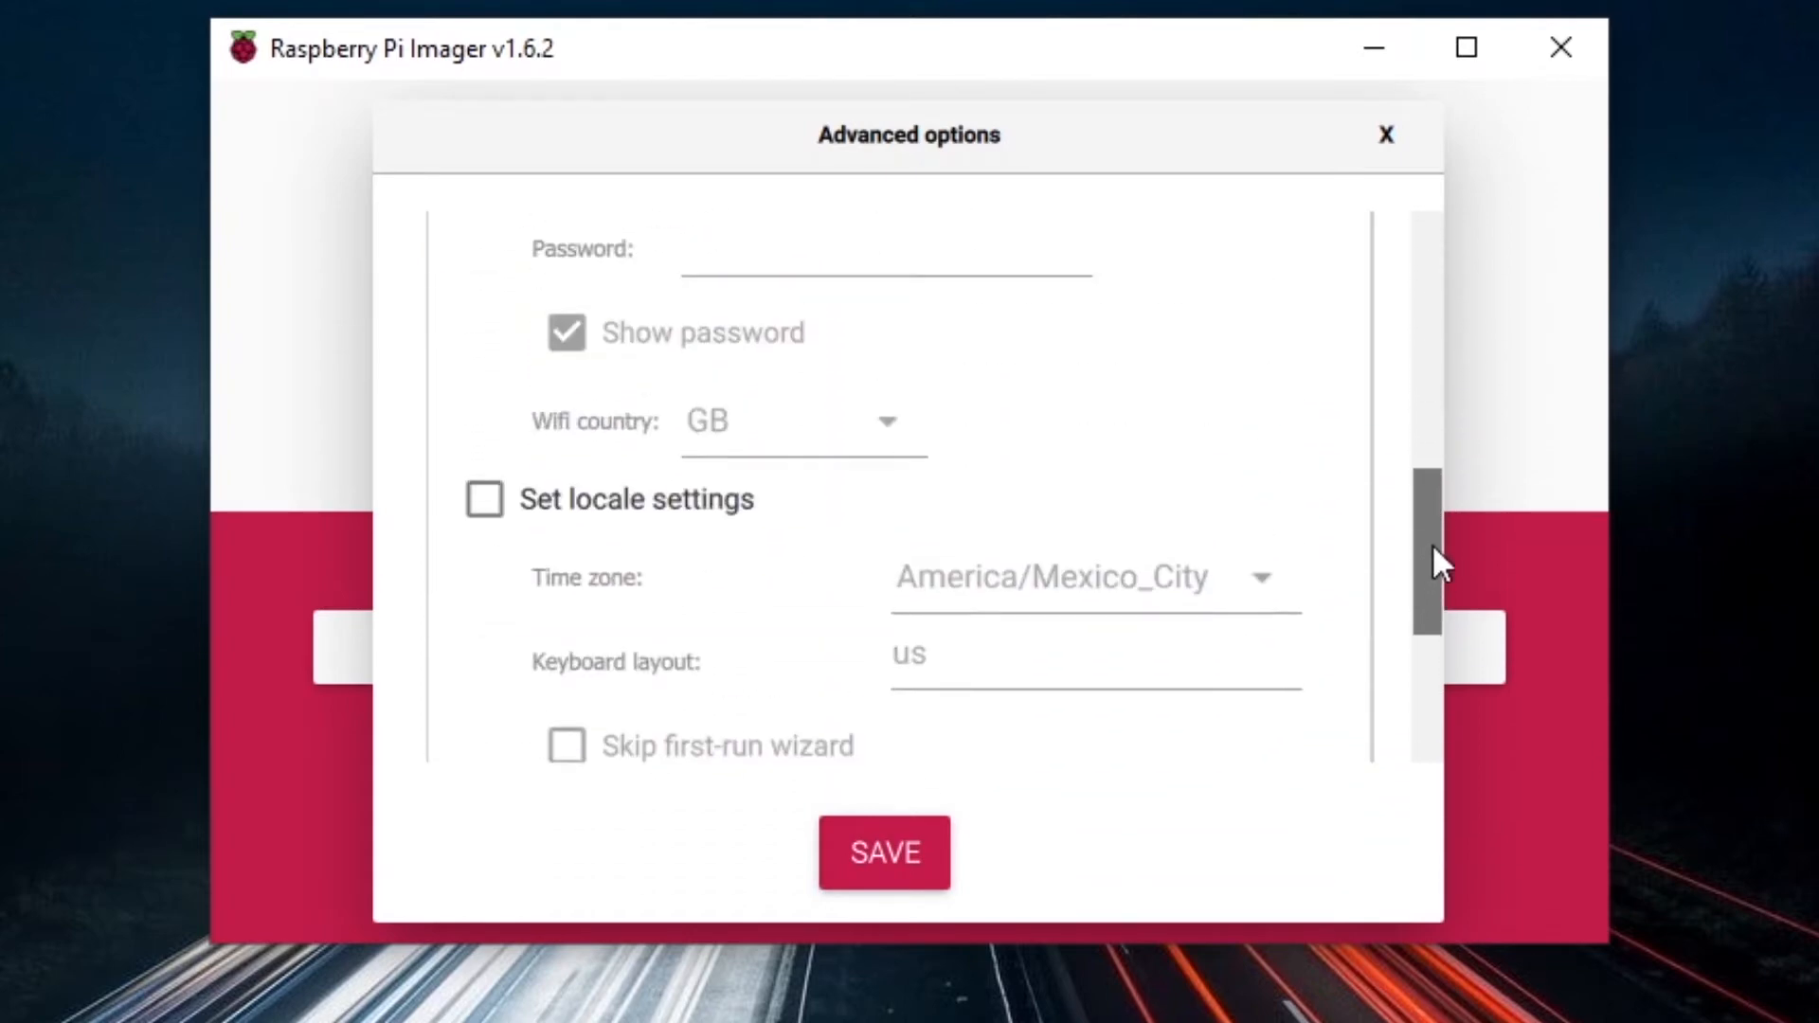
scroll(up, 3)
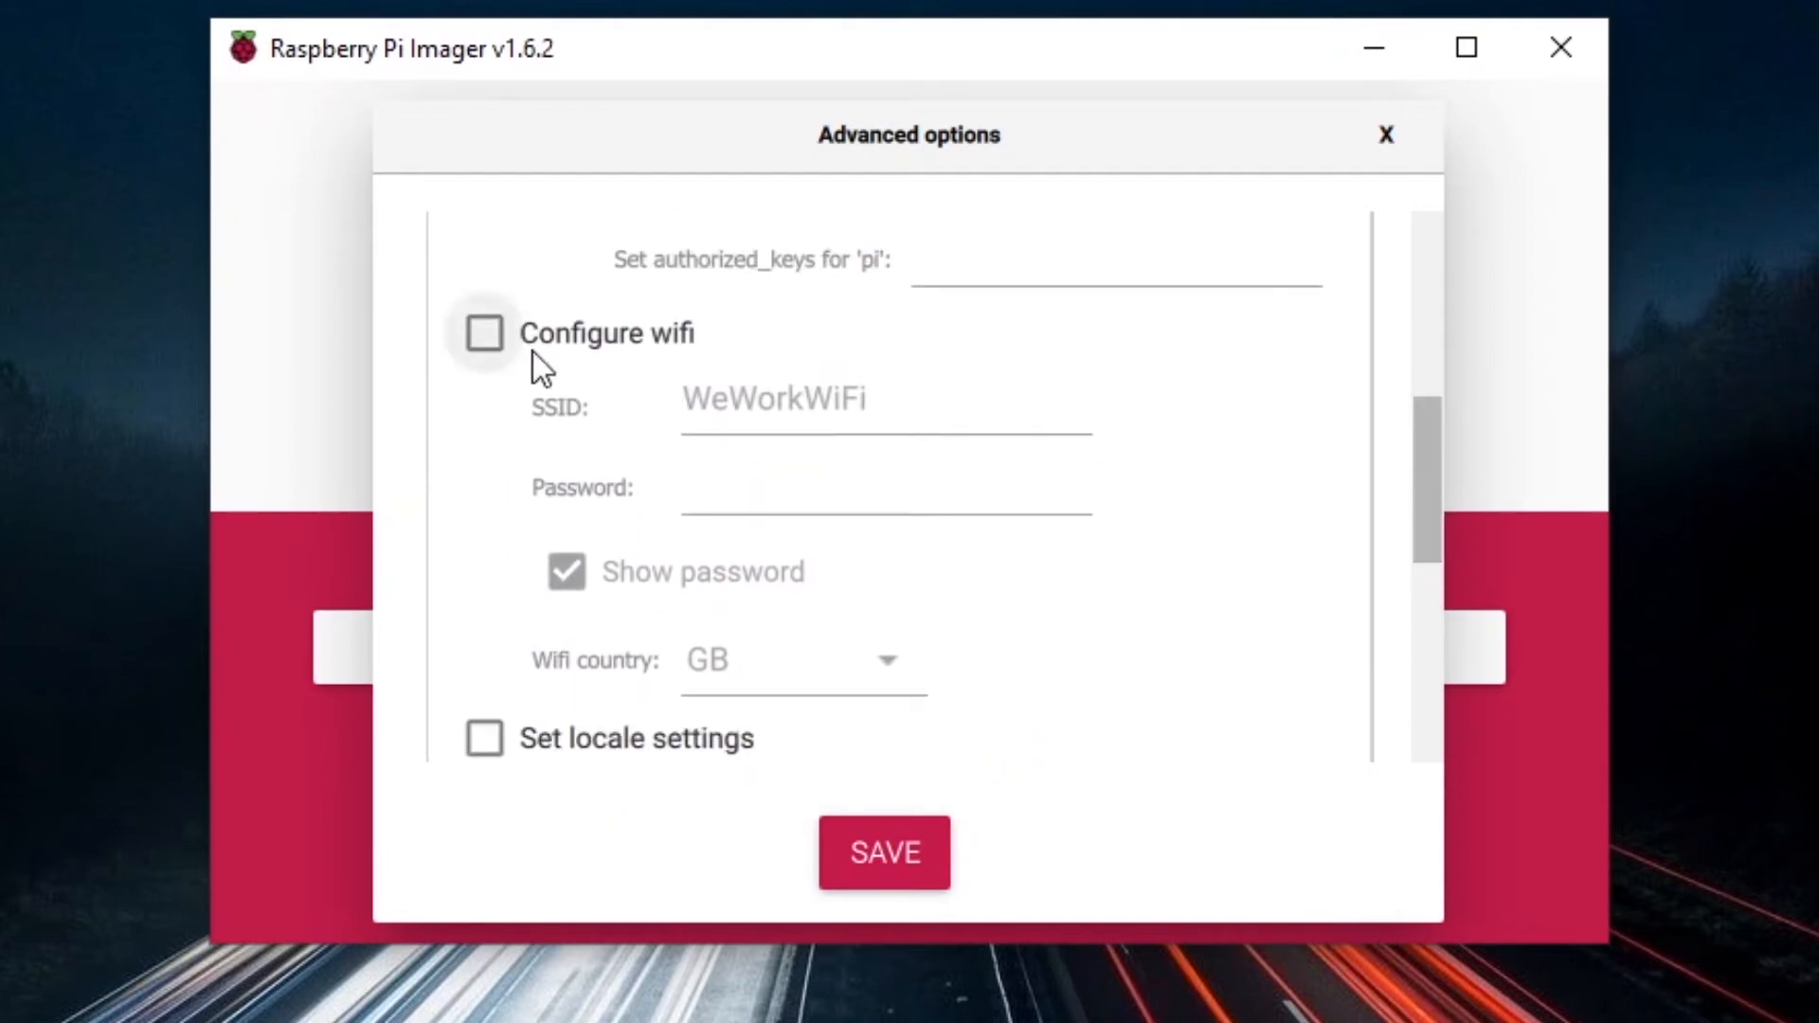
click(484, 334)
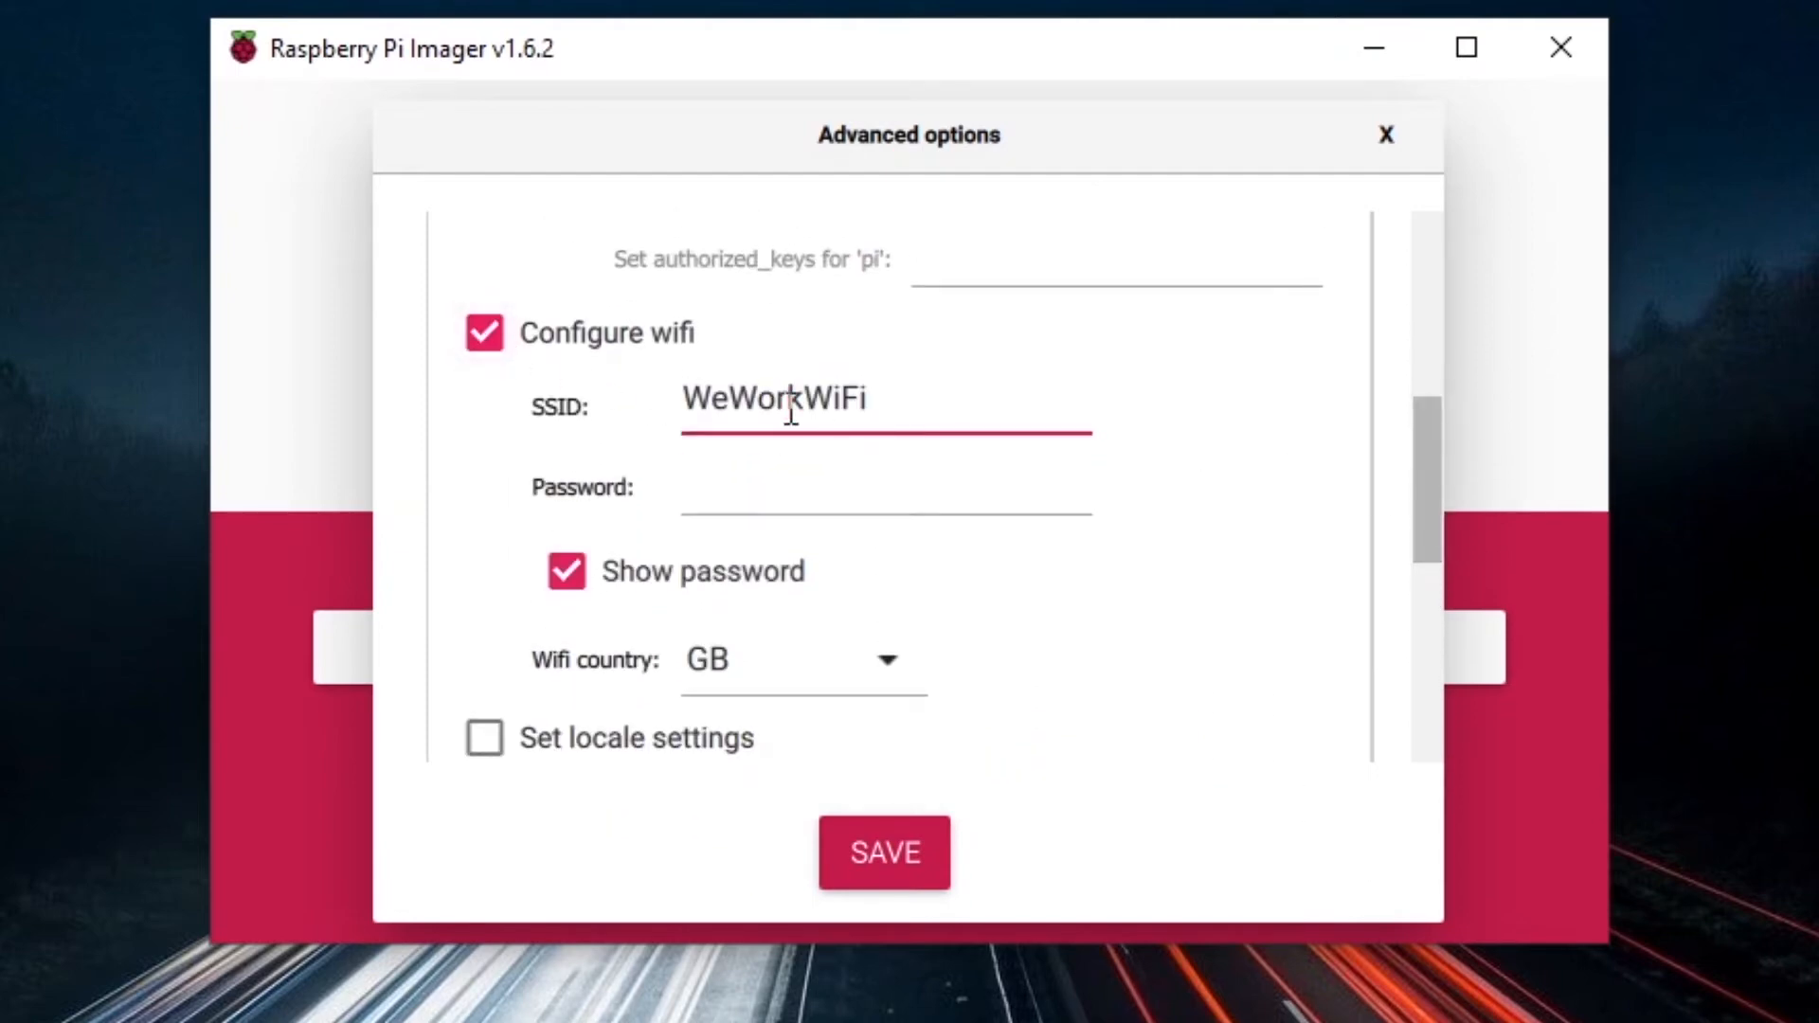
key(ctrl+a)
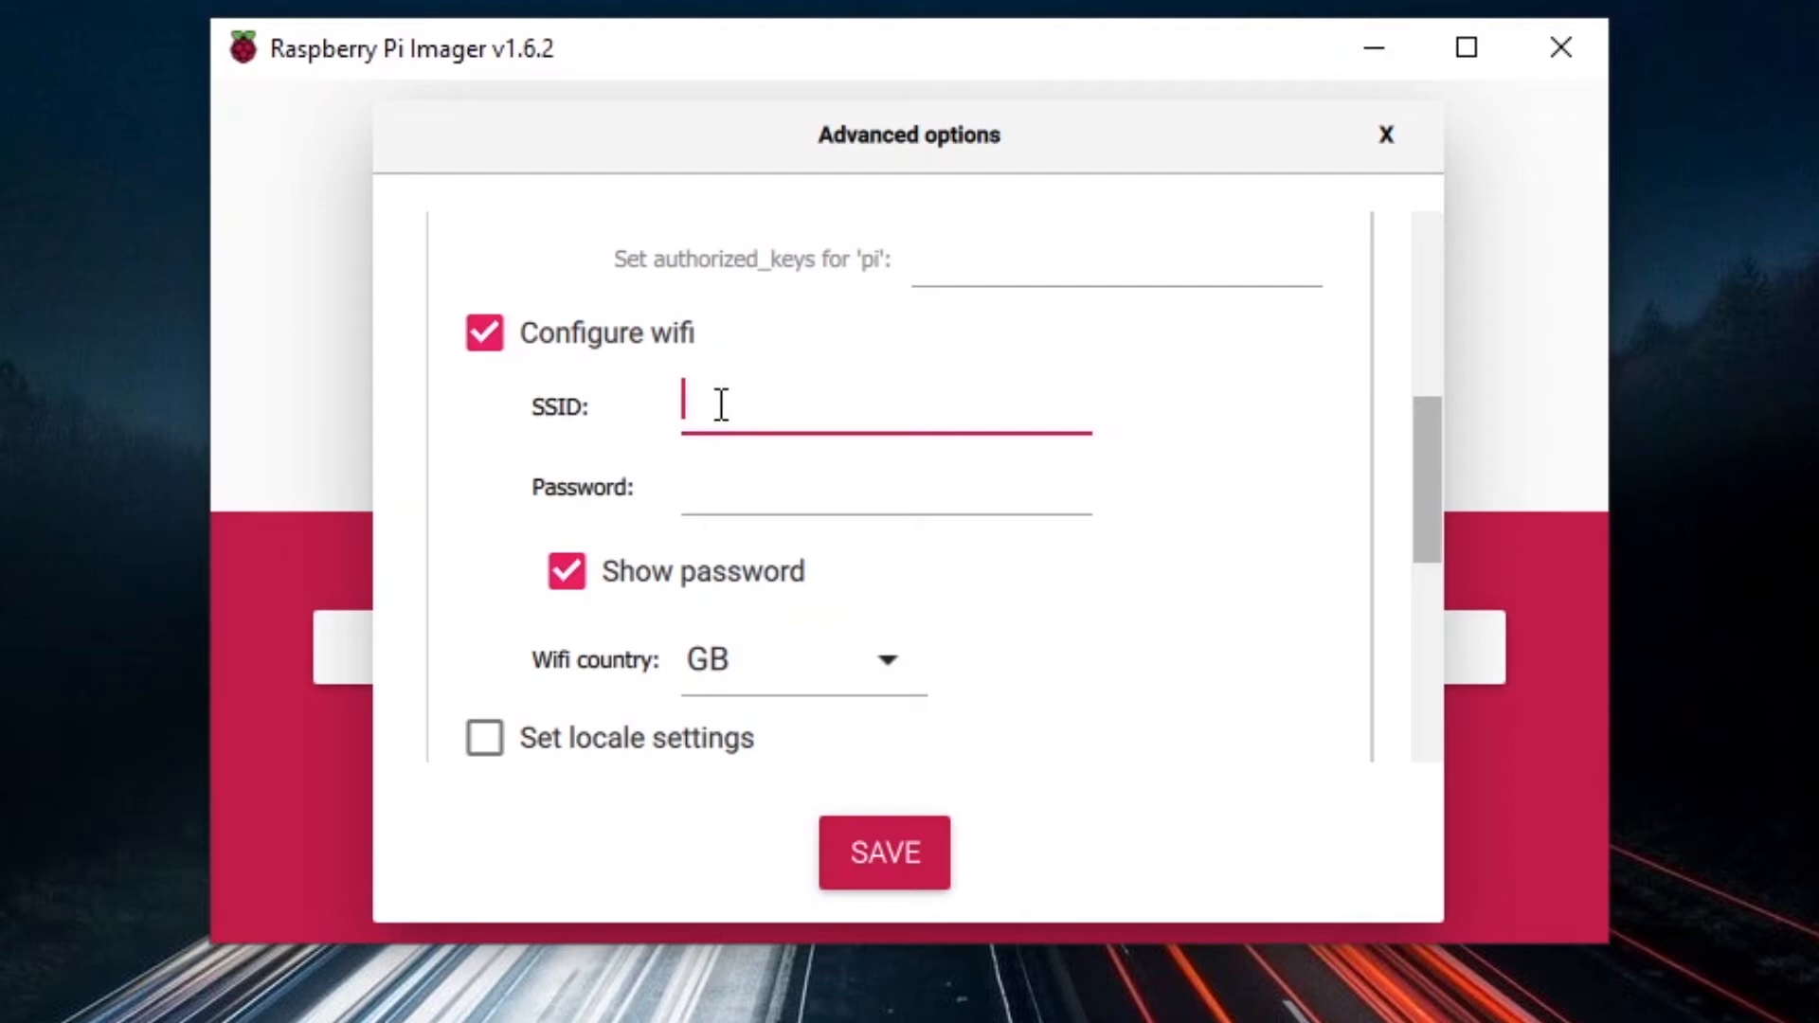
mouse_move(737, 397)
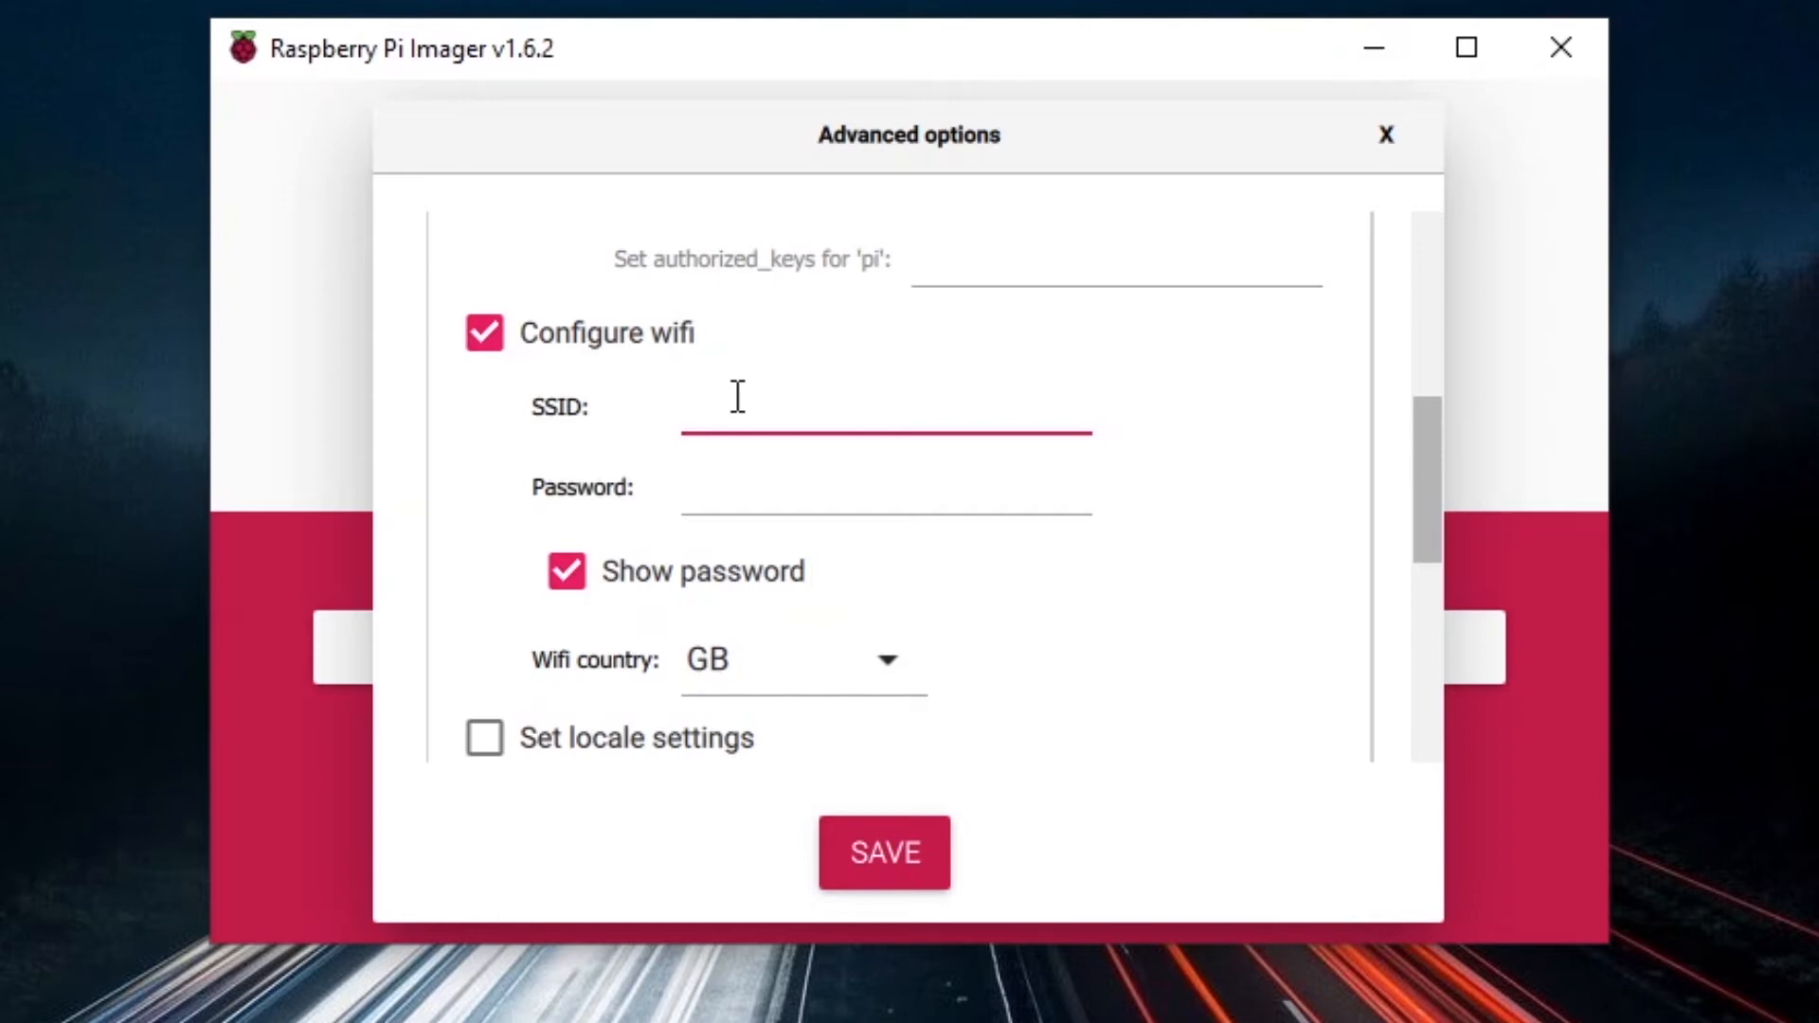
text(your_wif_)
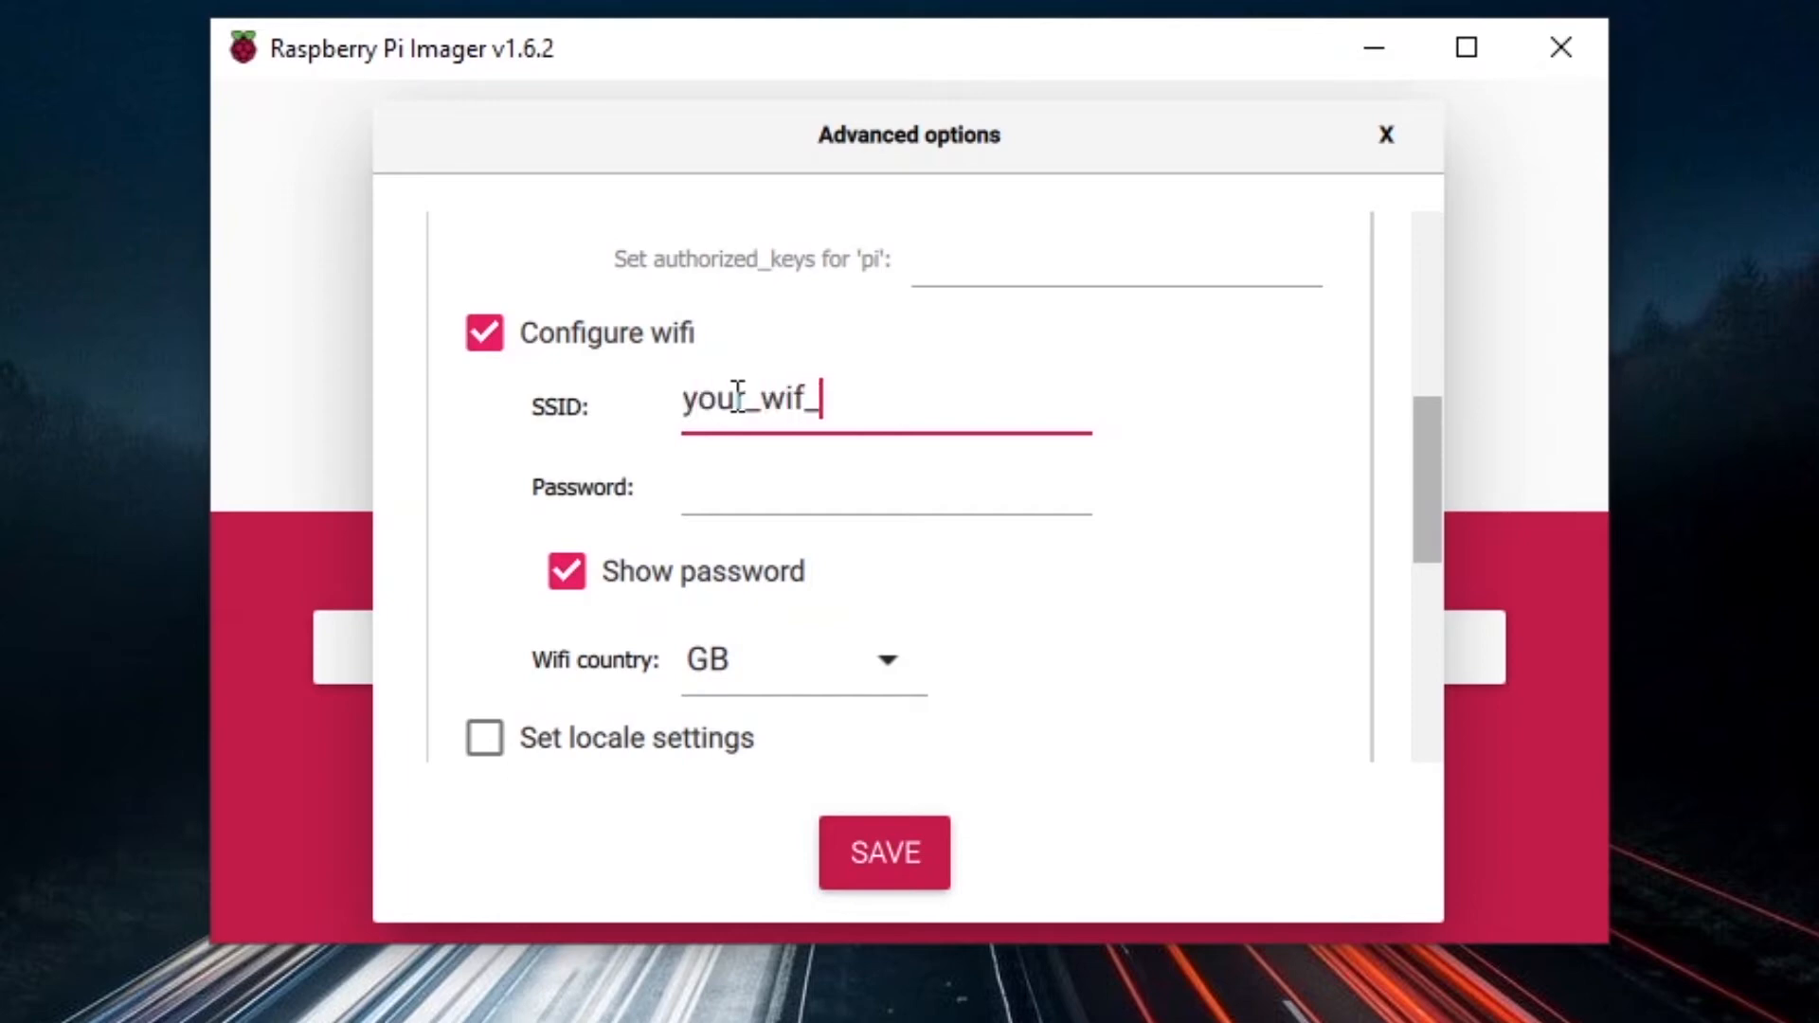
text(i_network)
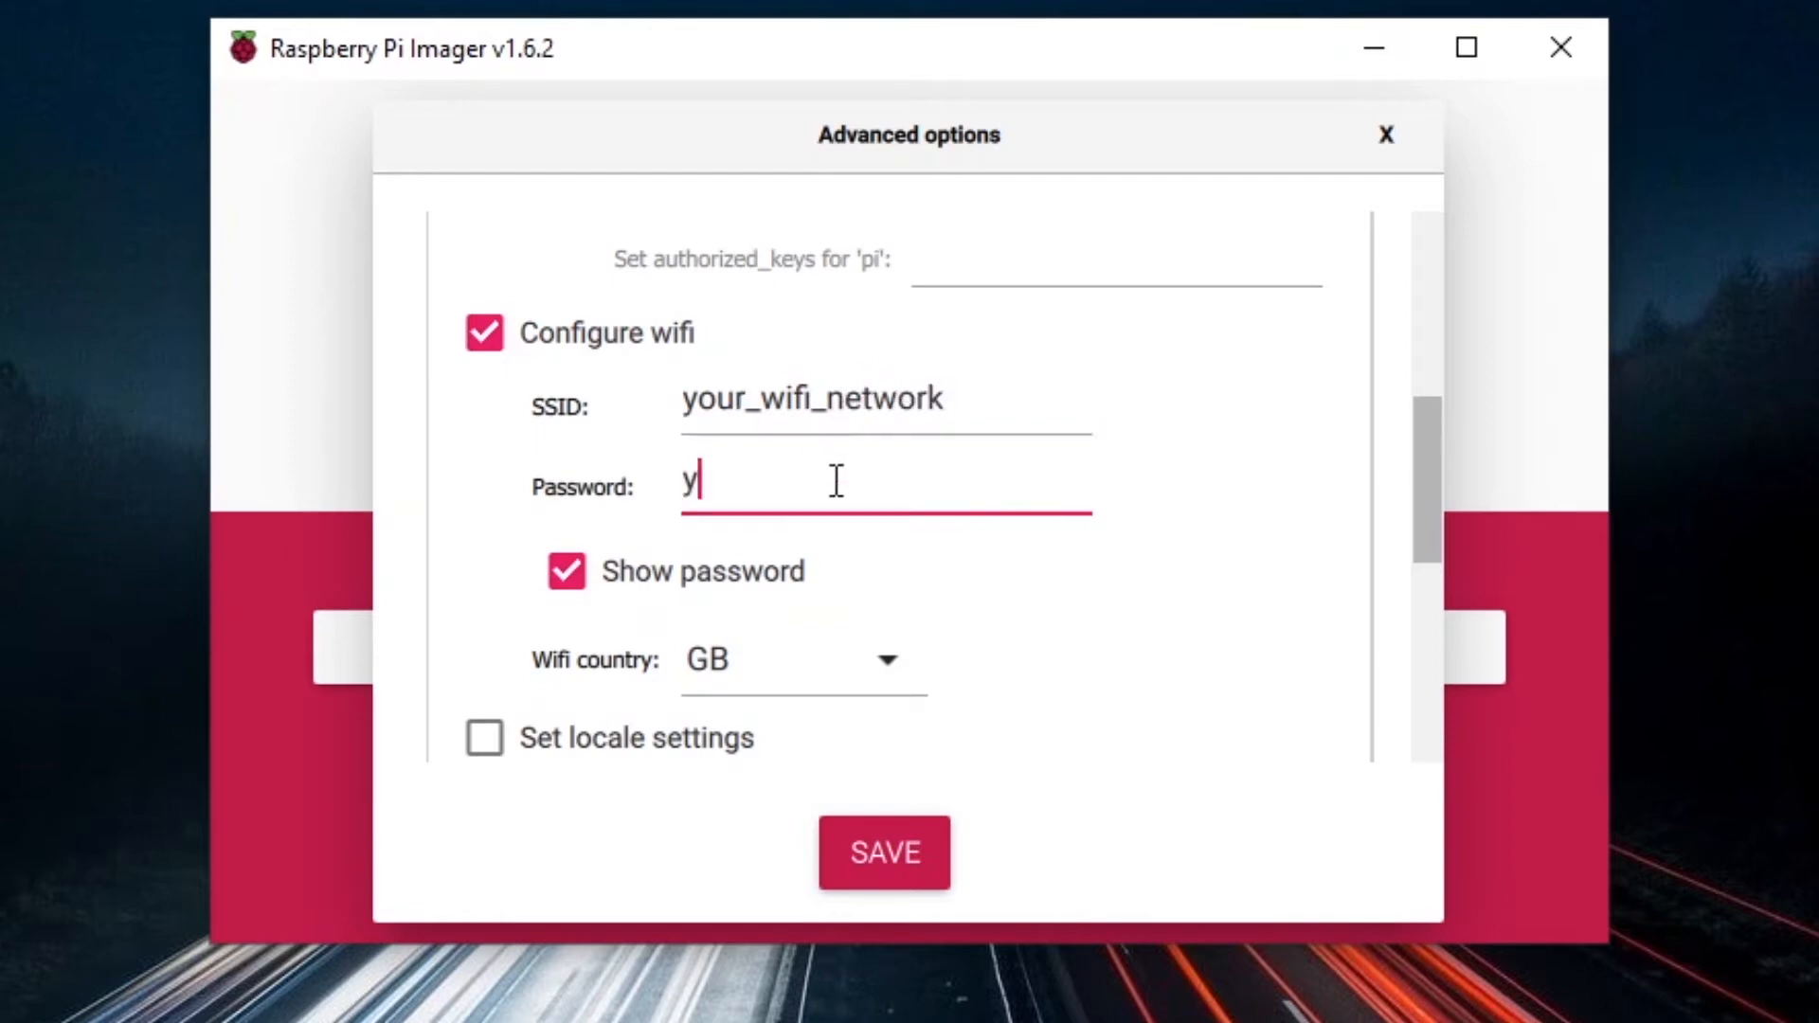
text(our_p)
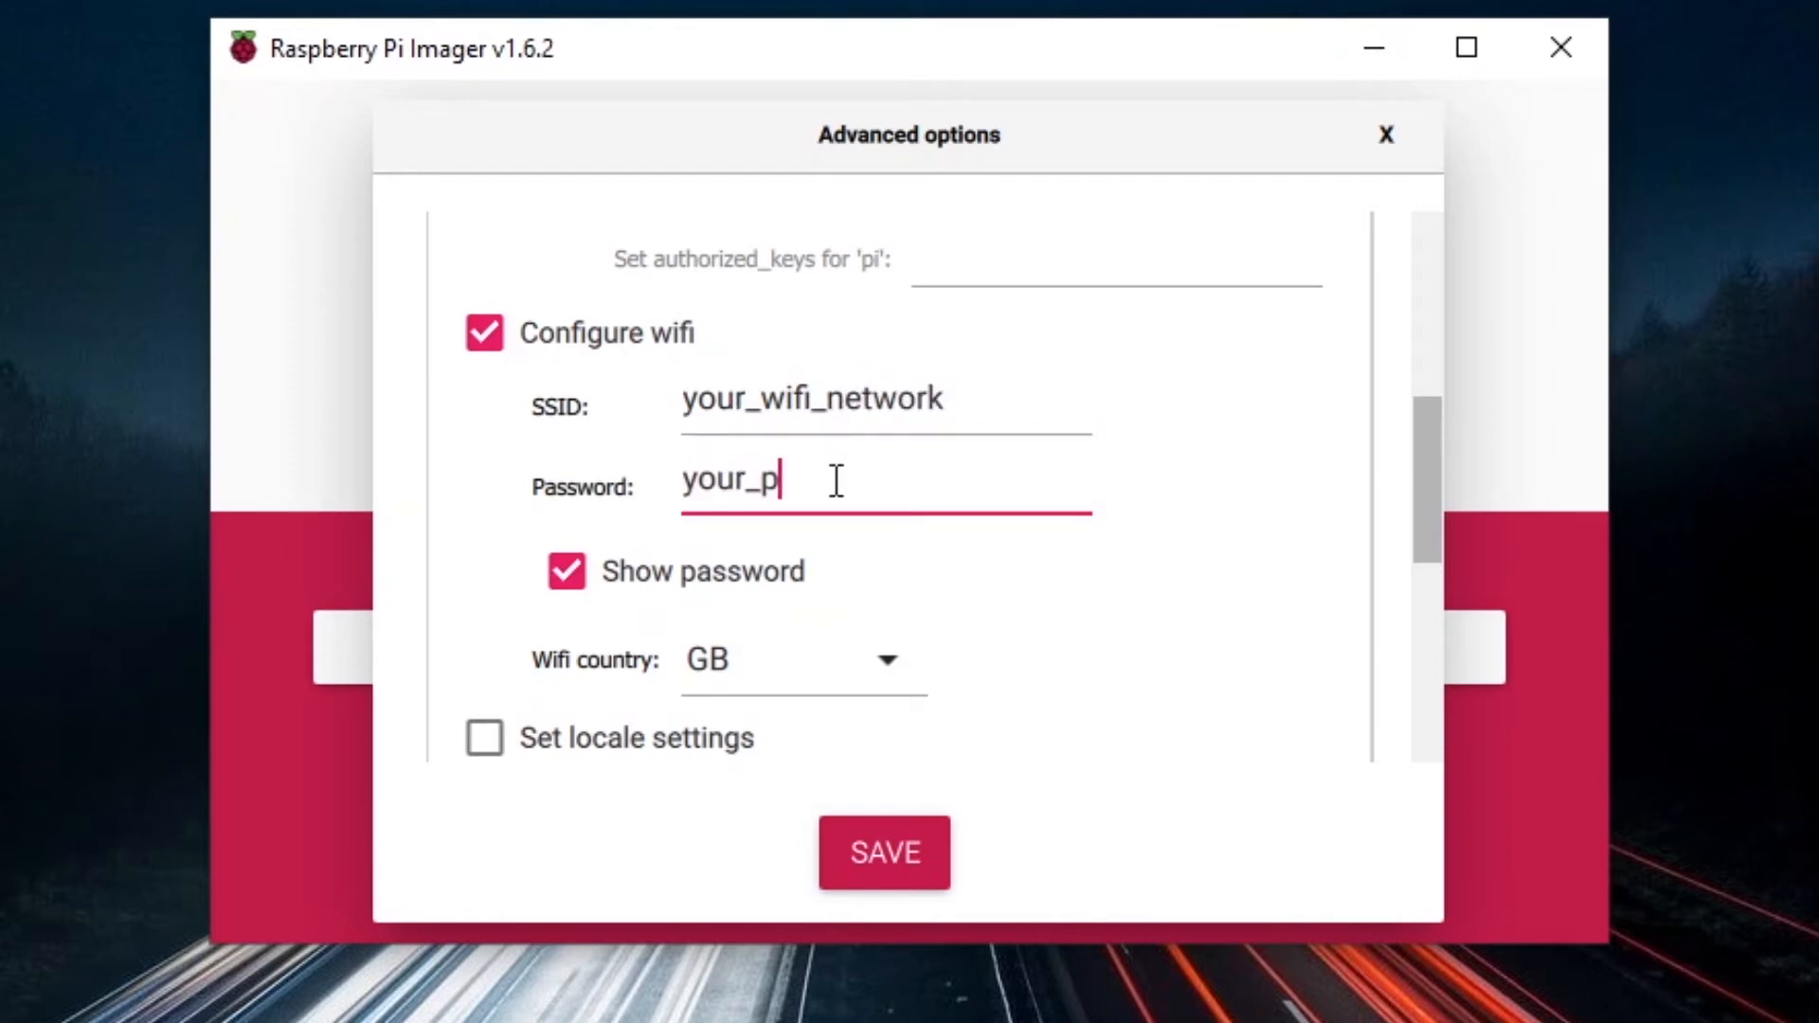
text(assword)
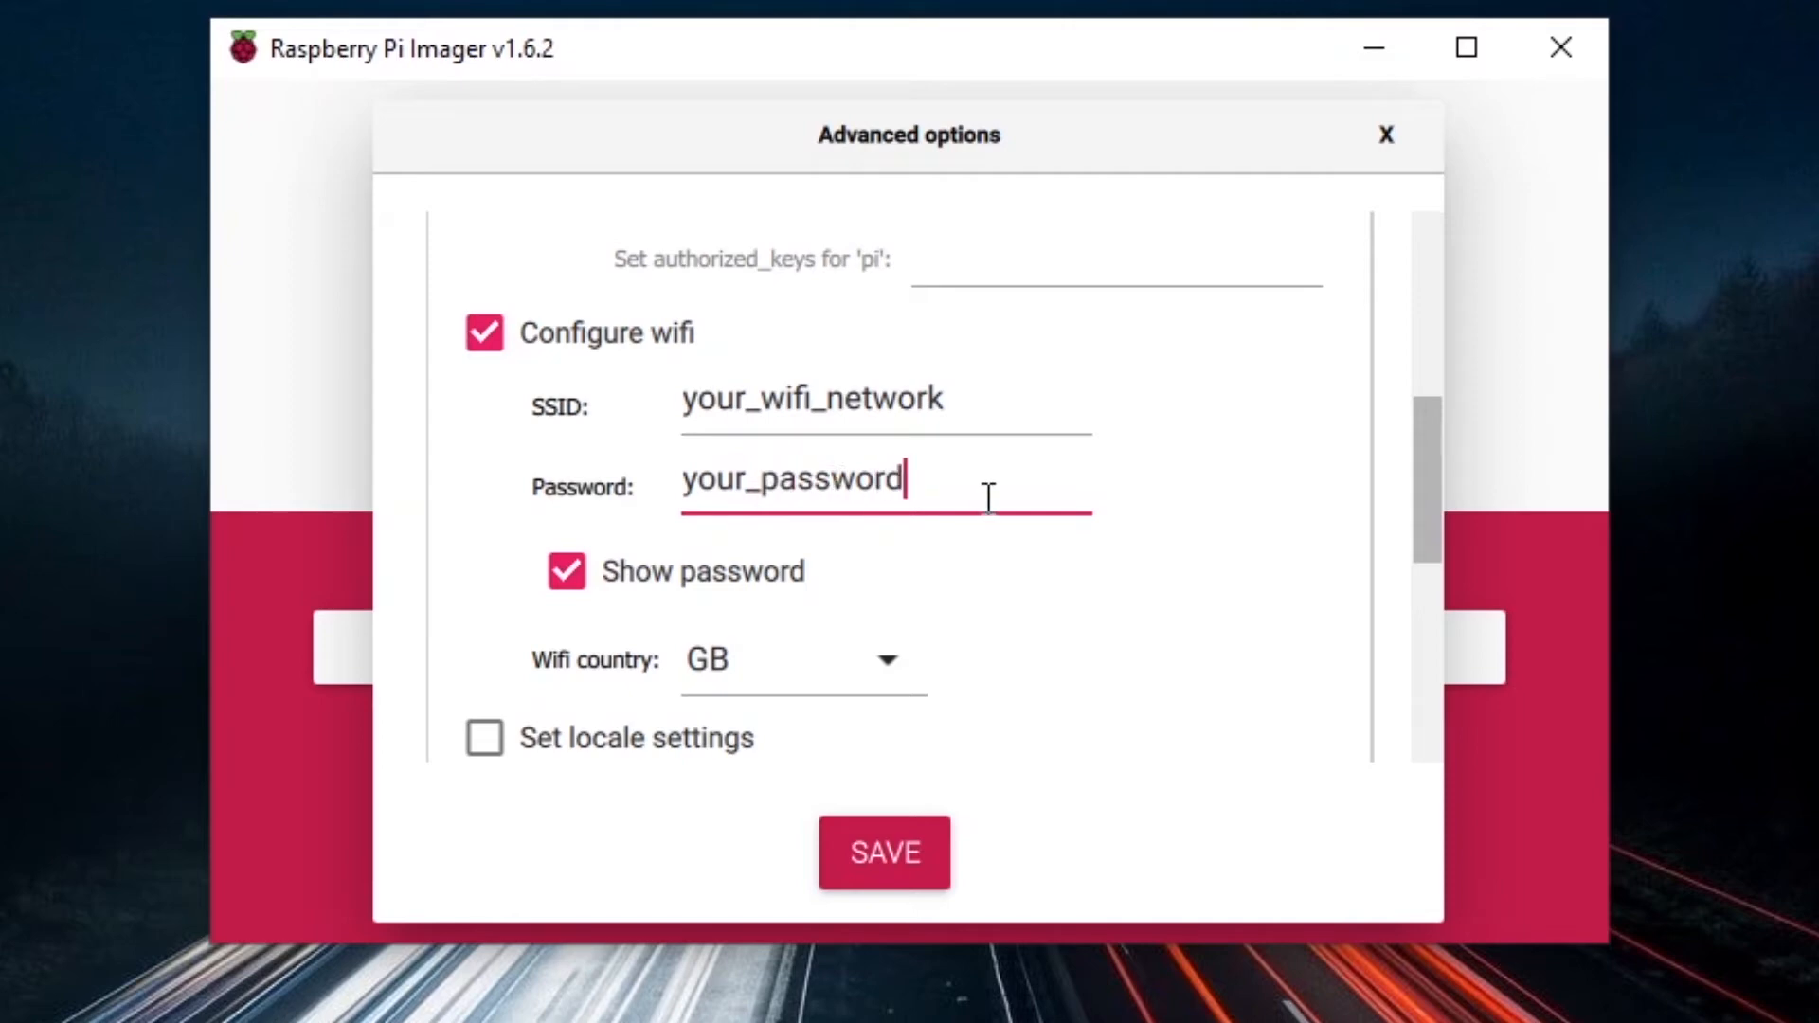
mouse_move(1031, 473)
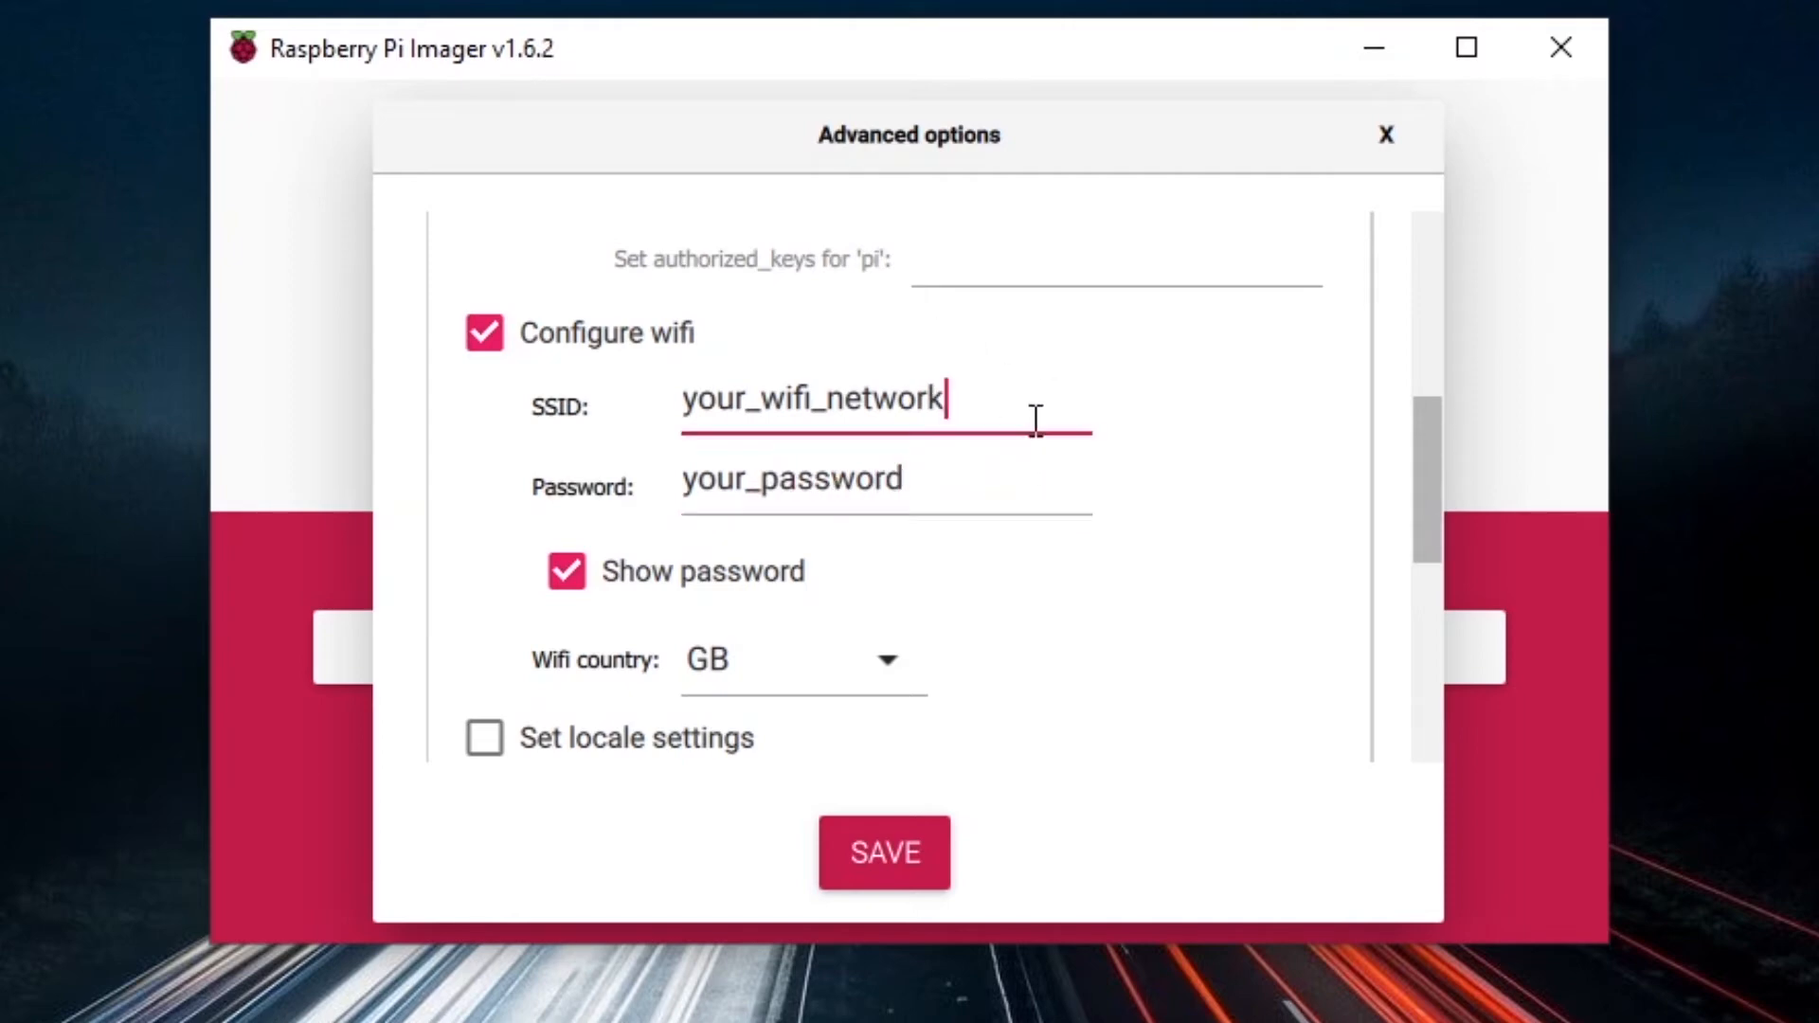
mouse_move(686, 426)
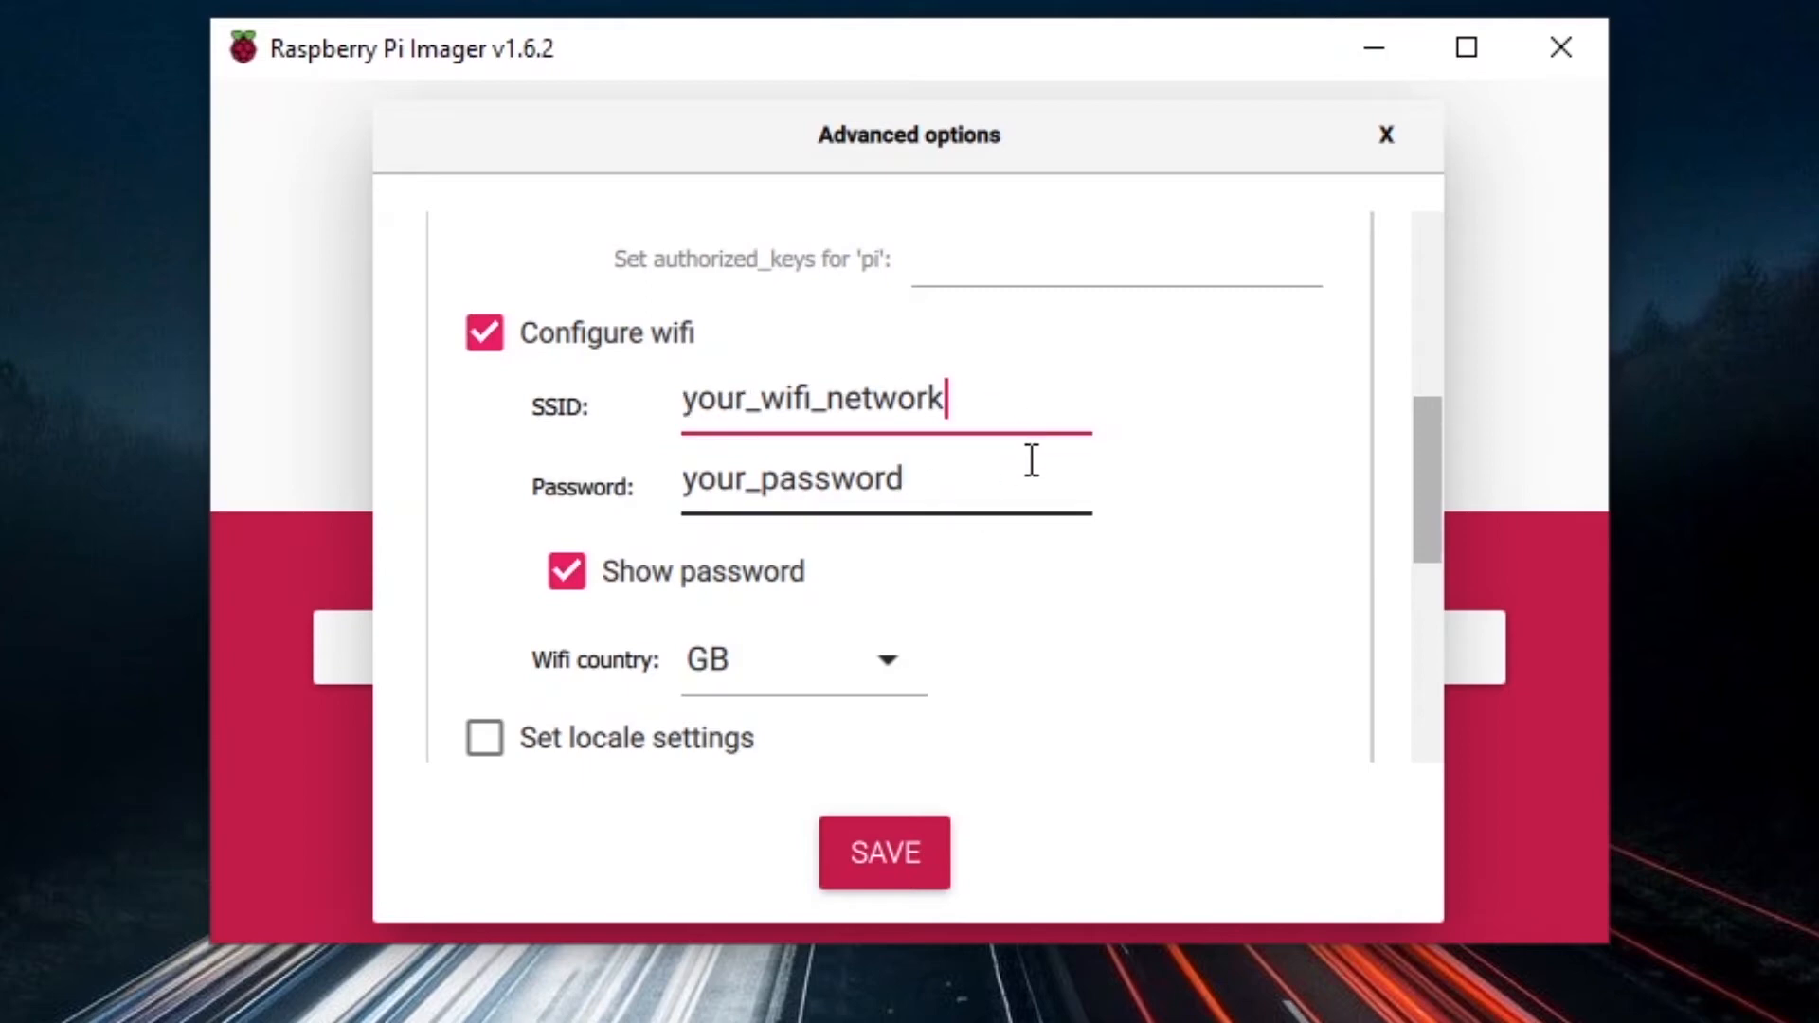
click(881, 477)
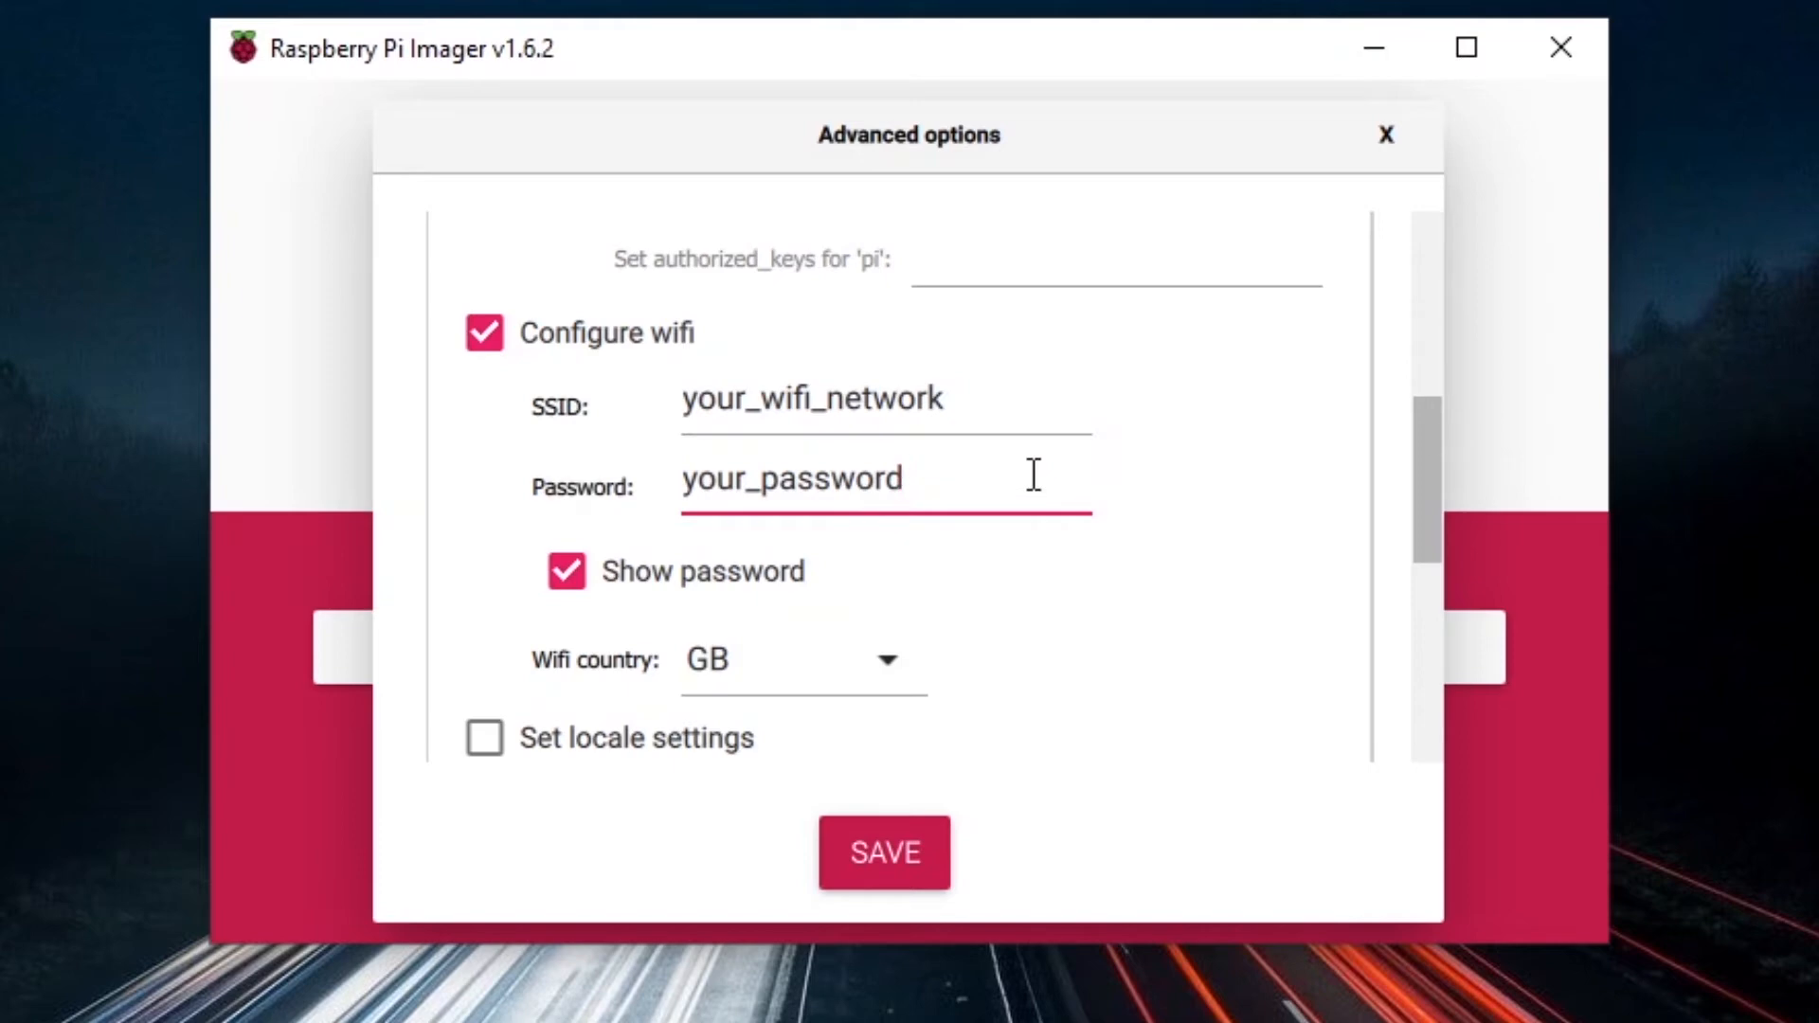
mouse_move(885, 853)
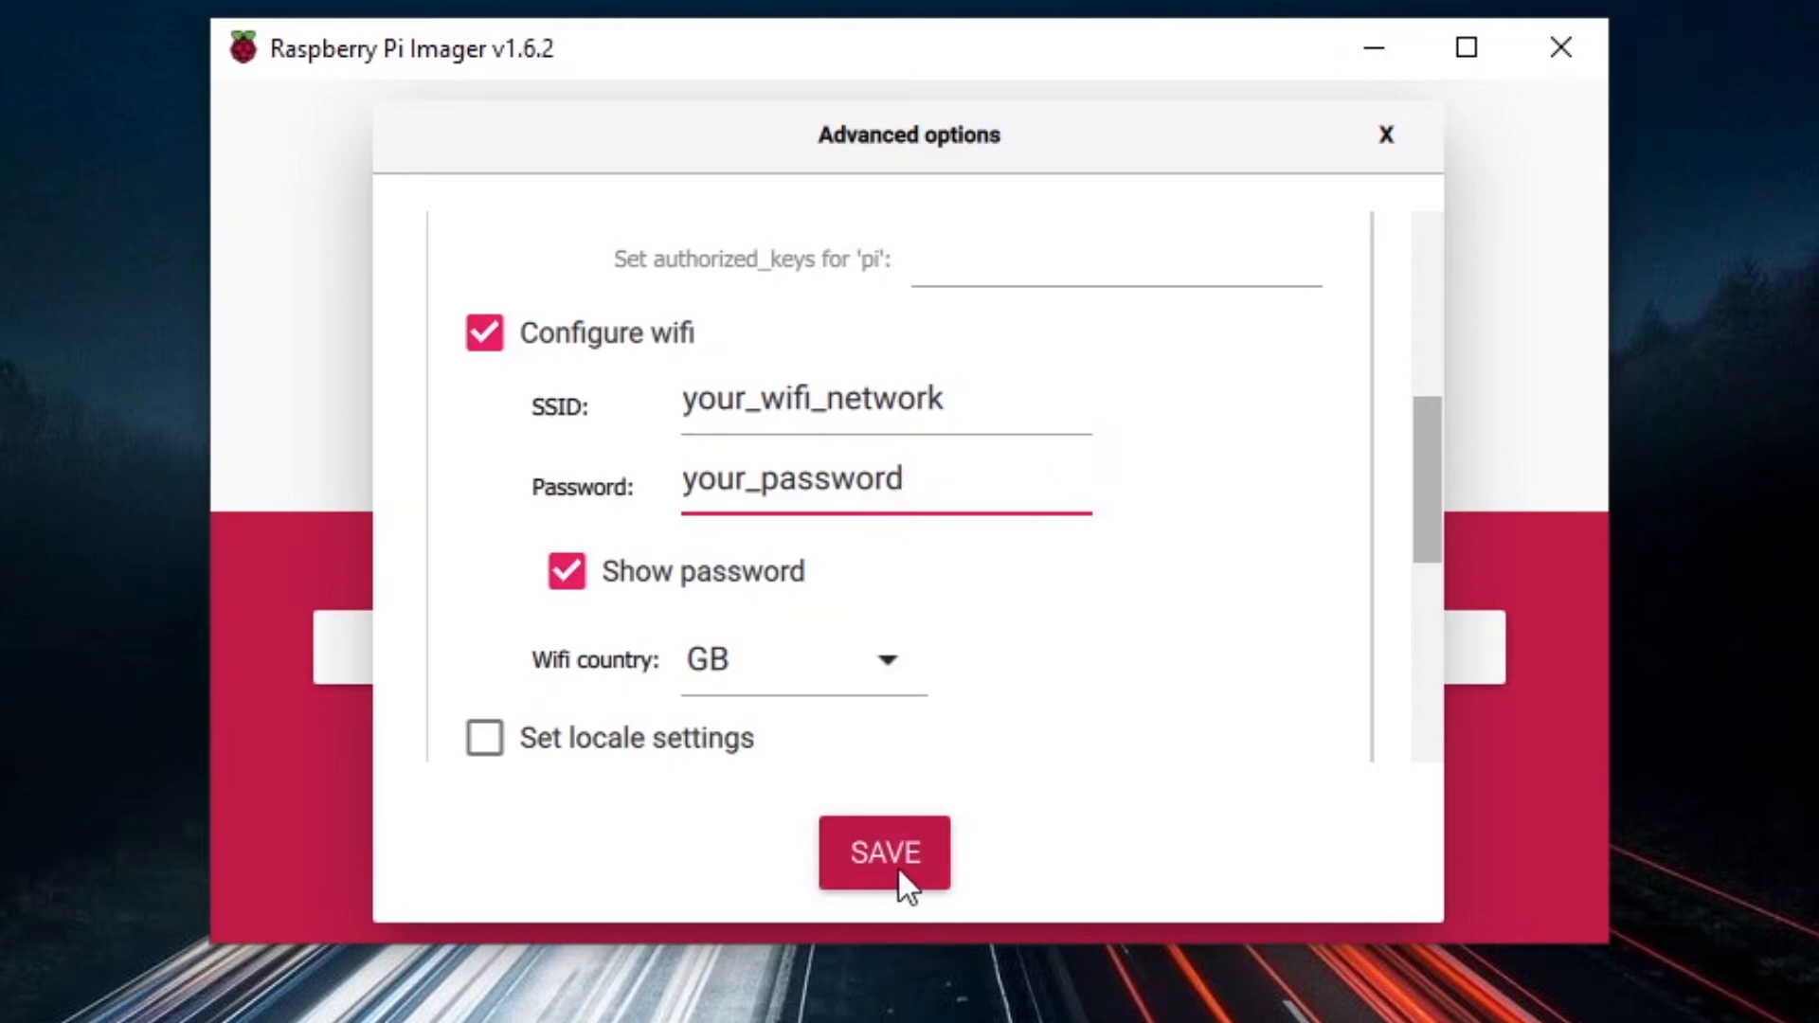
Save the advanced settings and start writing, confirming the SDHC card will be erased
click(883, 853)
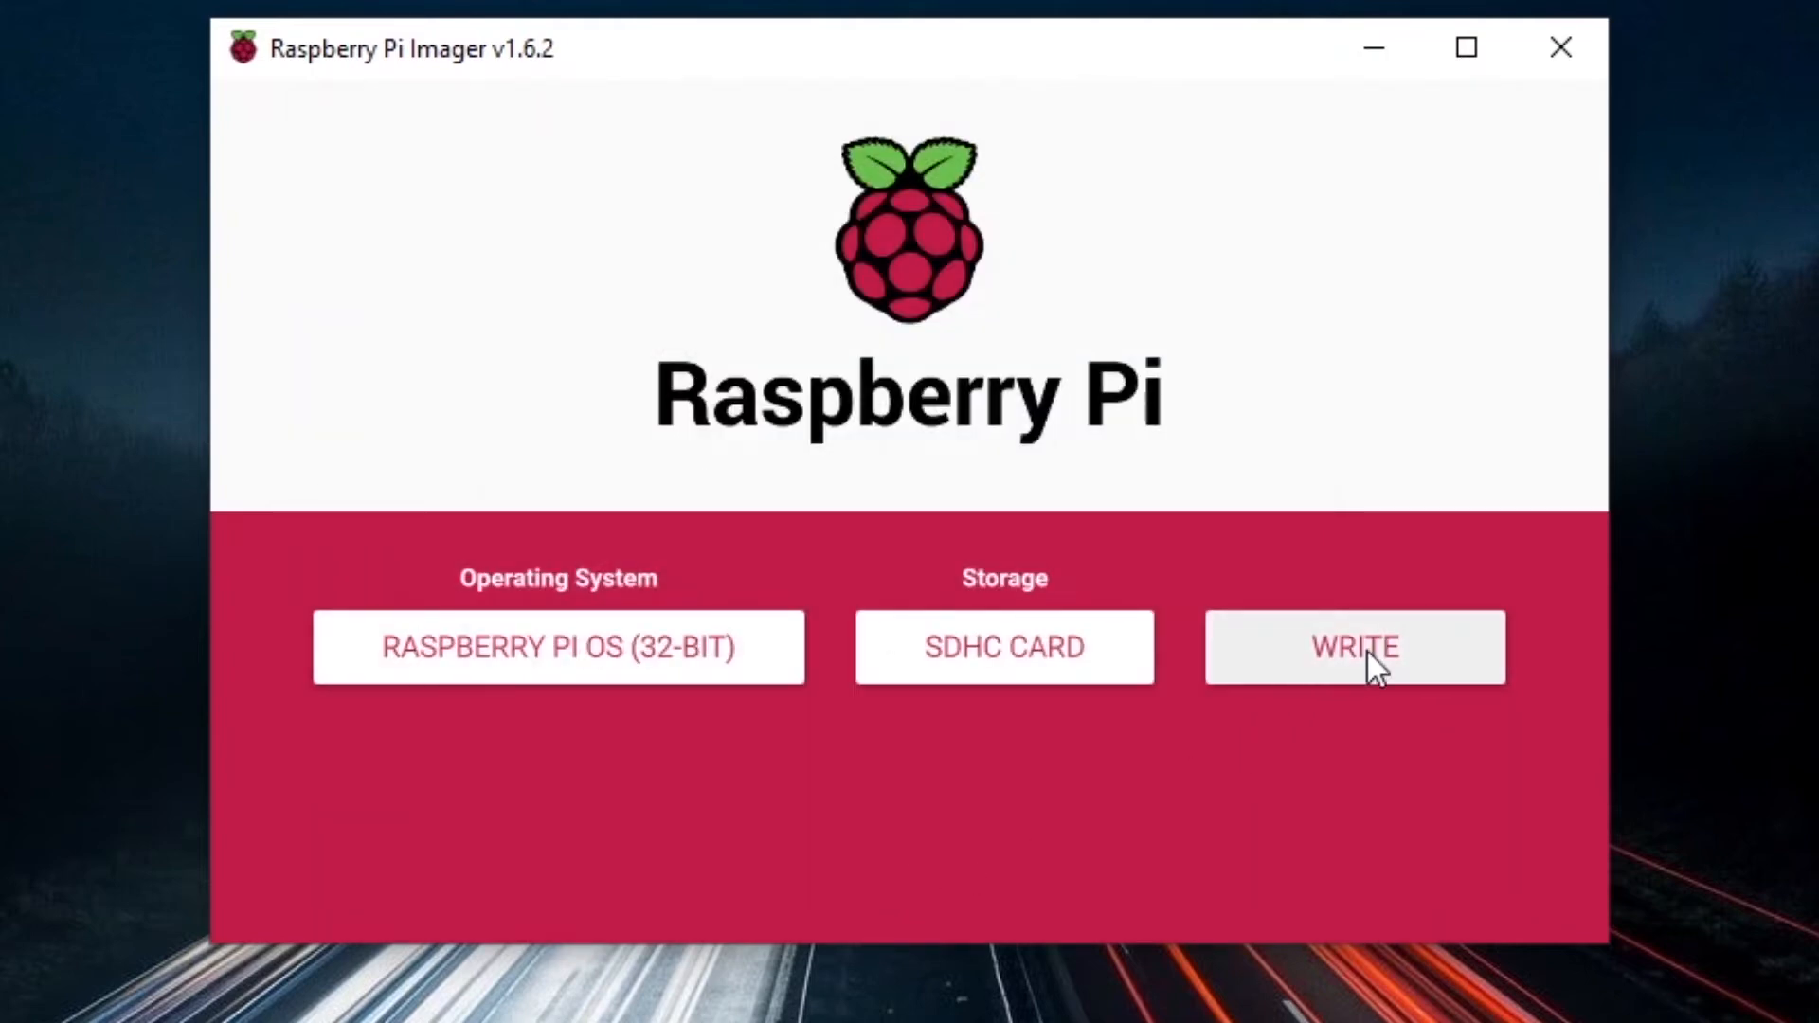
click(1353, 648)
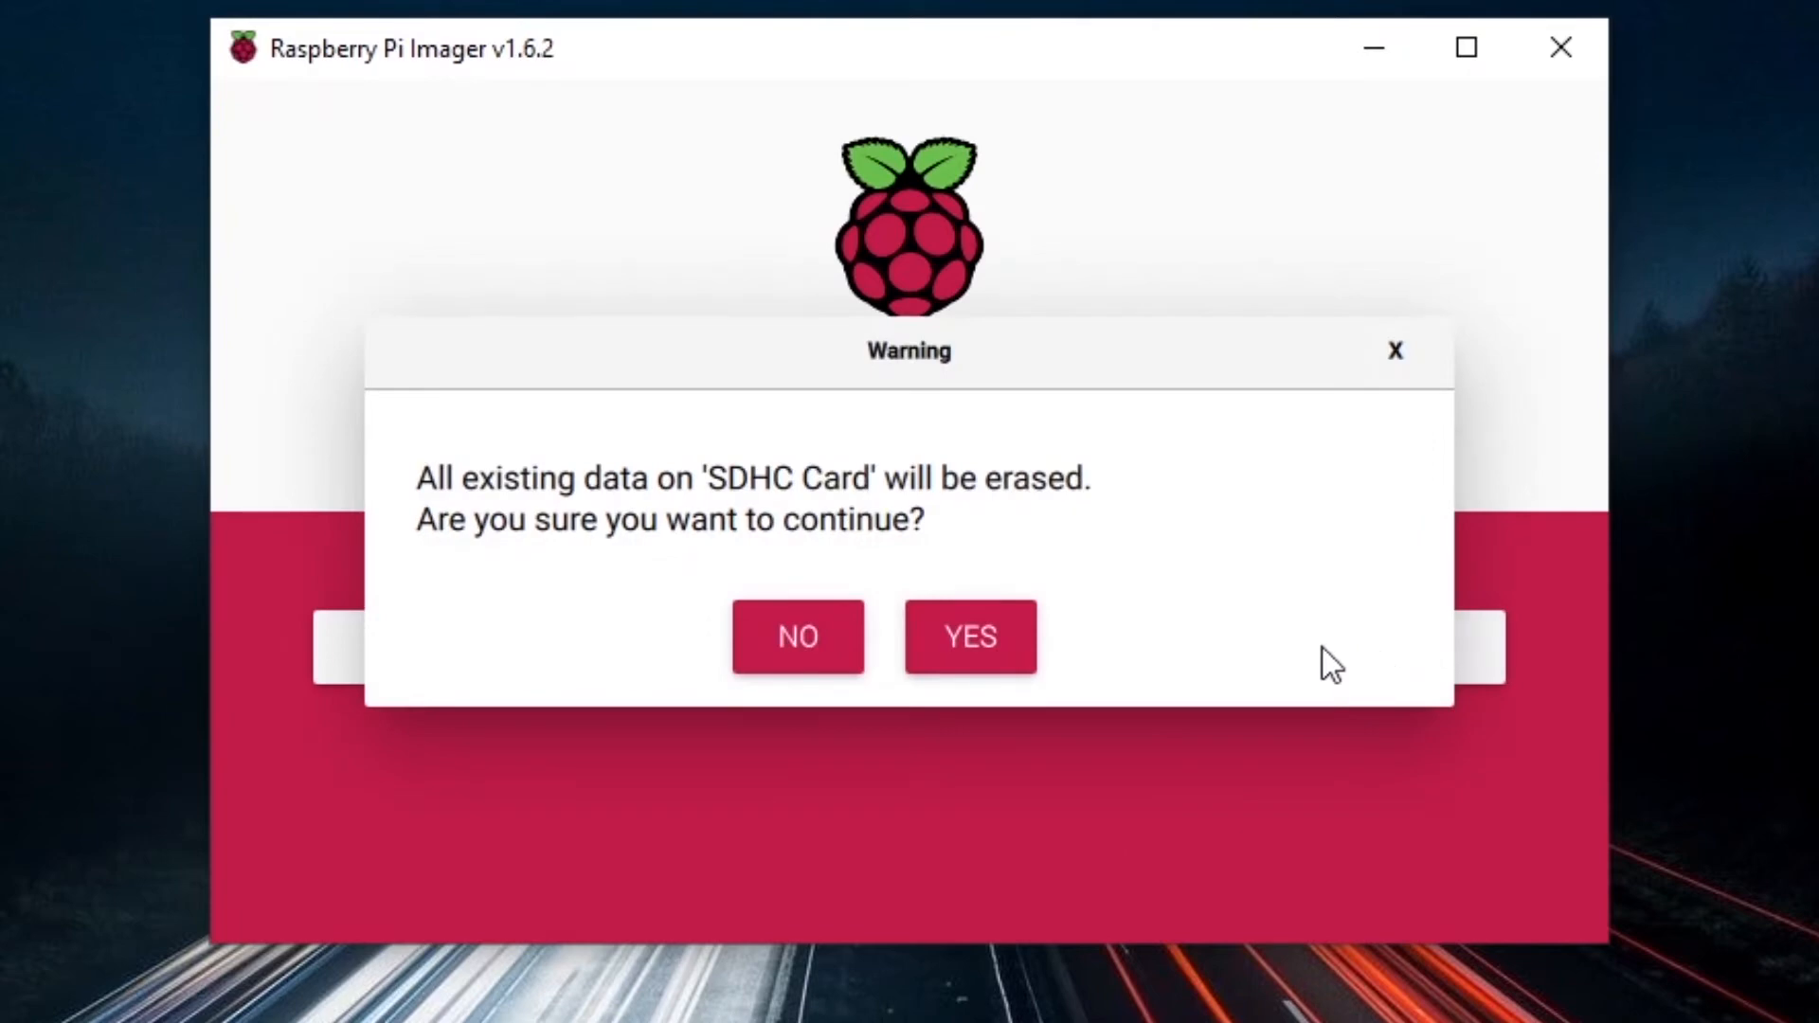
mouse_move(1027, 504)
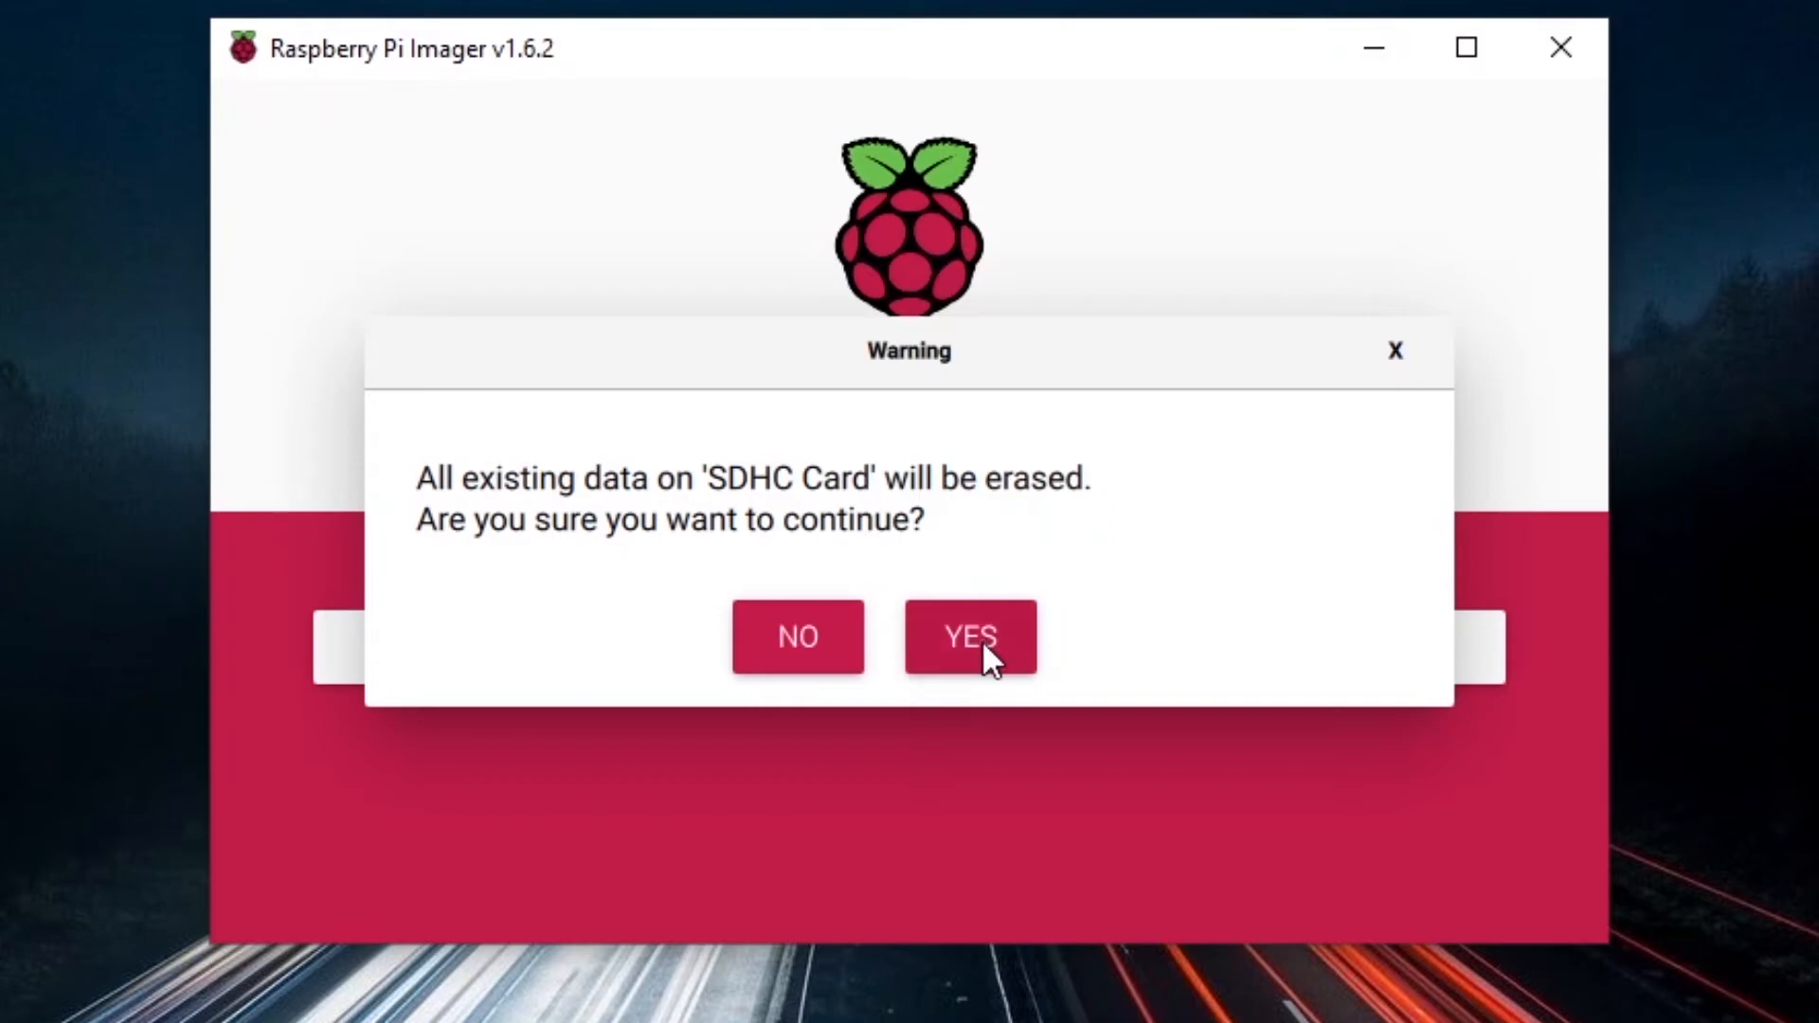
click(970, 637)
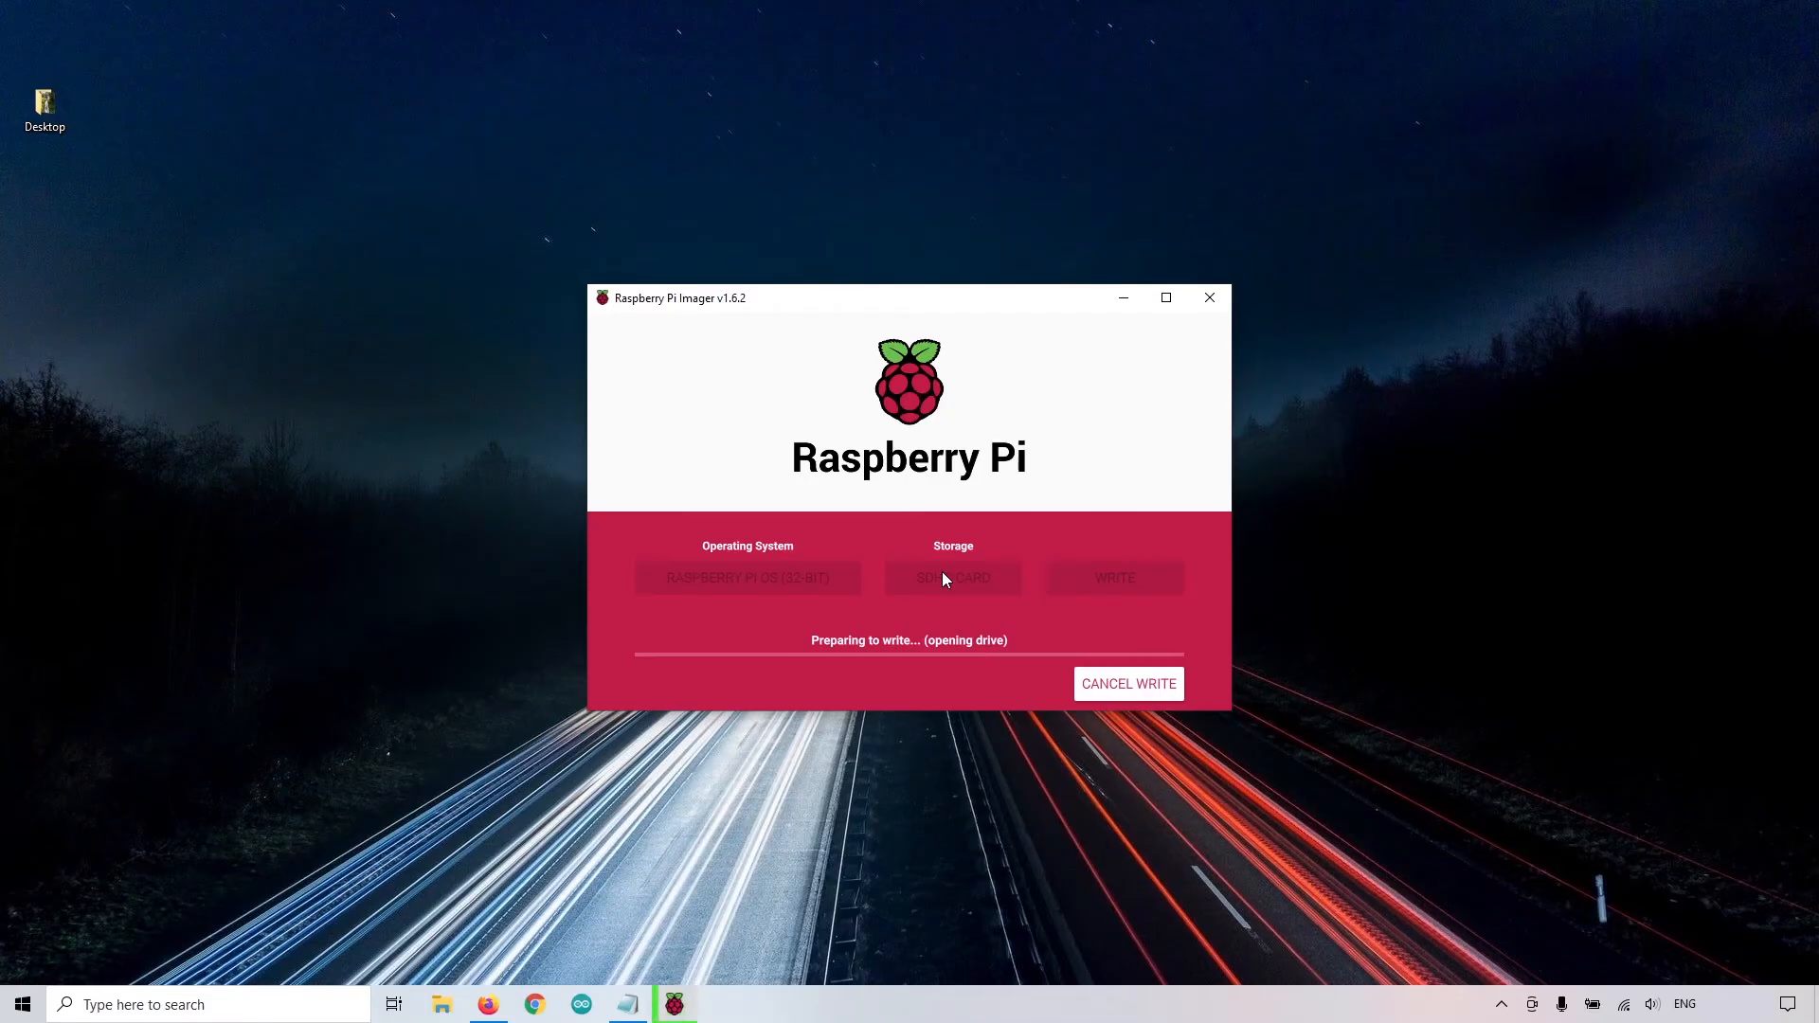
mouse_move(894, 540)
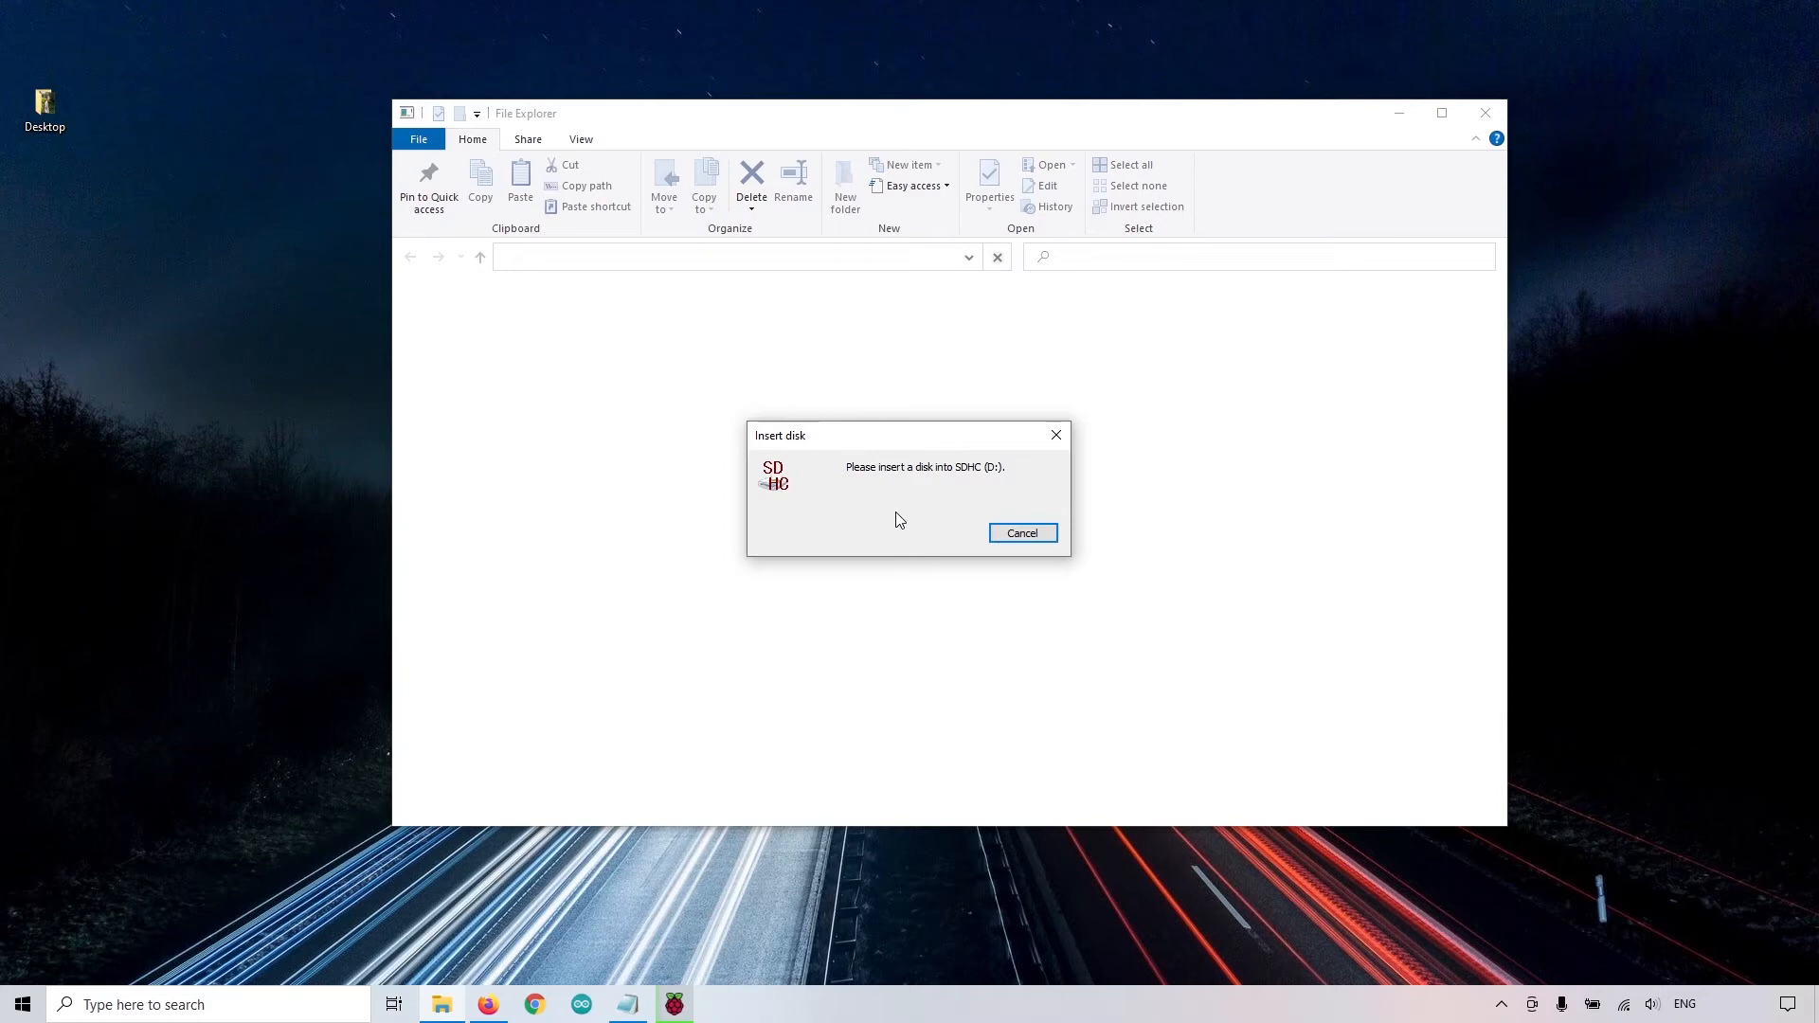
Cancel the Insert disk and format prompts and acknowledge the Location not available message
click(1021, 533)
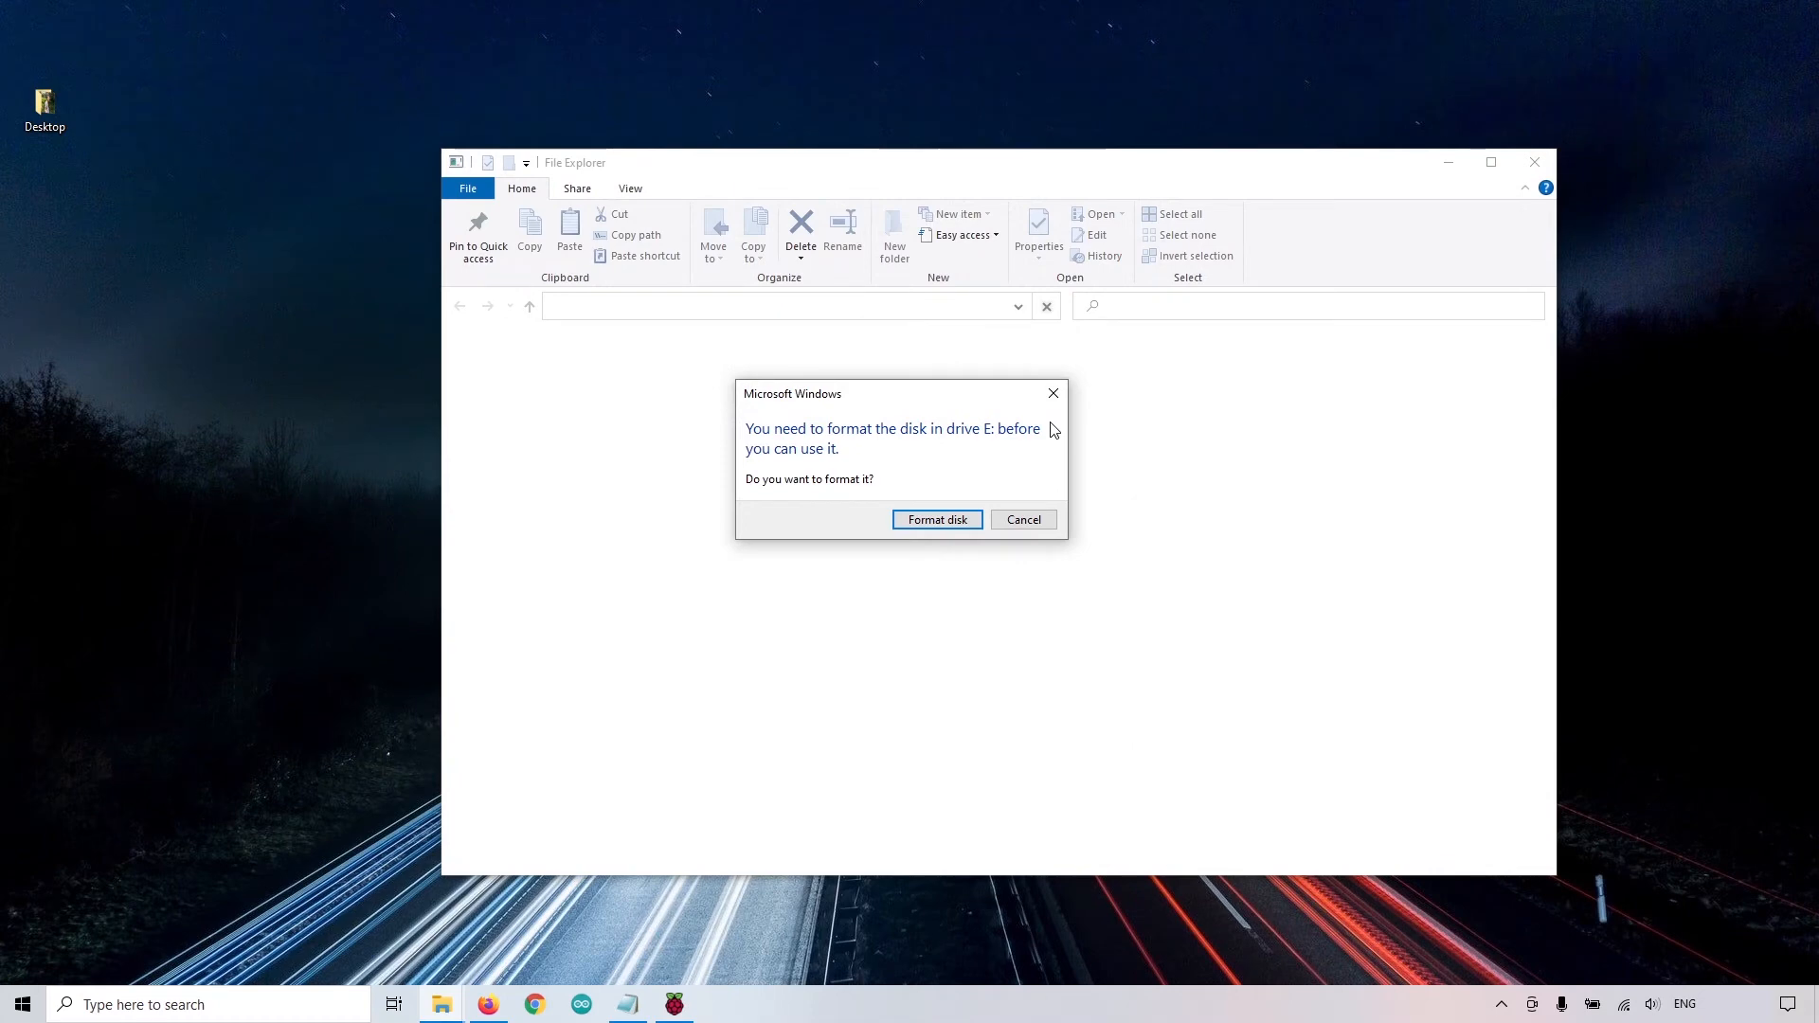
mouse_move(1031, 460)
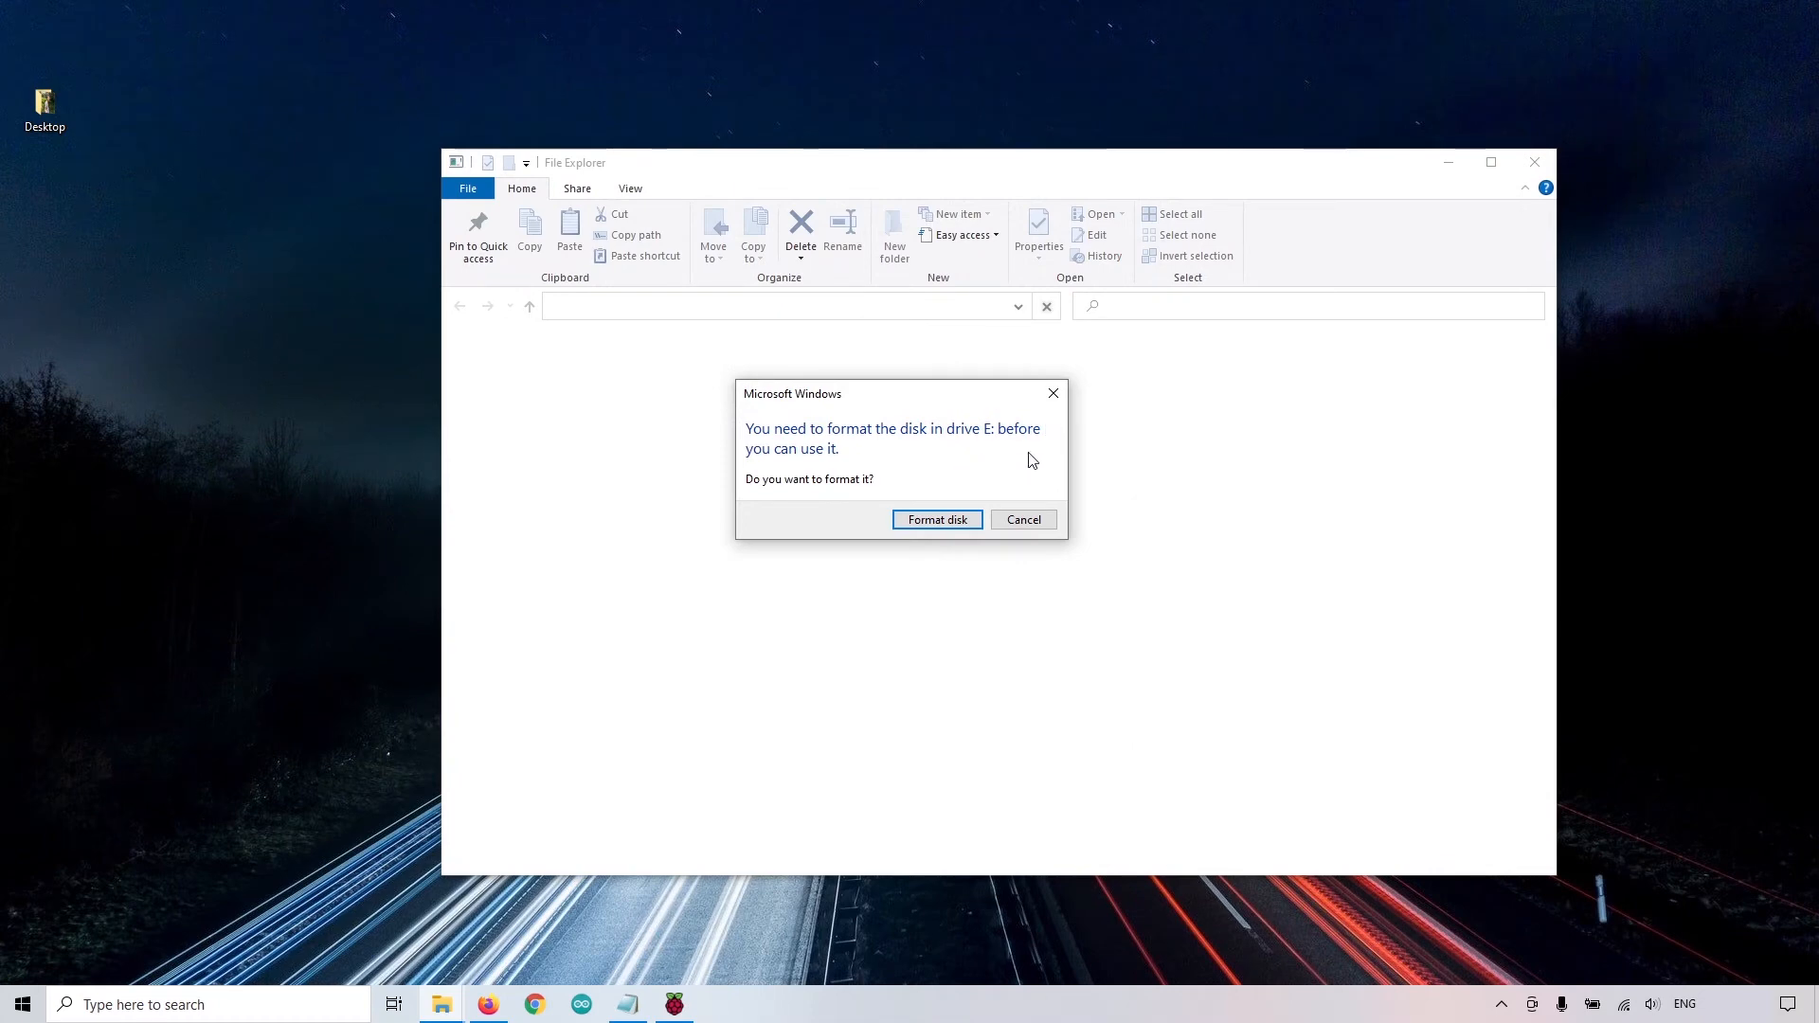
mouse_move(1051, 394)
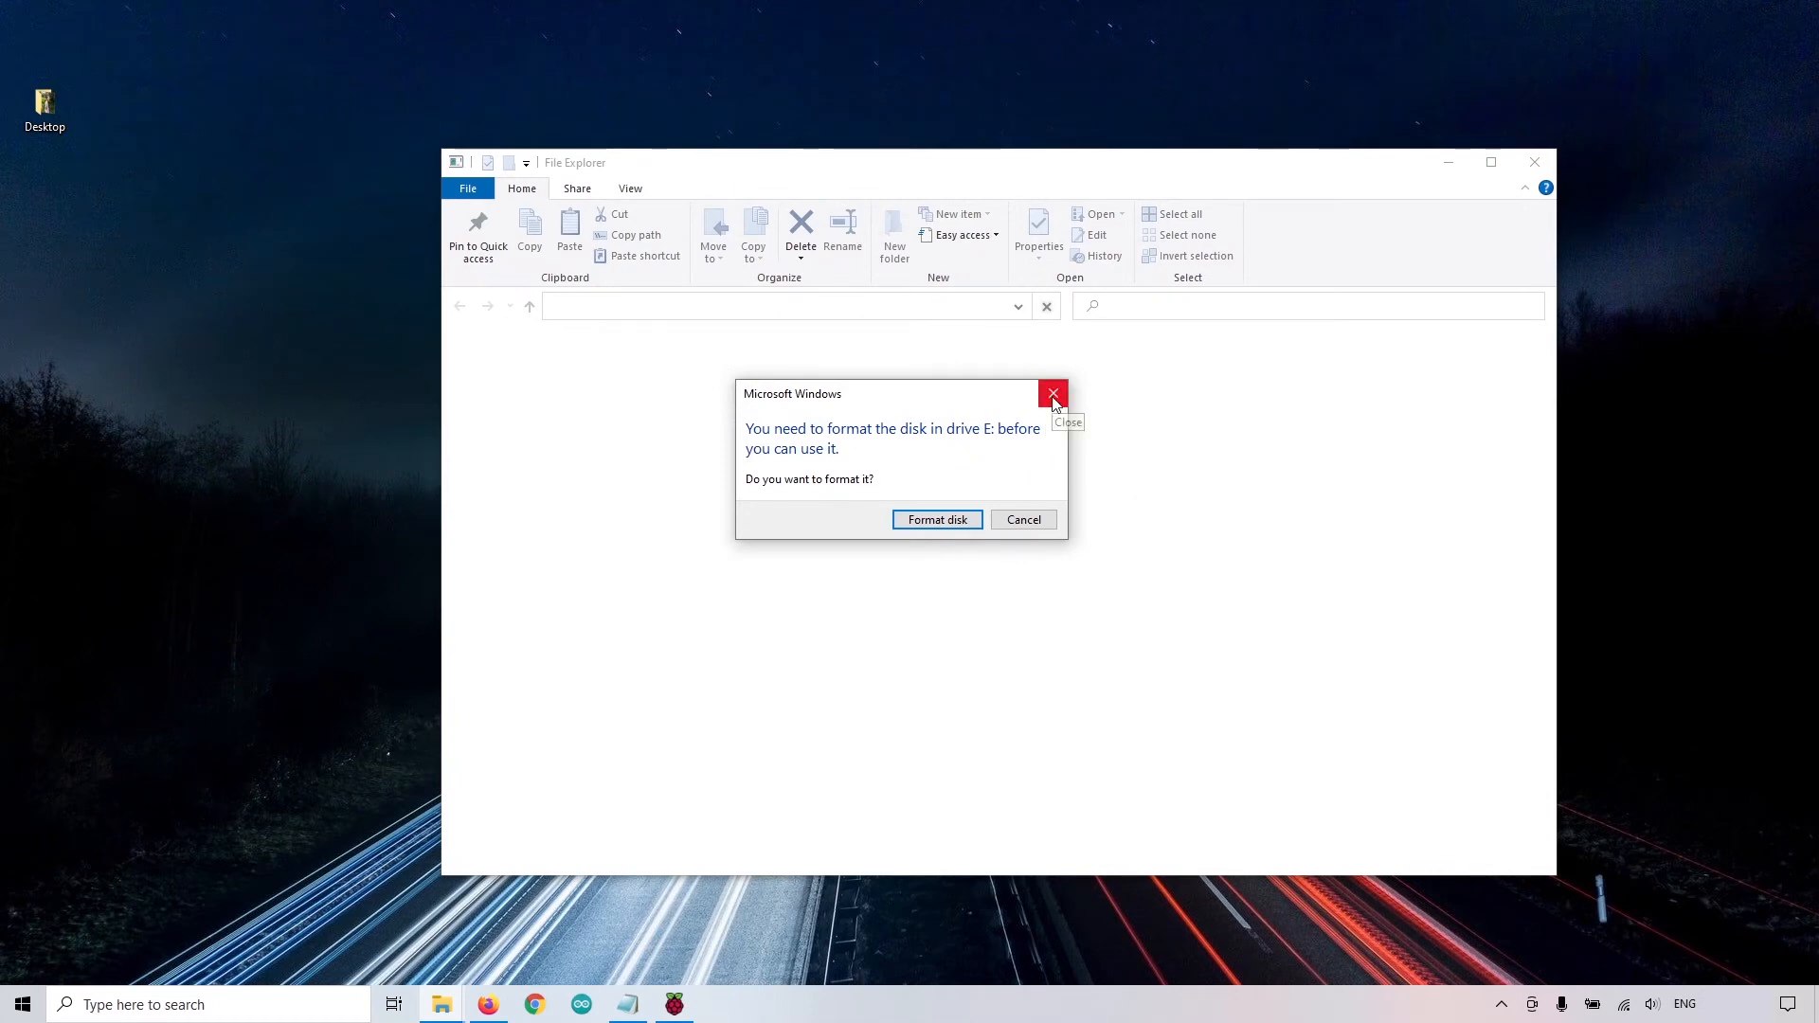
click(1052, 394)
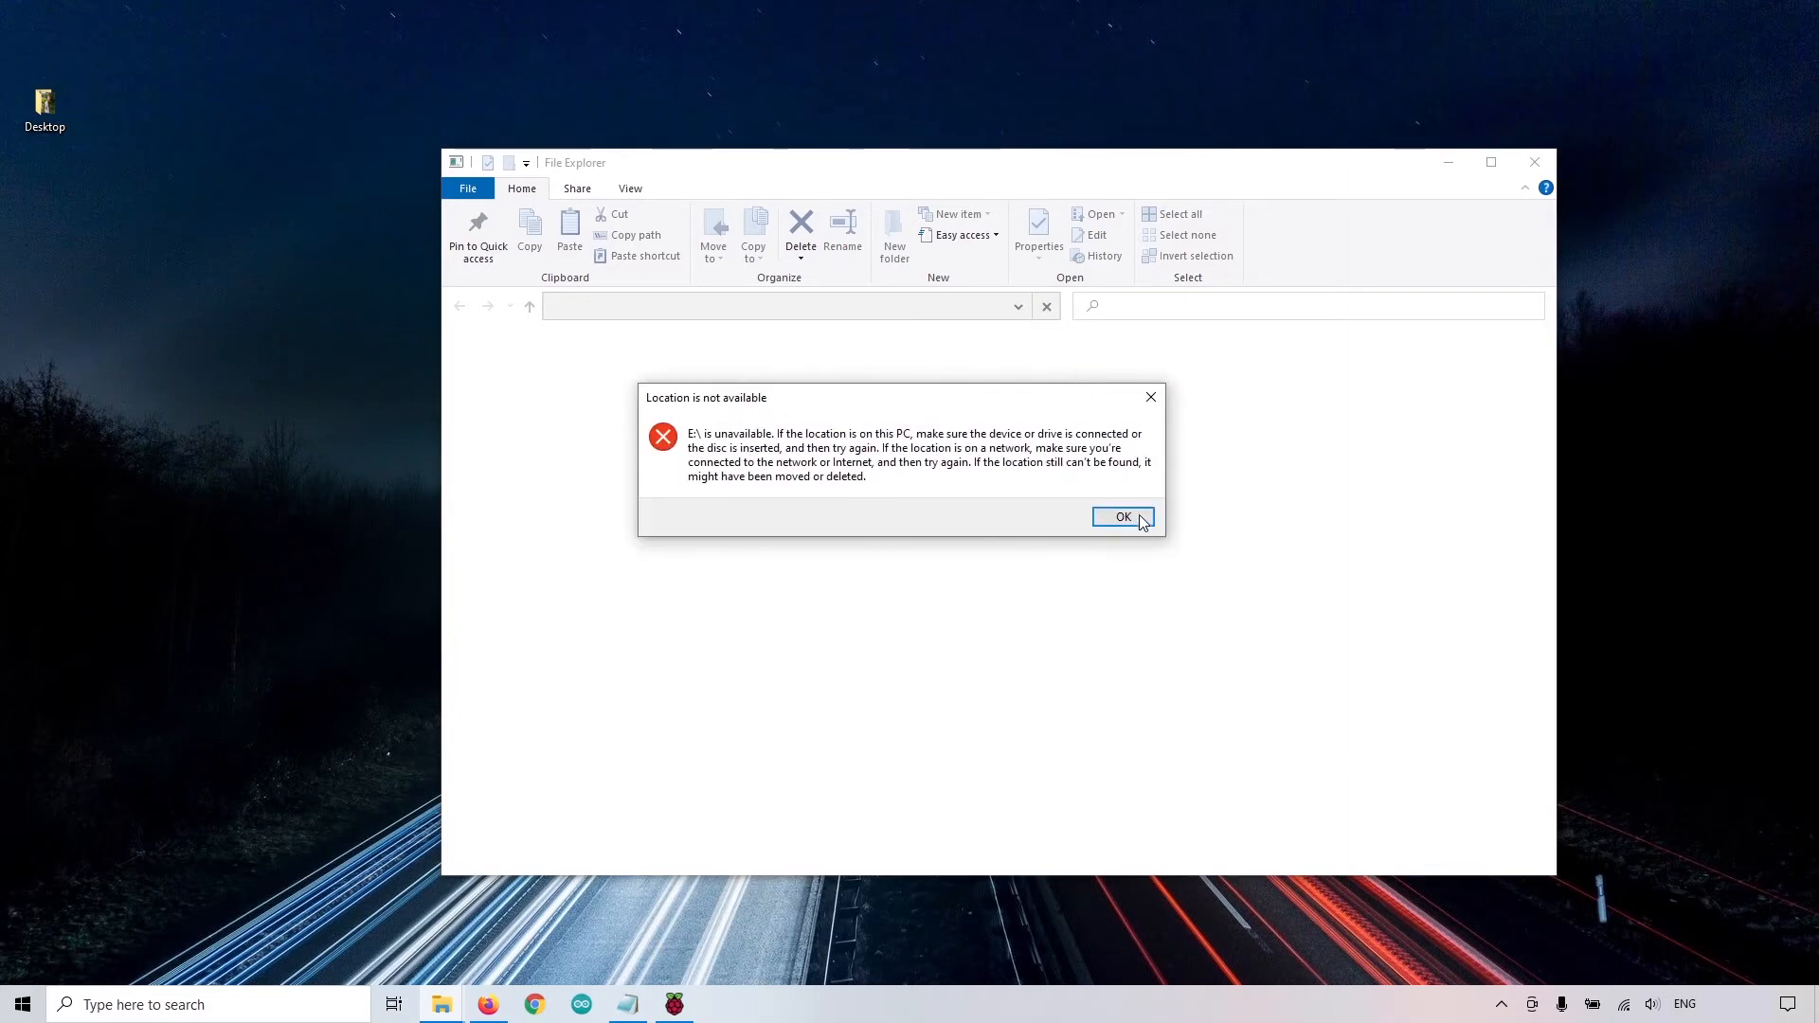
click(1120, 515)
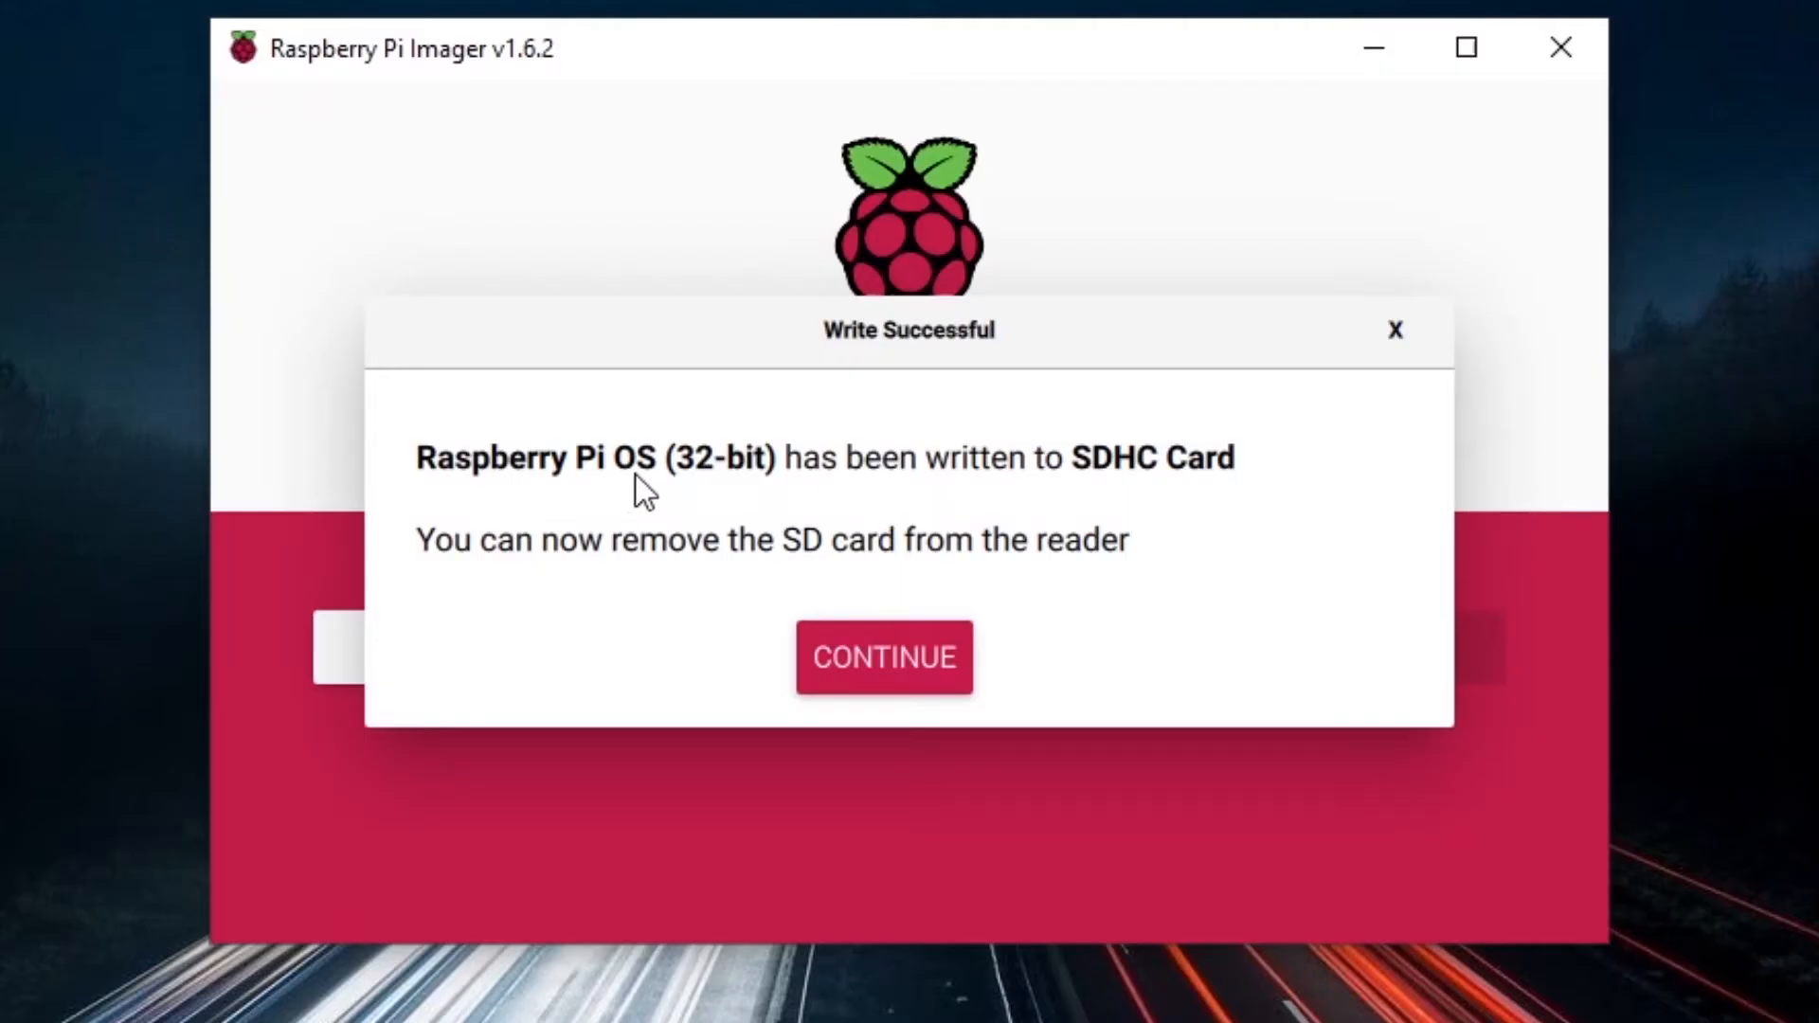
mouse_move(1262, 499)
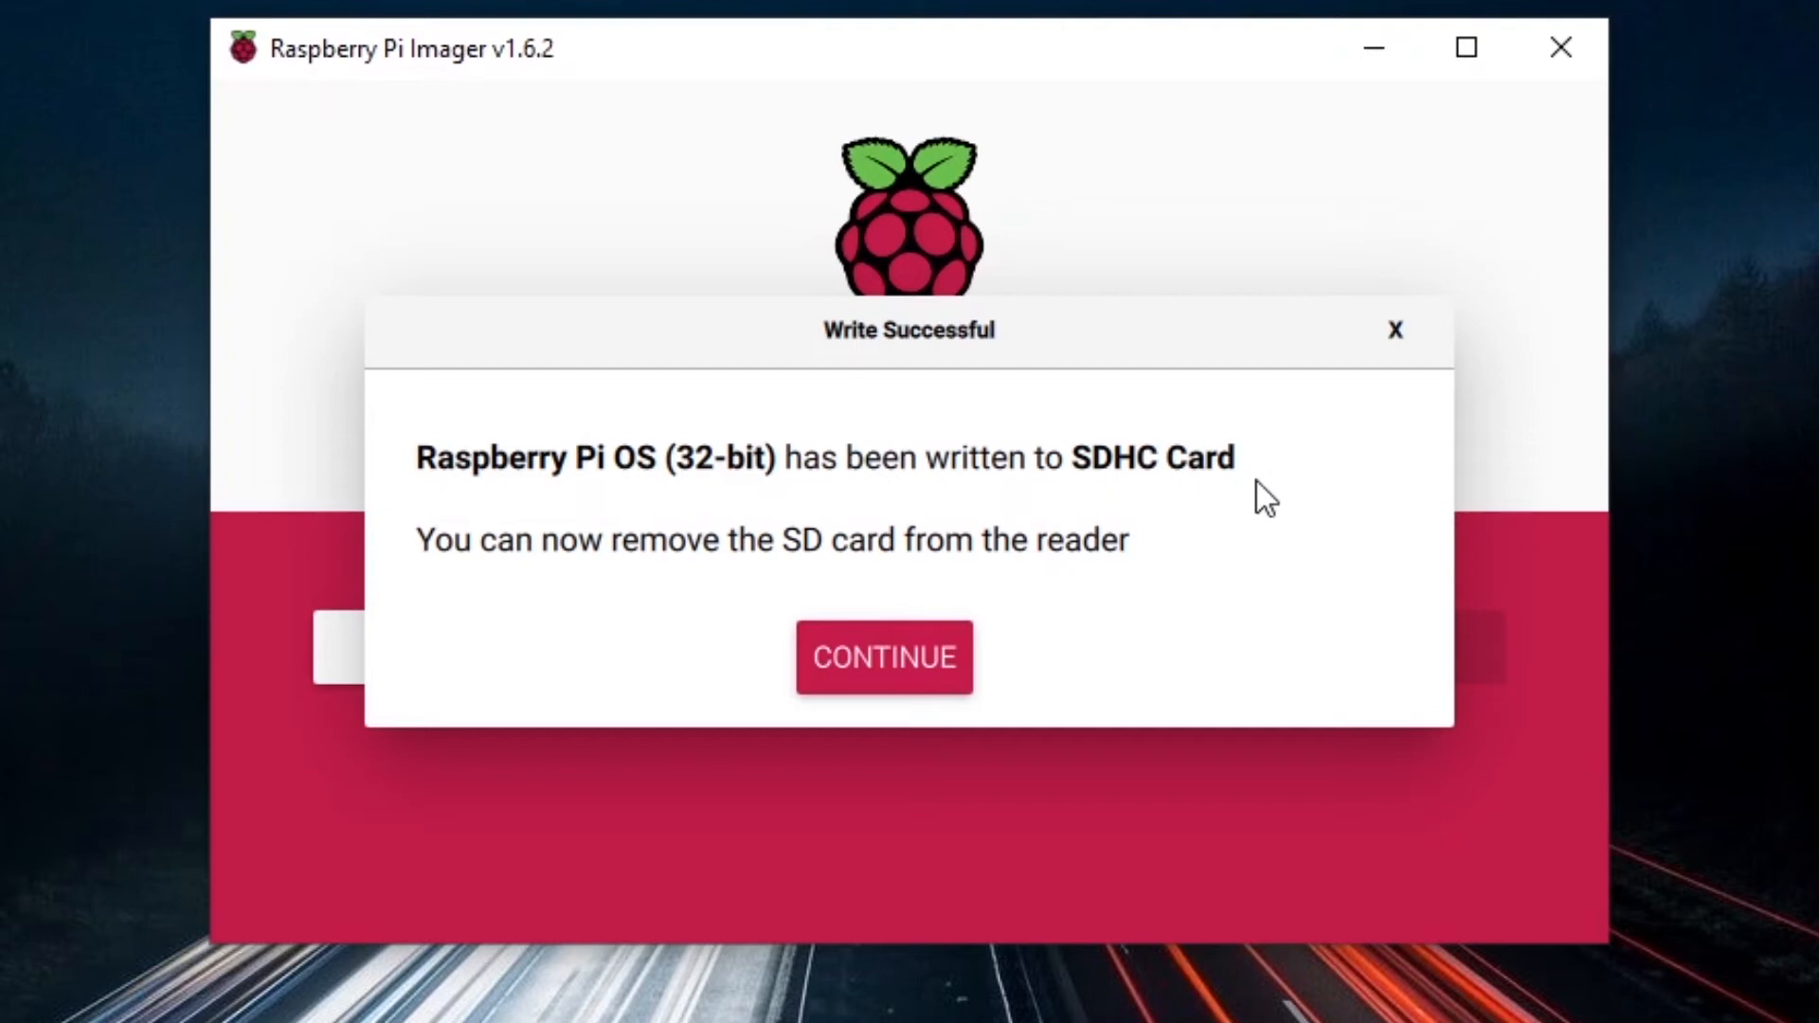
mouse_move(921, 565)
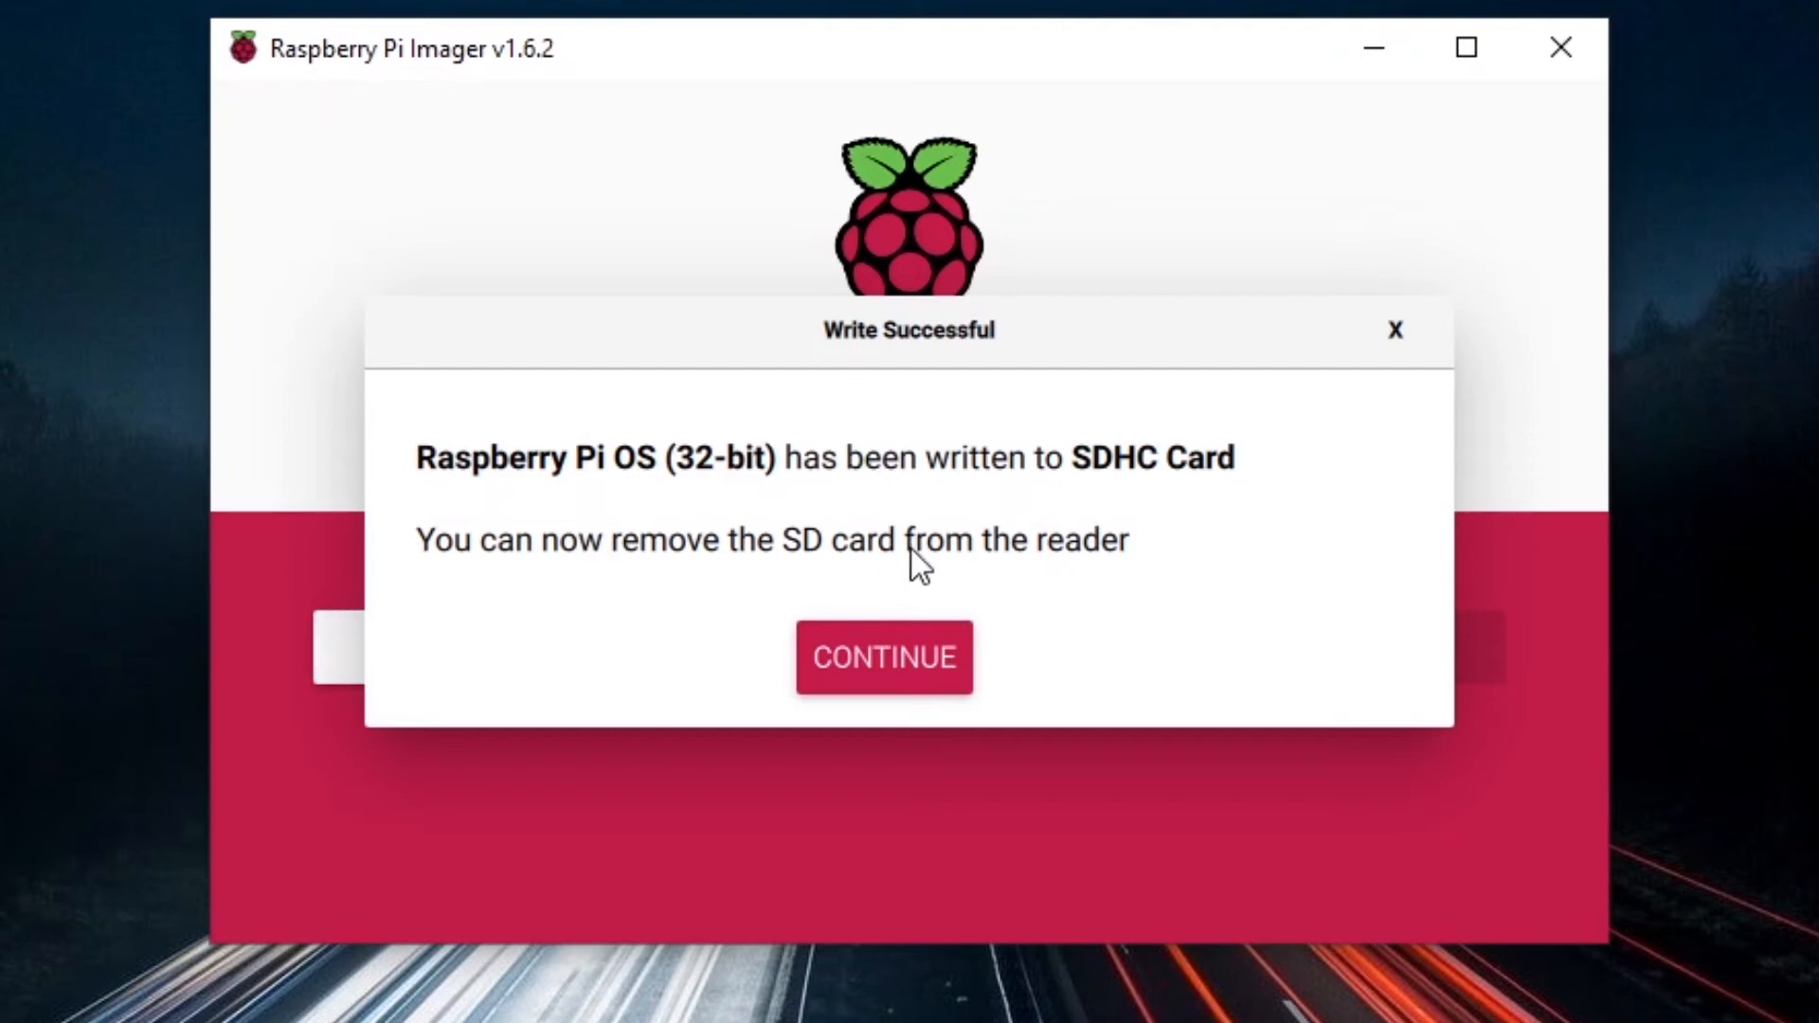
Continue past the Write Successful dialog and close the imager
click(883, 657)
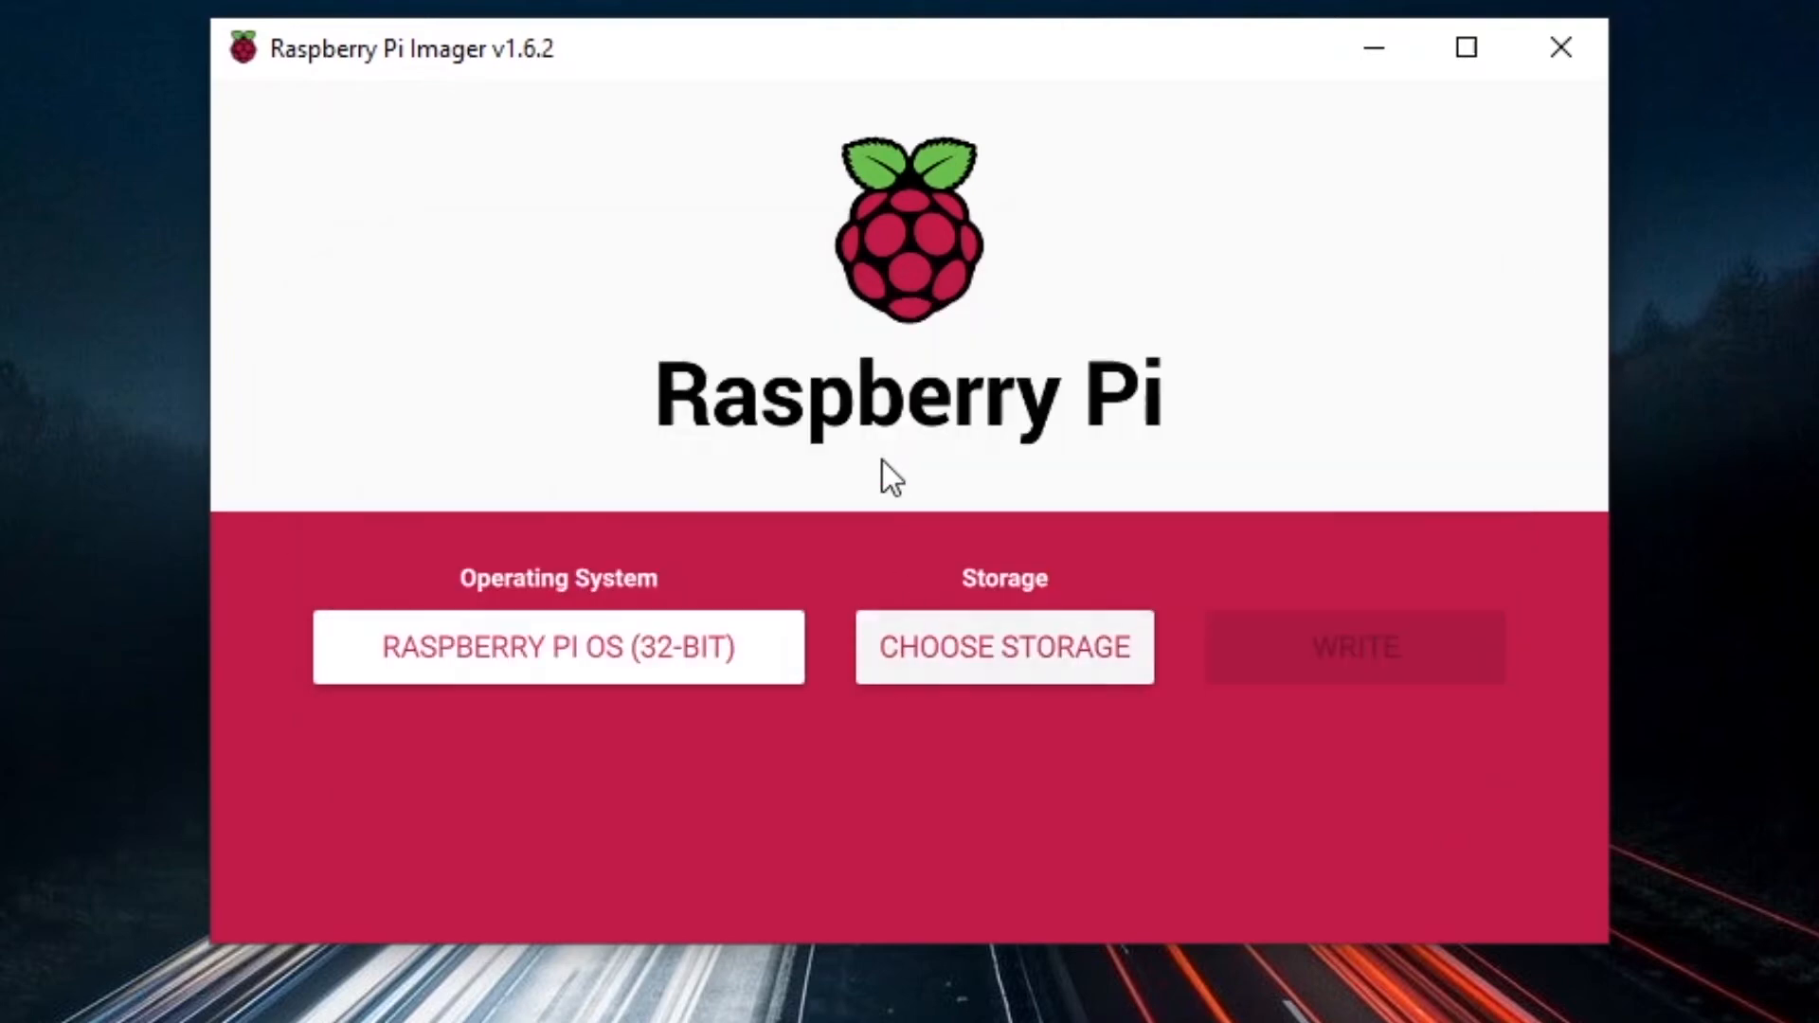
click(1463, 48)
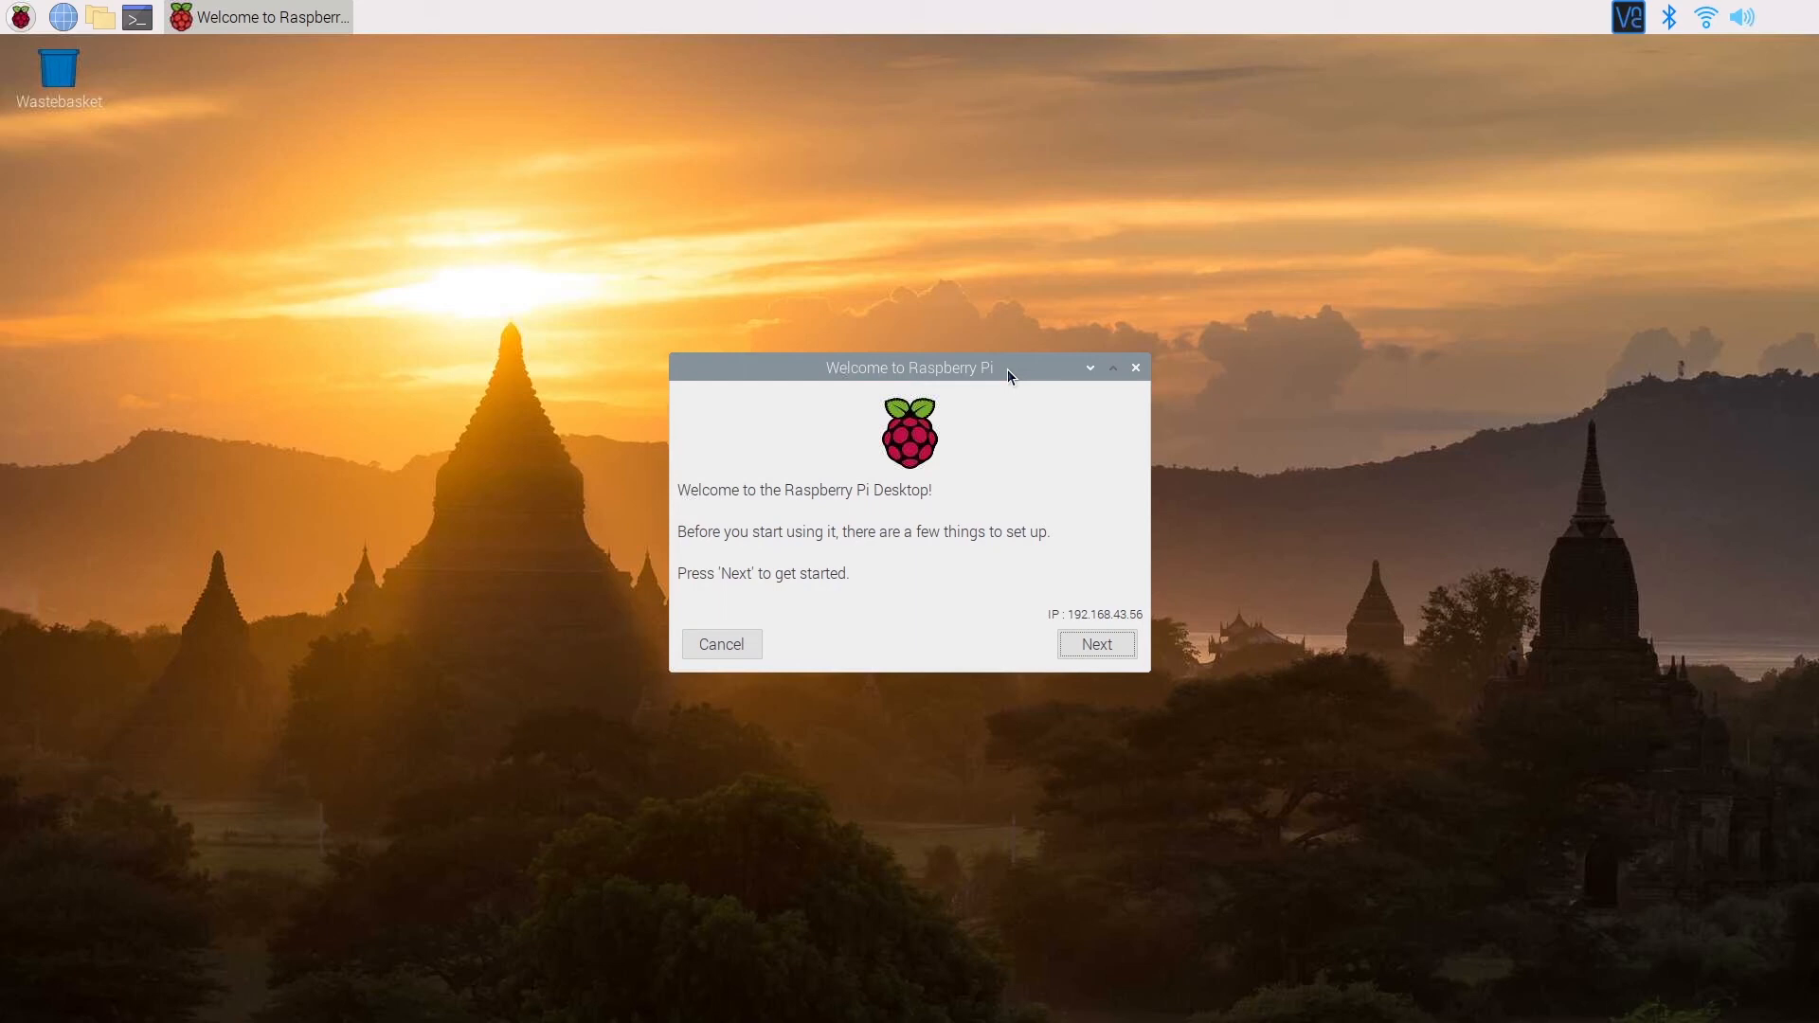
mouse_move(1719, 95)
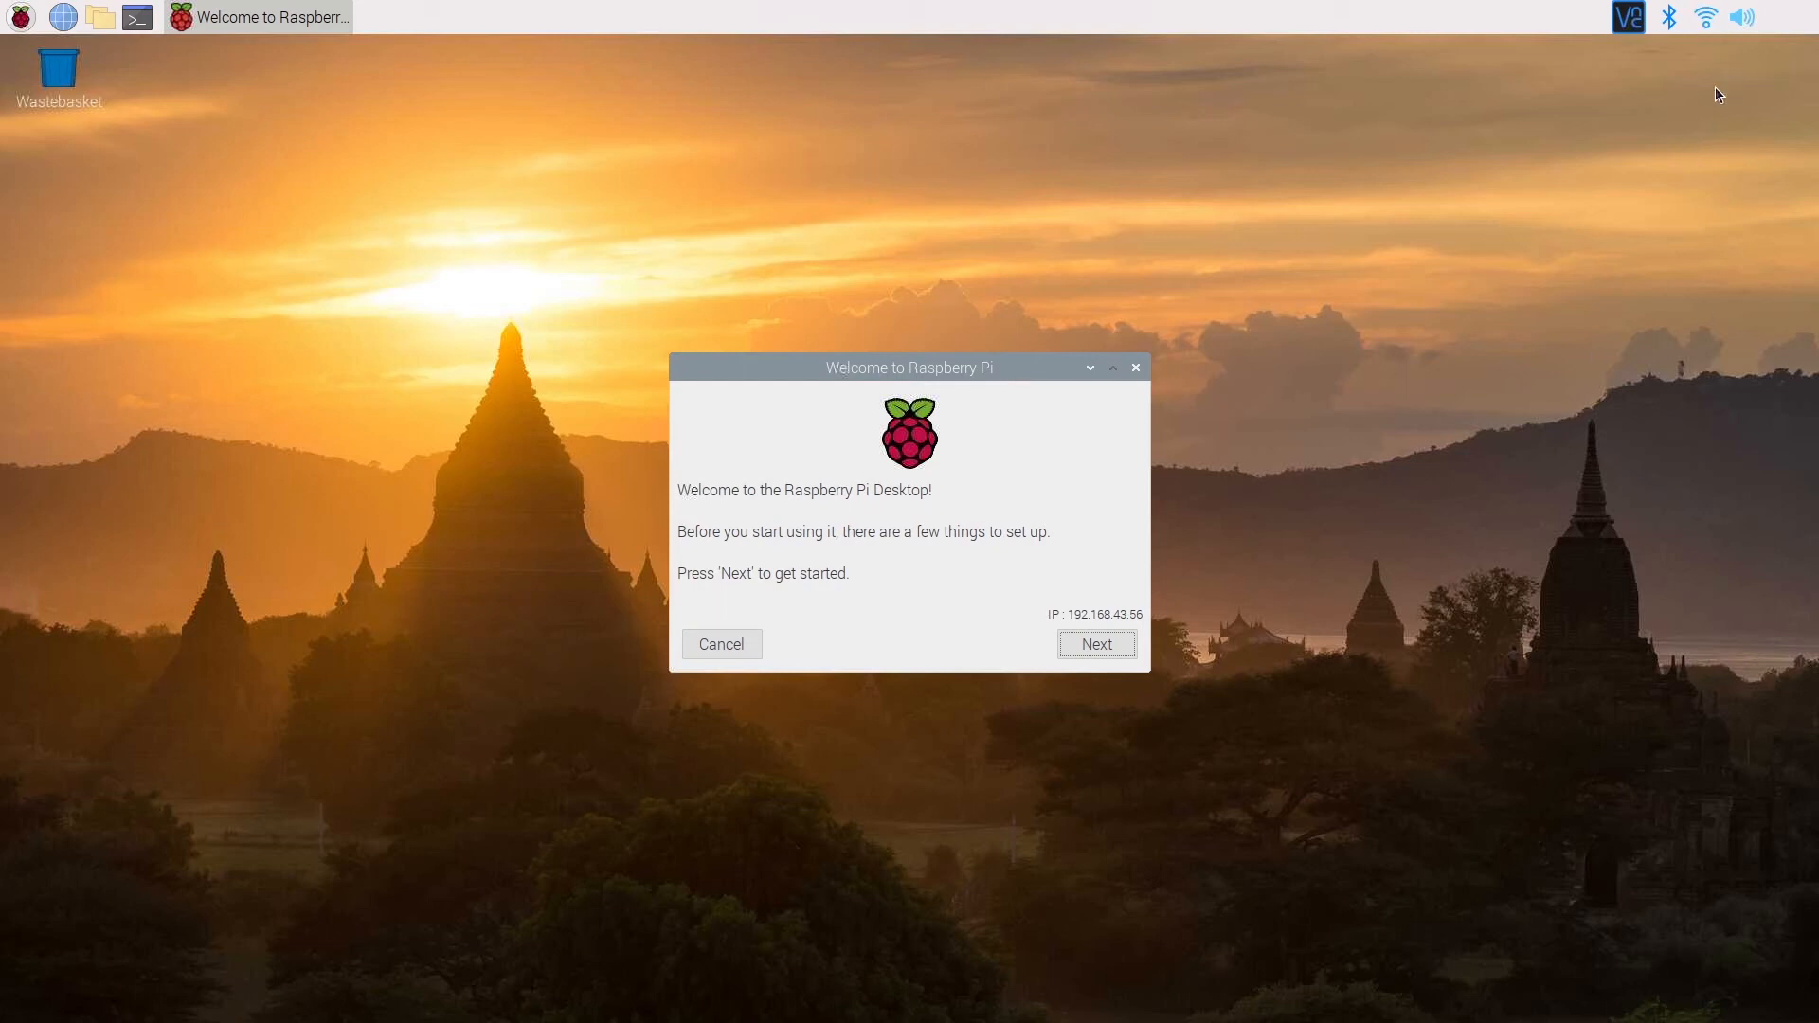
mouse_move(1711, 56)
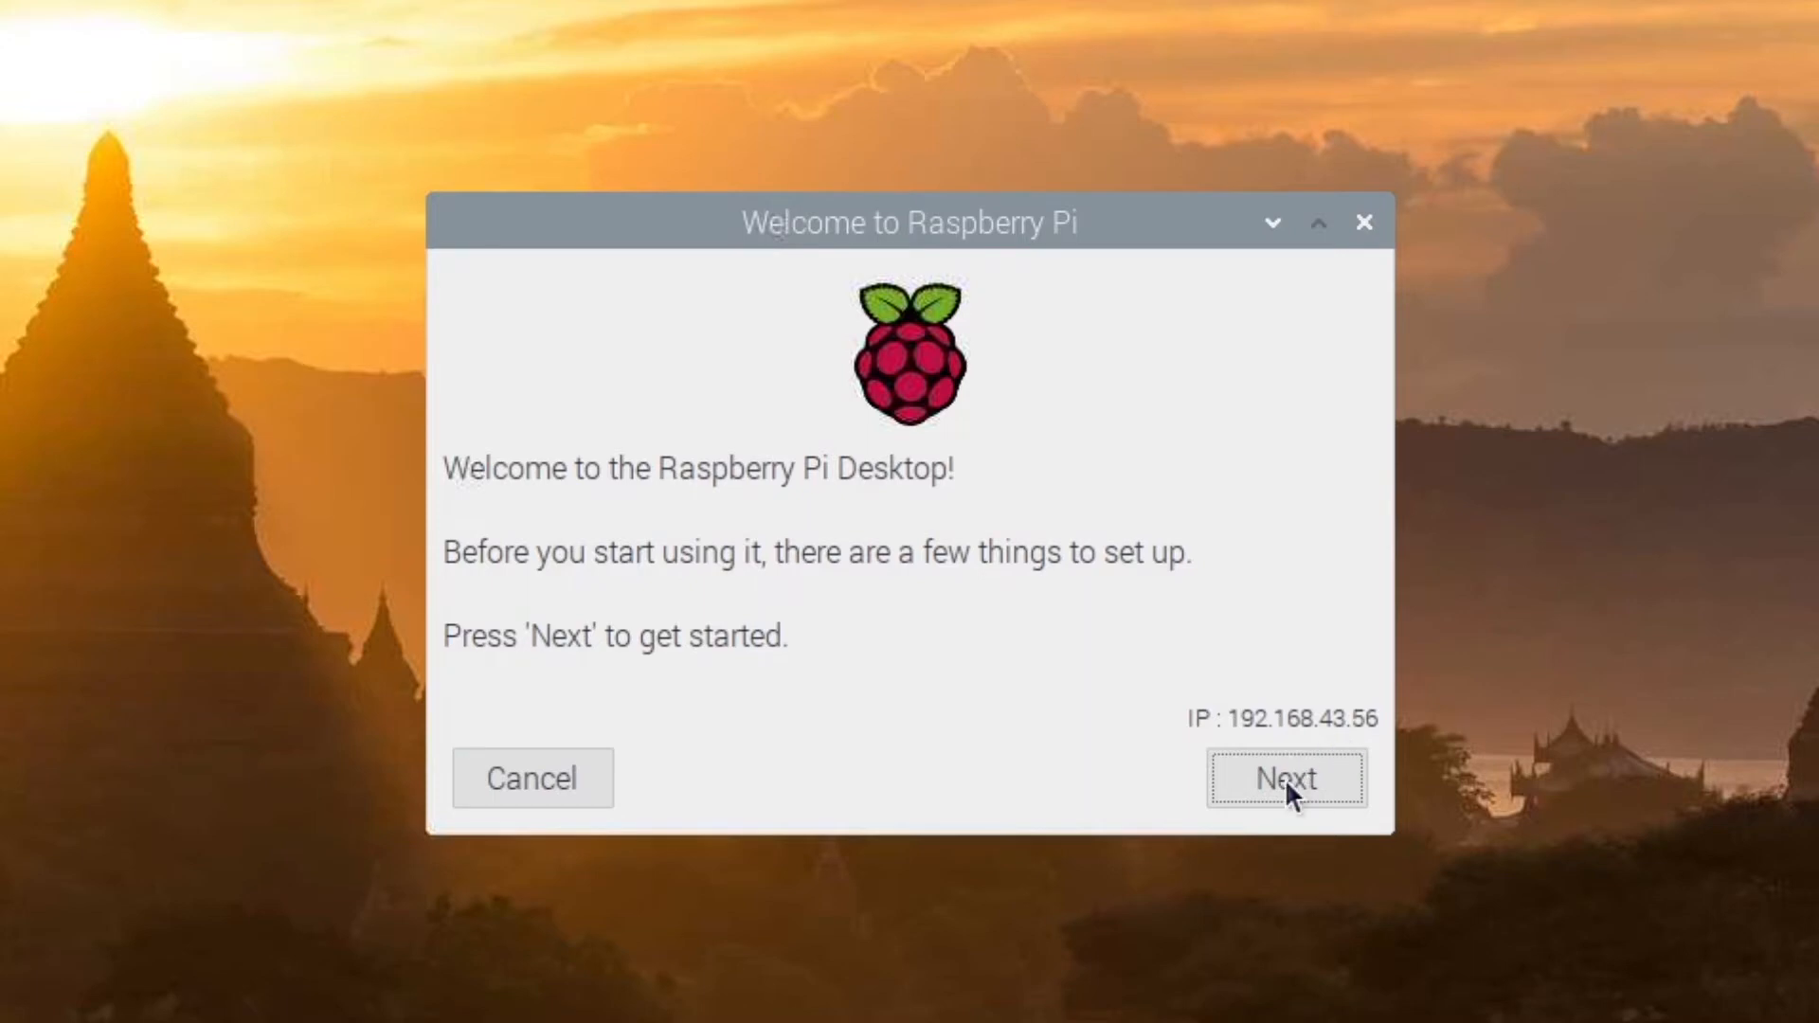
Set country France, language French, timezone Paris with Use English language ticked, and continue
click(1285, 777)
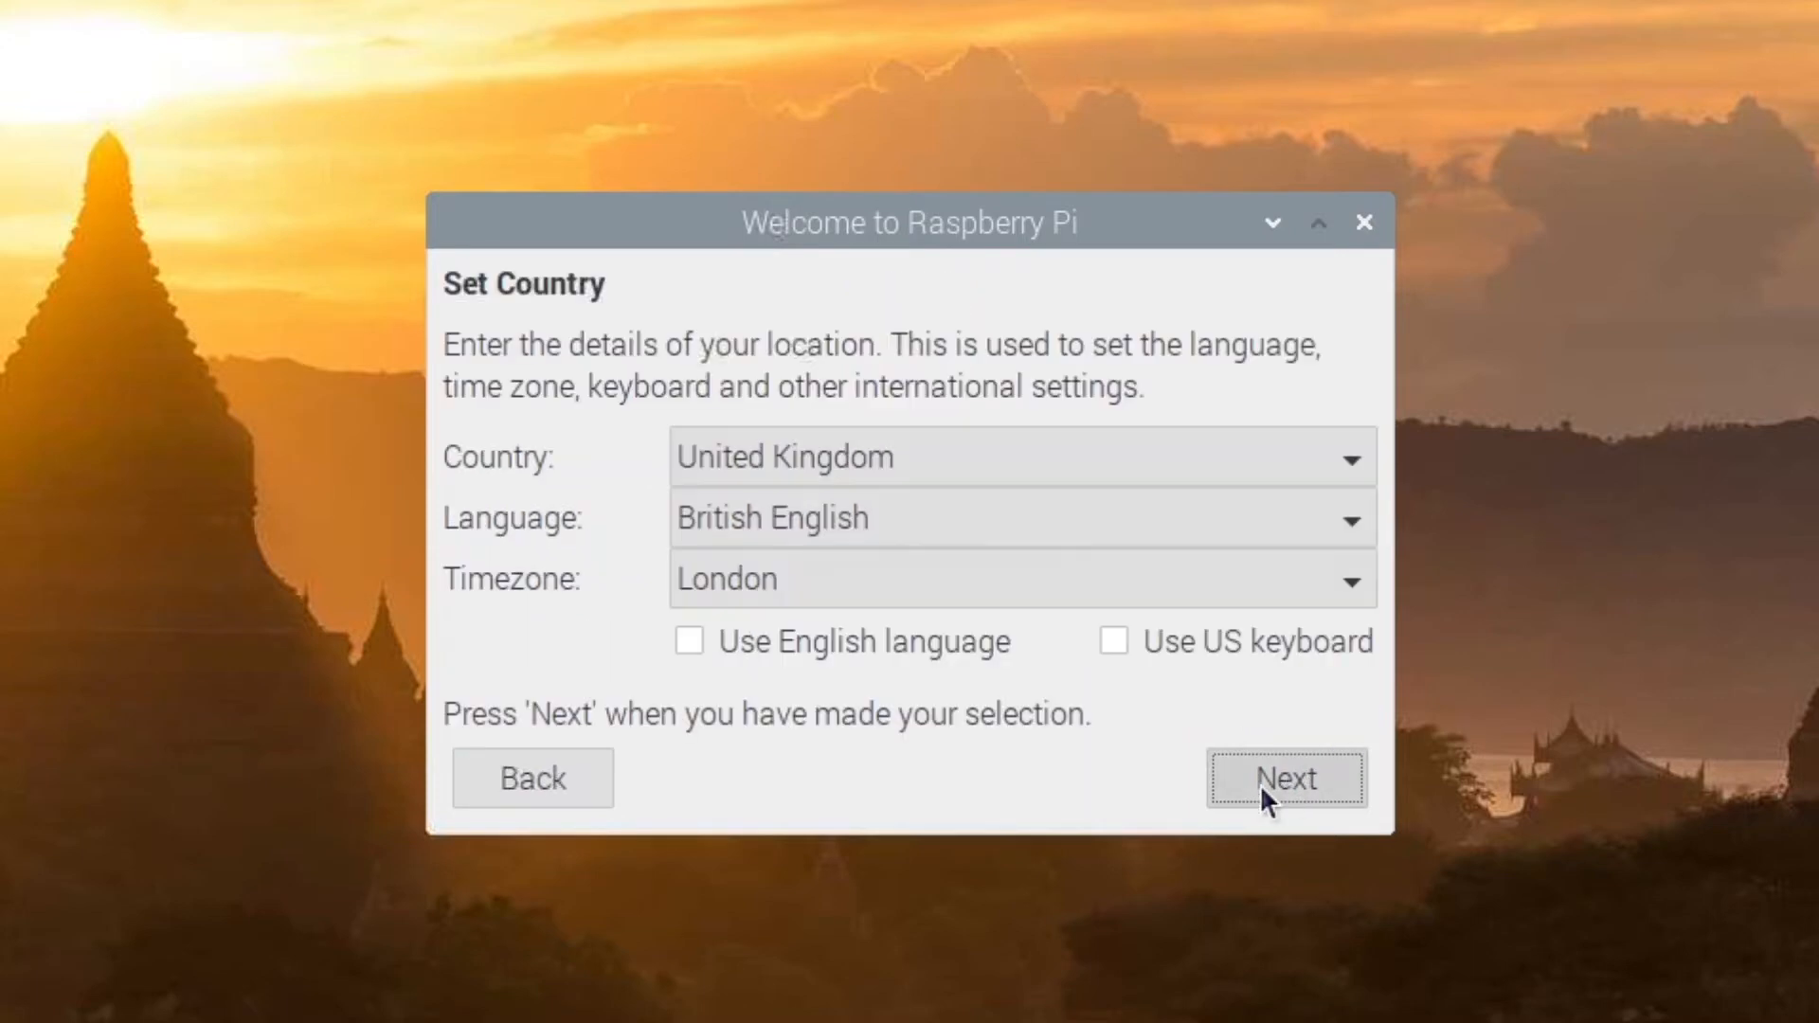
mouse_move(548, 485)
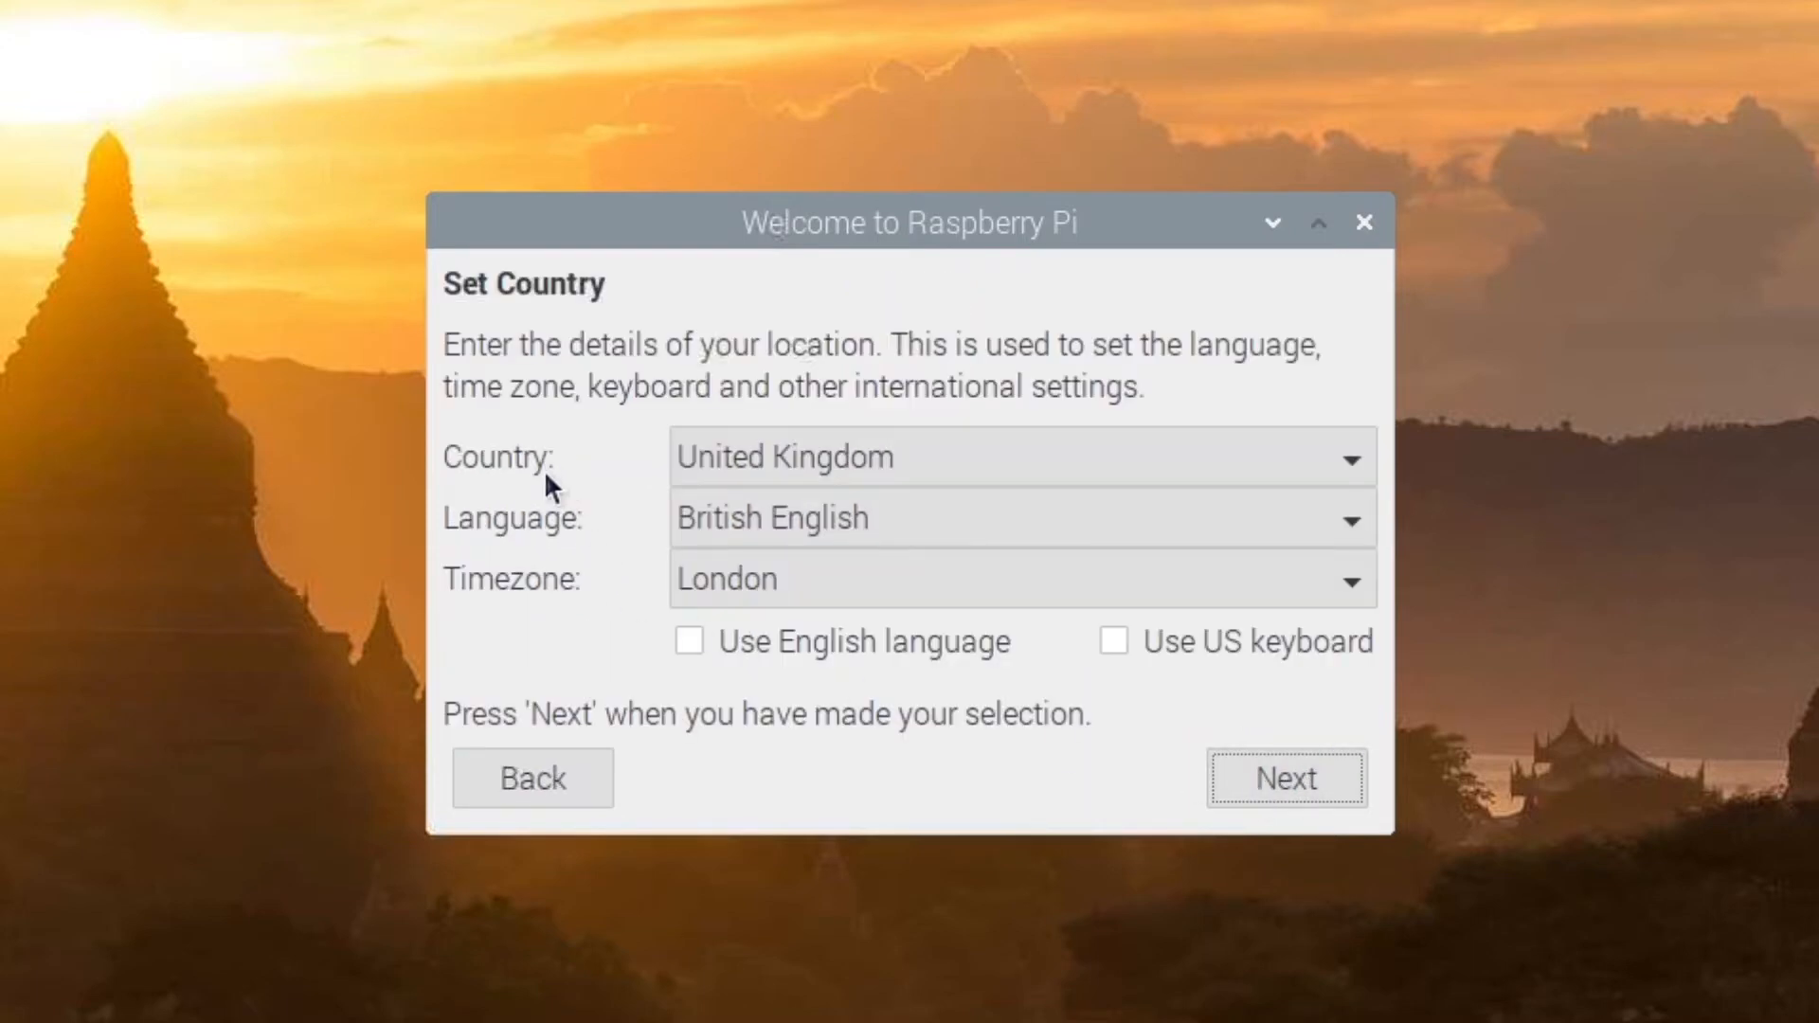
click(1021, 456)
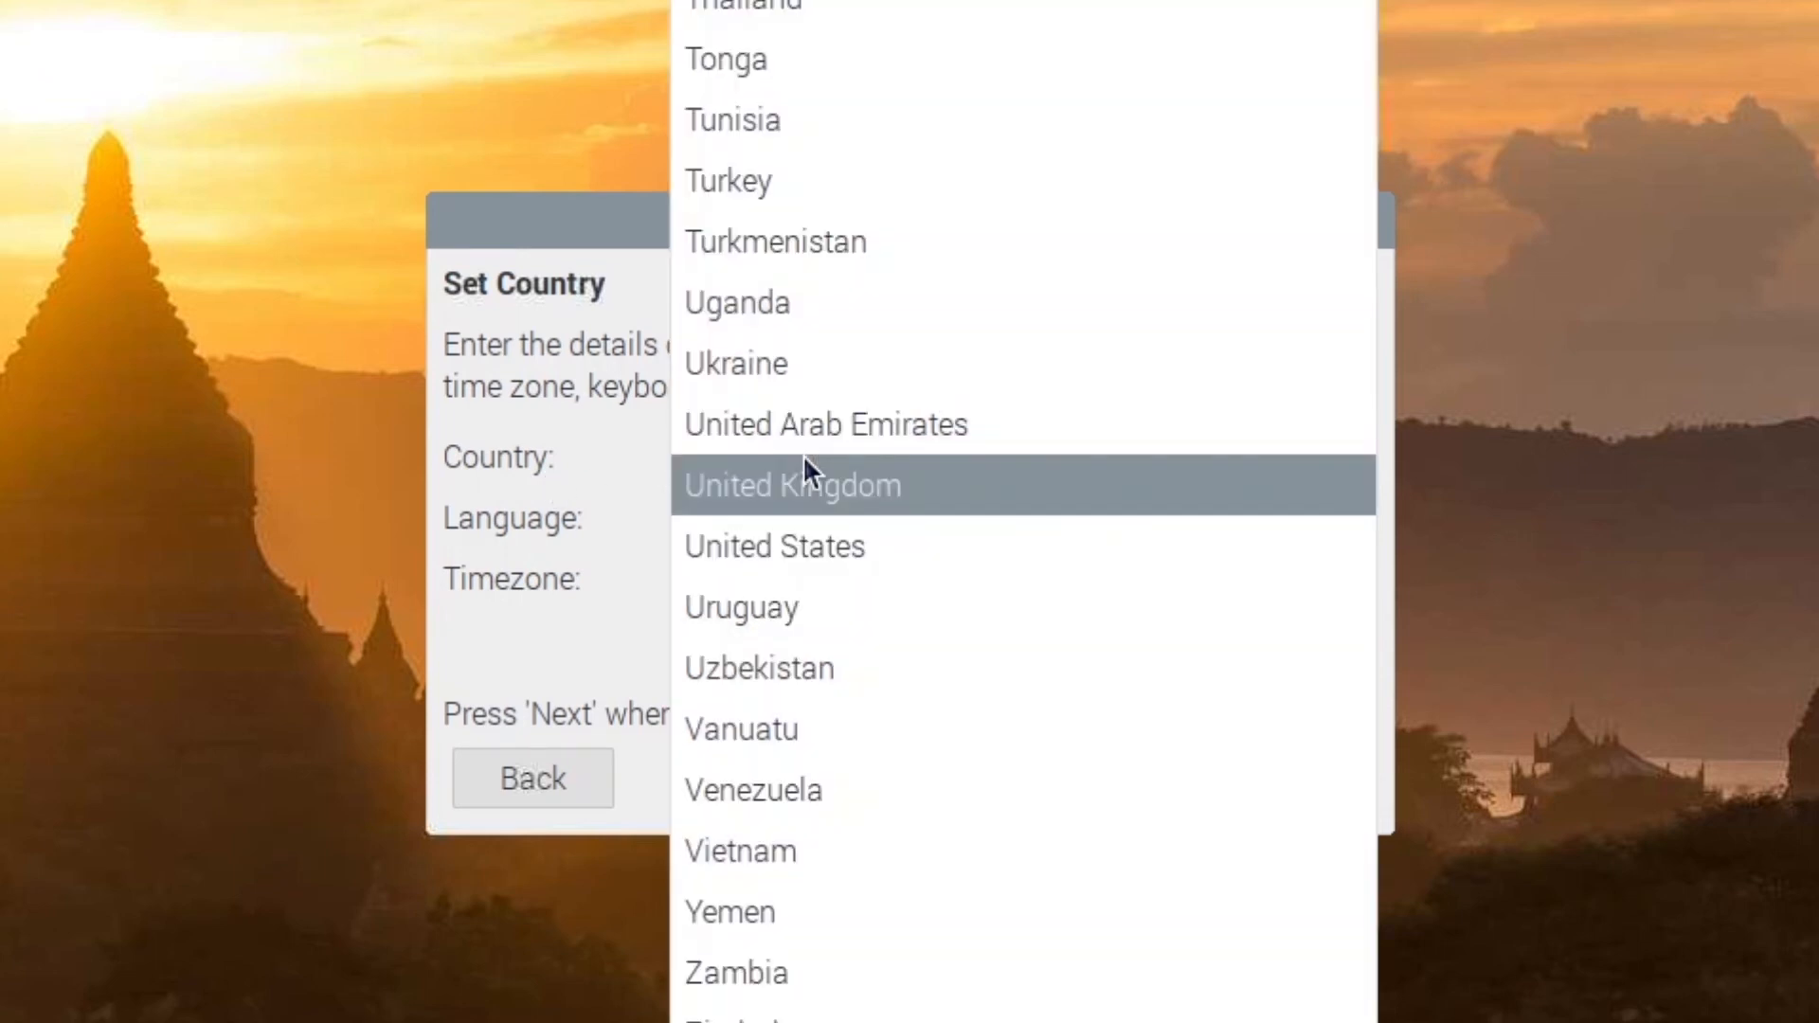
scroll(up, 3)
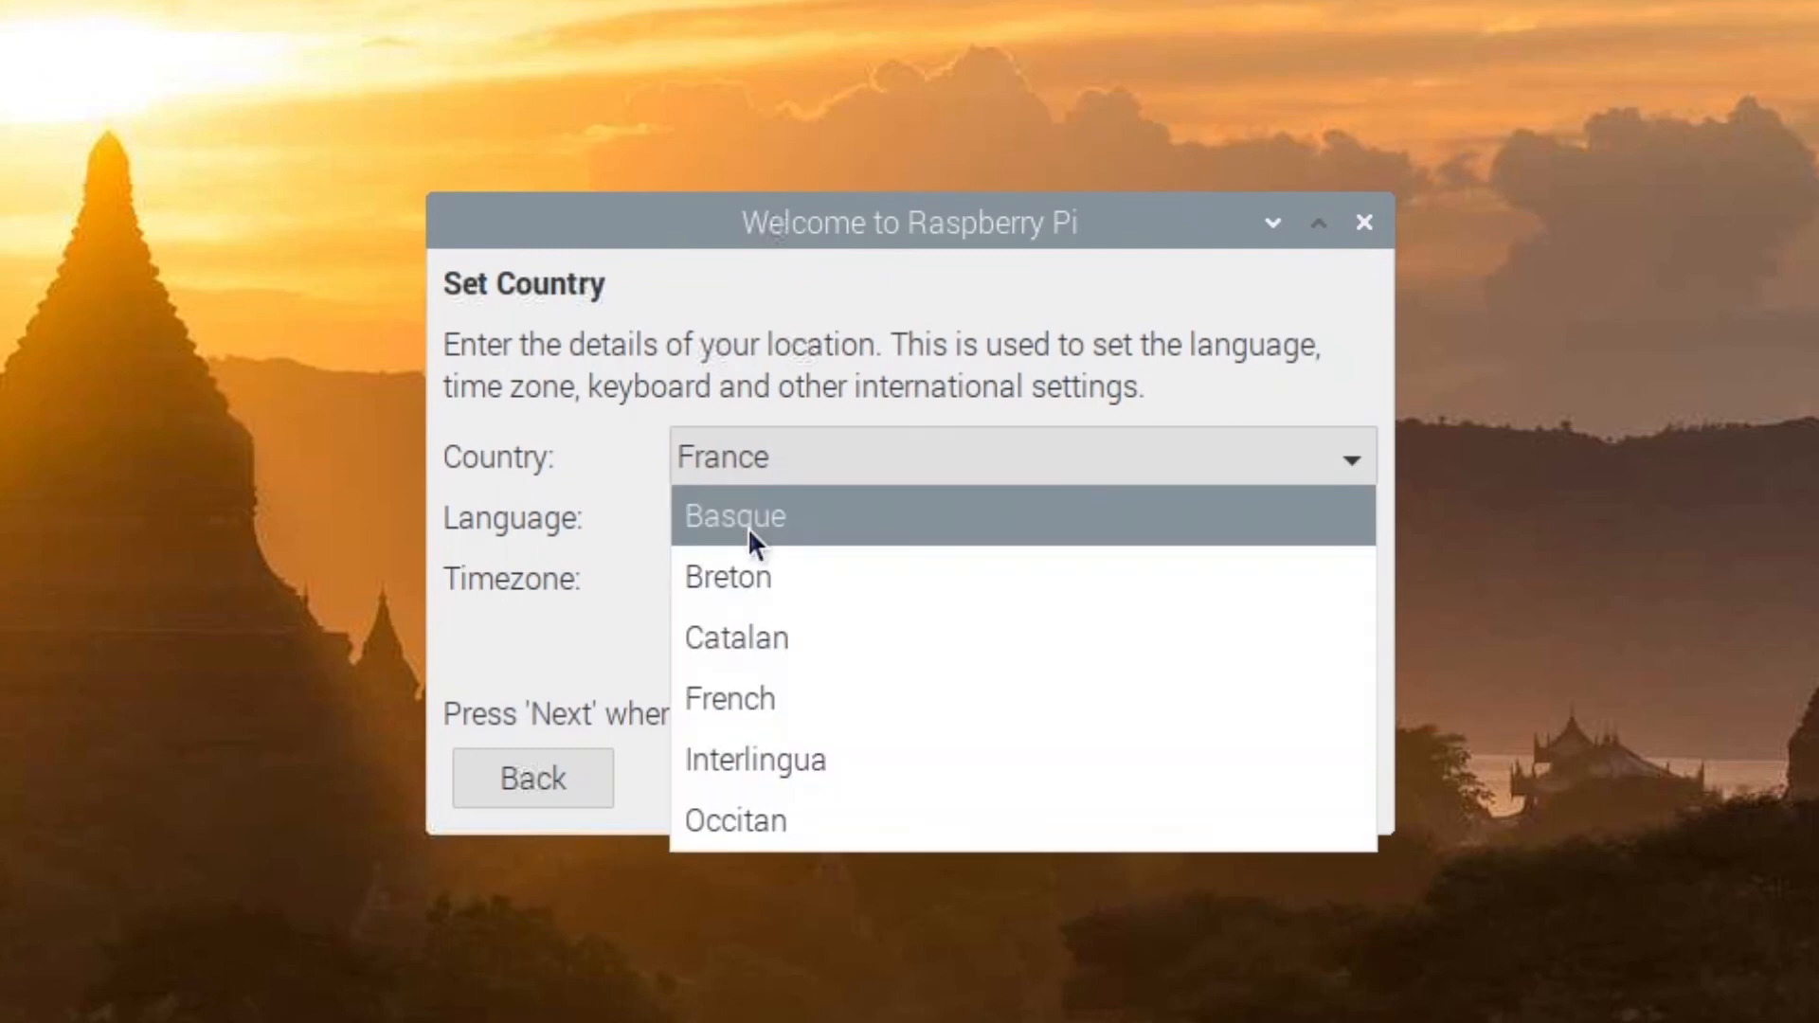
click(730, 697)
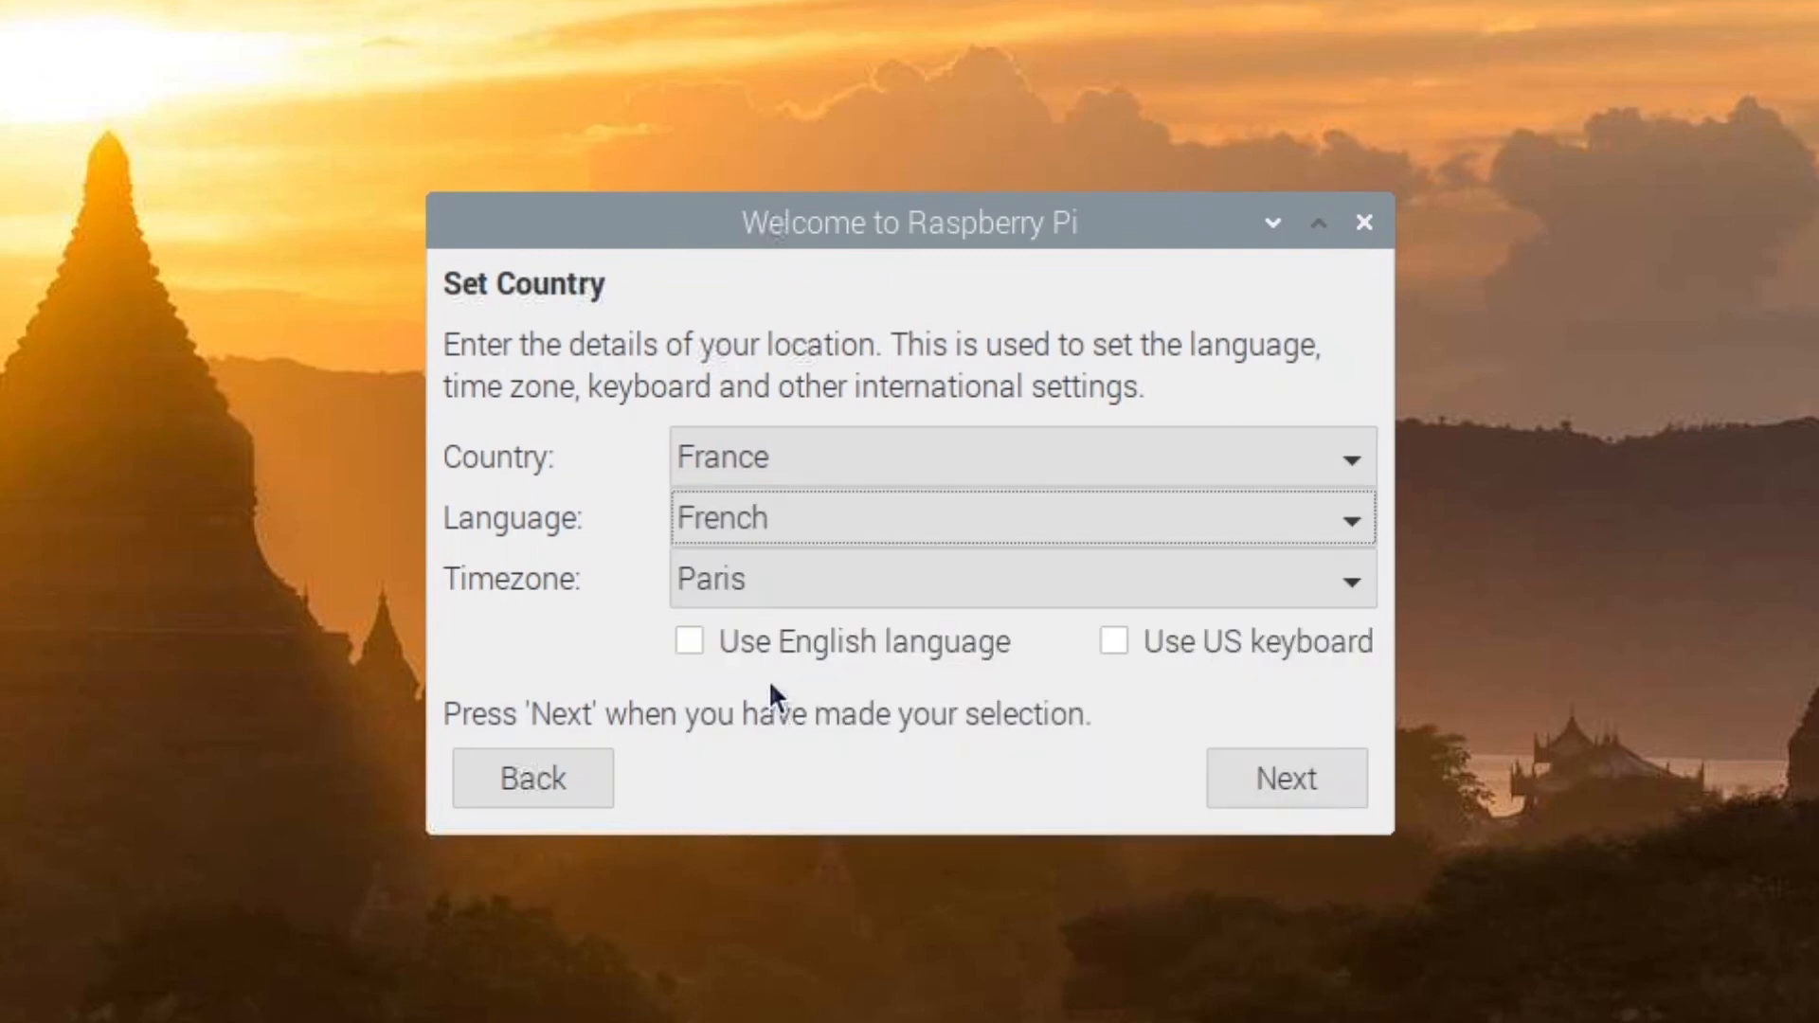
mouse_move(754, 679)
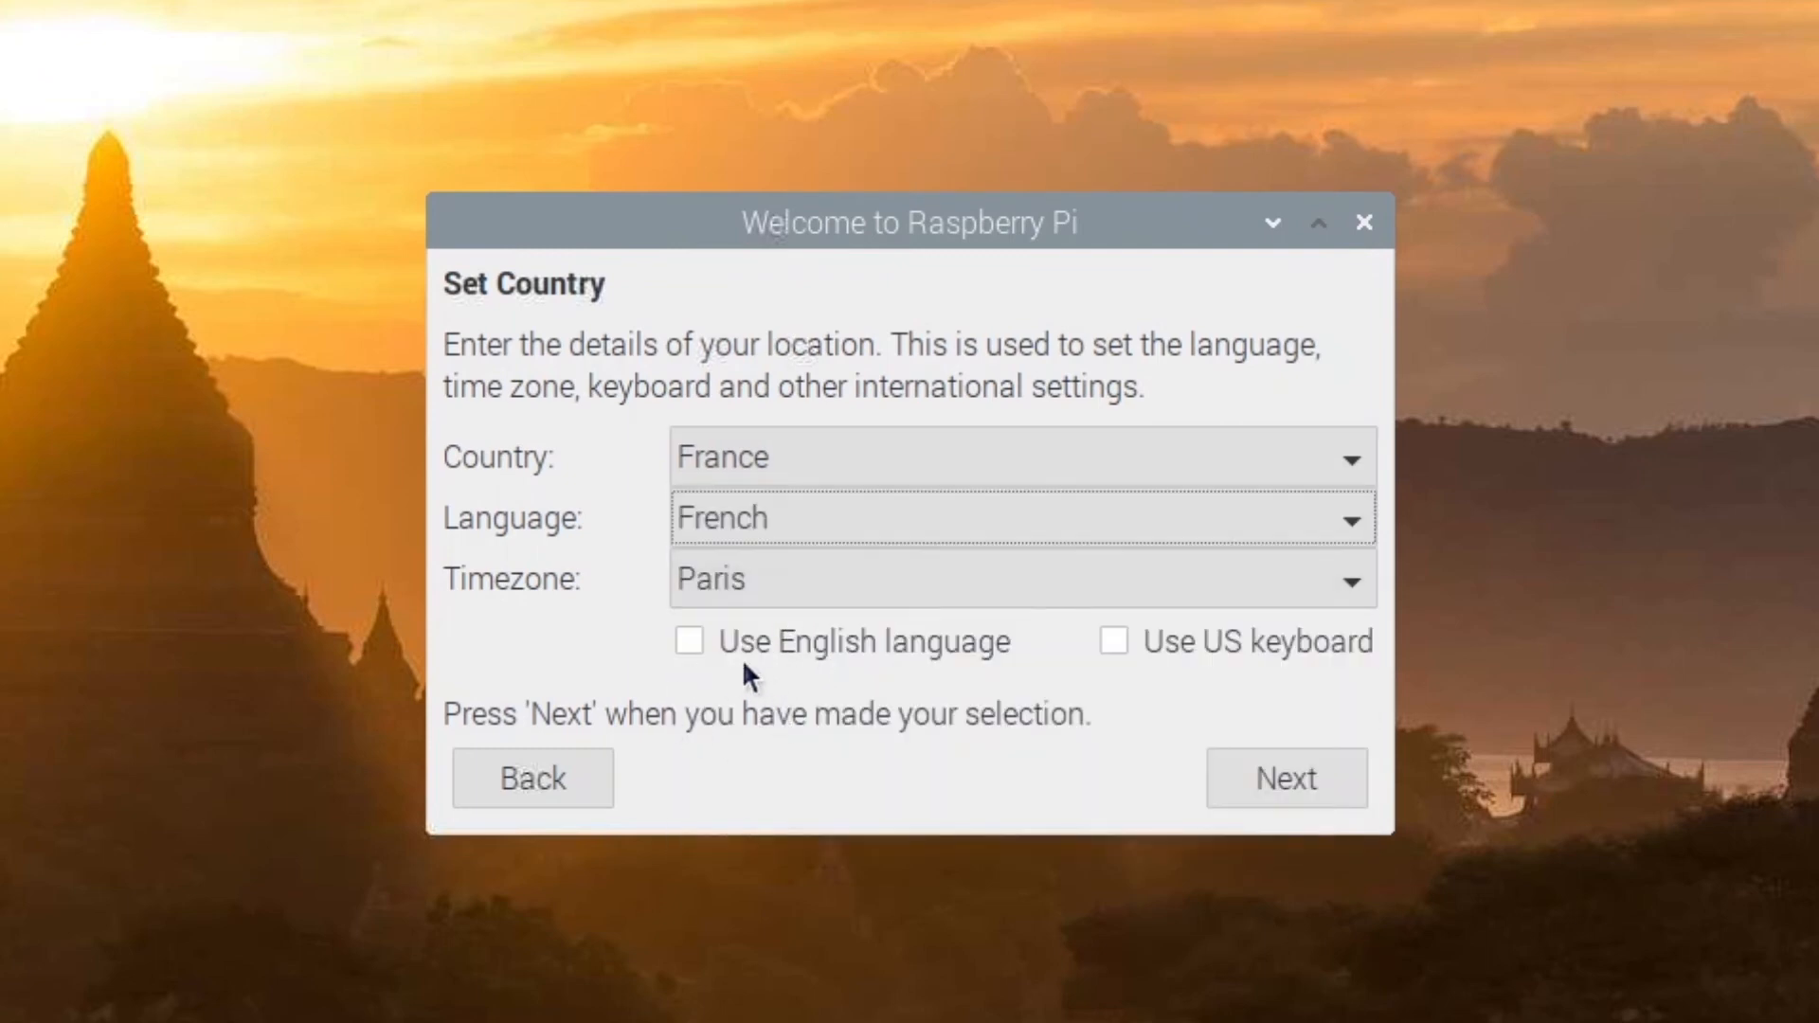
click(689, 640)
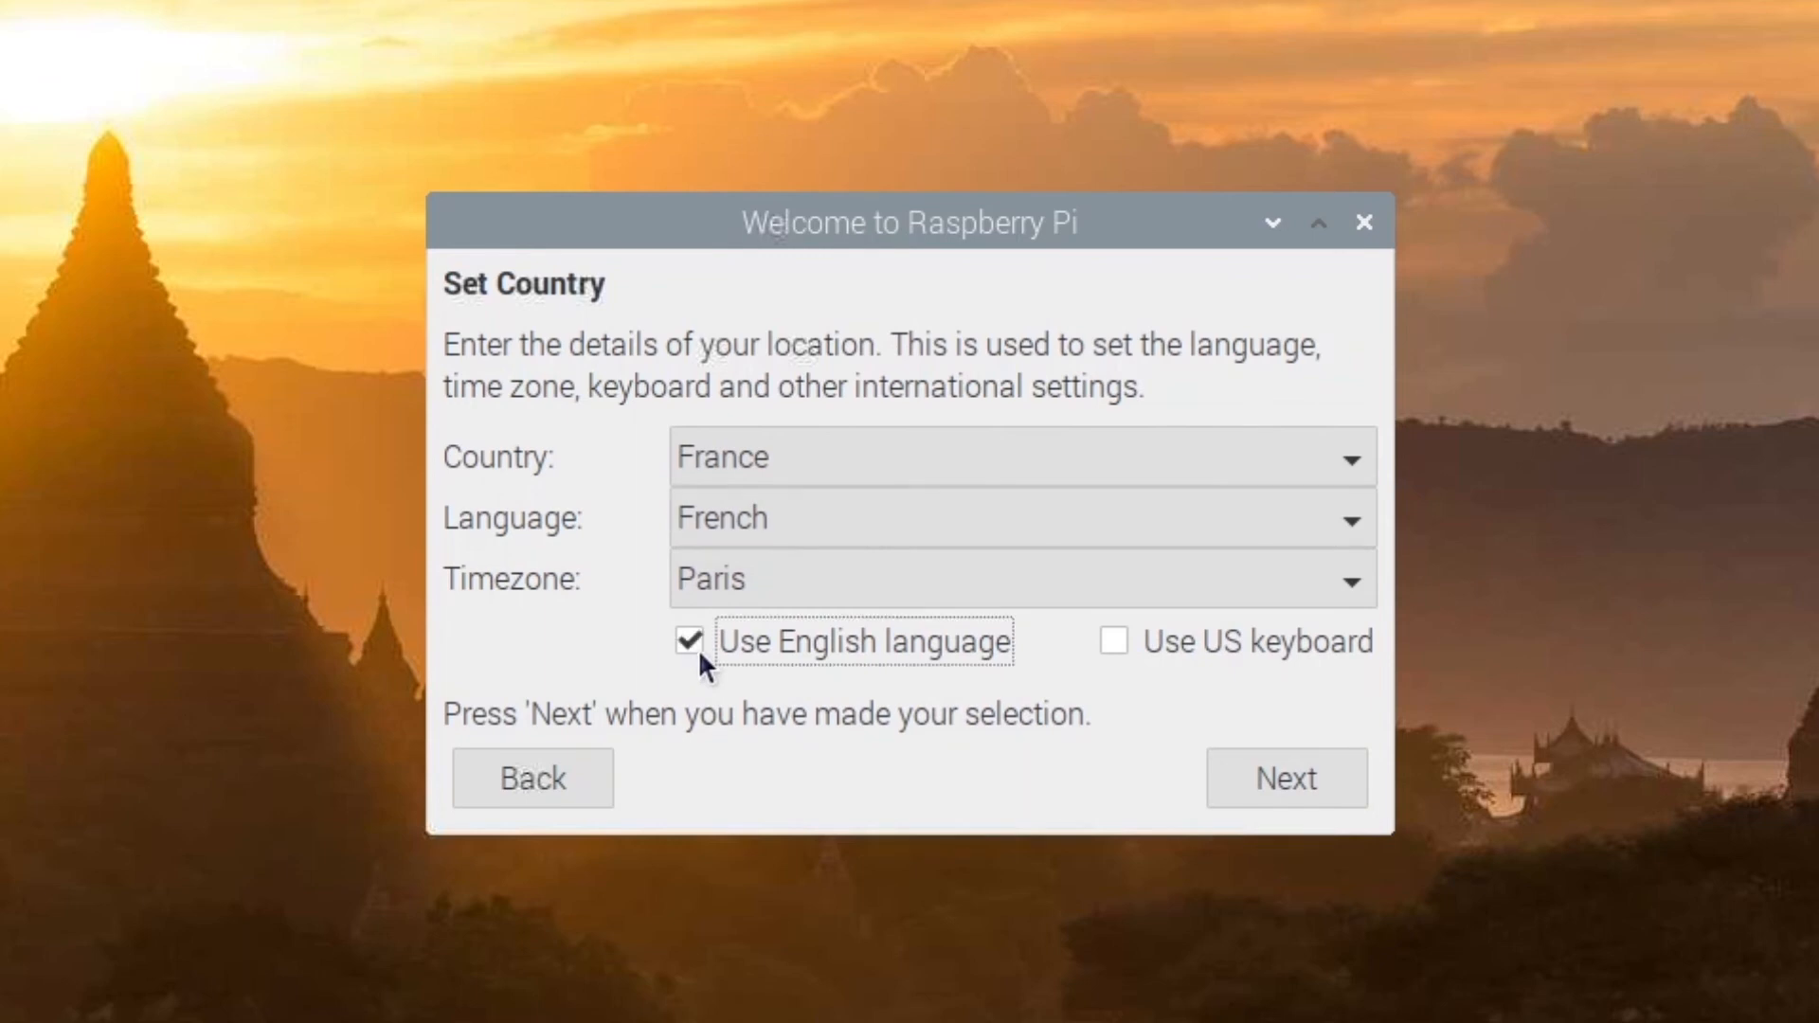
mouse_move(1284, 777)
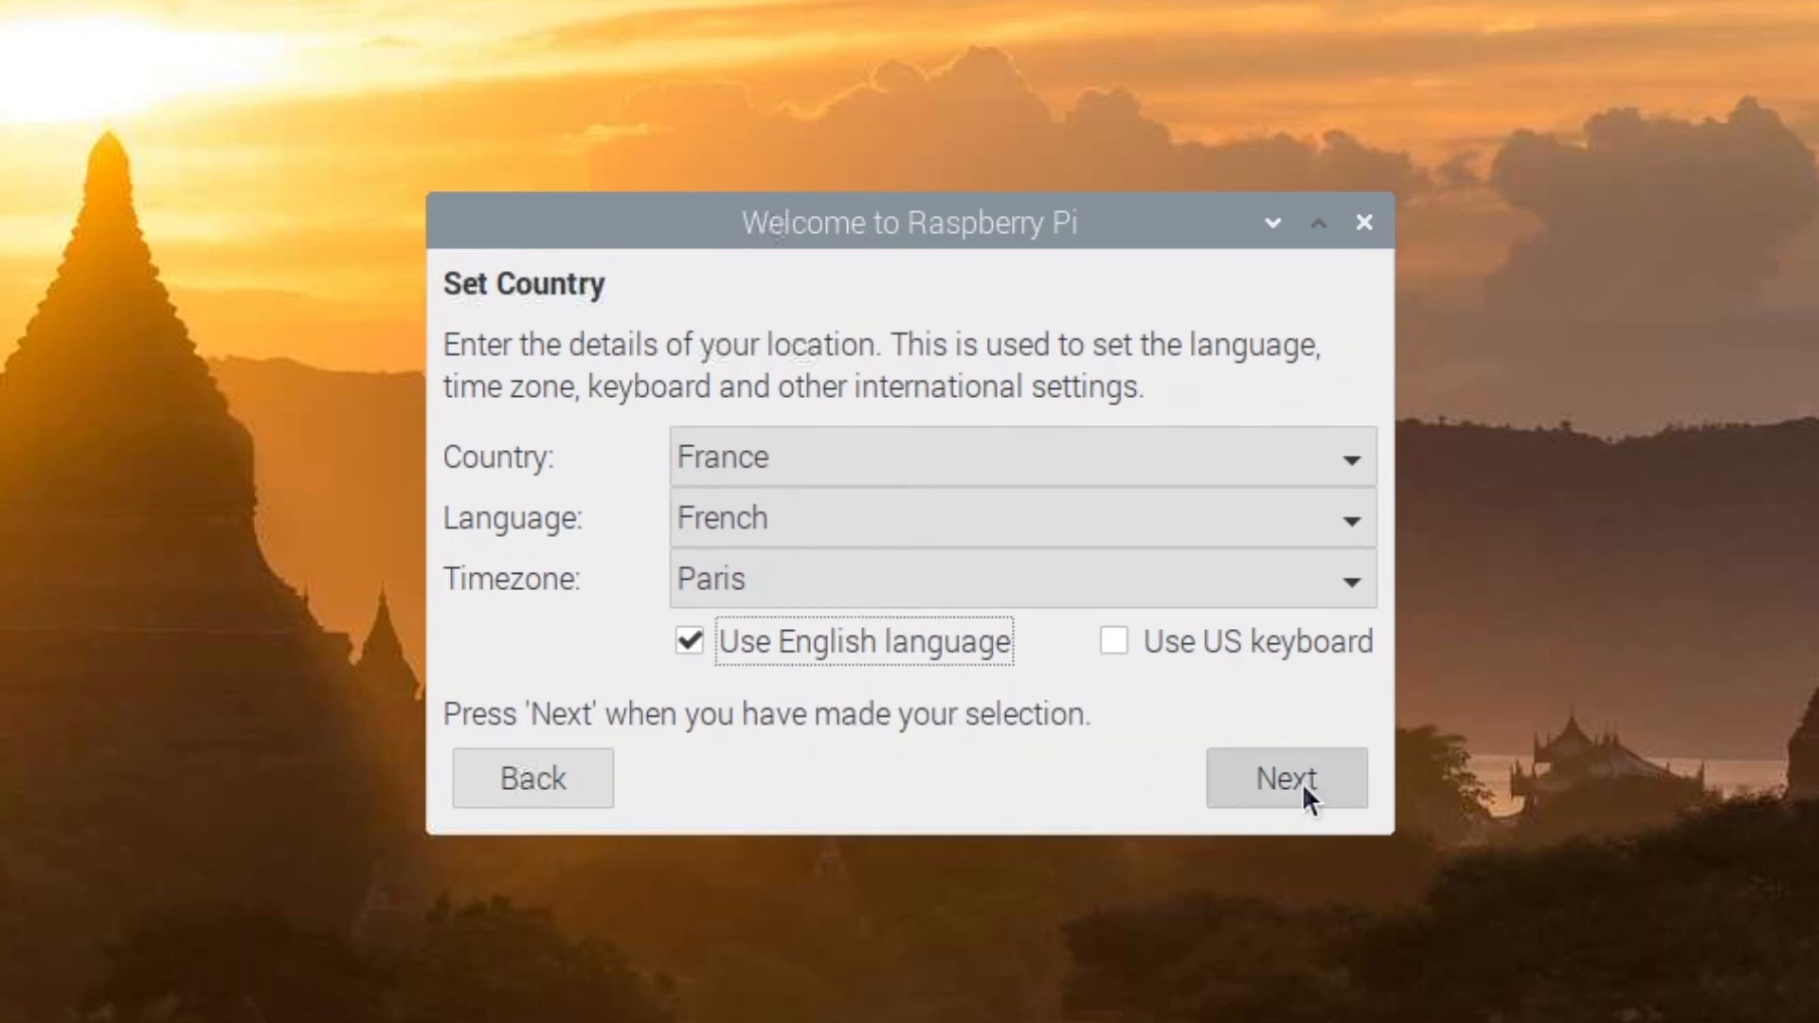
click(1285, 777)
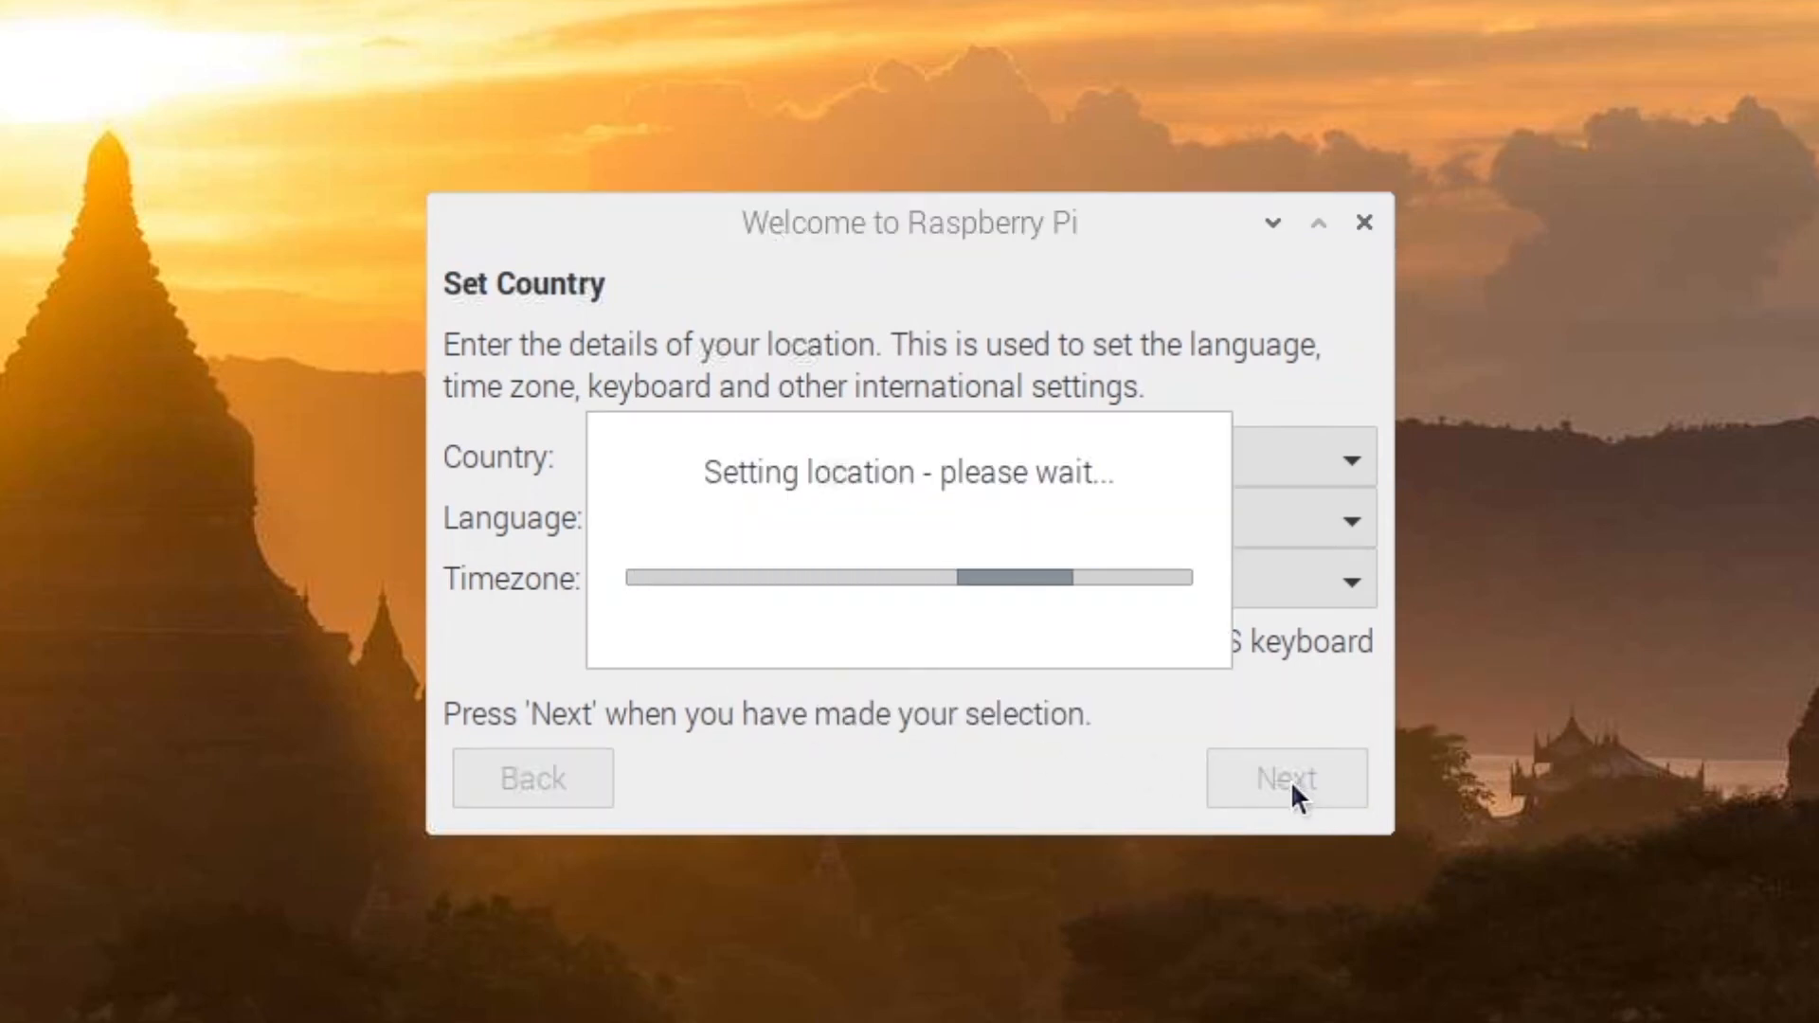
Enter a new password for the pi account twice with Hide characters kept ticked
click(1285, 777)
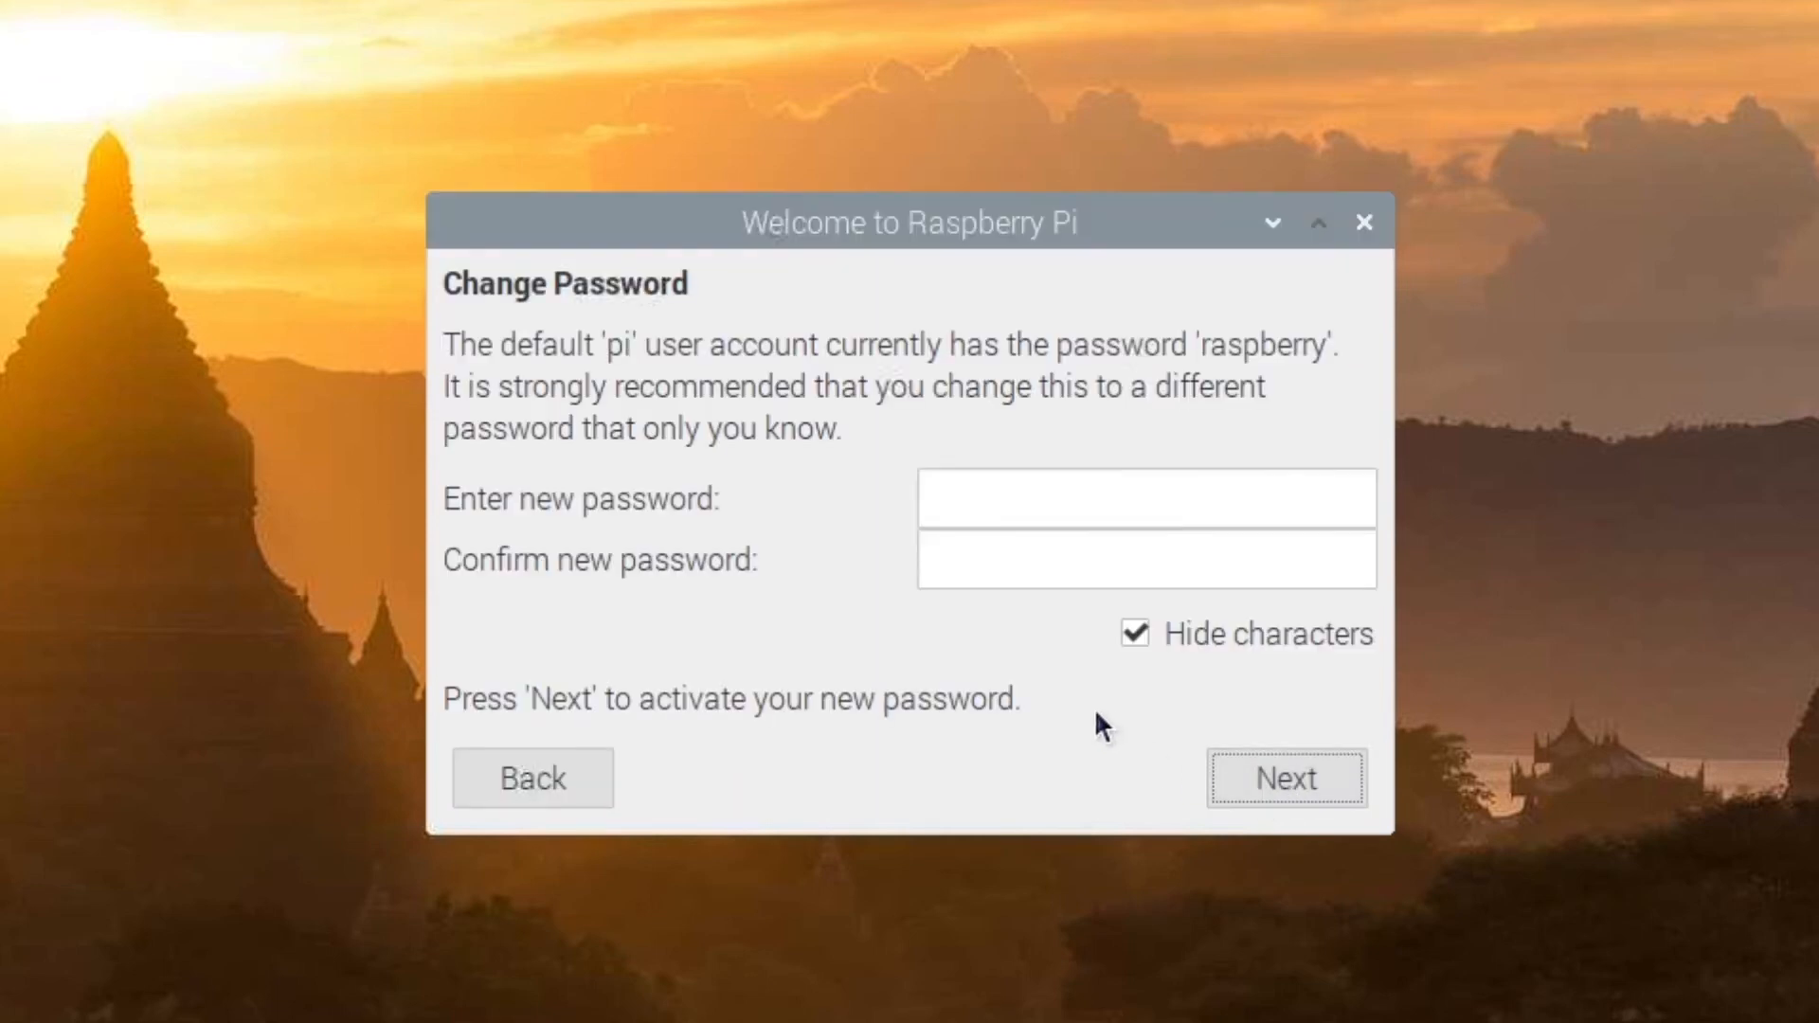
mouse_move(898, 359)
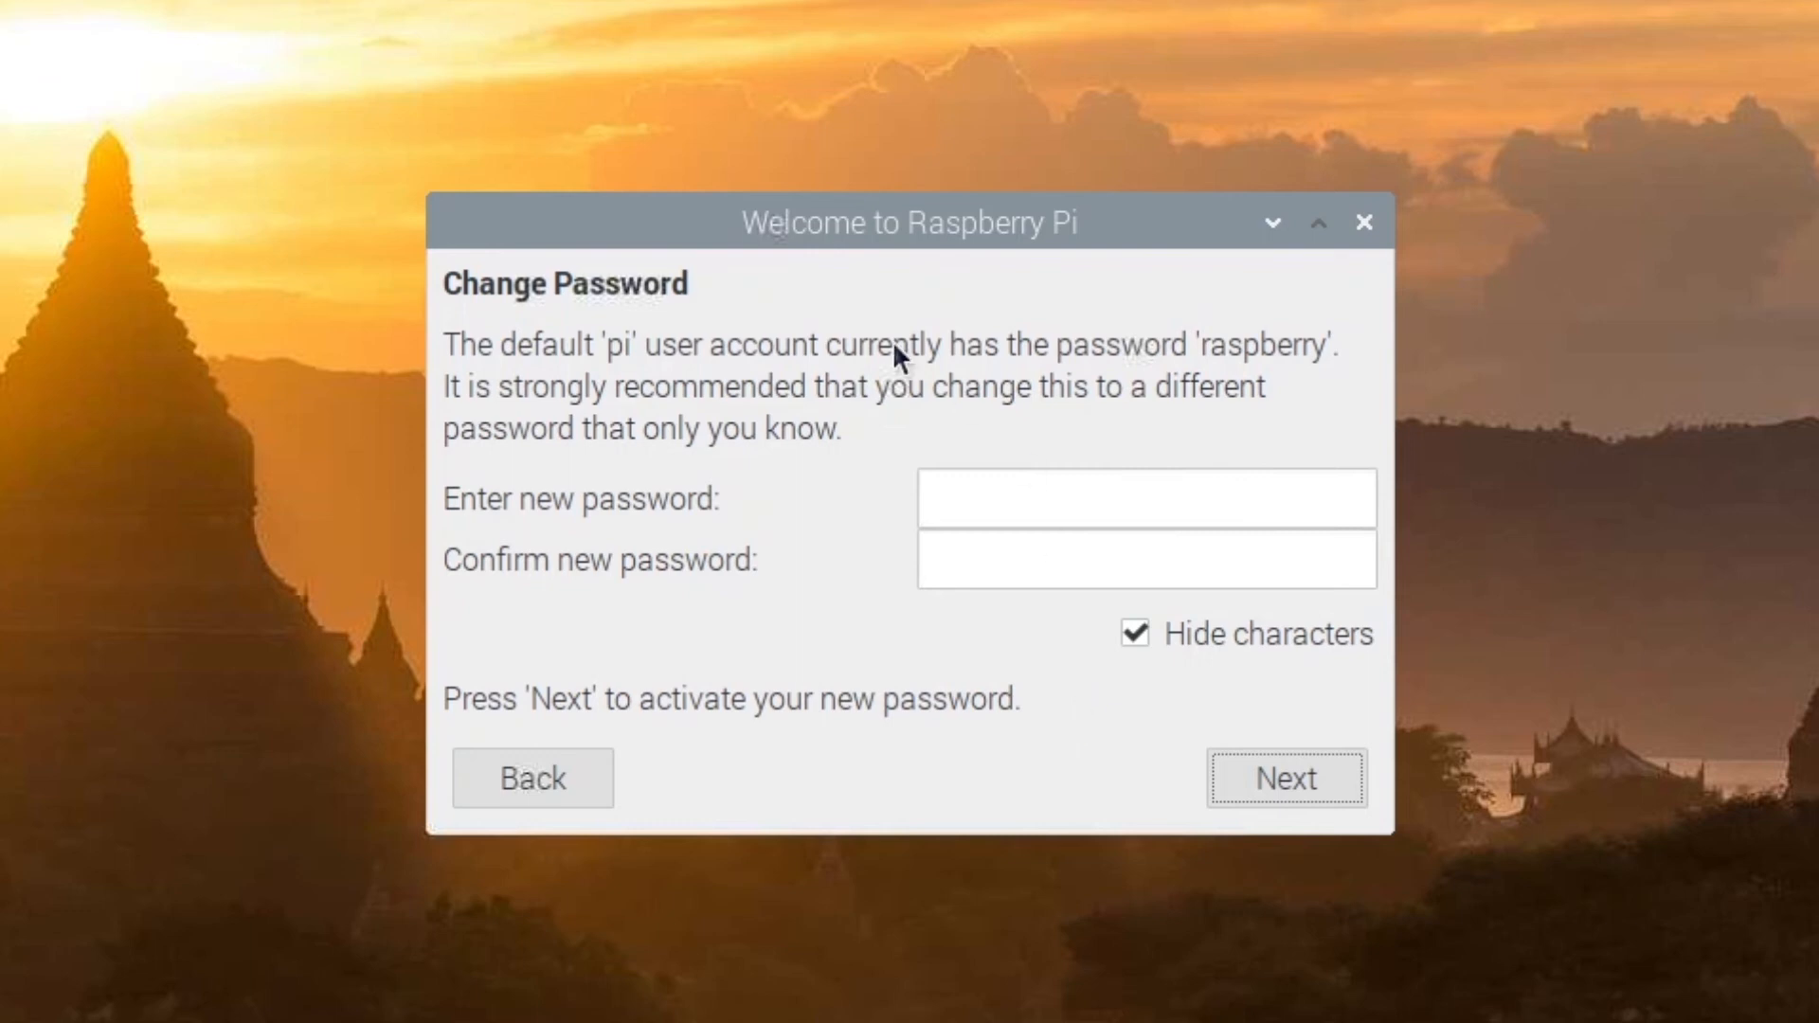
mouse_move(621, 366)
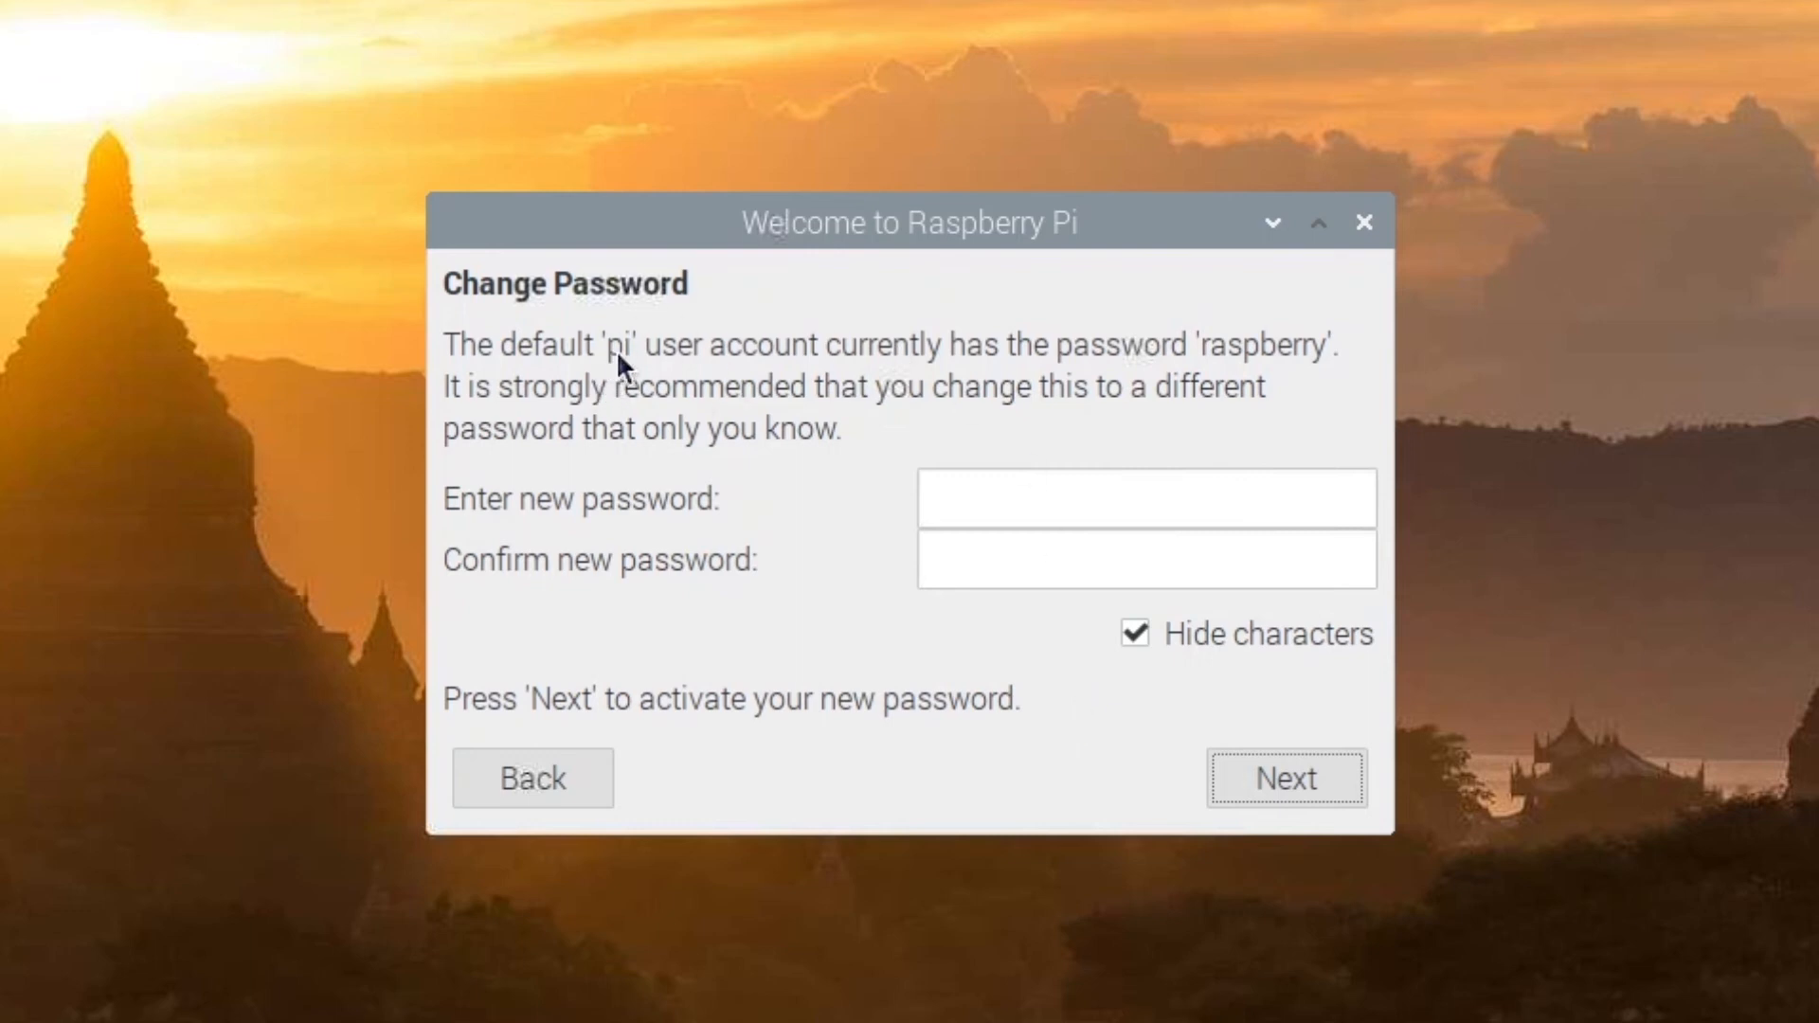
mouse_move(1211, 363)
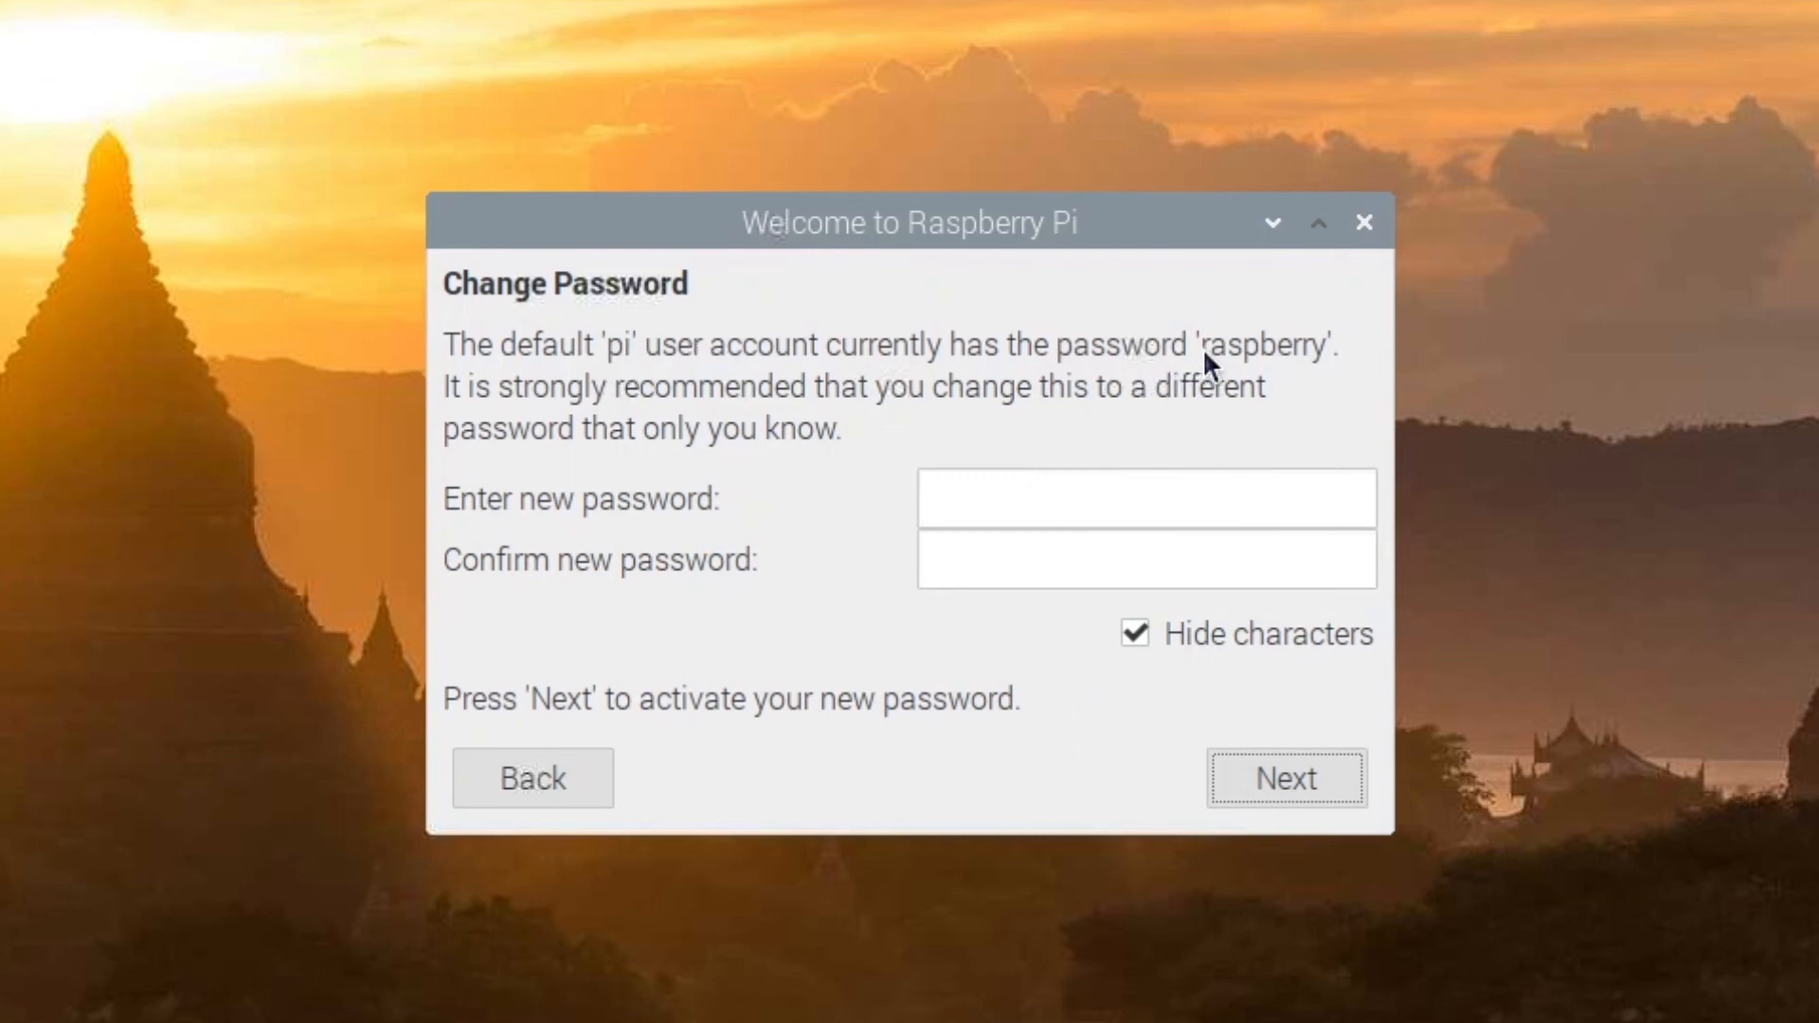
mouse_move(1268, 339)
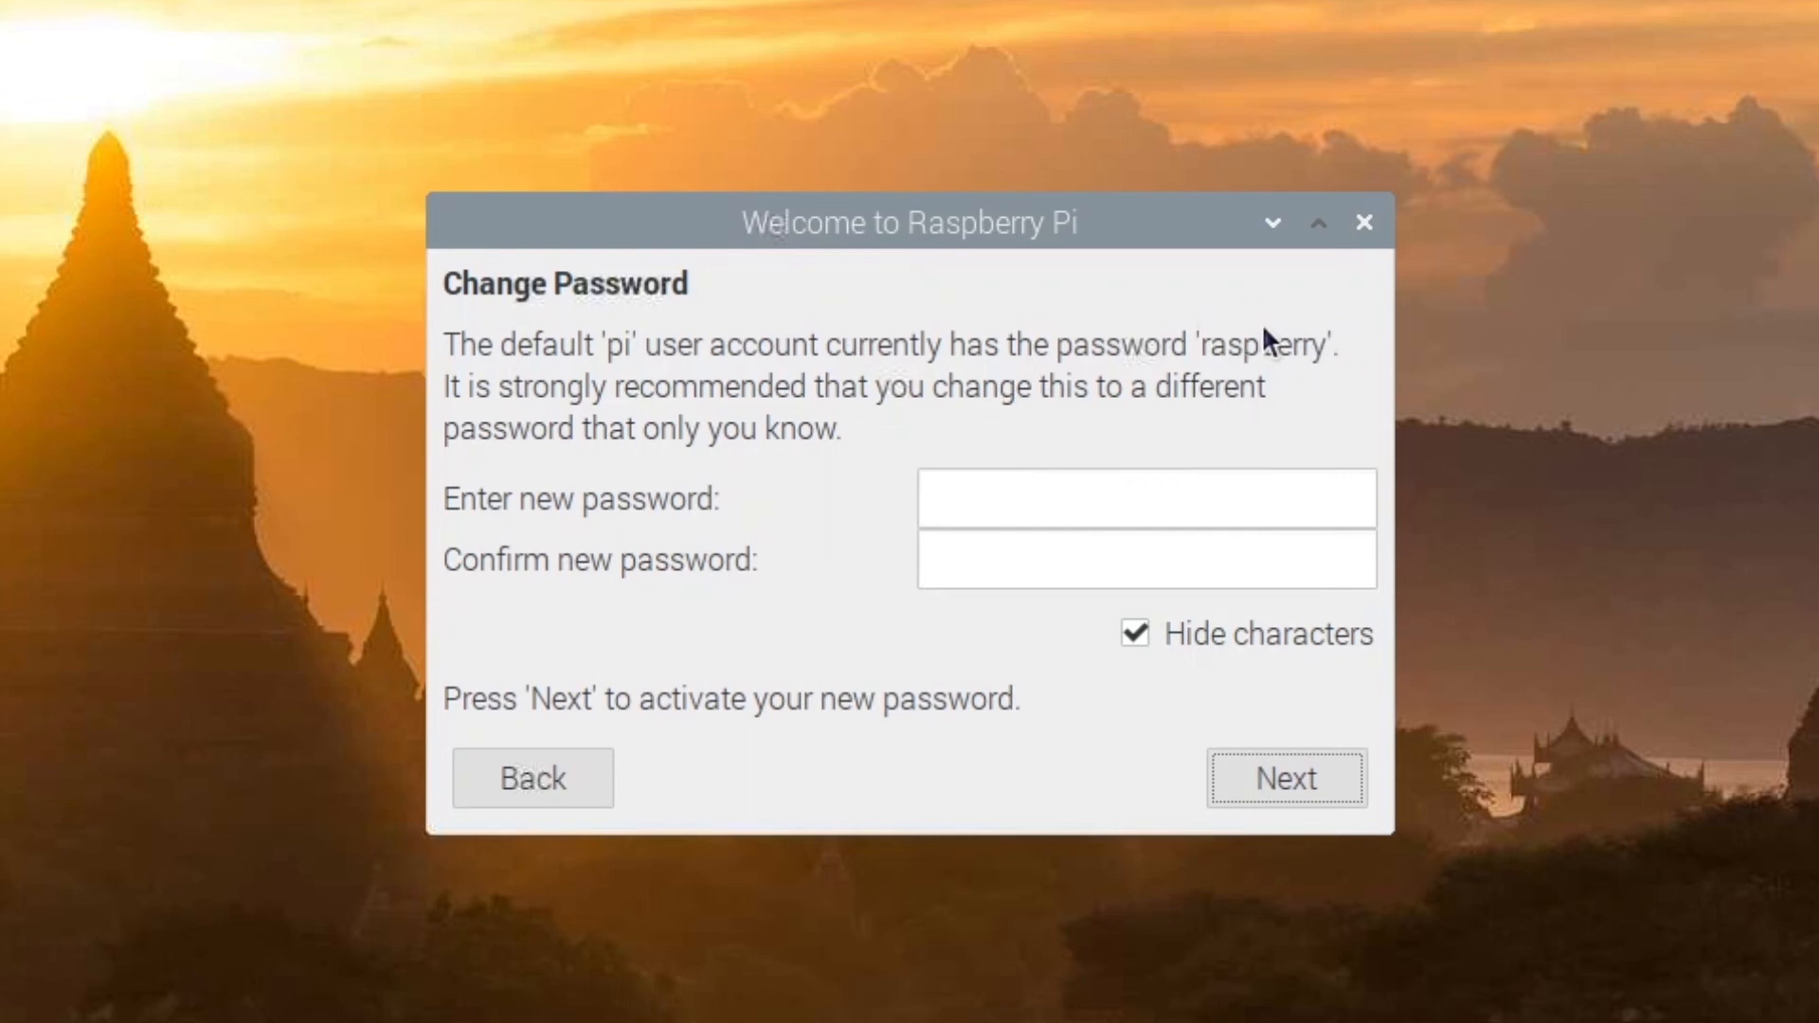
mouse_move(1236, 388)
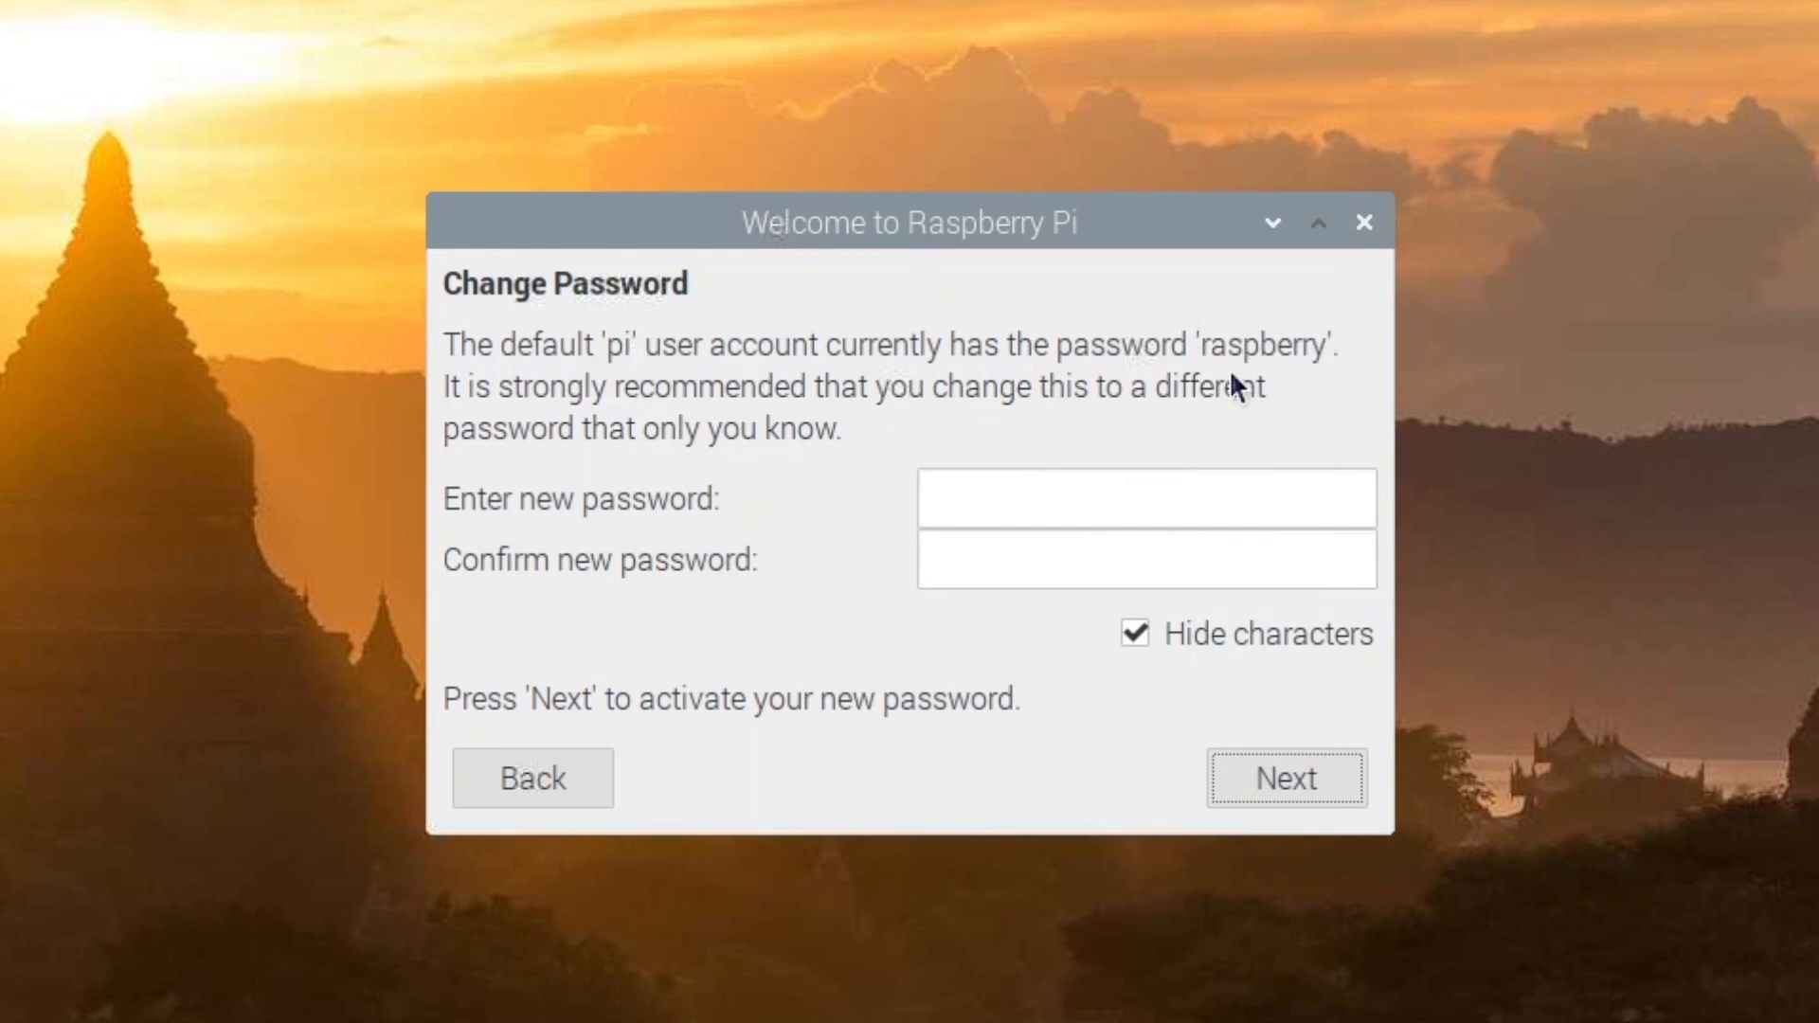
mouse_move(1288, 370)
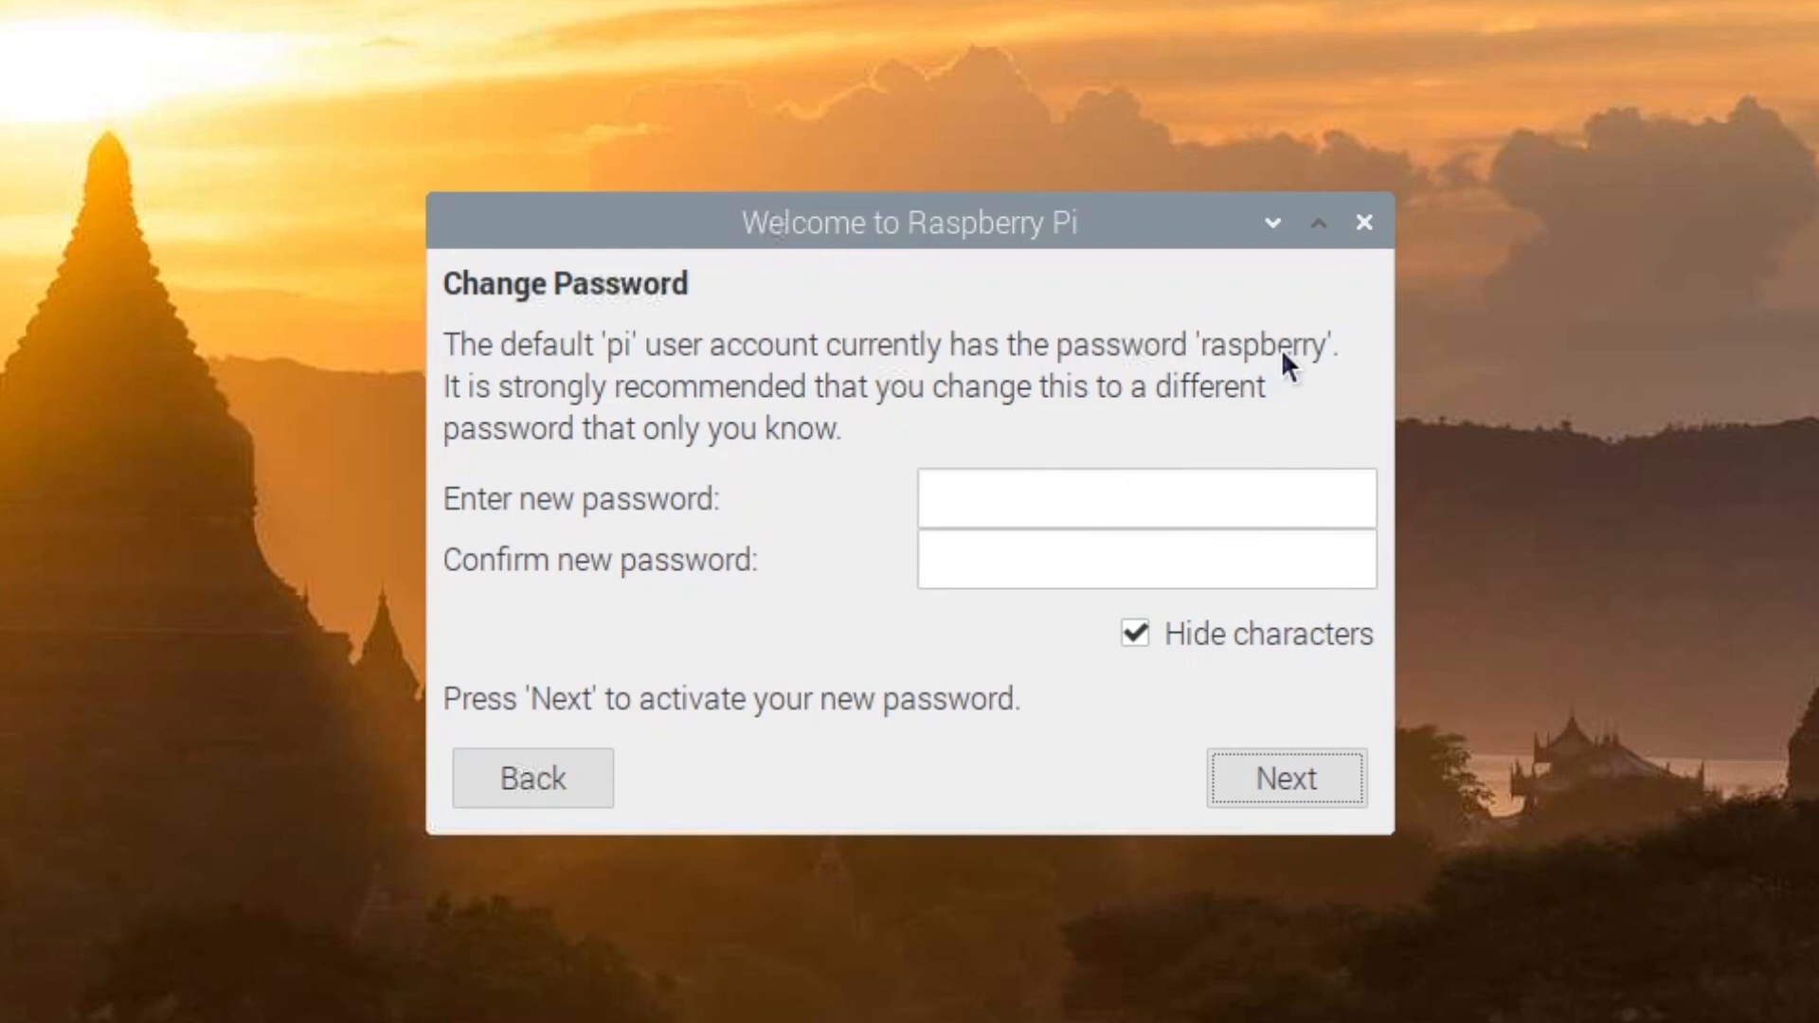
mouse_move(1239, 466)
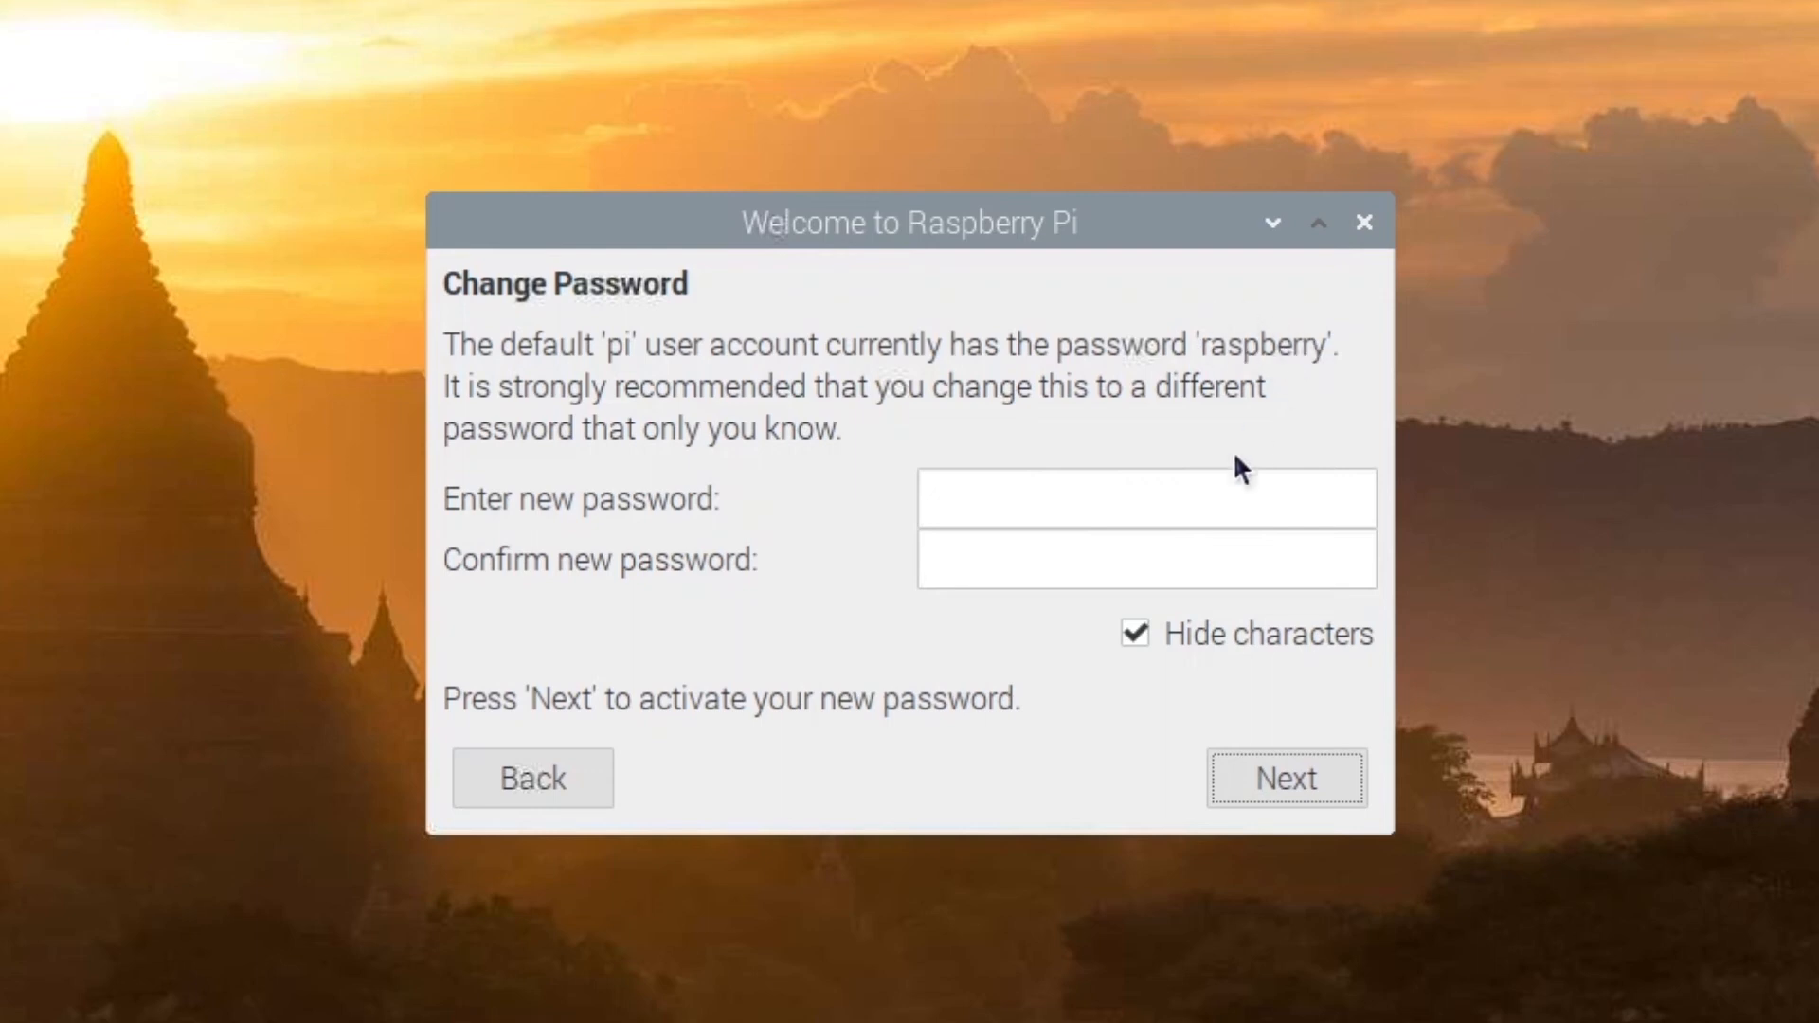
text(•)
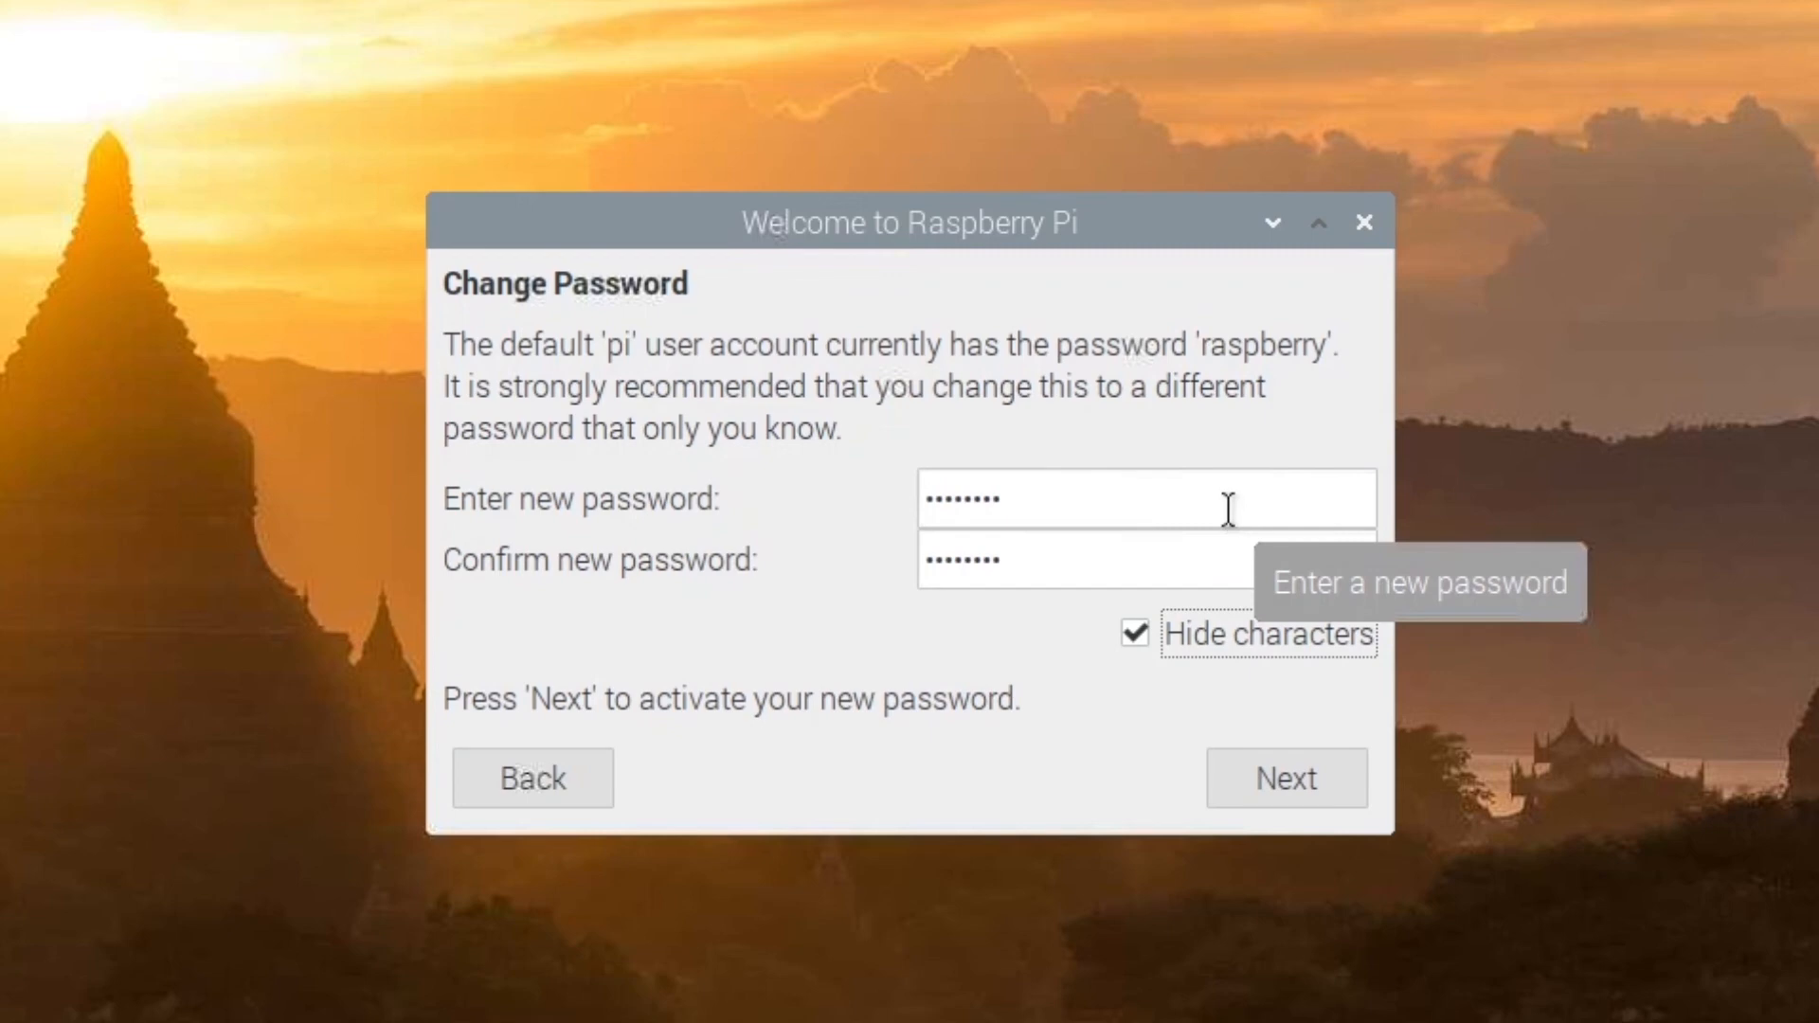
mouse_move(743, 603)
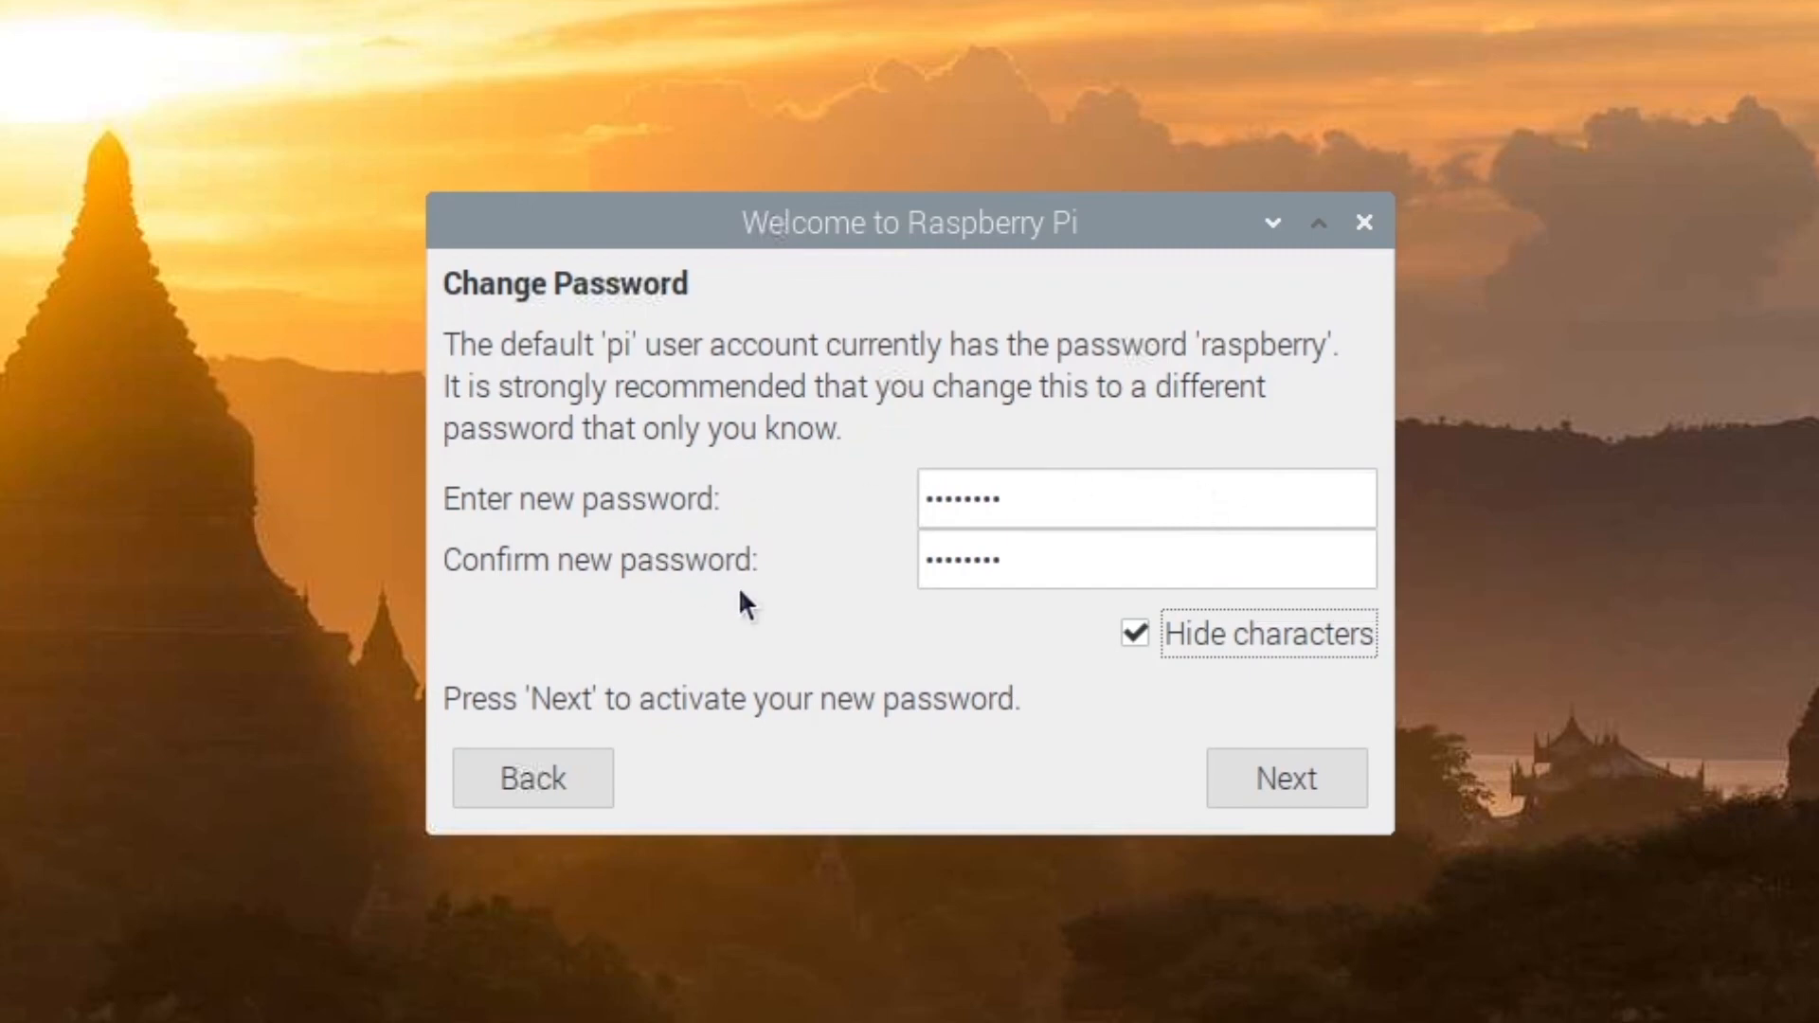
Accept the password and screen steps without a black border, reaching the WiFi network list
click(1284, 777)
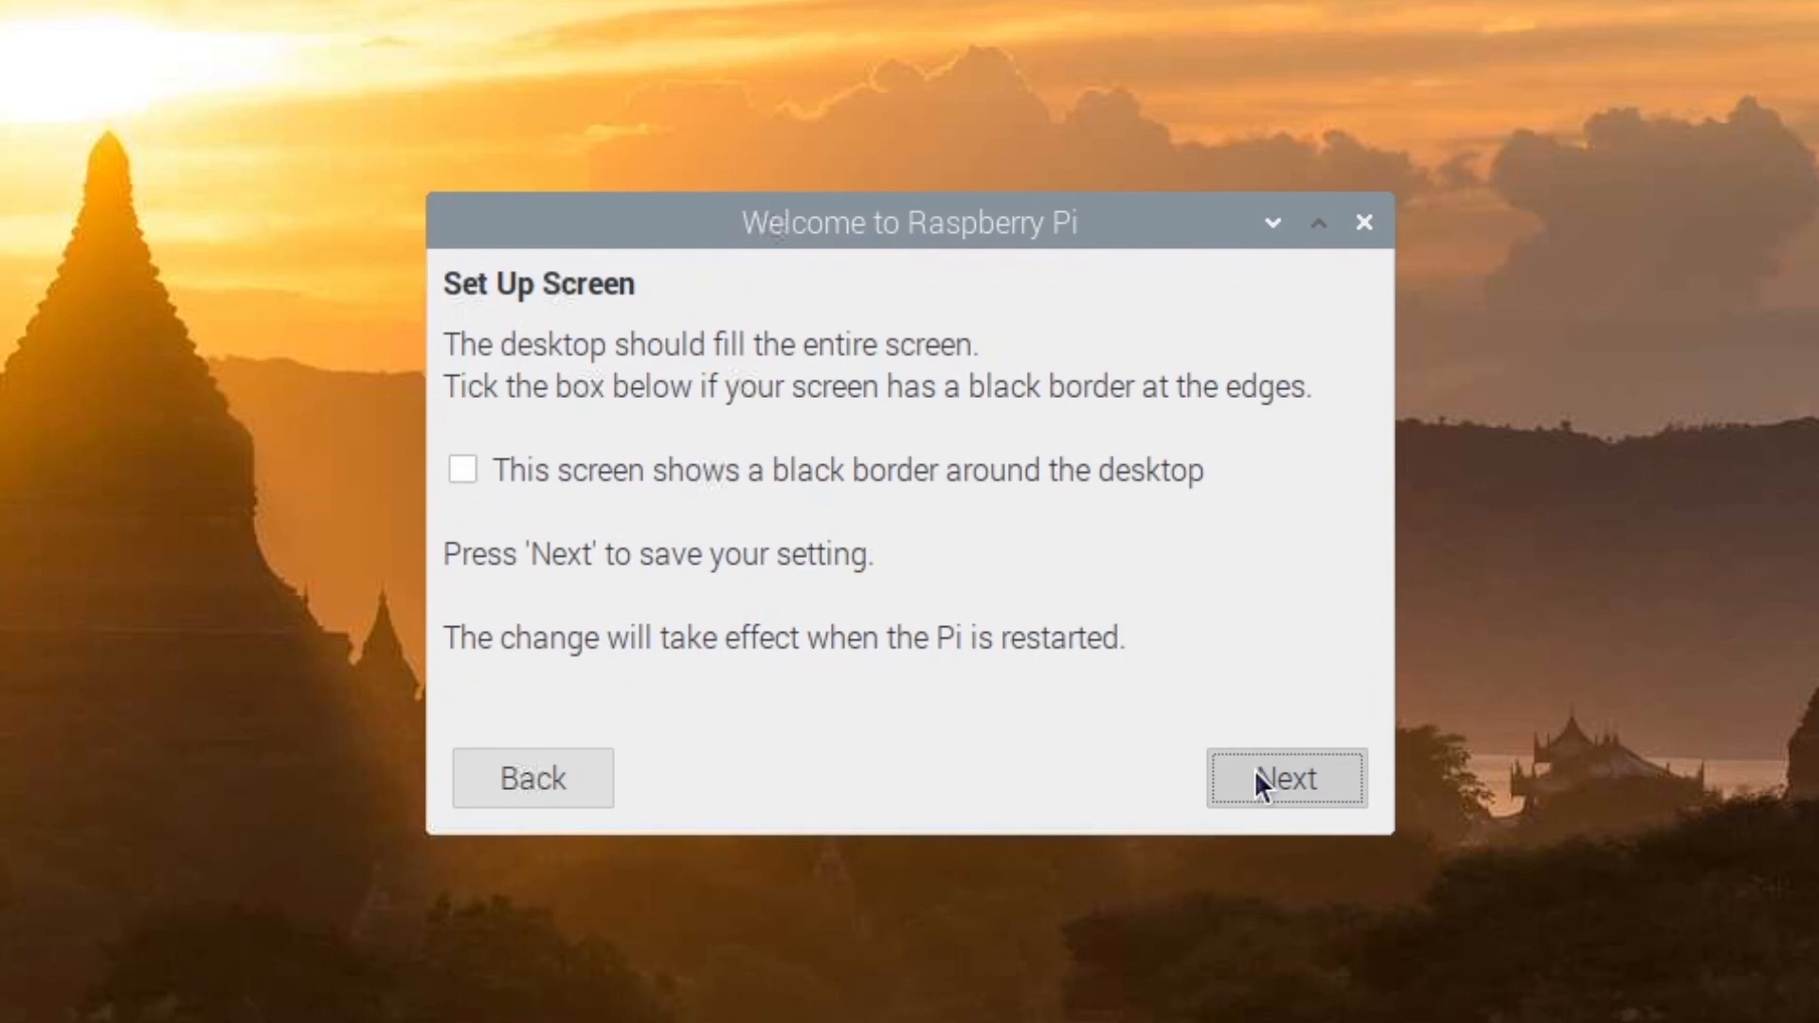
mouse_move(1259, 782)
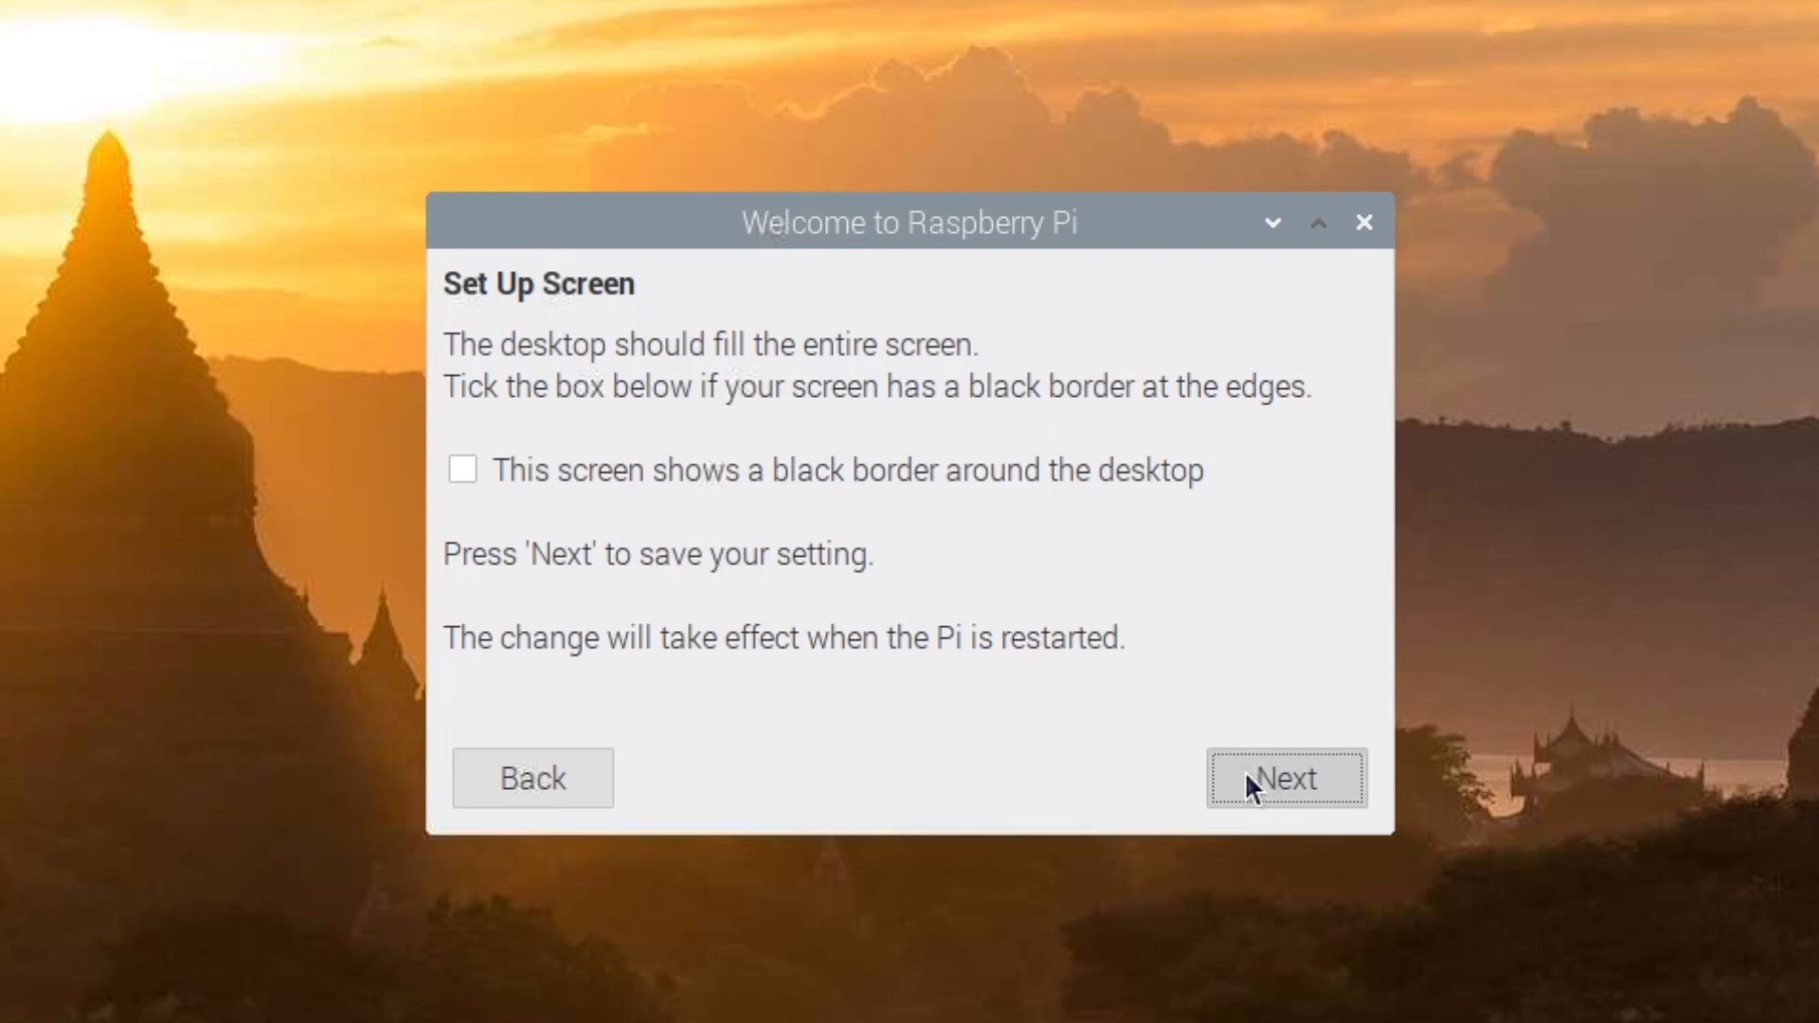
mouse_move(767, 398)
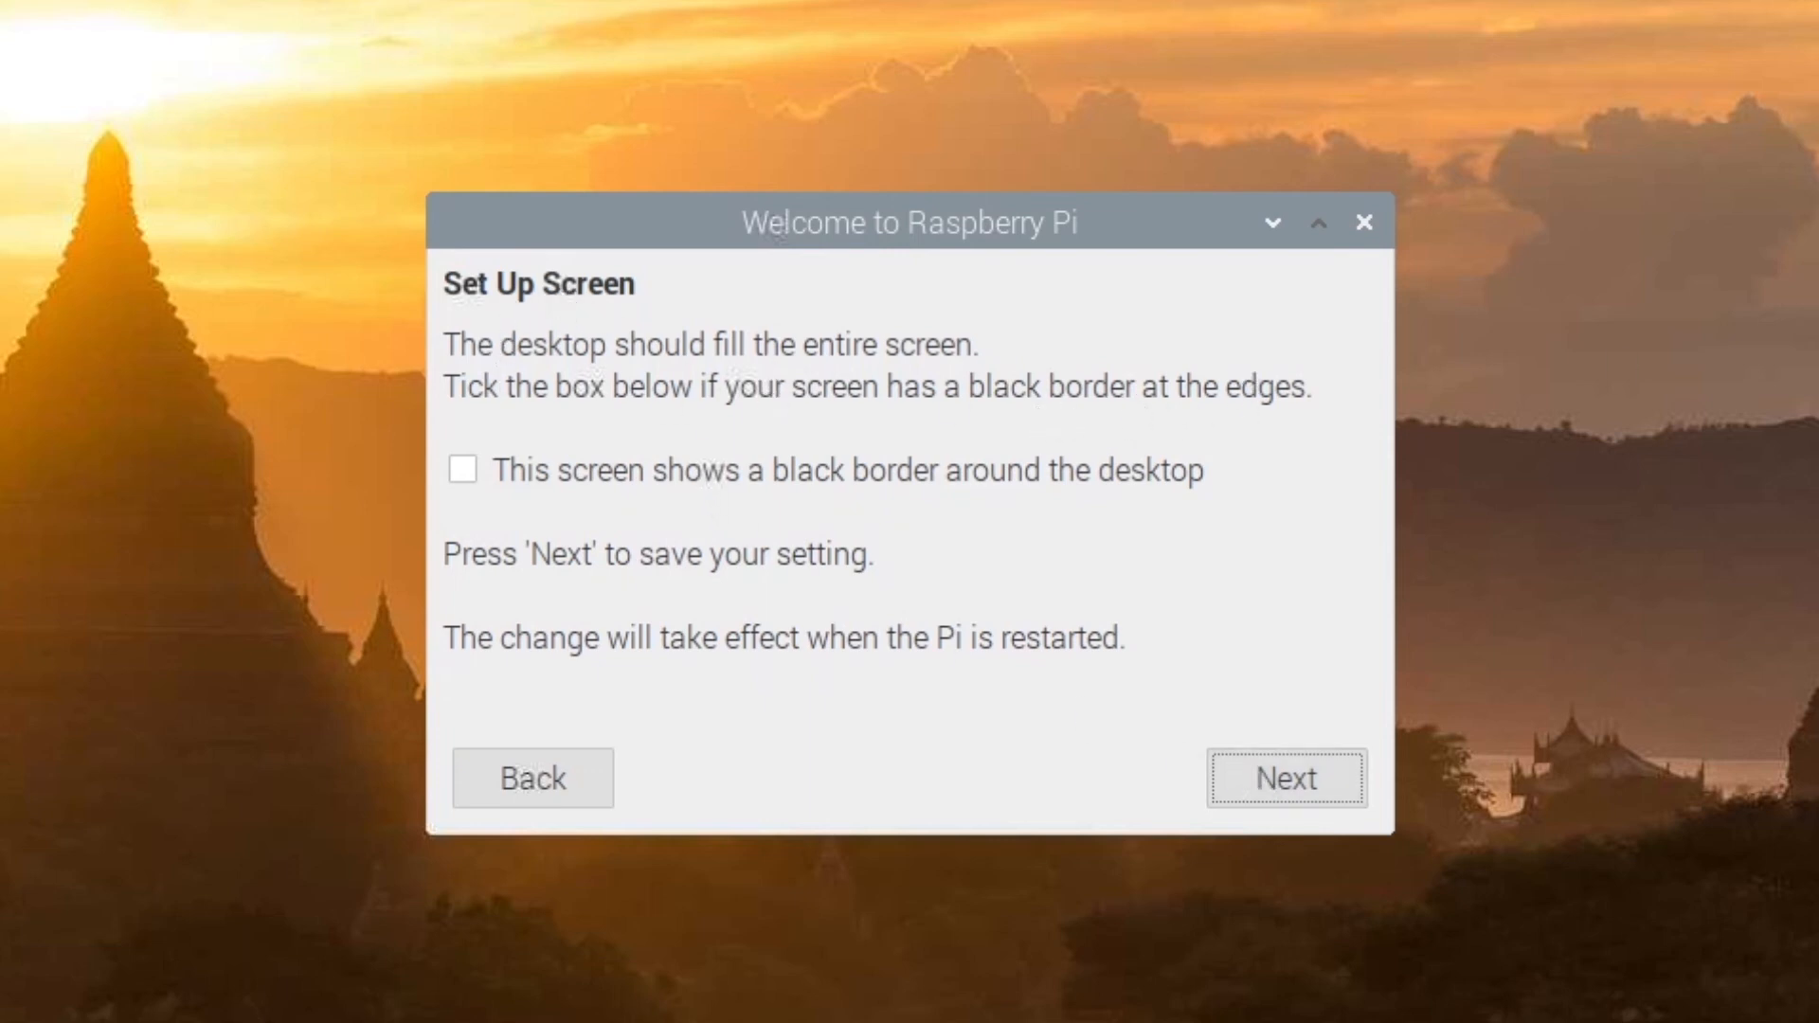
mouse_move(942, 820)
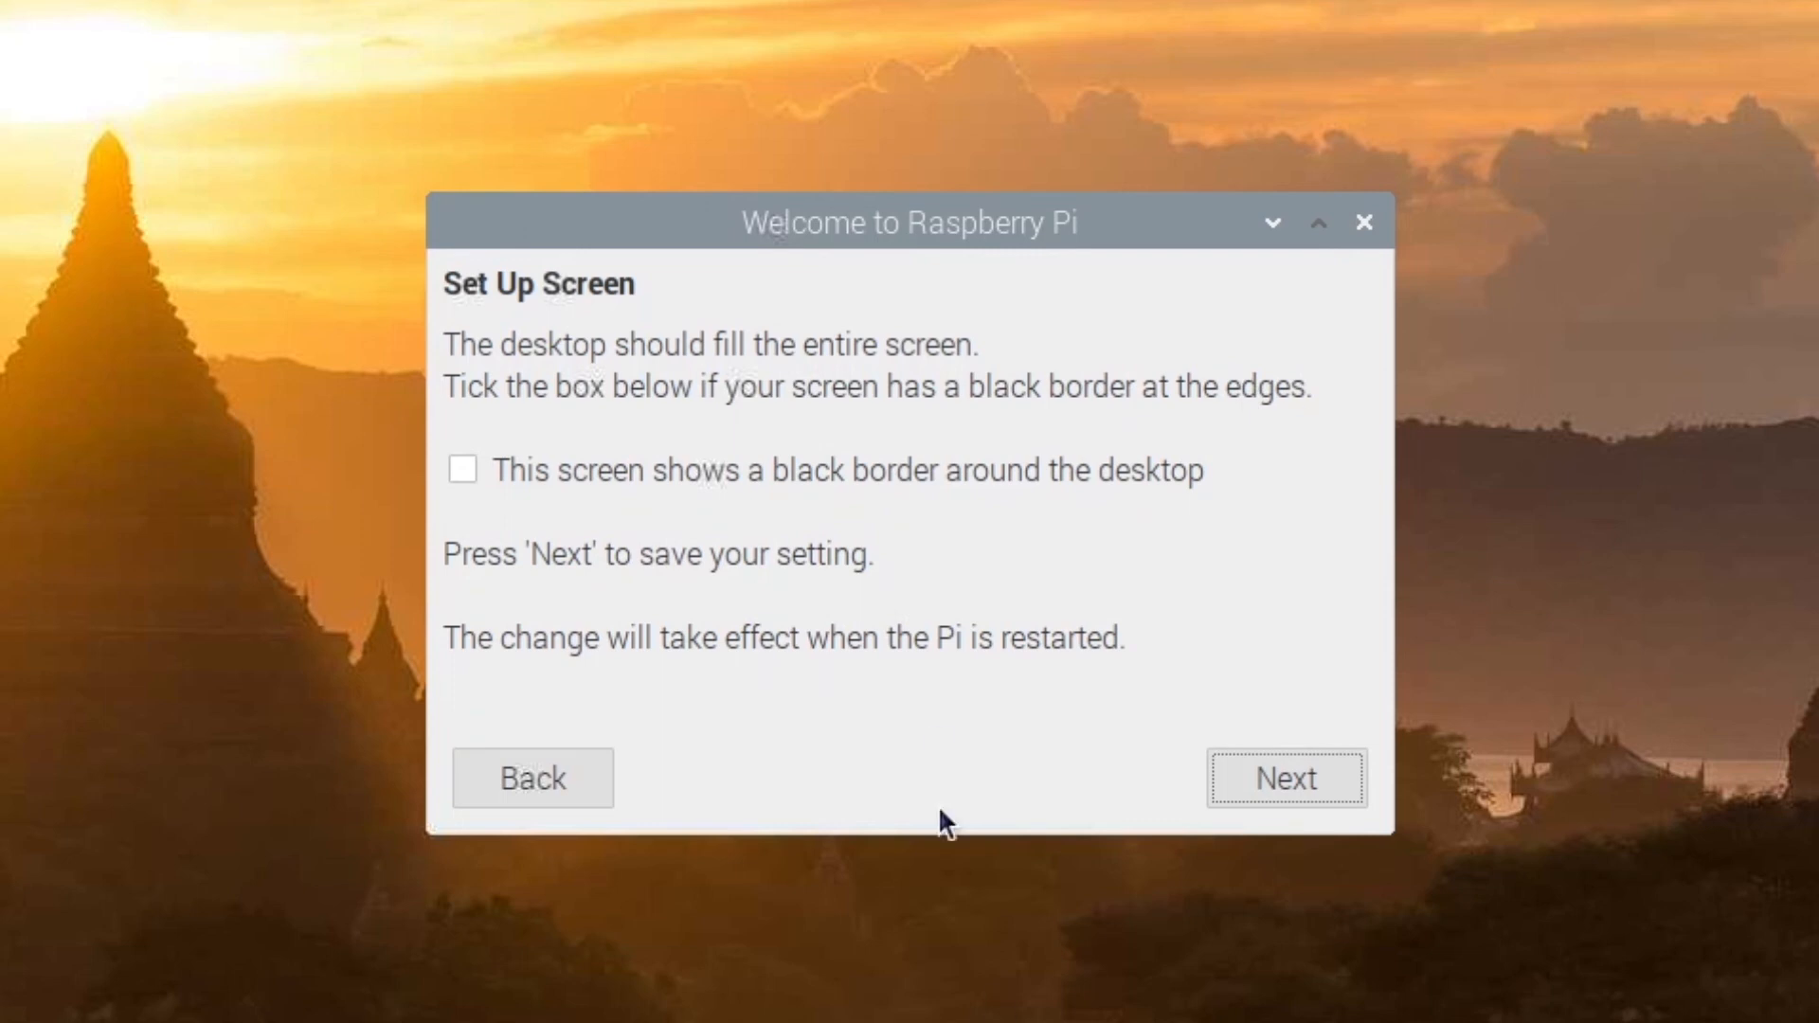
mouse_move(468, 472)
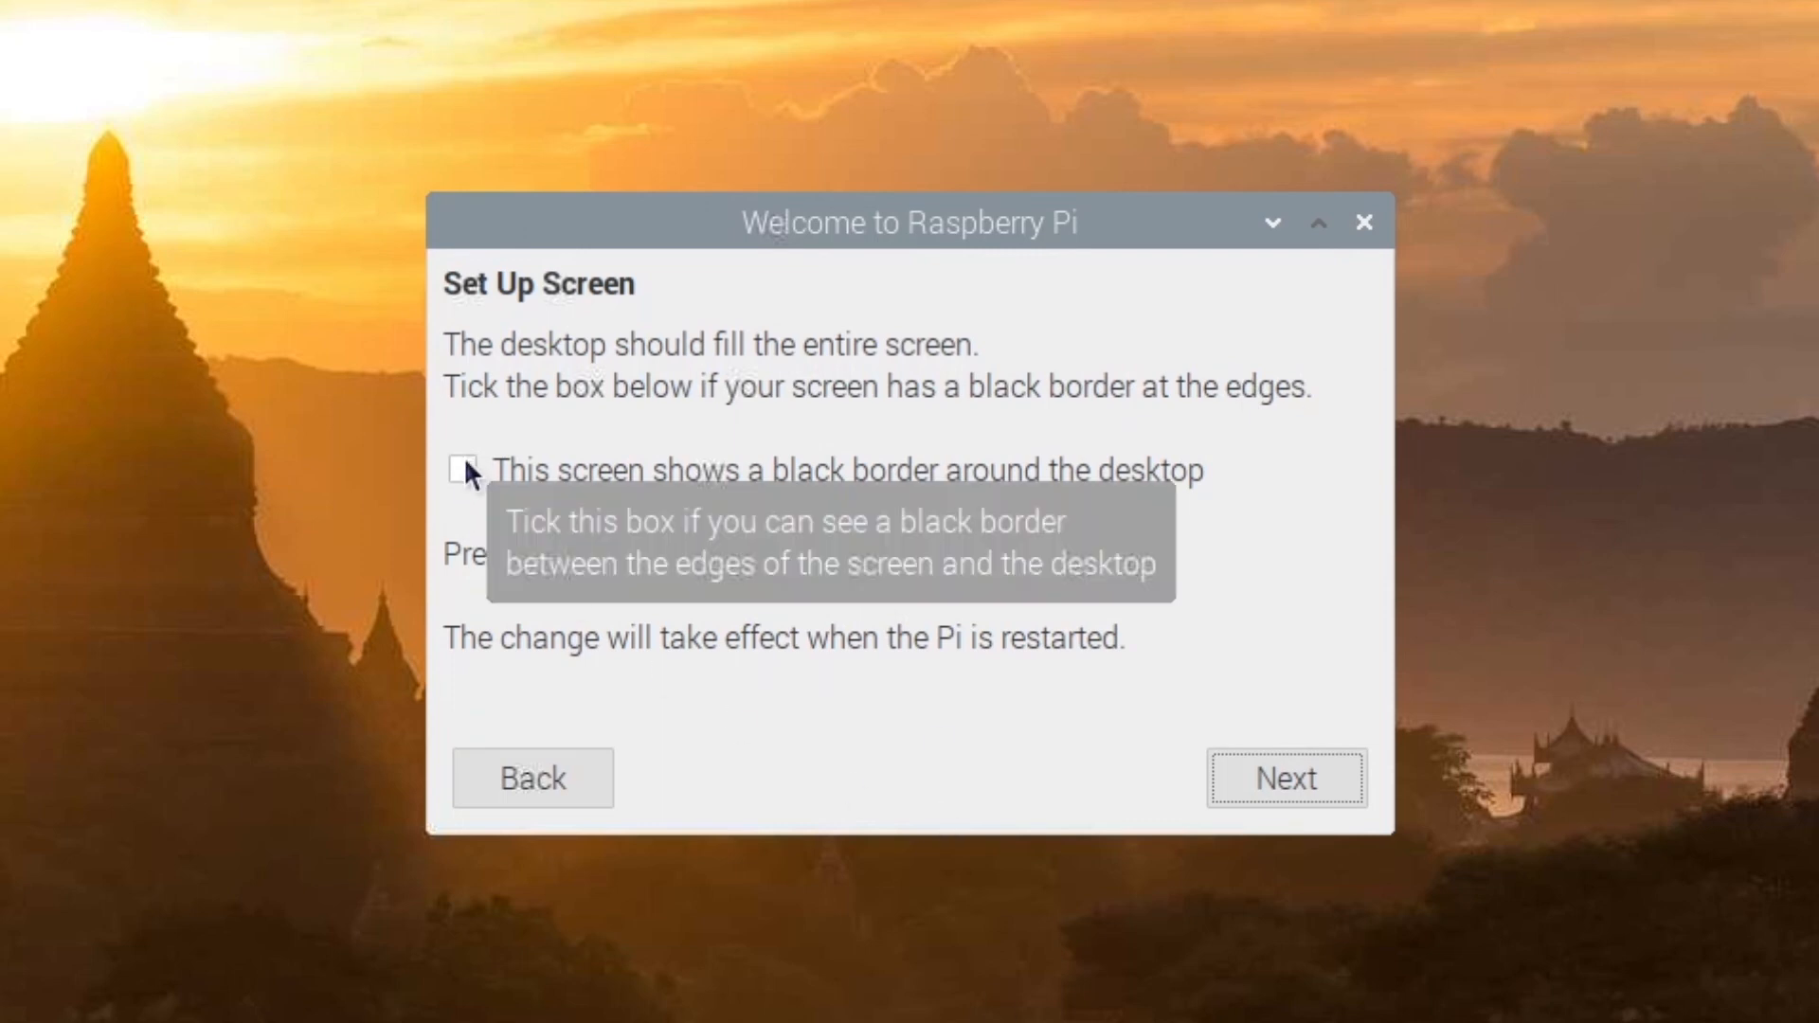
mouse_move(716, 432)
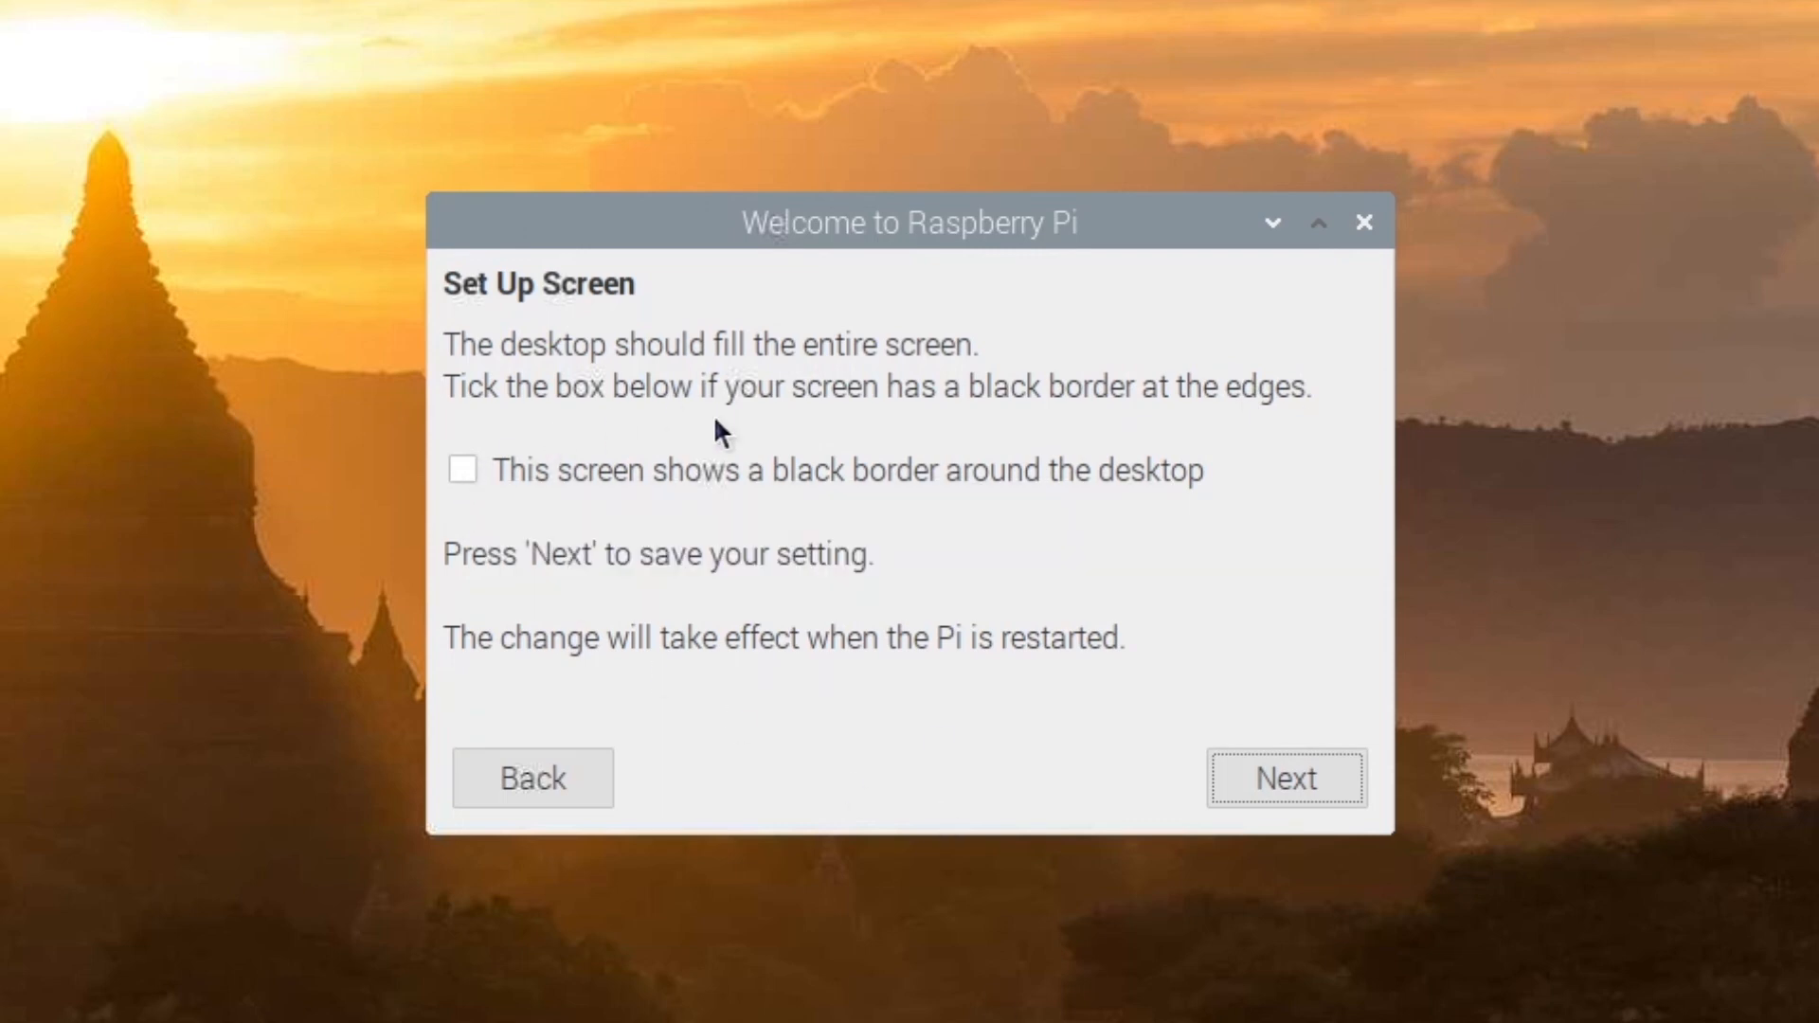
mouse_move(819, 579)
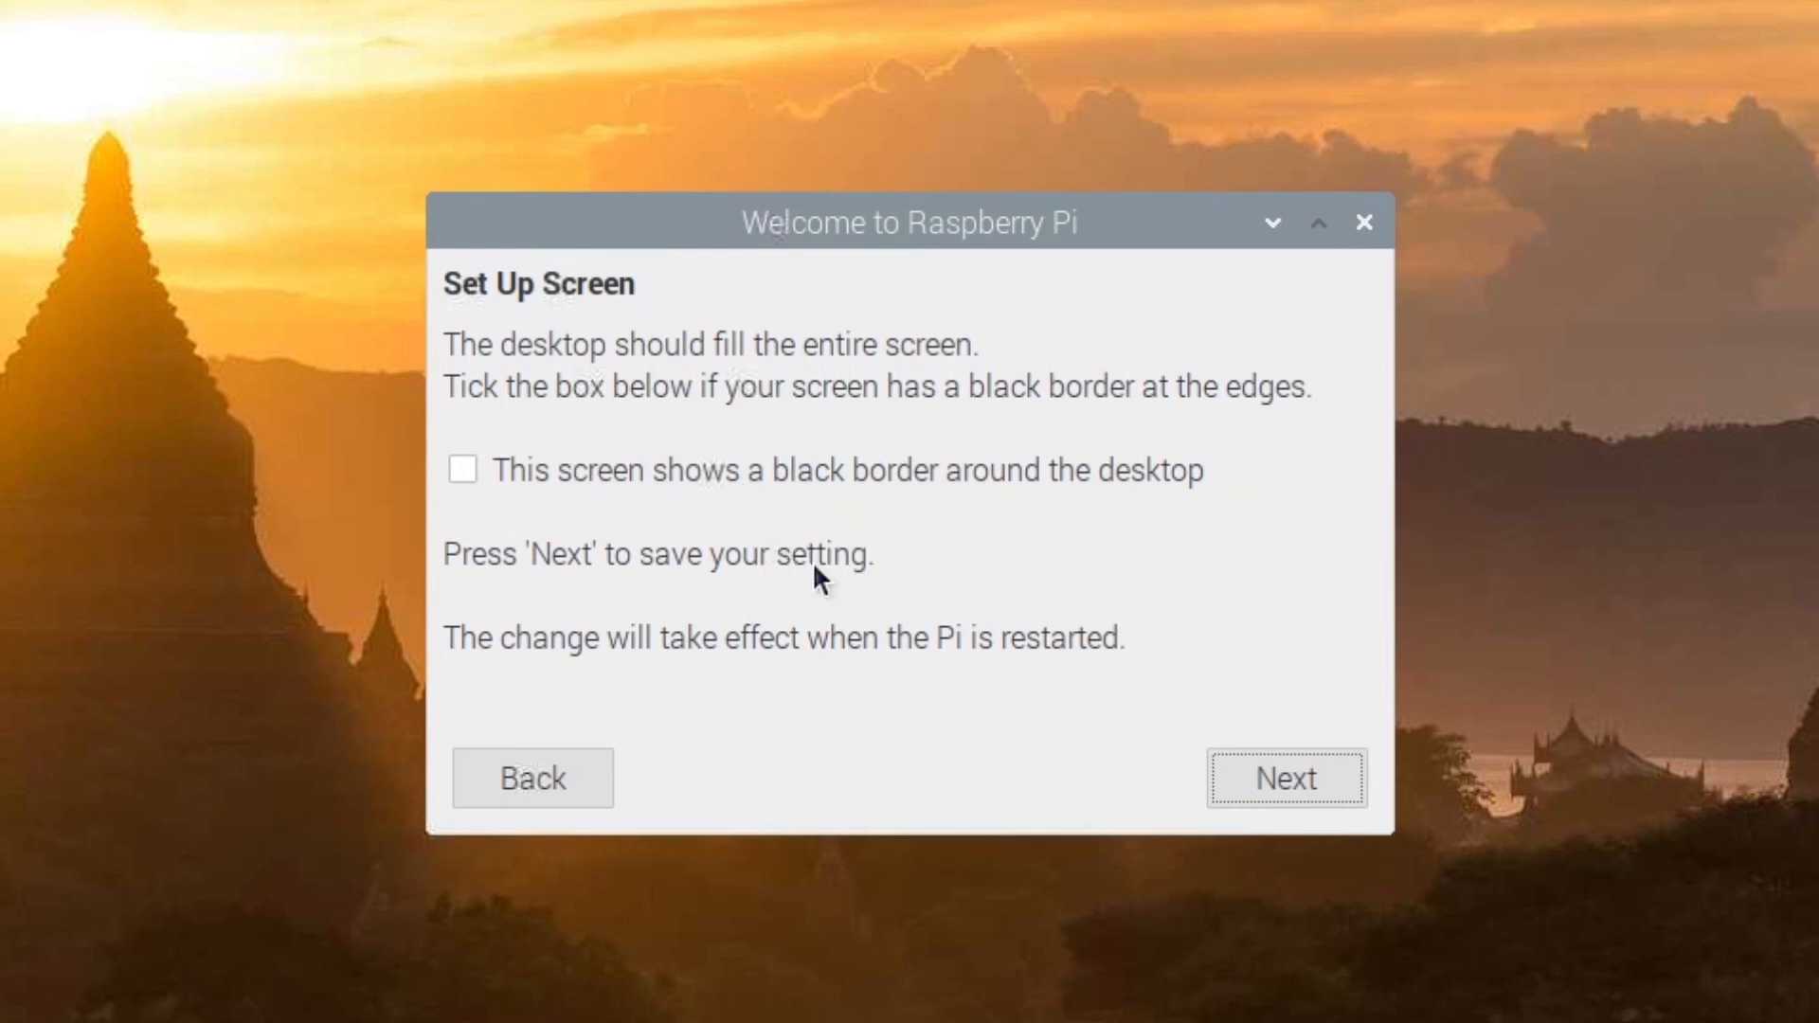
click(1285, 777)
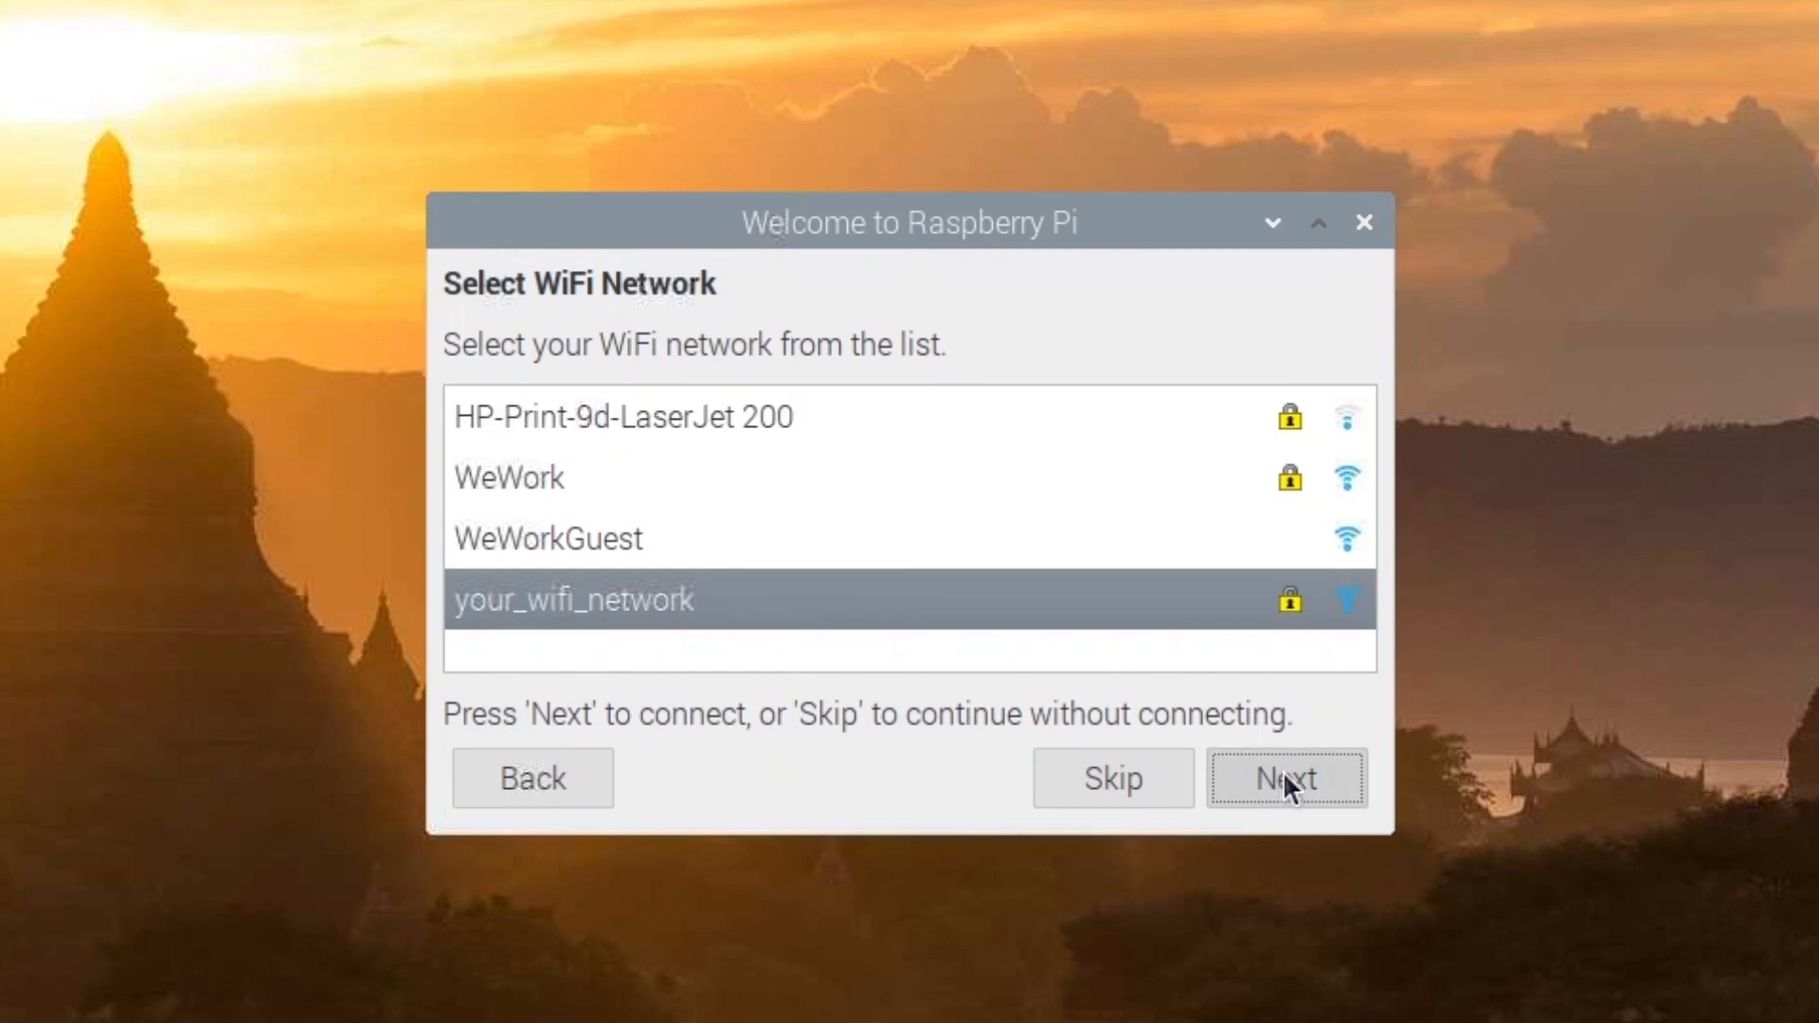
mouse_move(1057, 668)
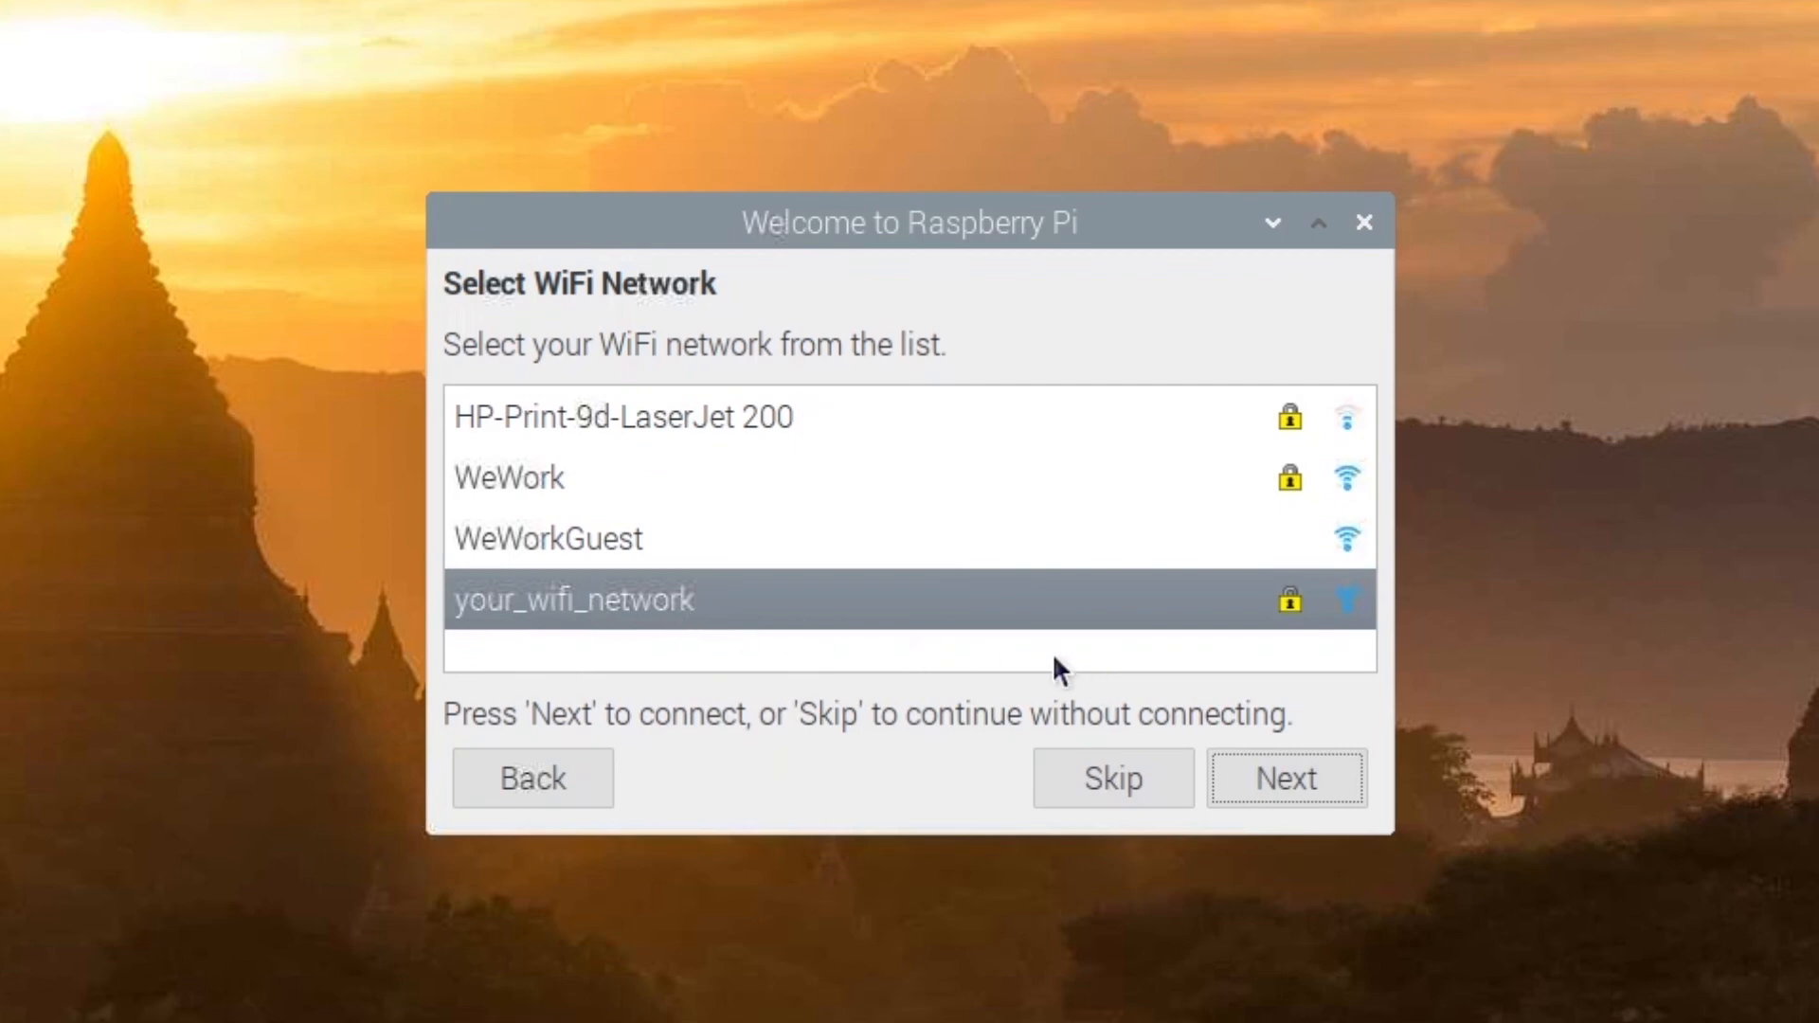
scroll(up, 3)
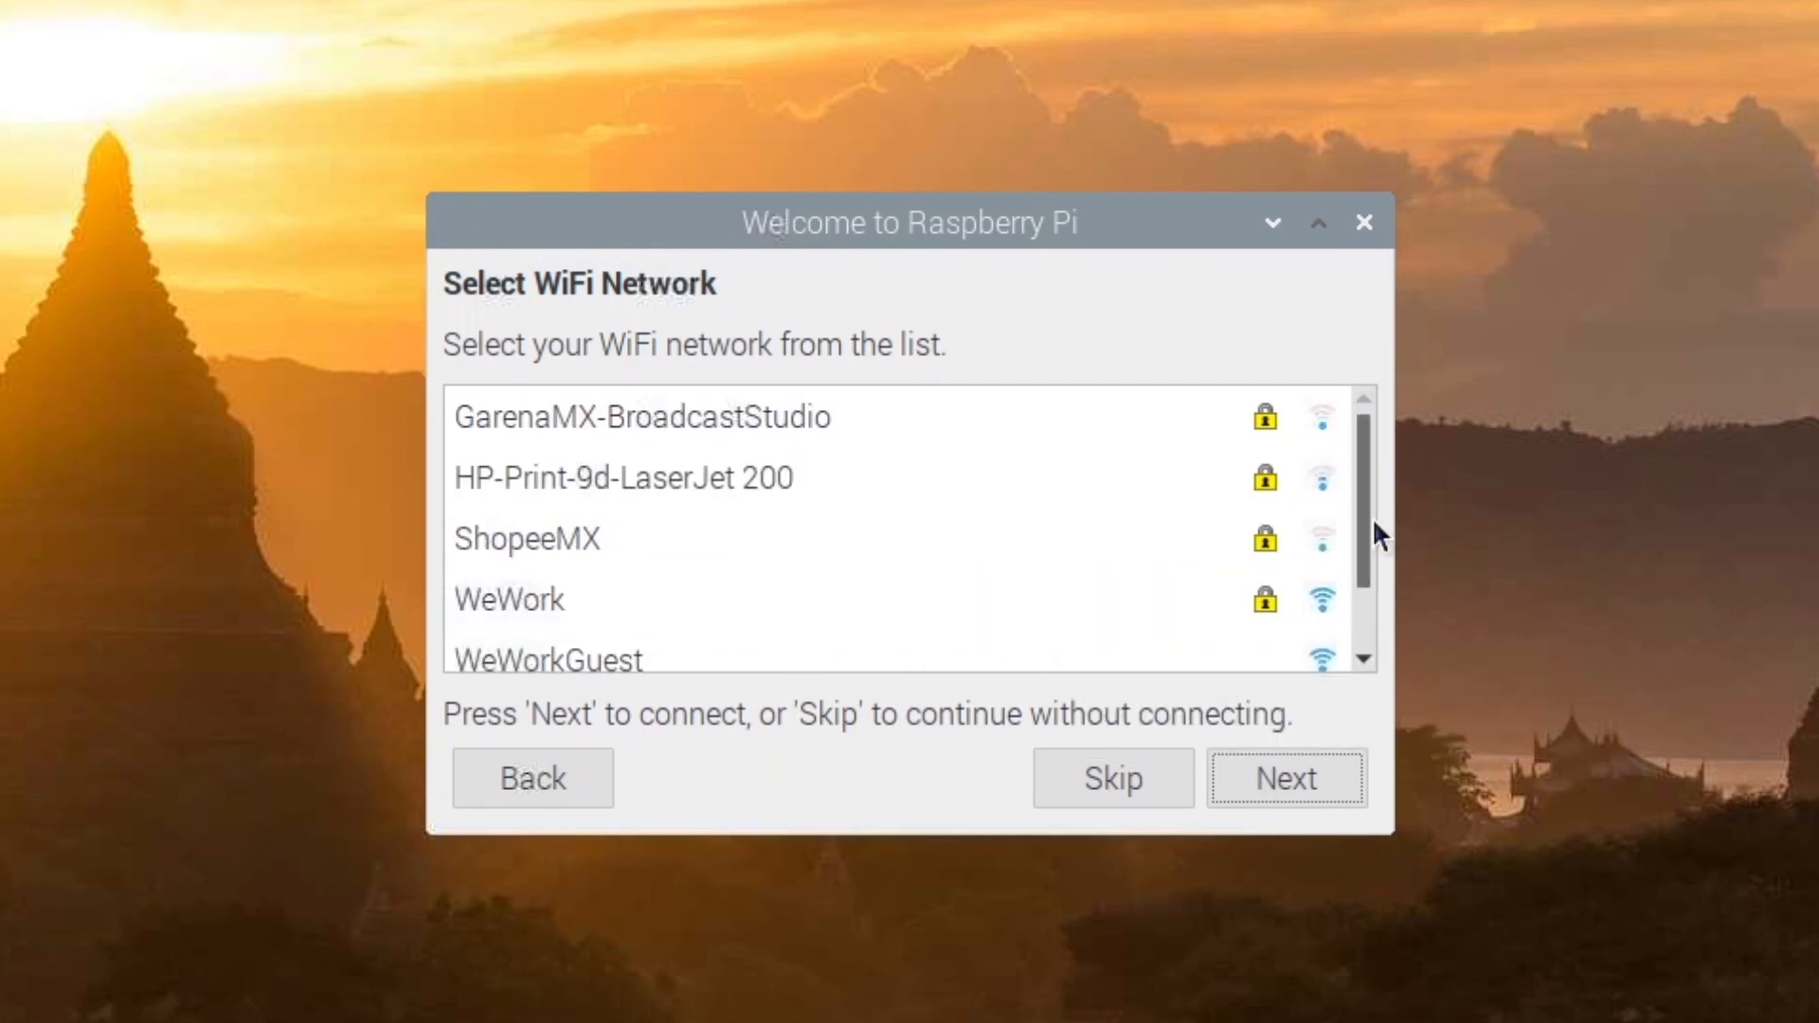
Skip WiFi selection and run the software update check until it reports up to date
click(1284, 777)
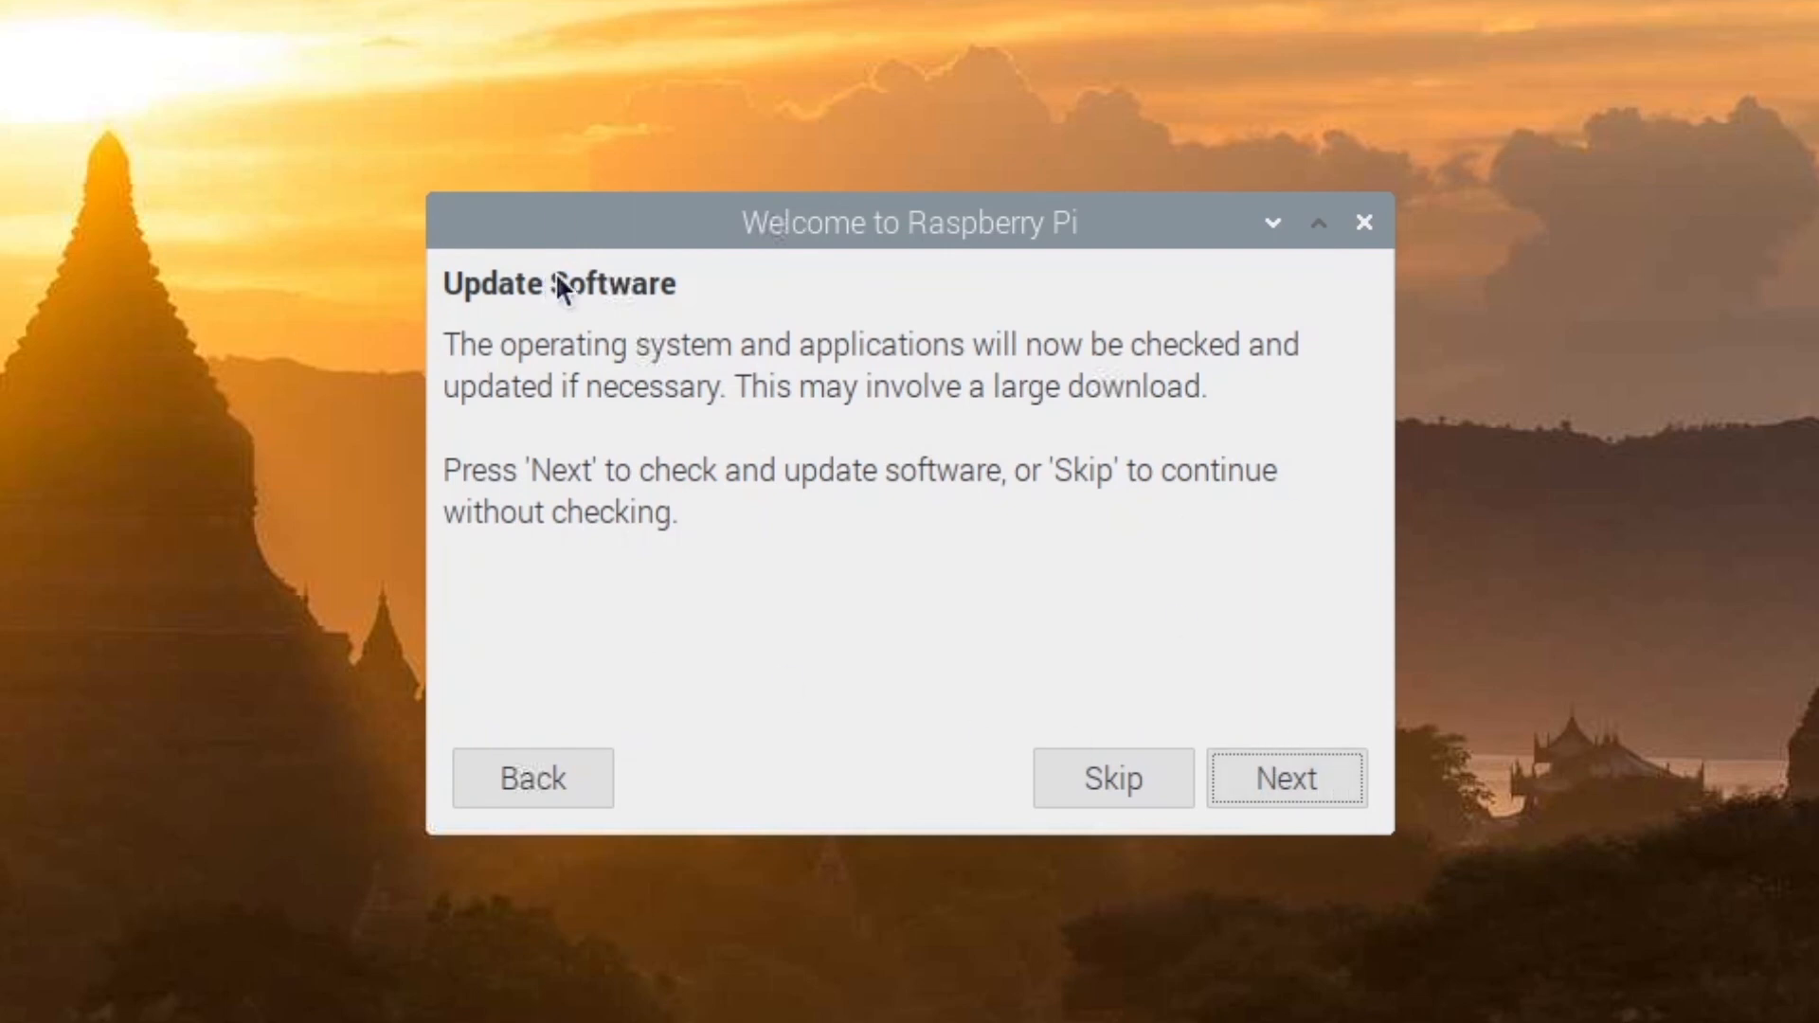
mouse_move(1099, 381)
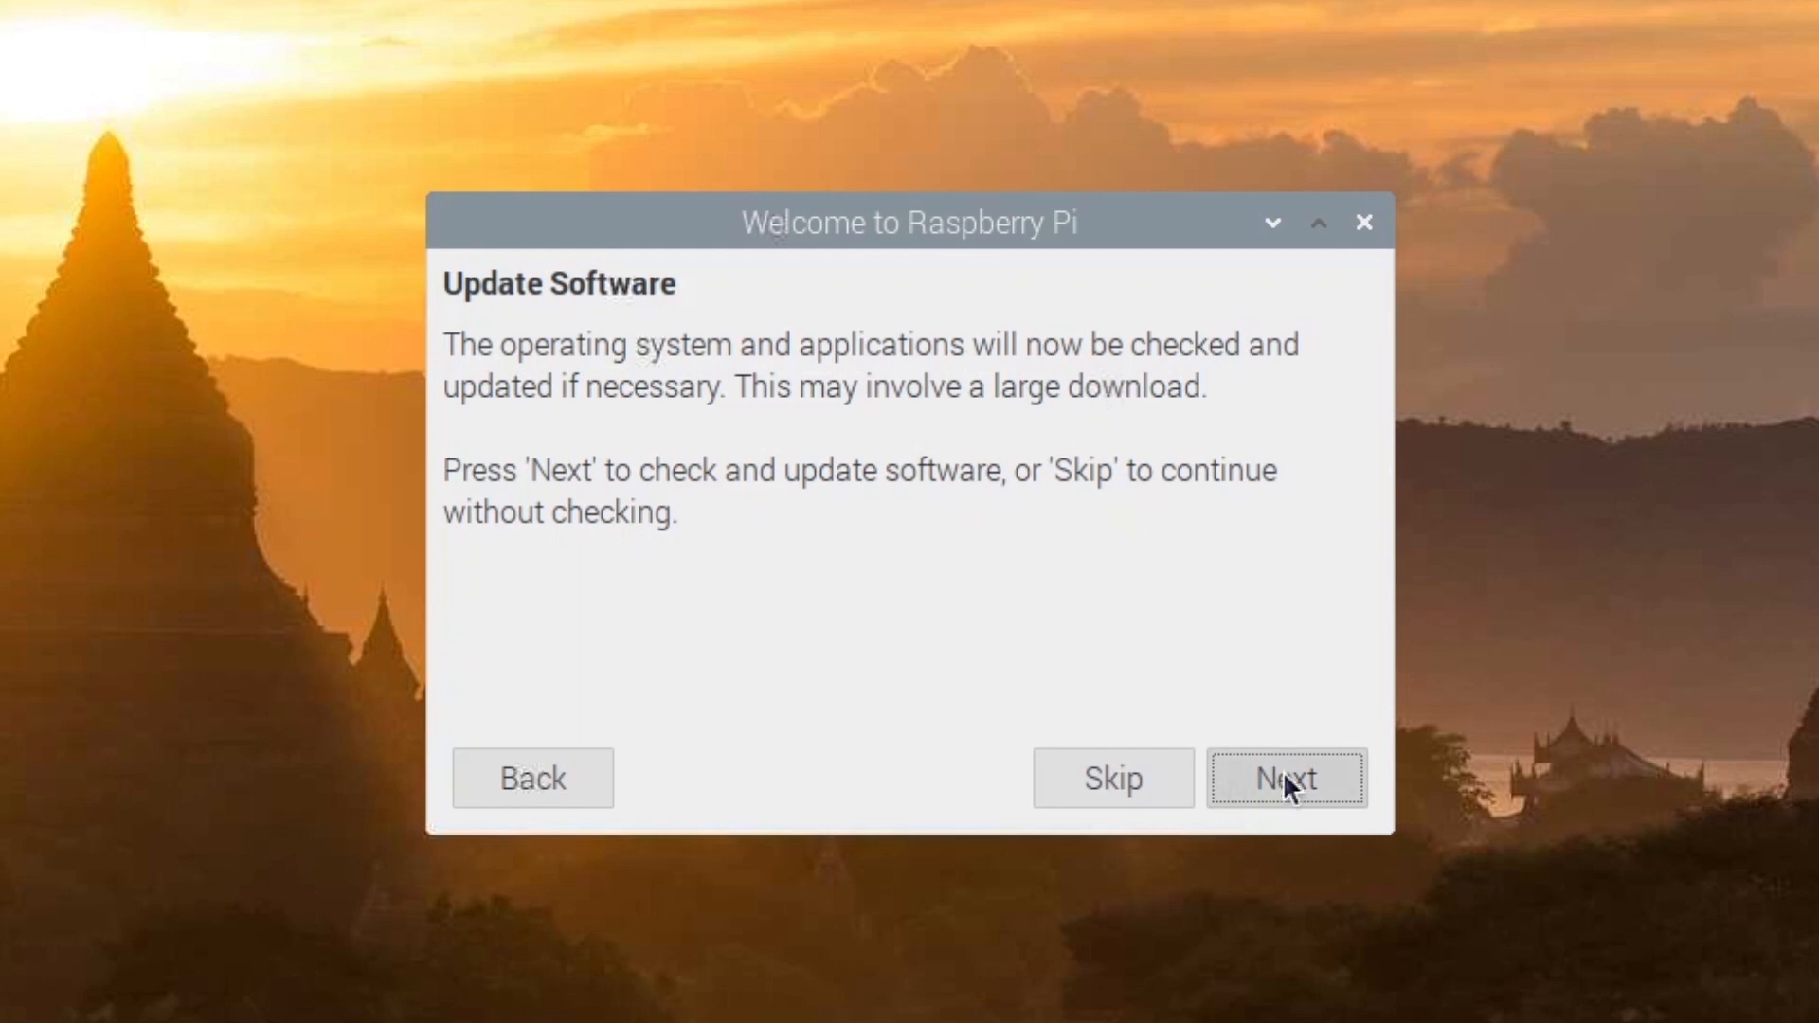
click(1285, 779)
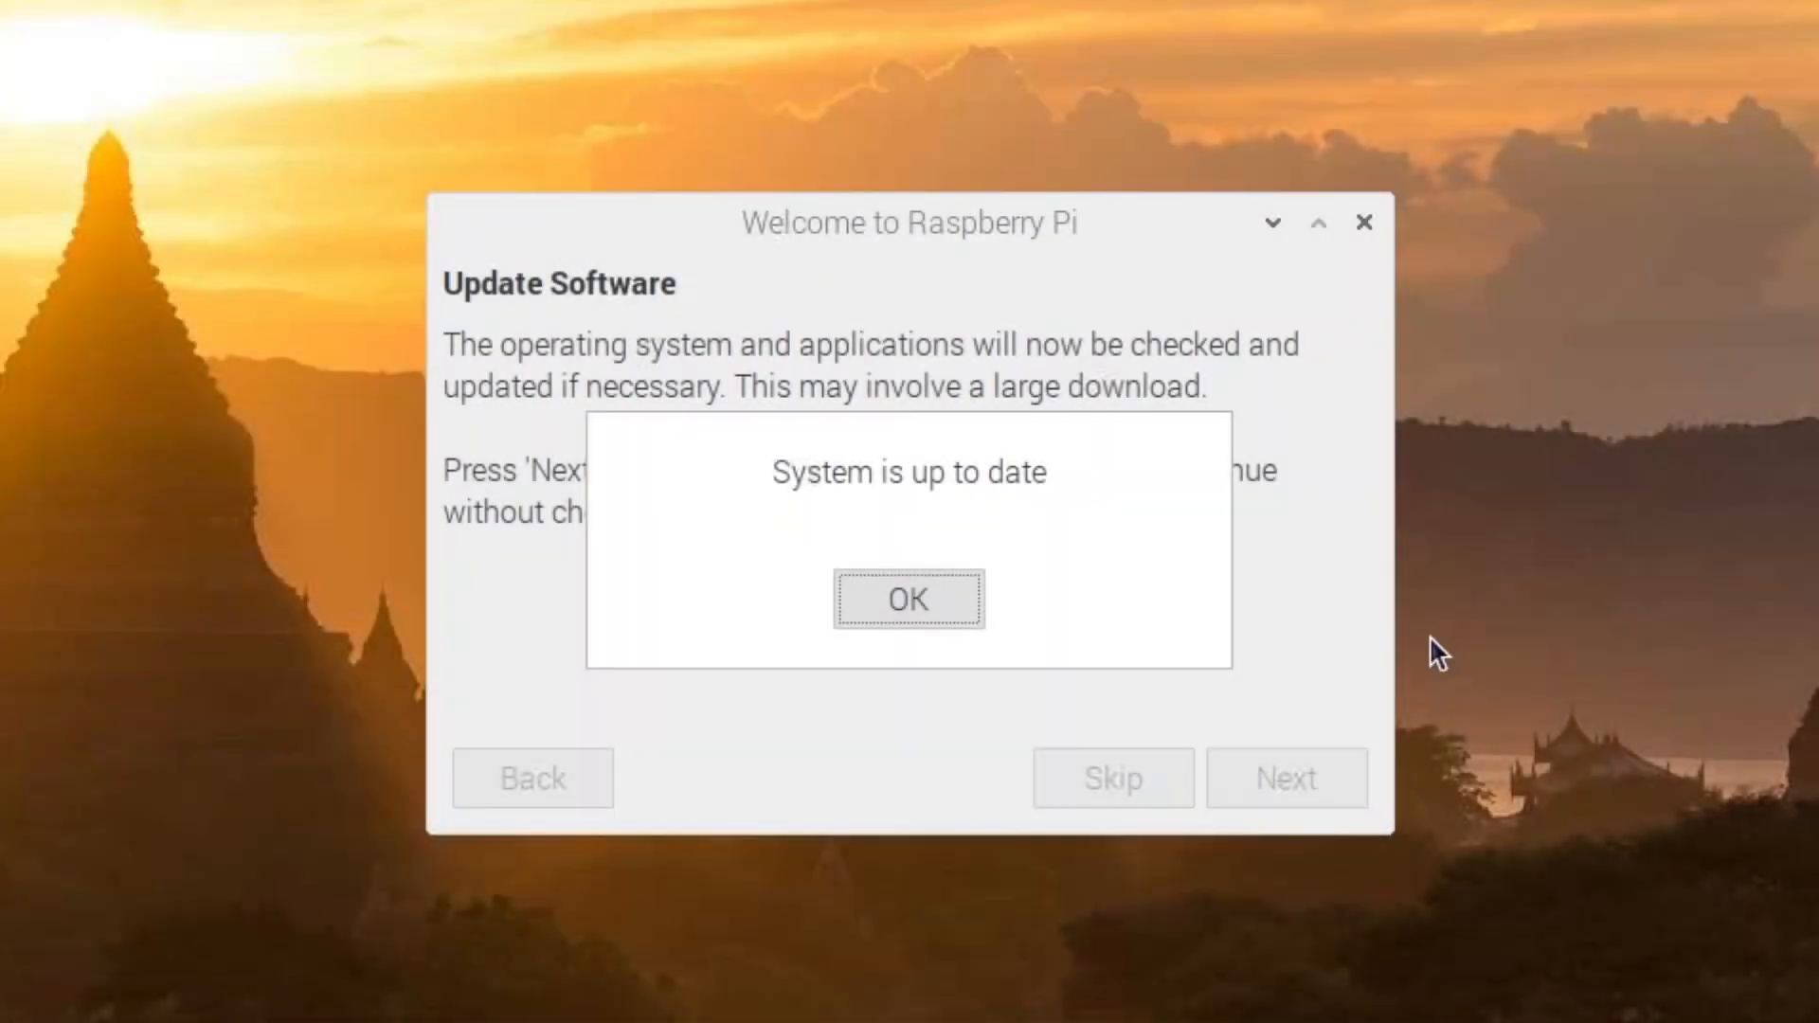
mouse_move(854, 612)
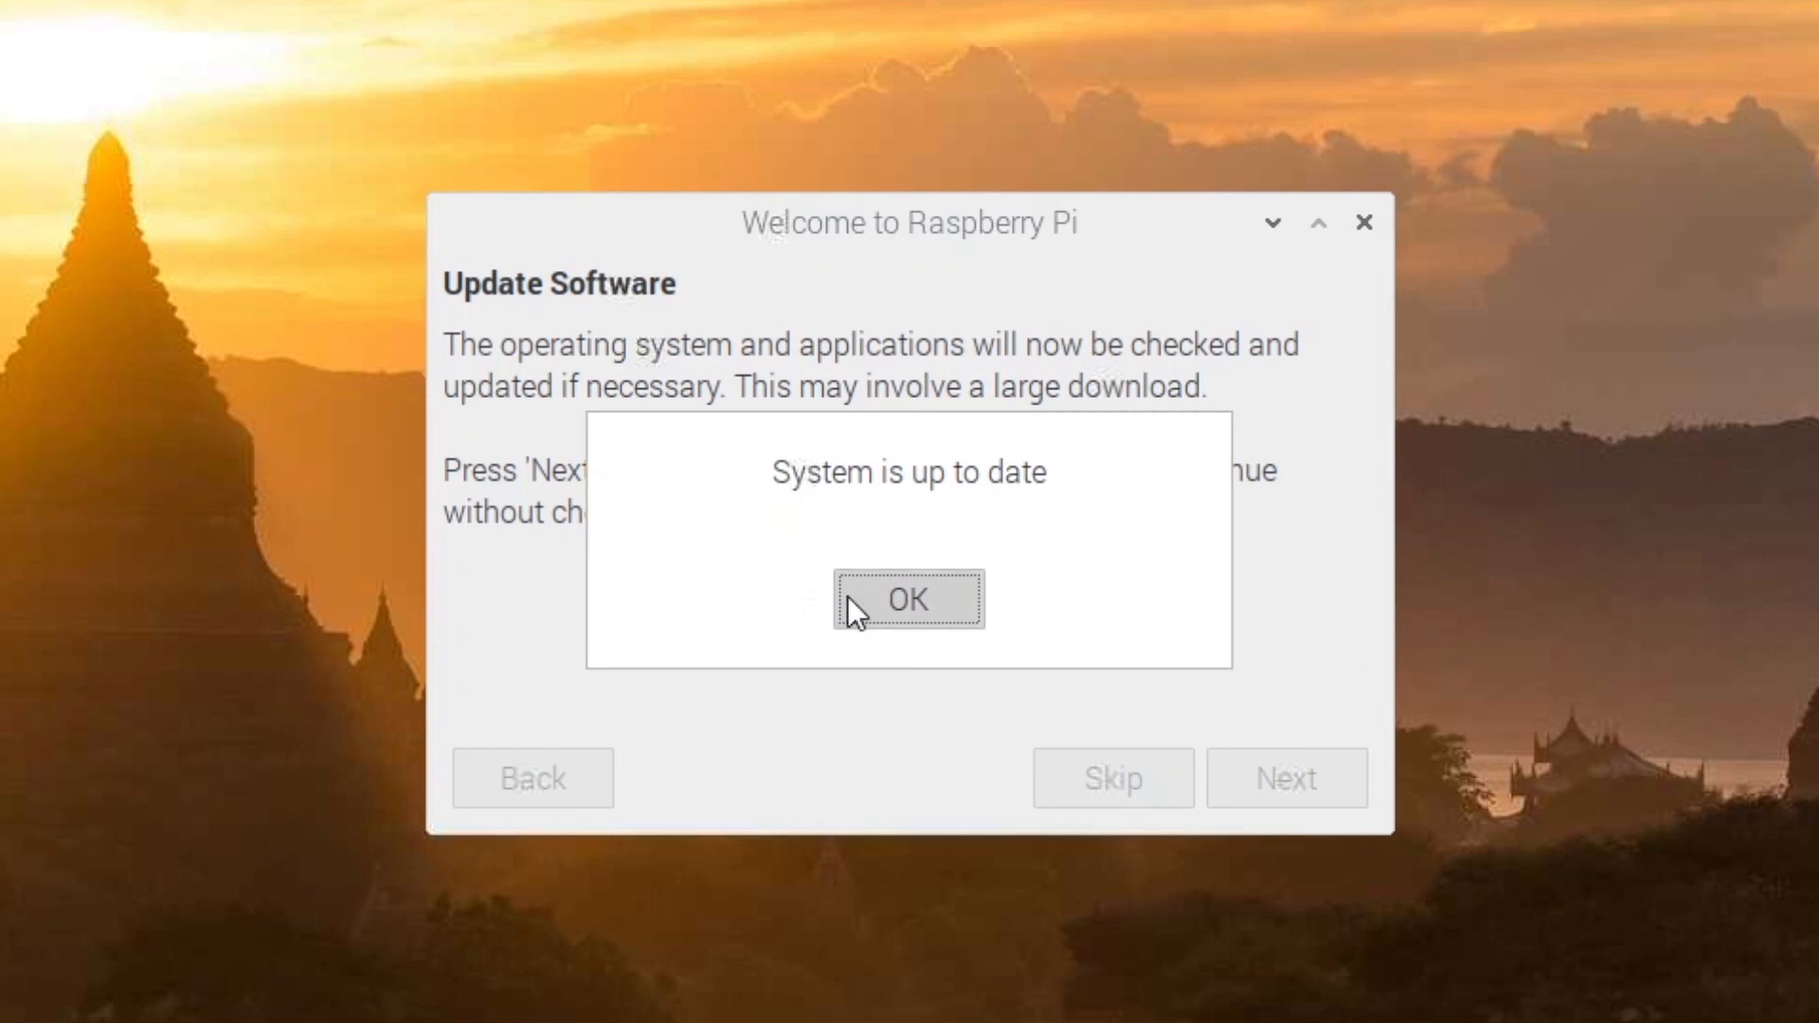
Acknowledge the up-to-date message to land on Setup Complete, ready to restart
click(908, 599)
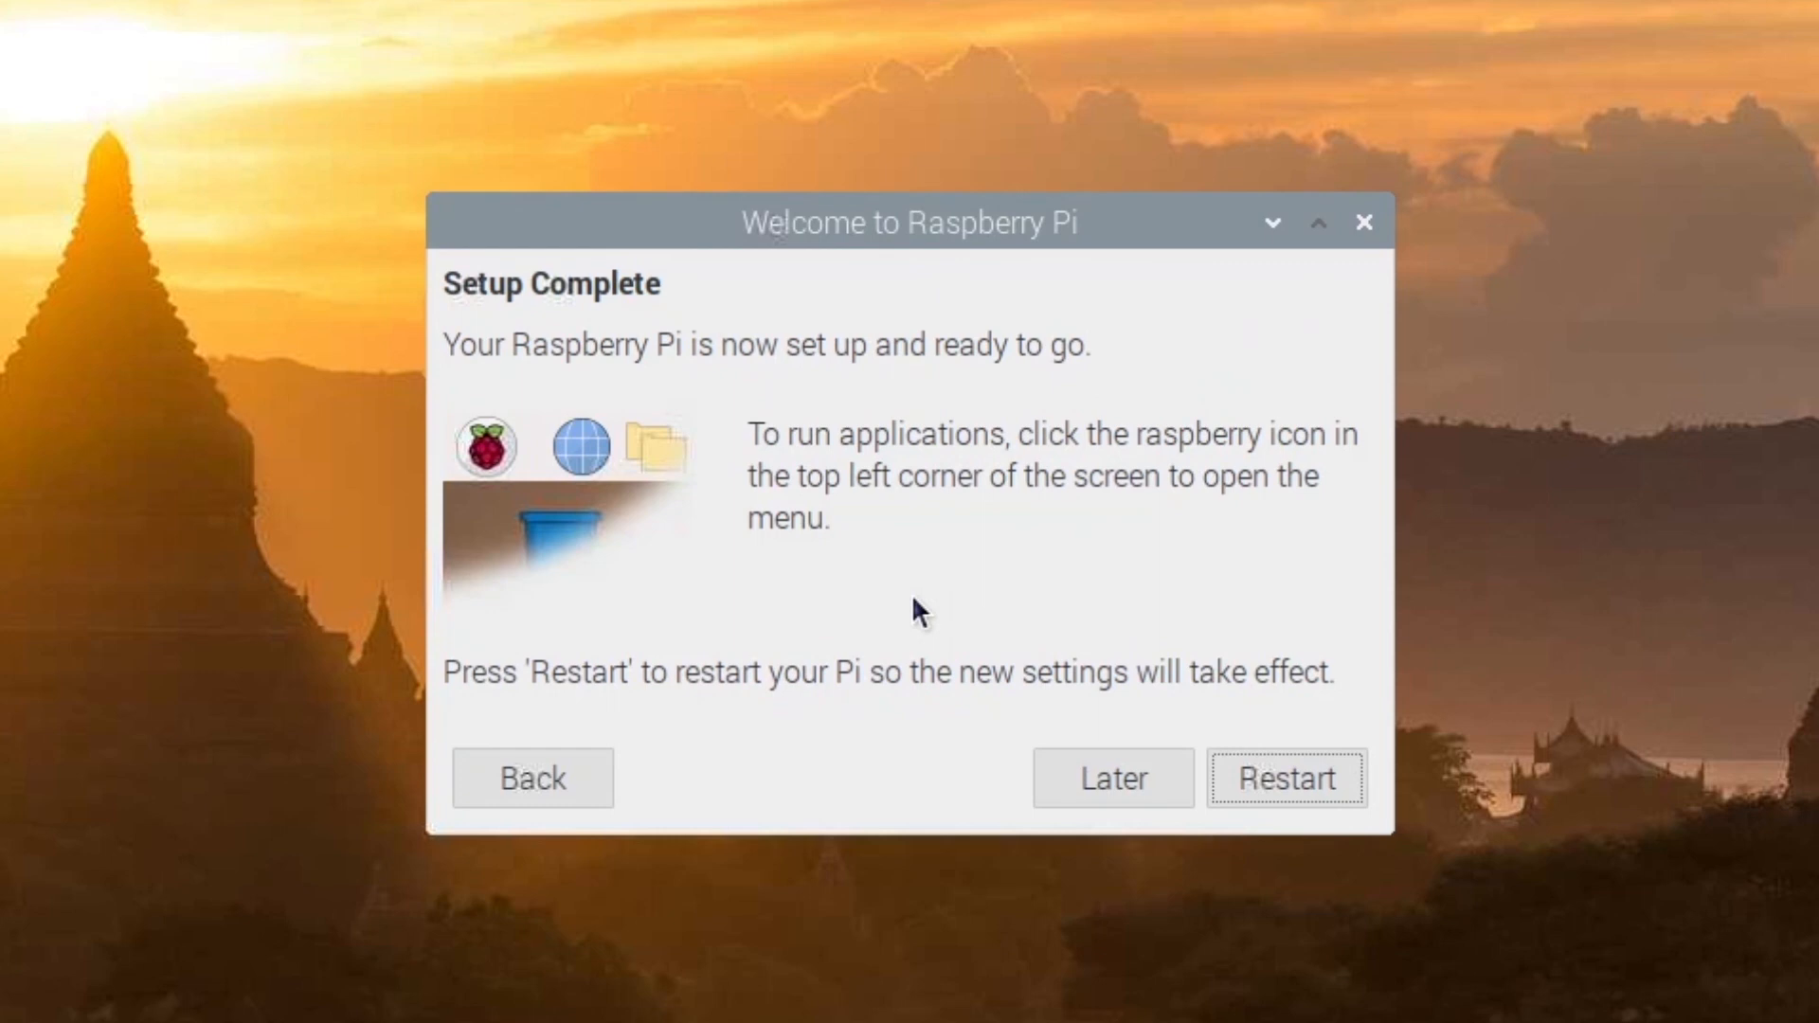
mouse_move(928, 608)
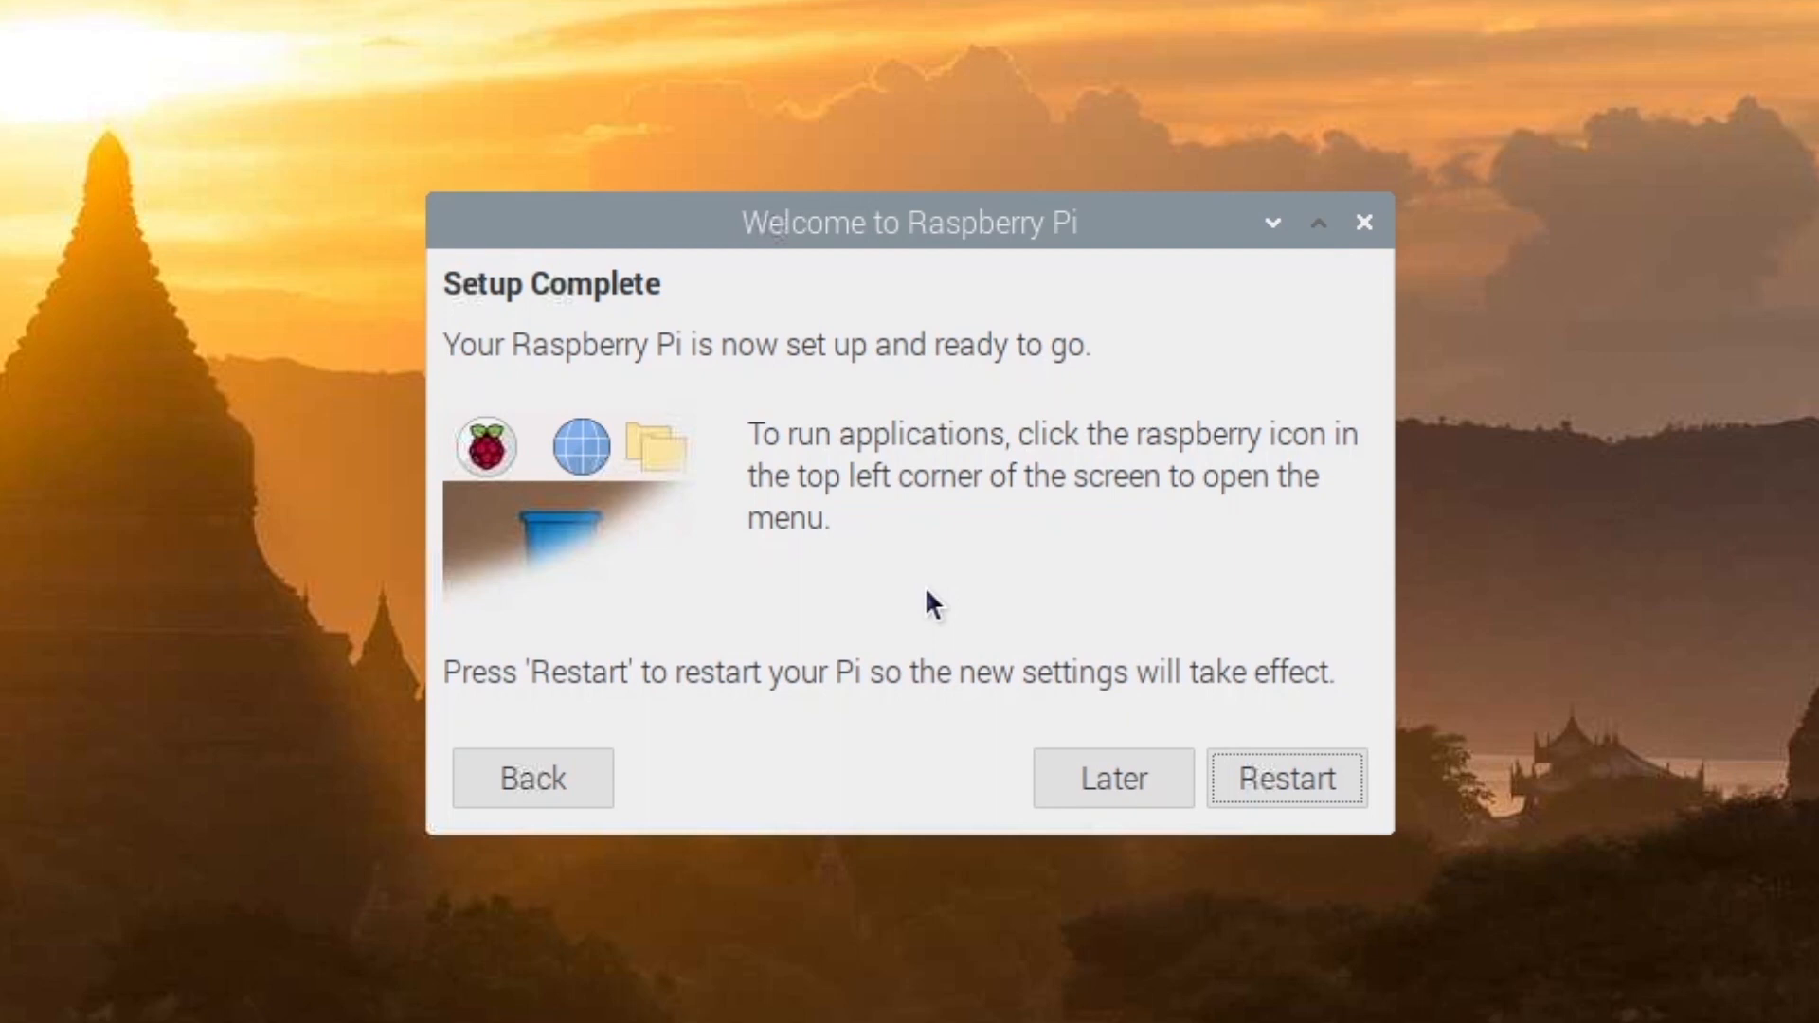
mouse_move(1247, 775)
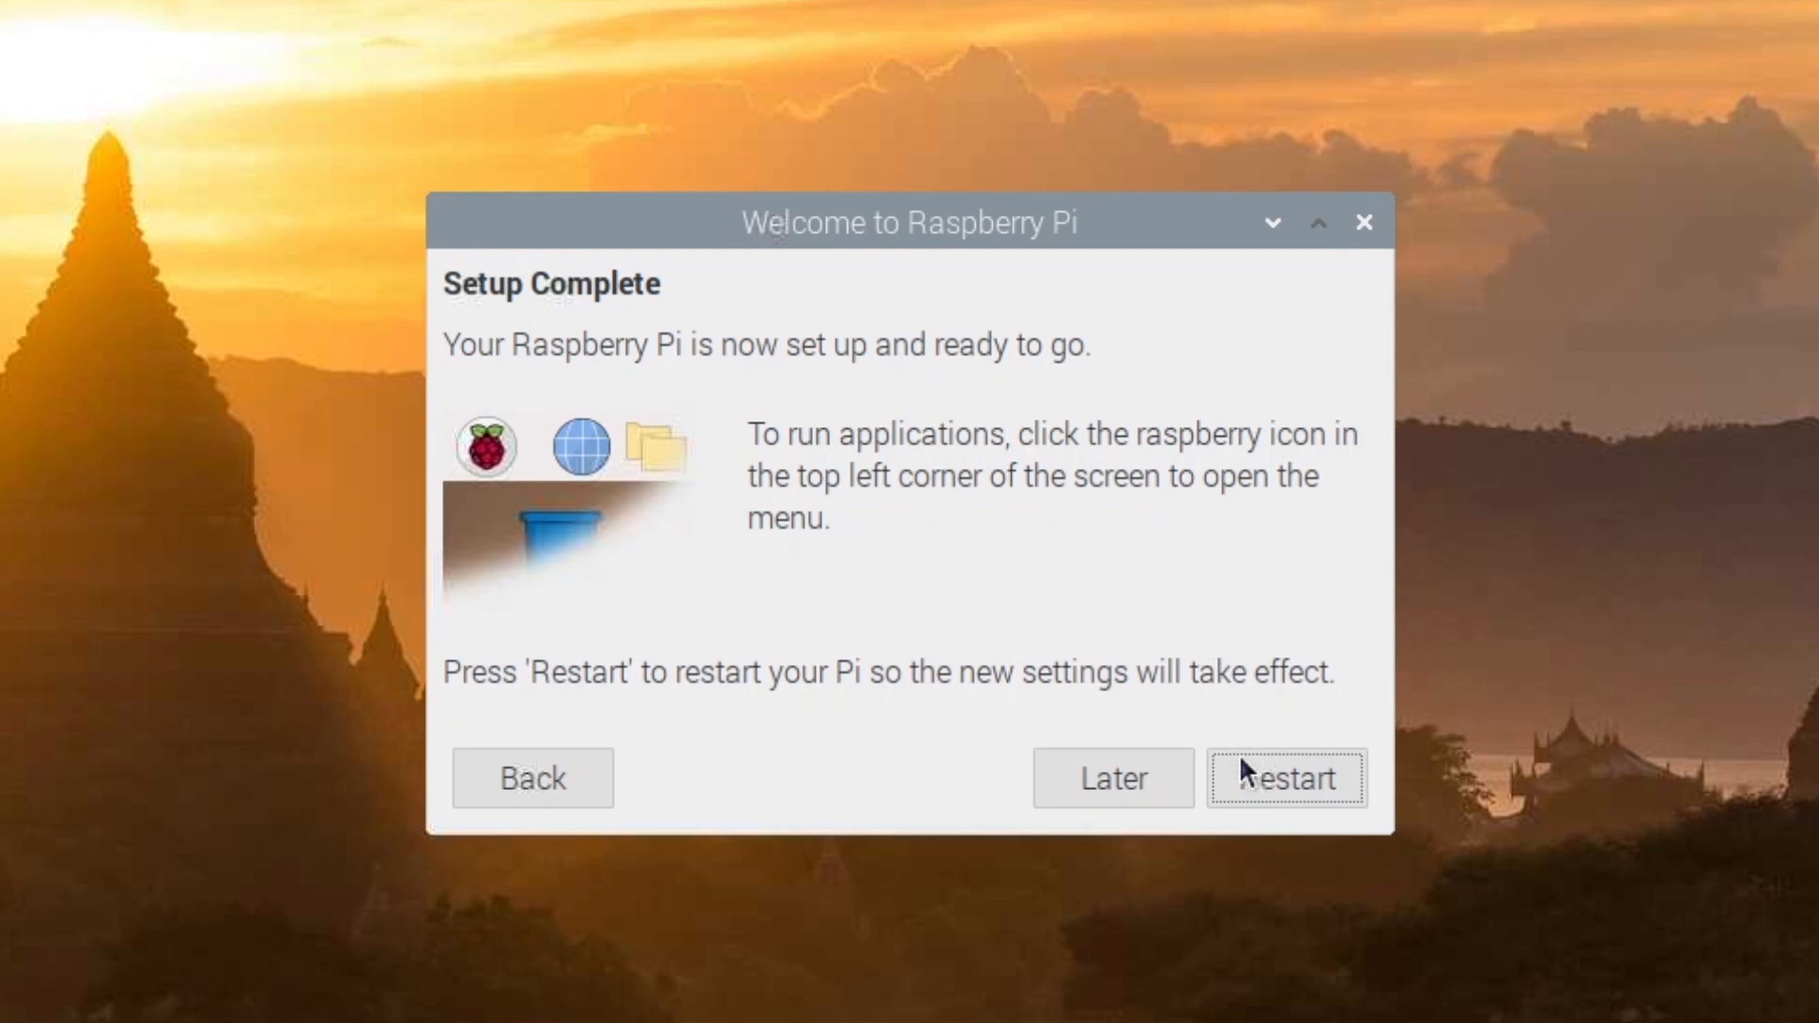